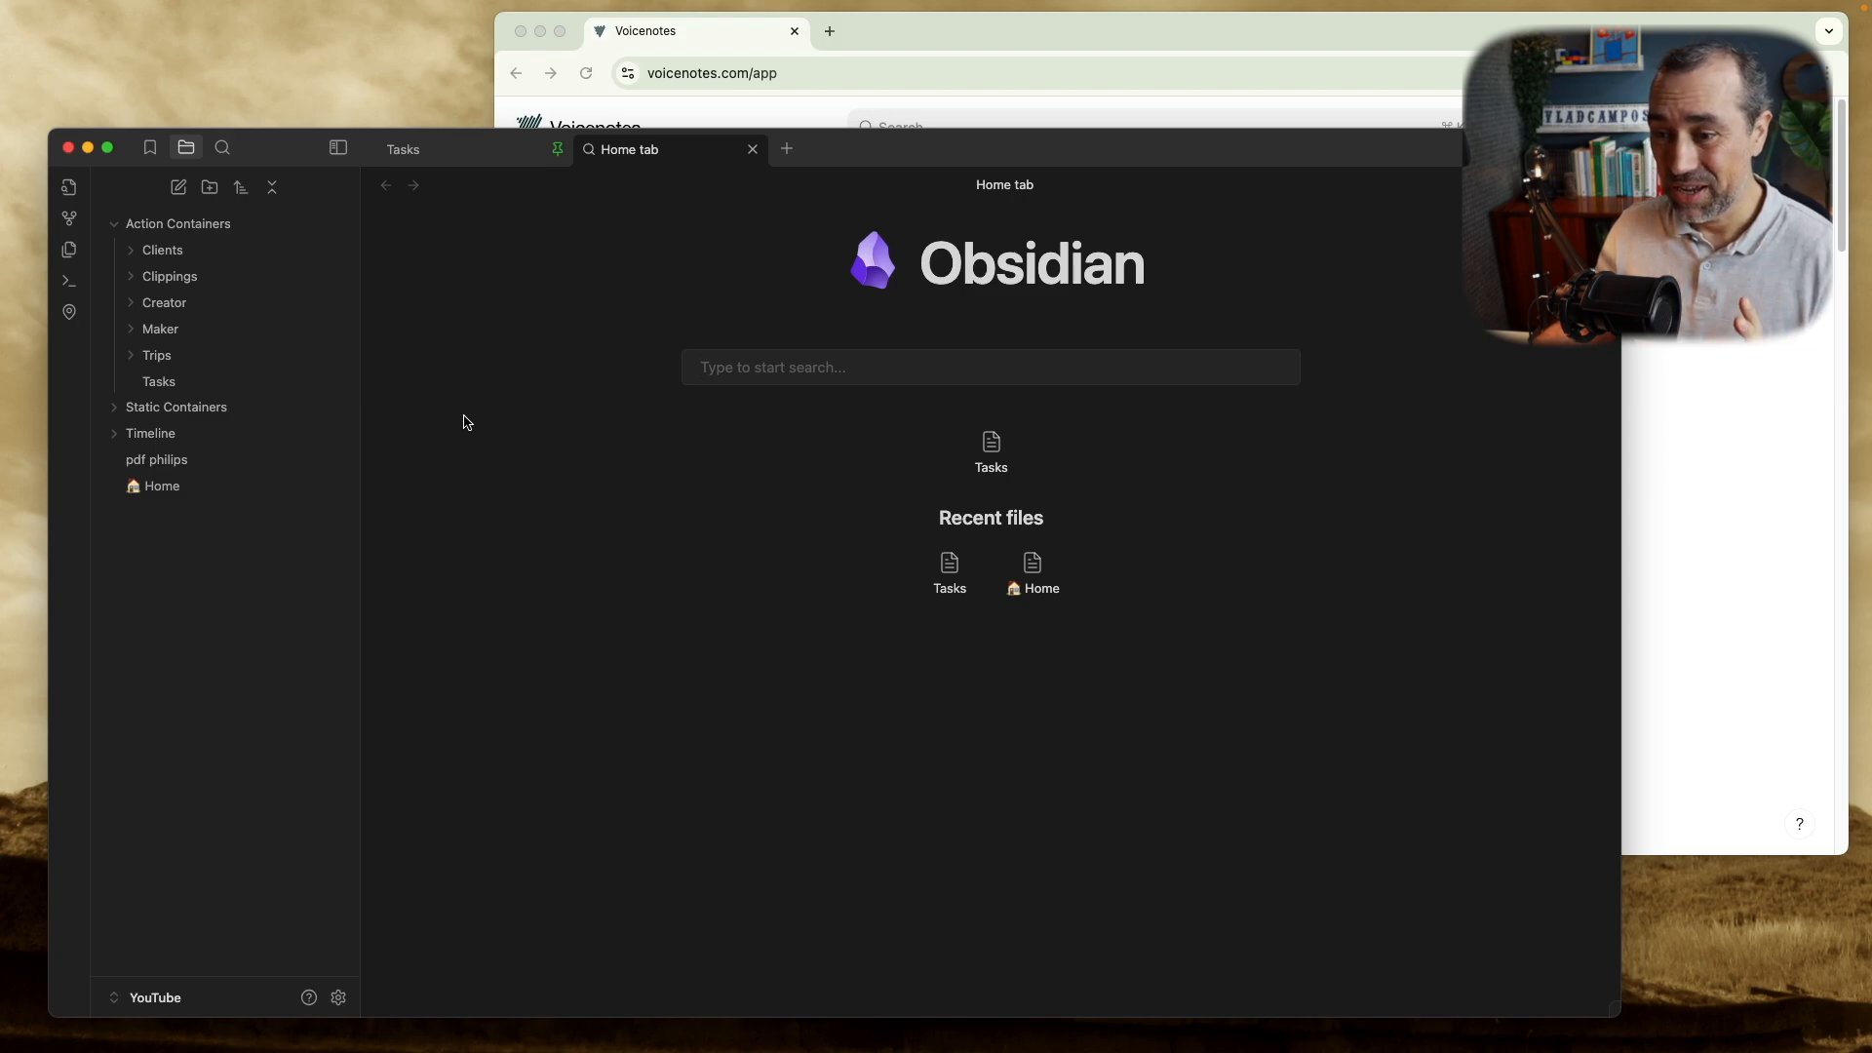
Search the community plugin browser for 'voiceno' and open the Voicenotes Sync plugin page.
left_click(339, 998)
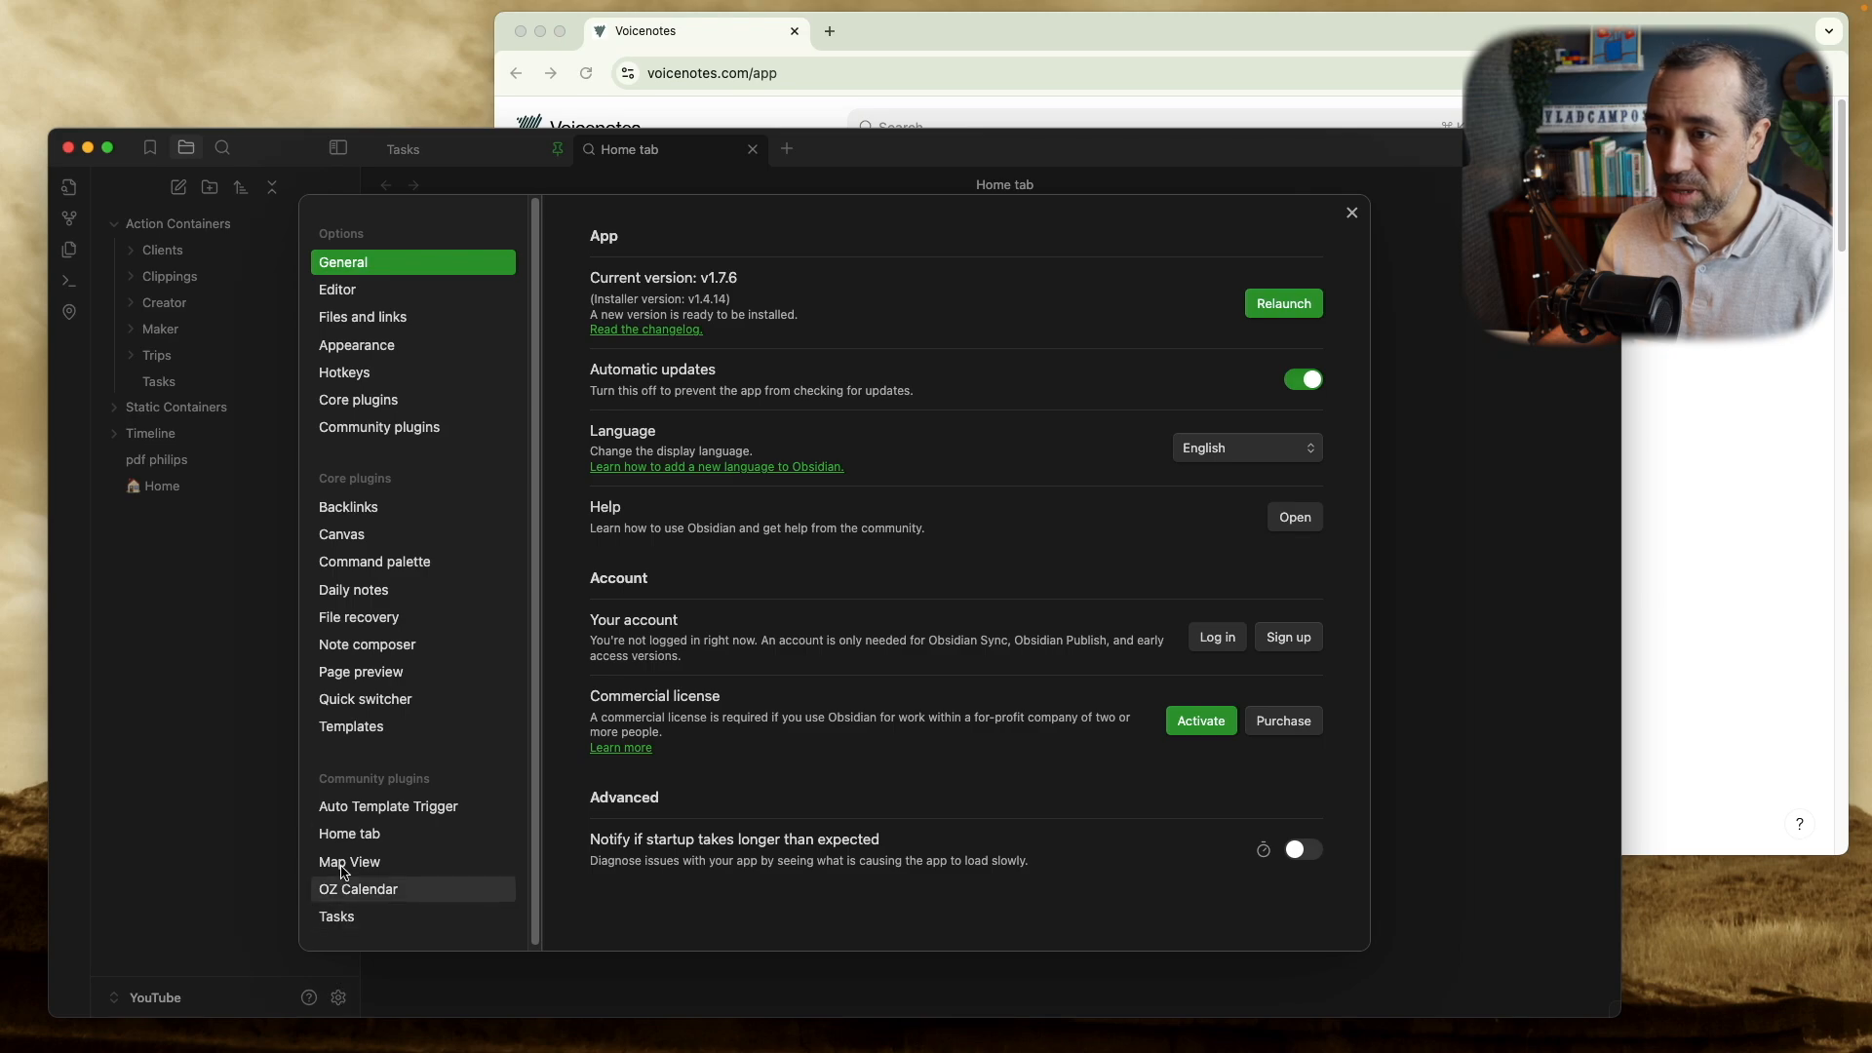
left_click(378, 426)
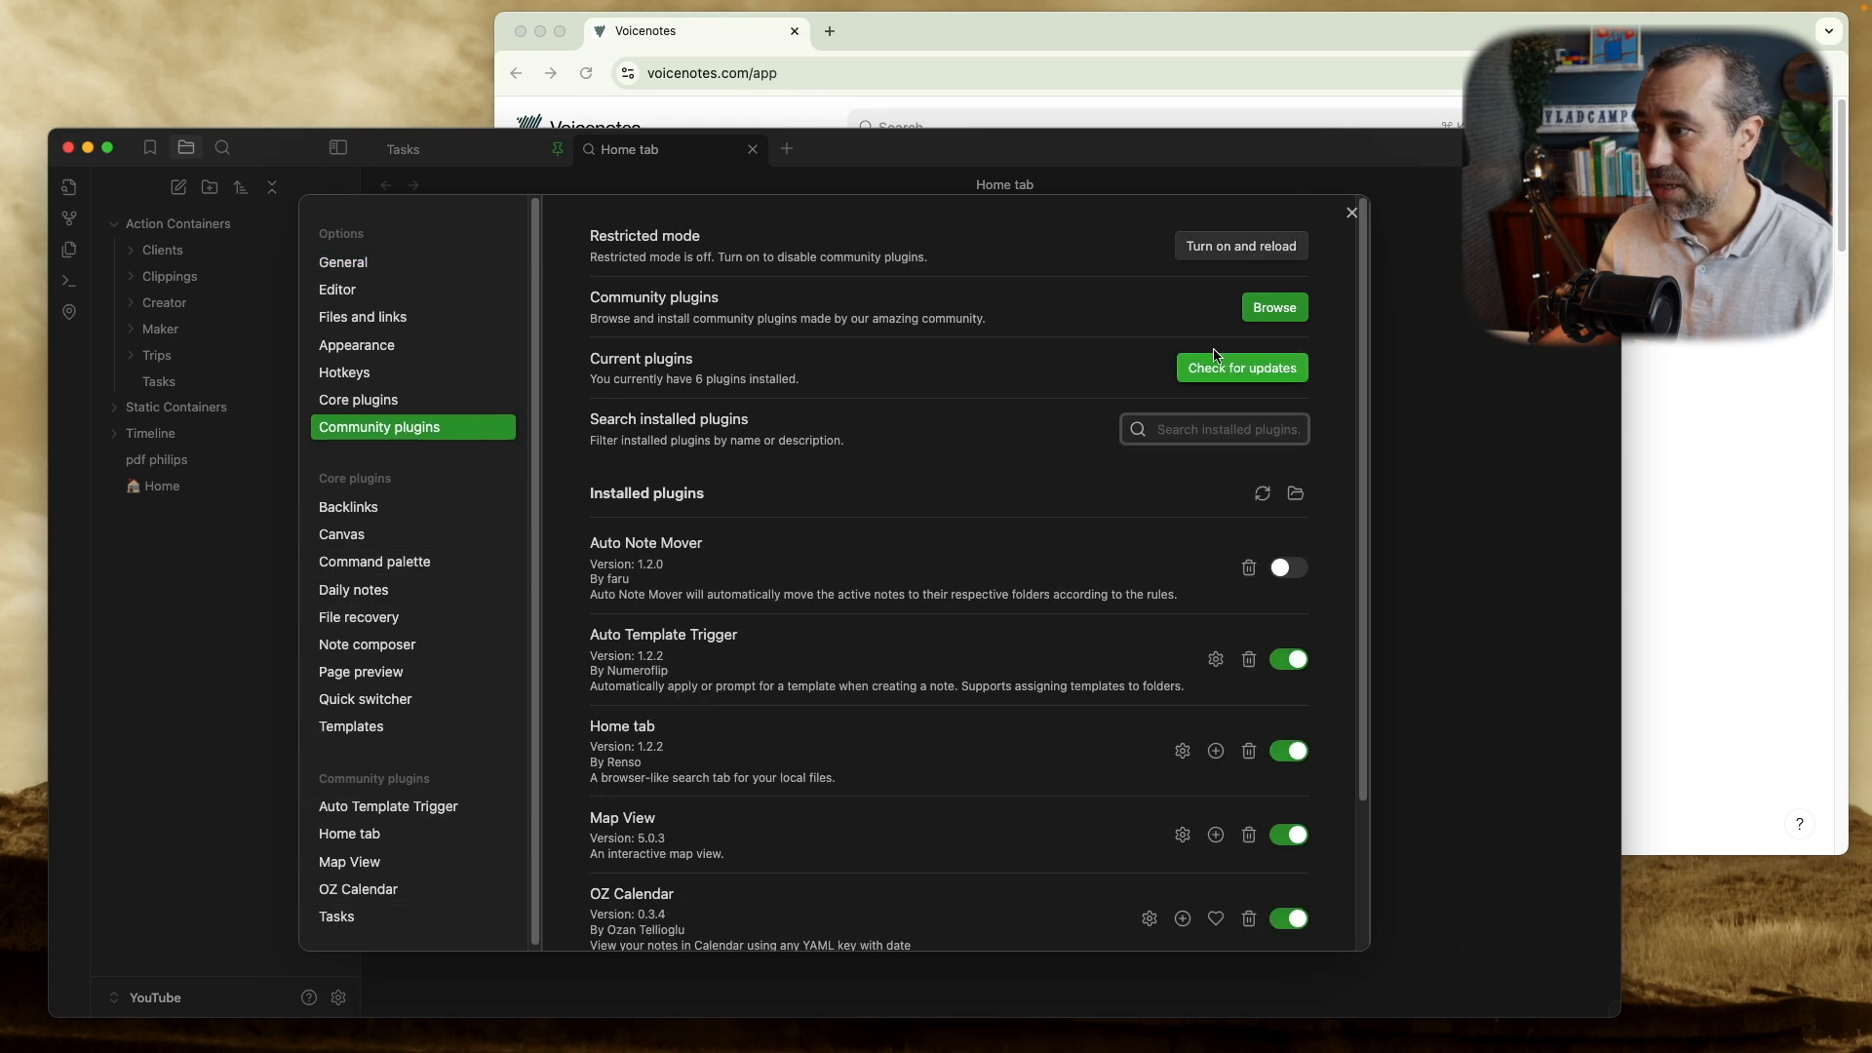
left_click(1272, 307)
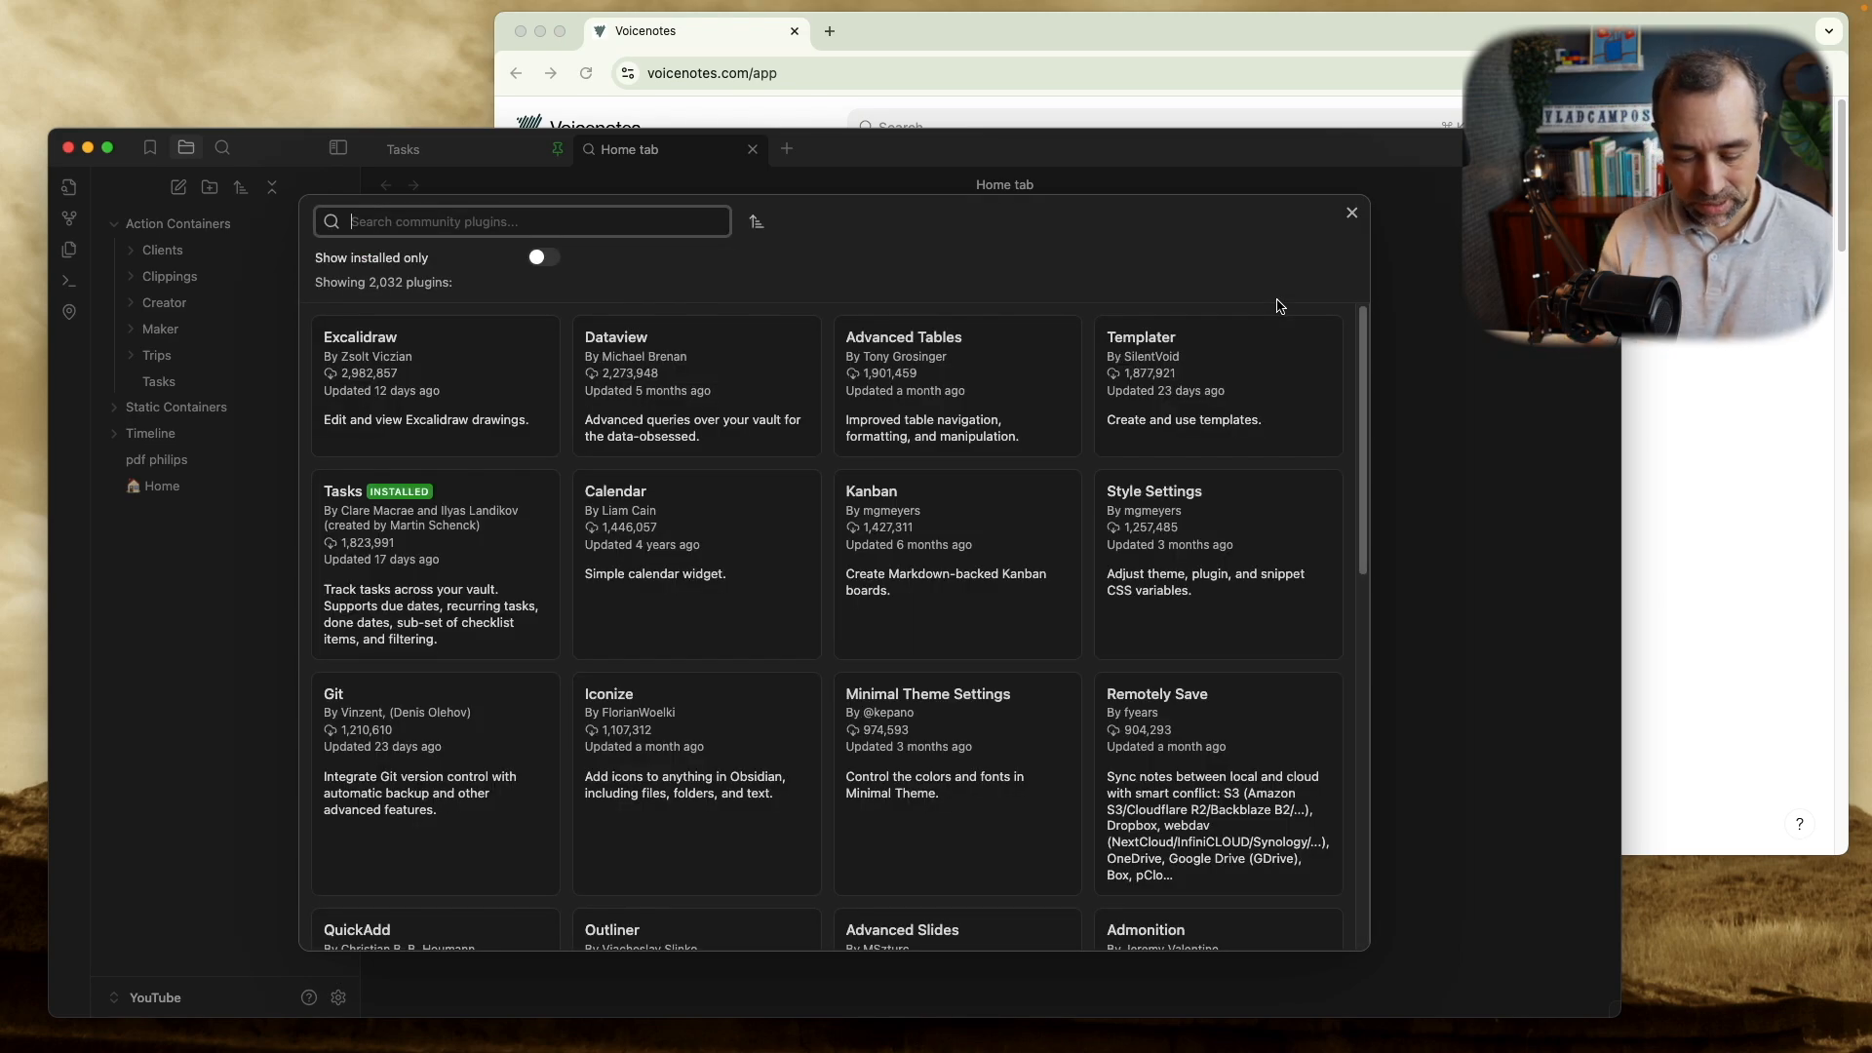
type("void")
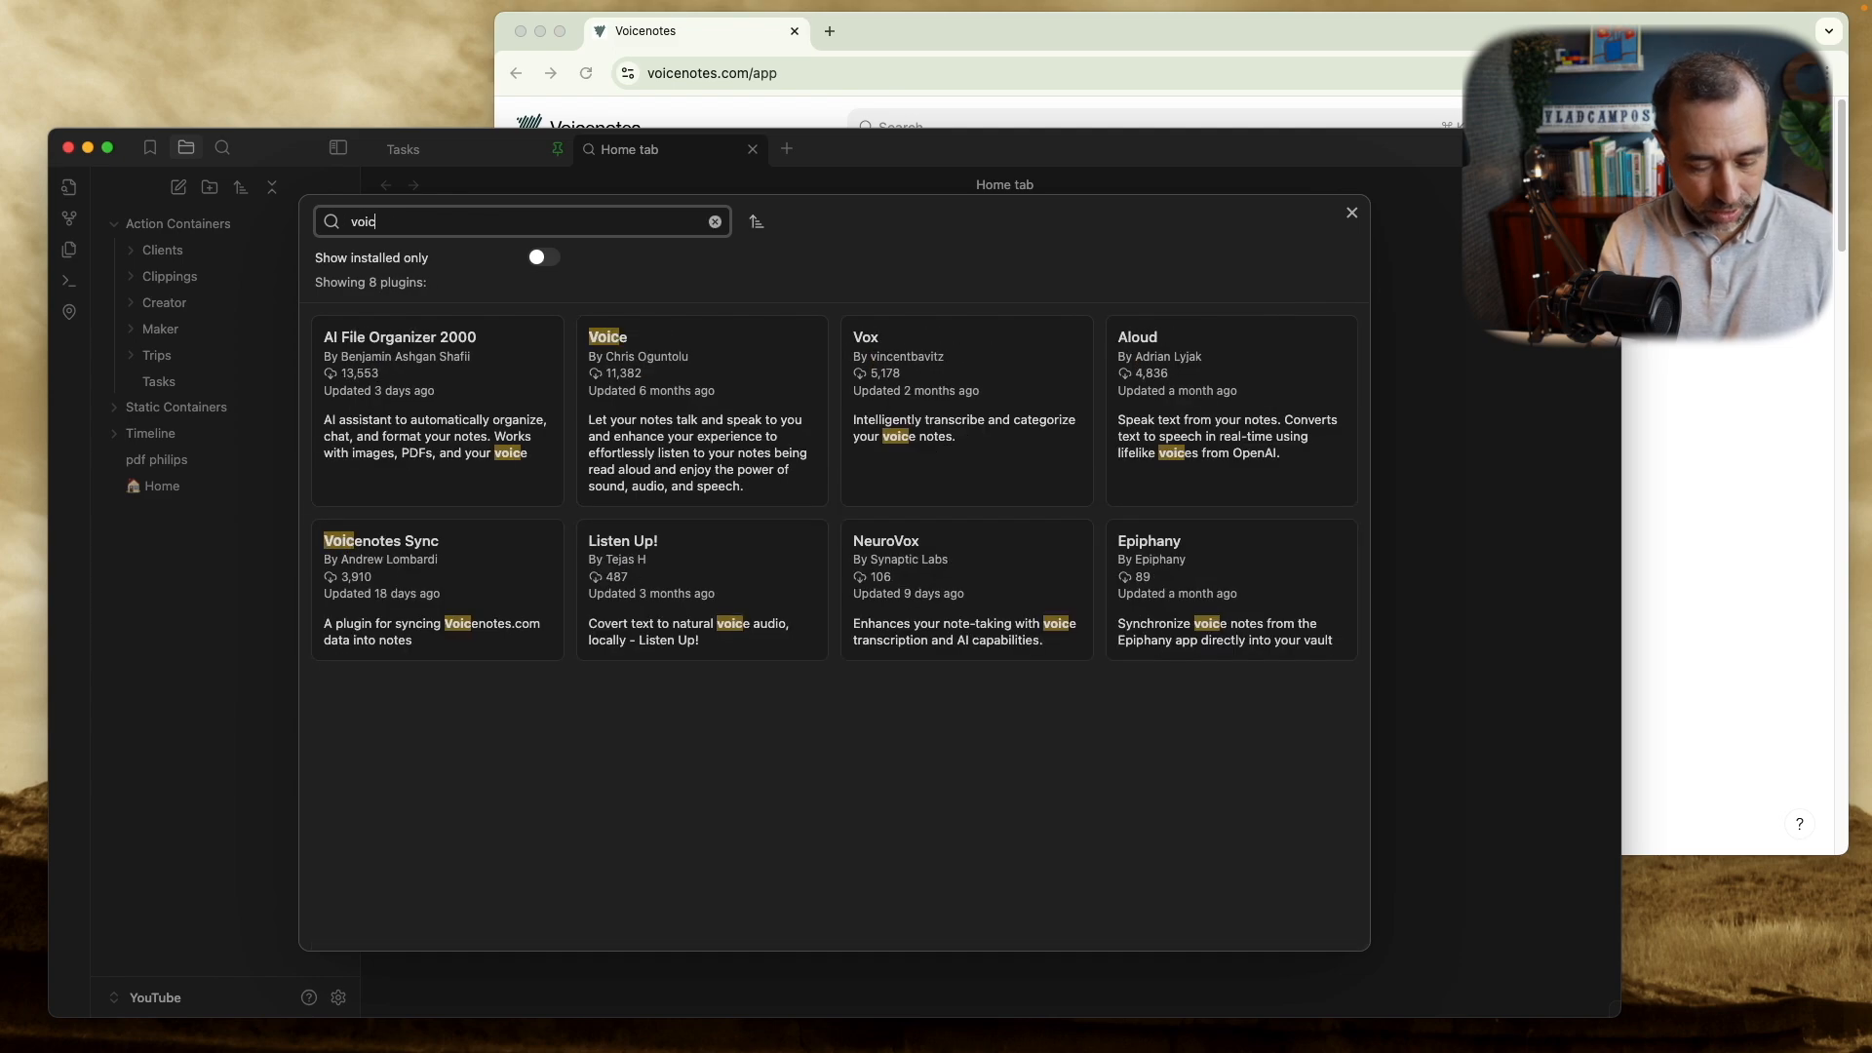
type("voicenote")
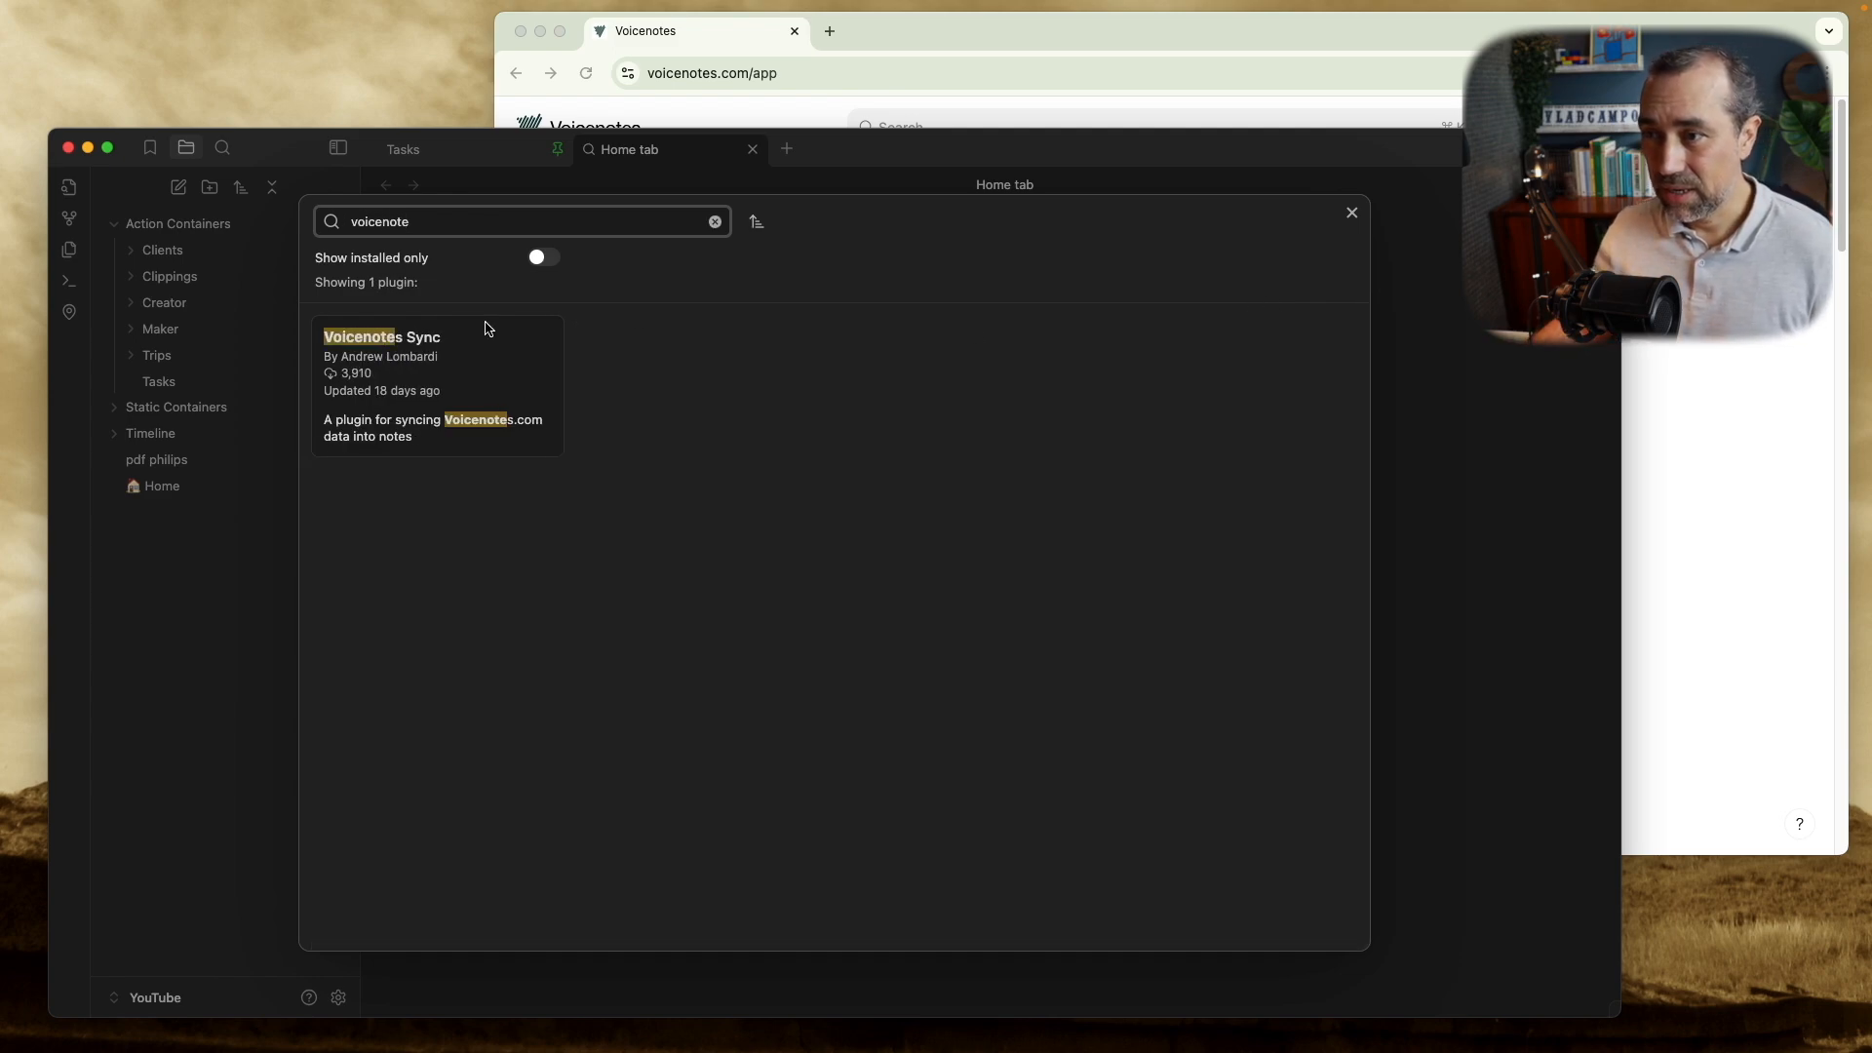
left_click(436, 336)
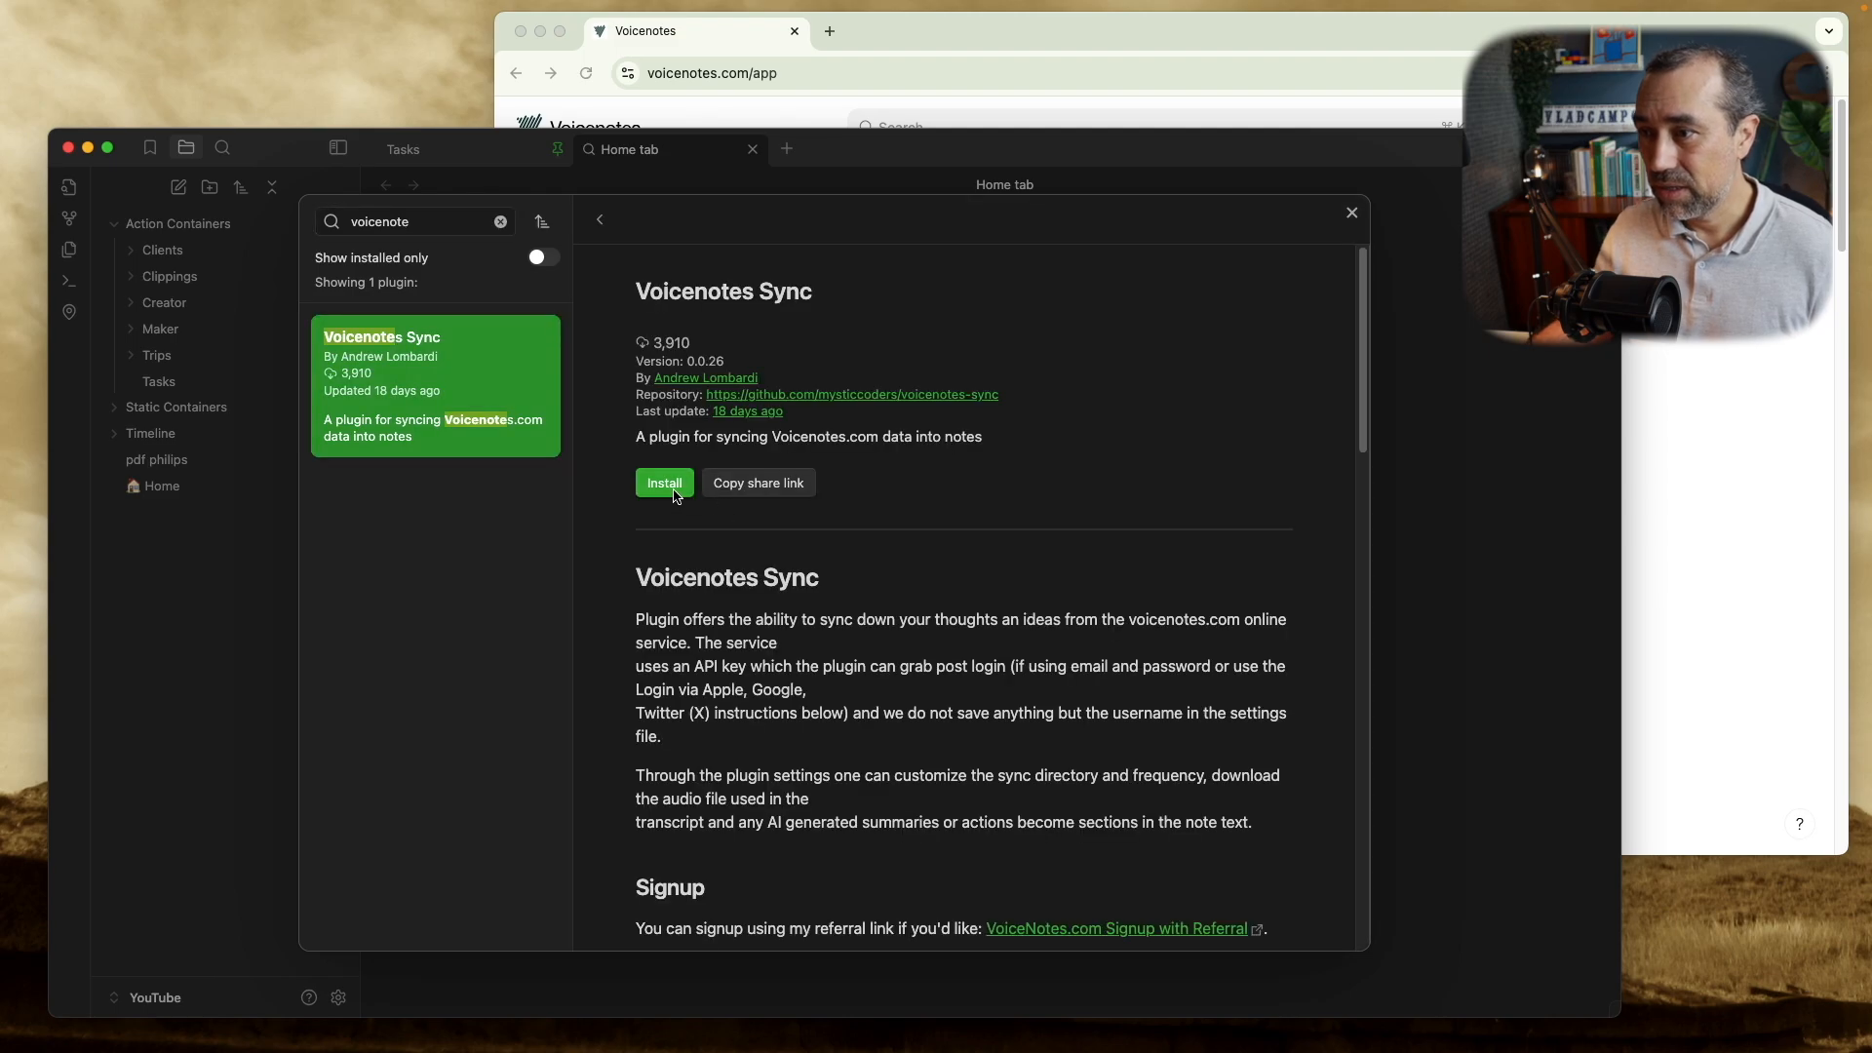
Install the Voicenotes Sync plugin and scroll through its readme.
left_click(664, 483)
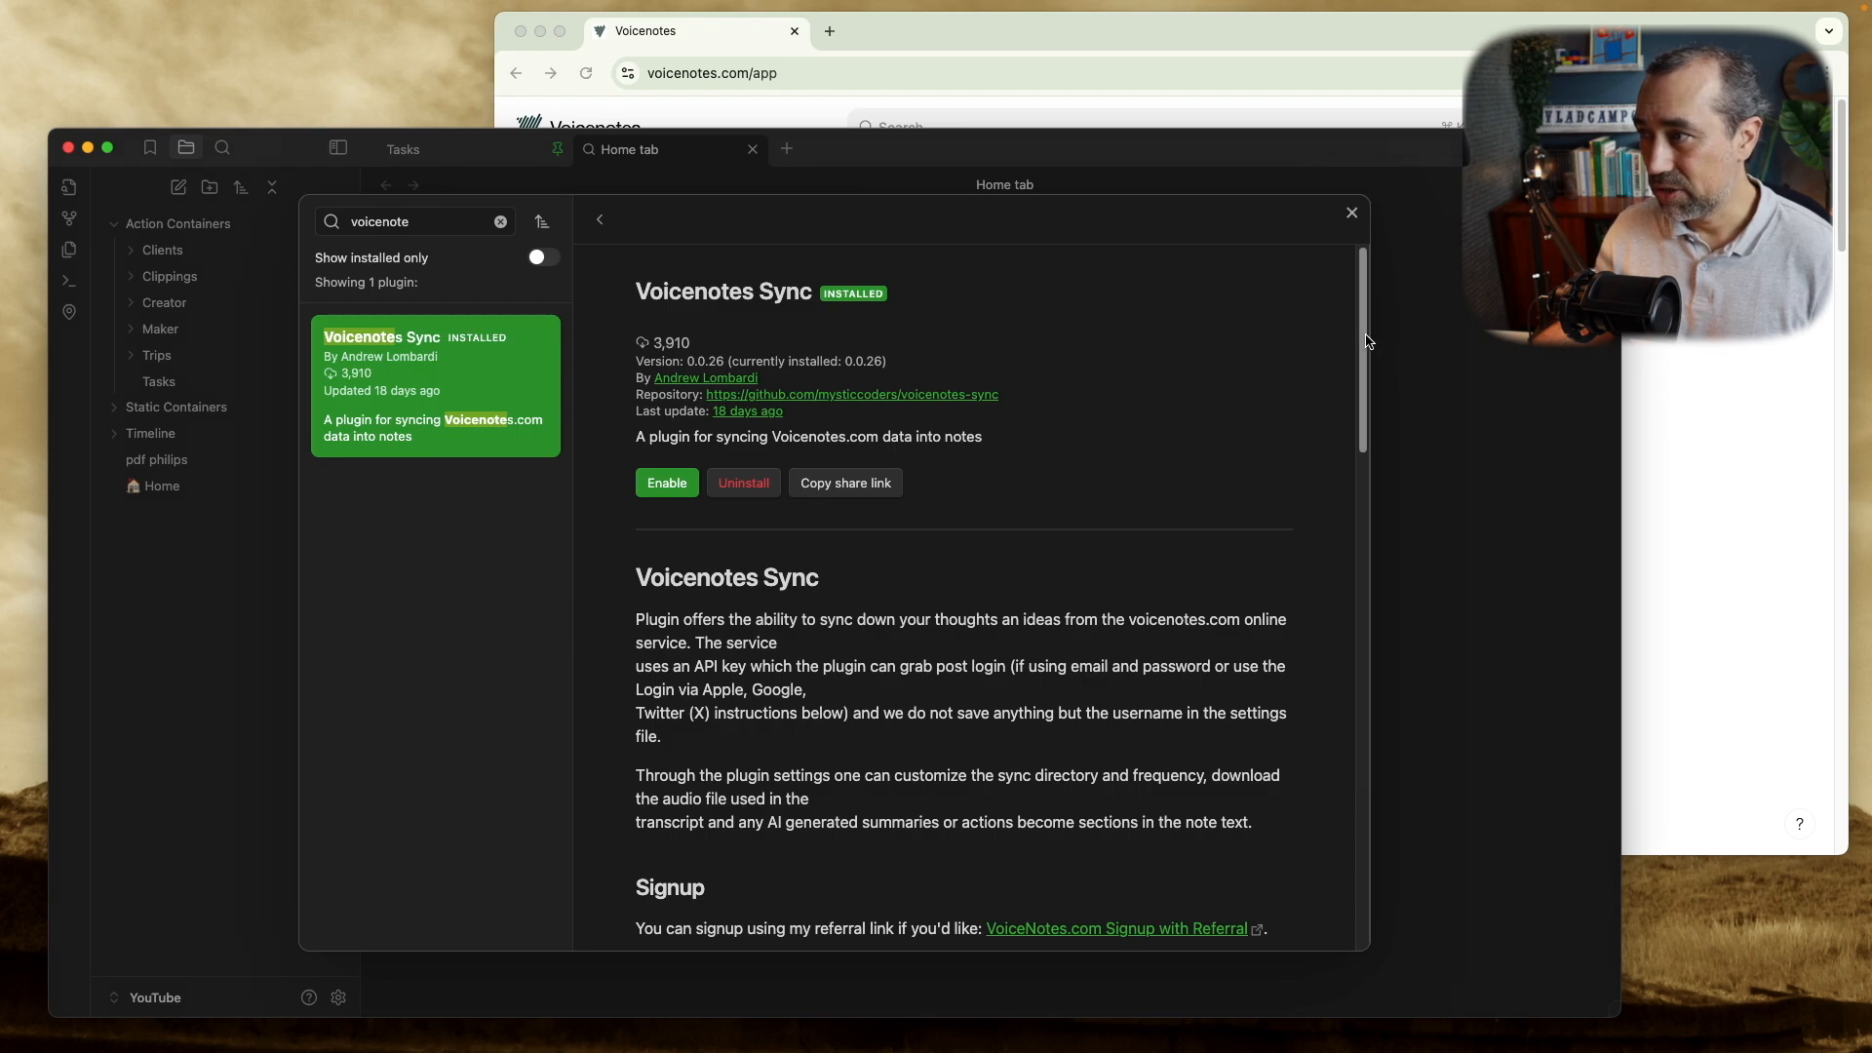
scroll("down", 3)
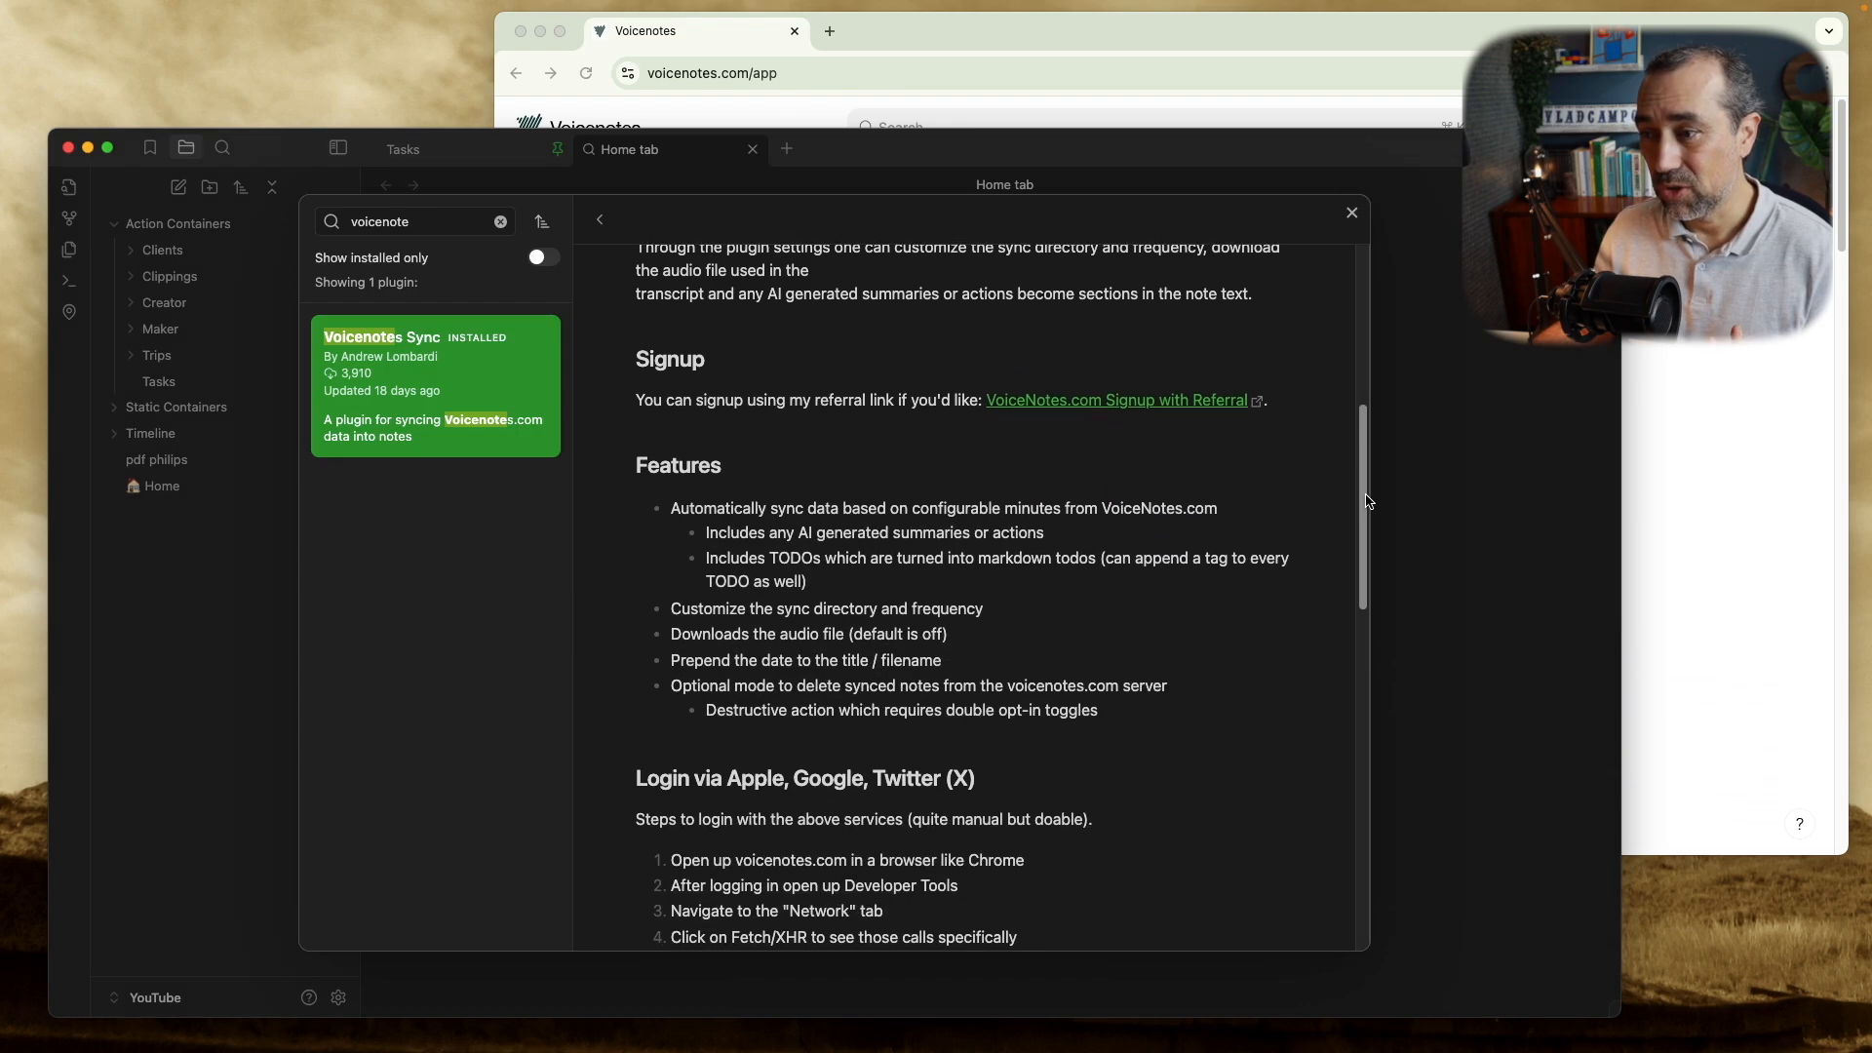
scroll("down", 3)
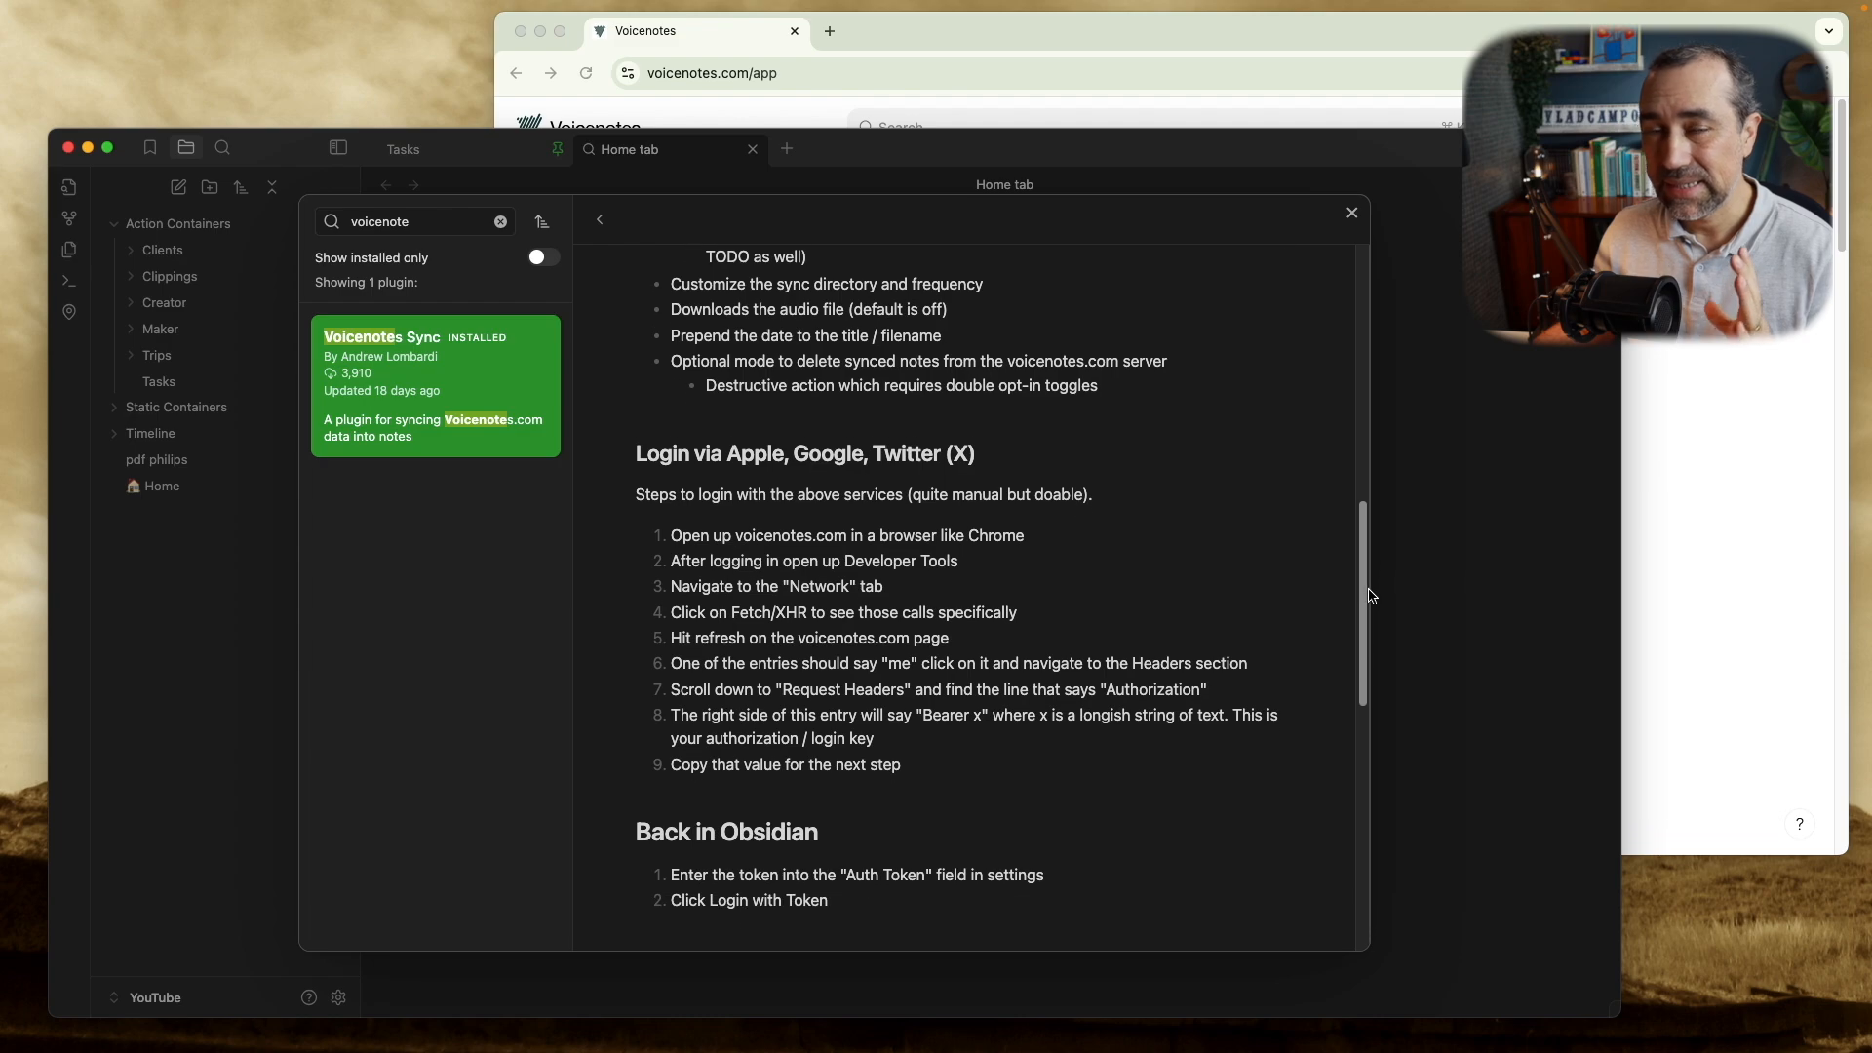
scroll("down", 3)
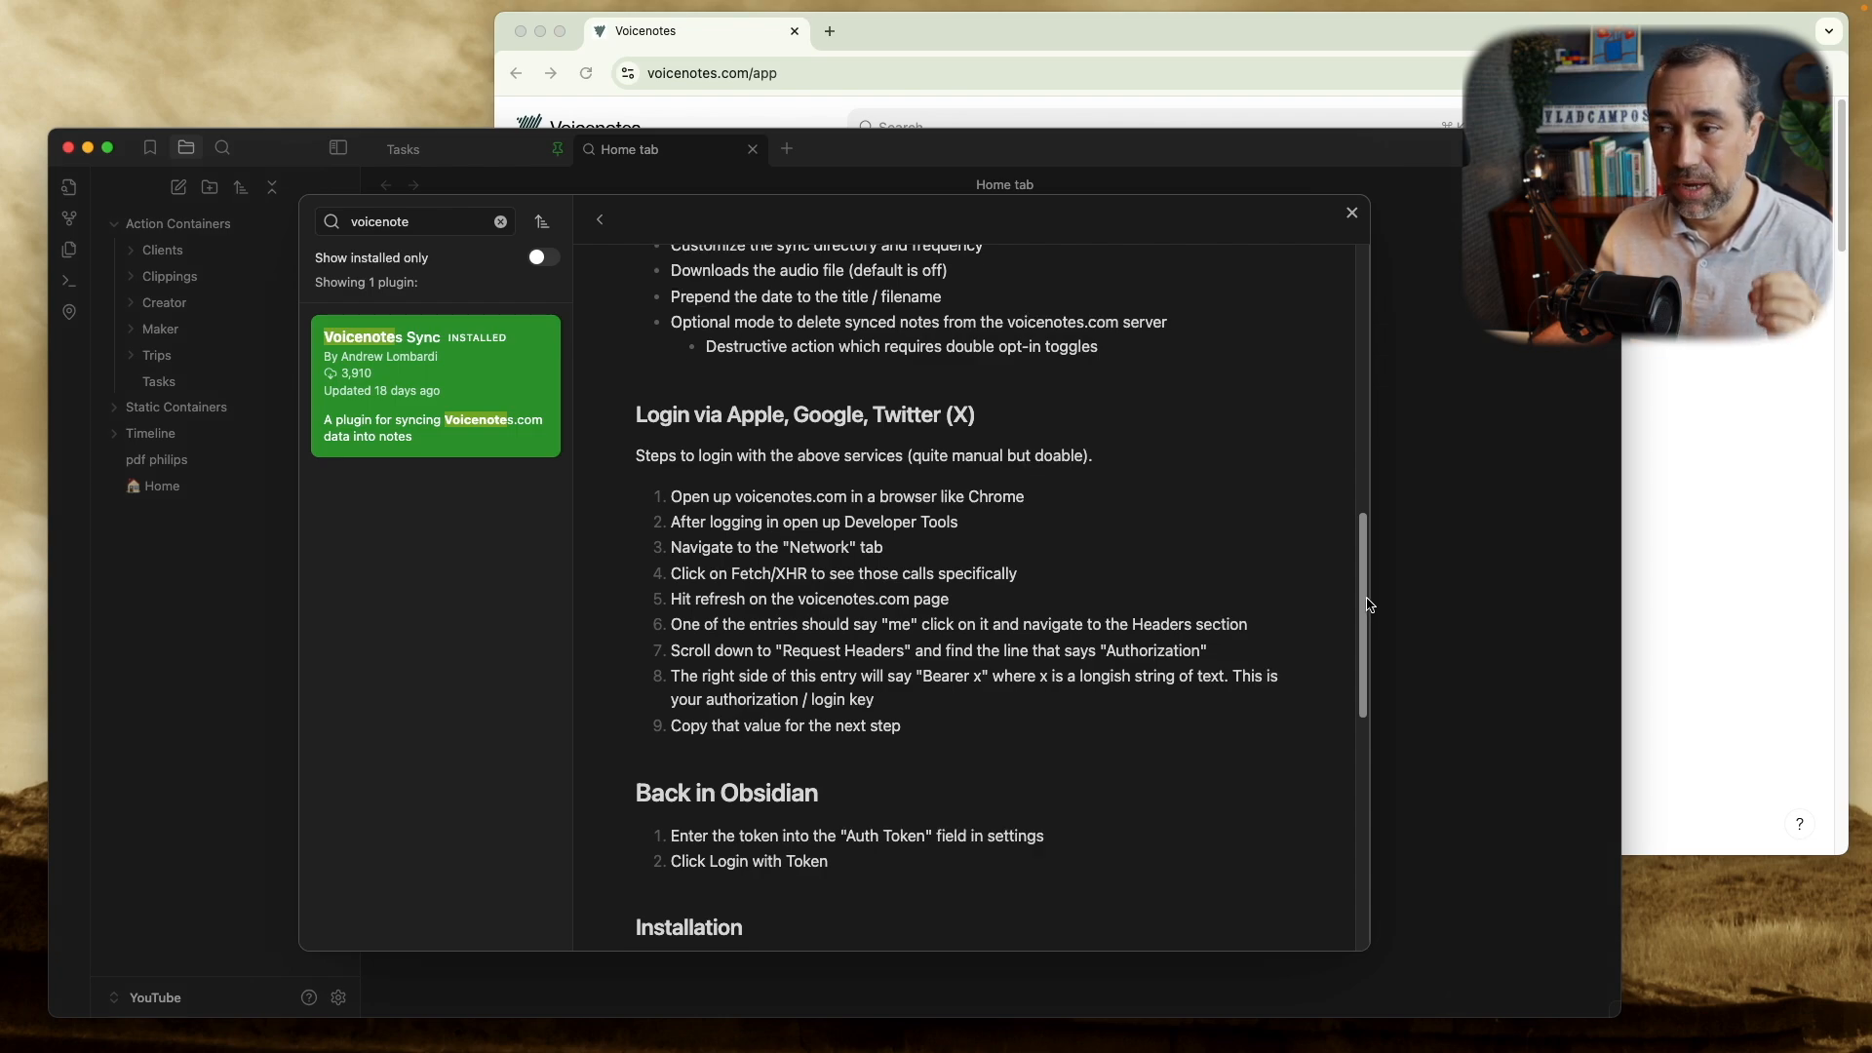
mouse_move(1184, 622)
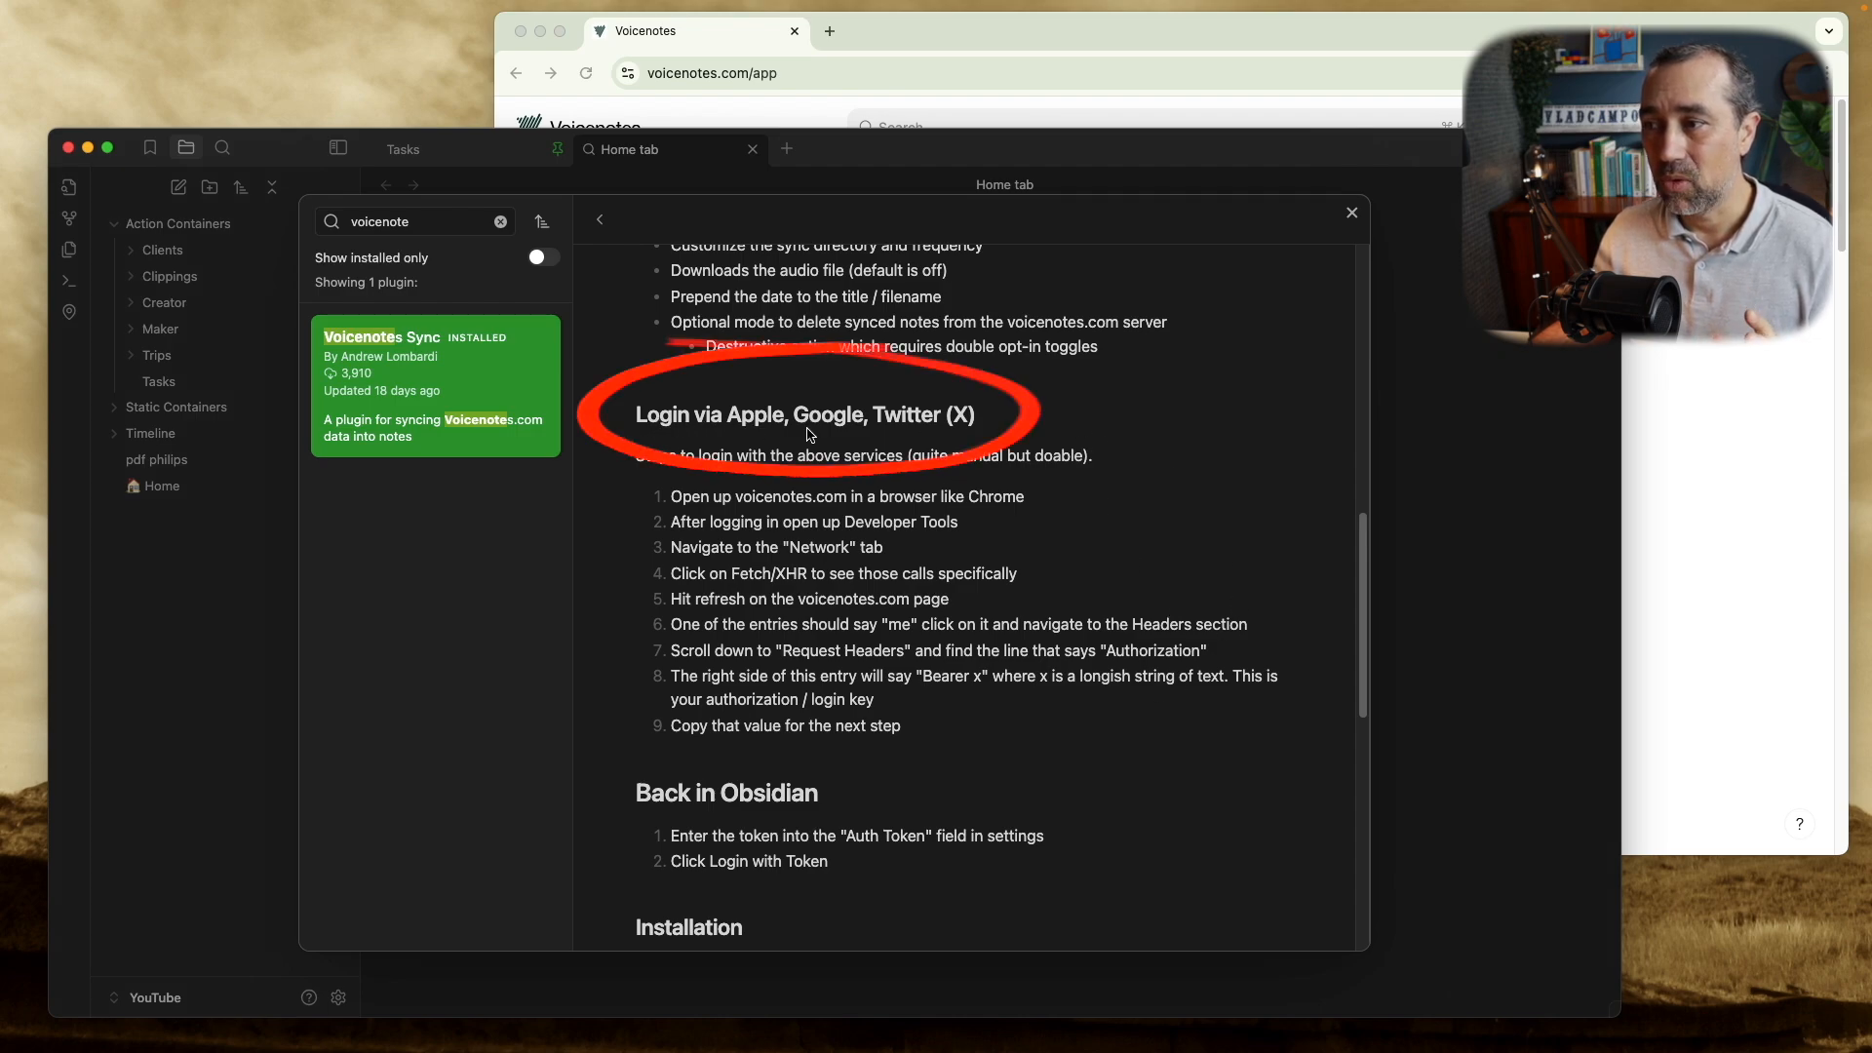
mouse_move(1043, 425)
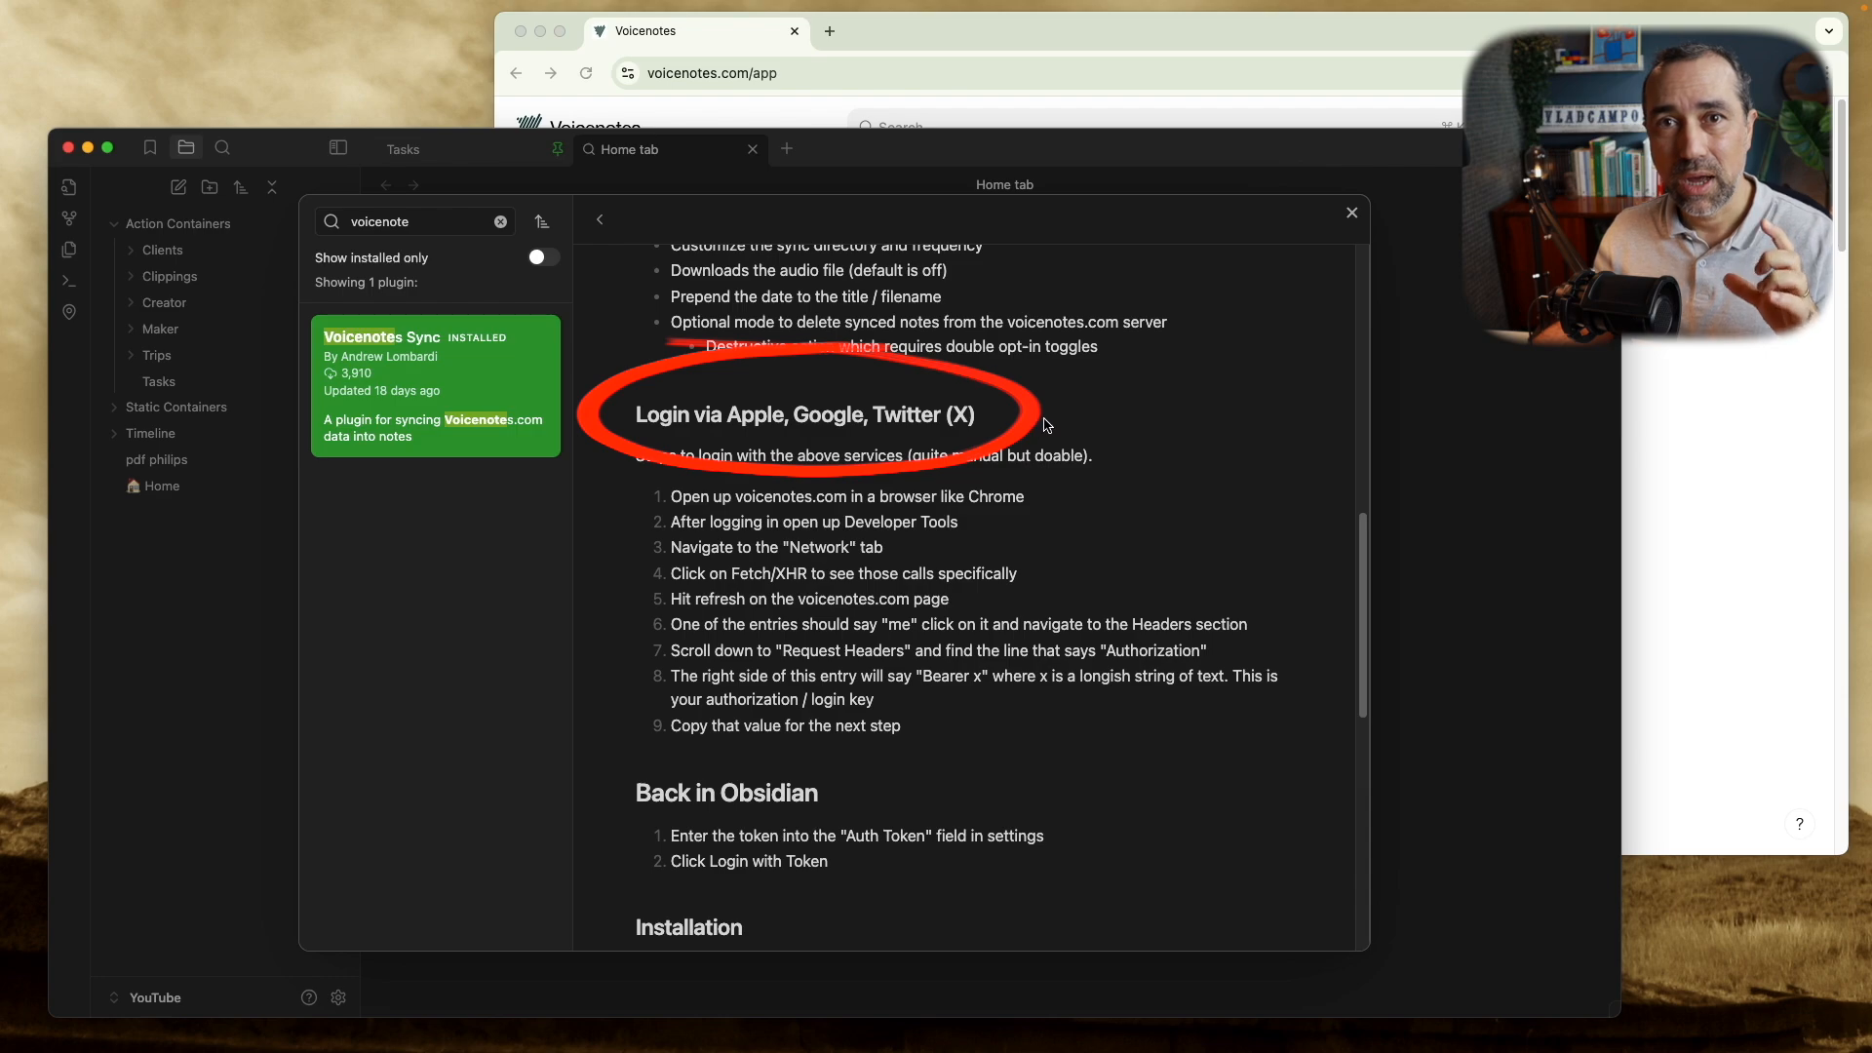
mouse_move(1041, 428)
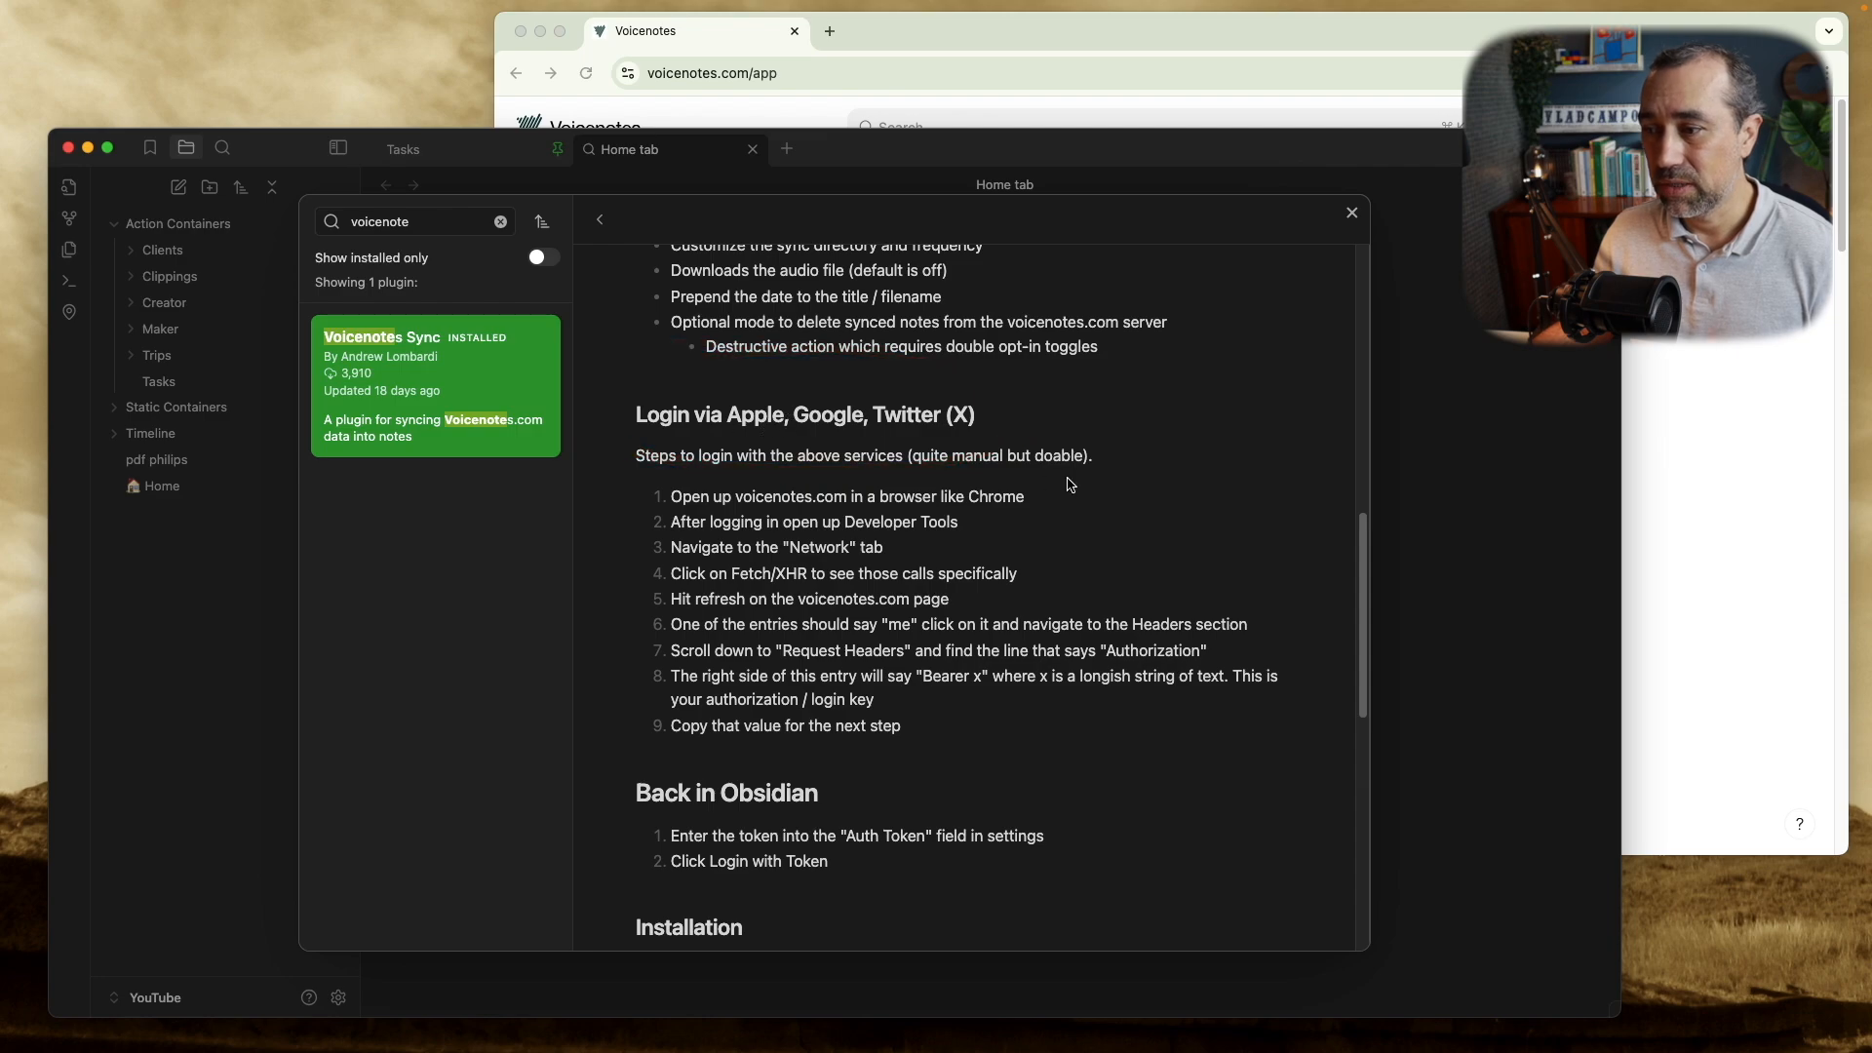
mouse_move(897, 447)
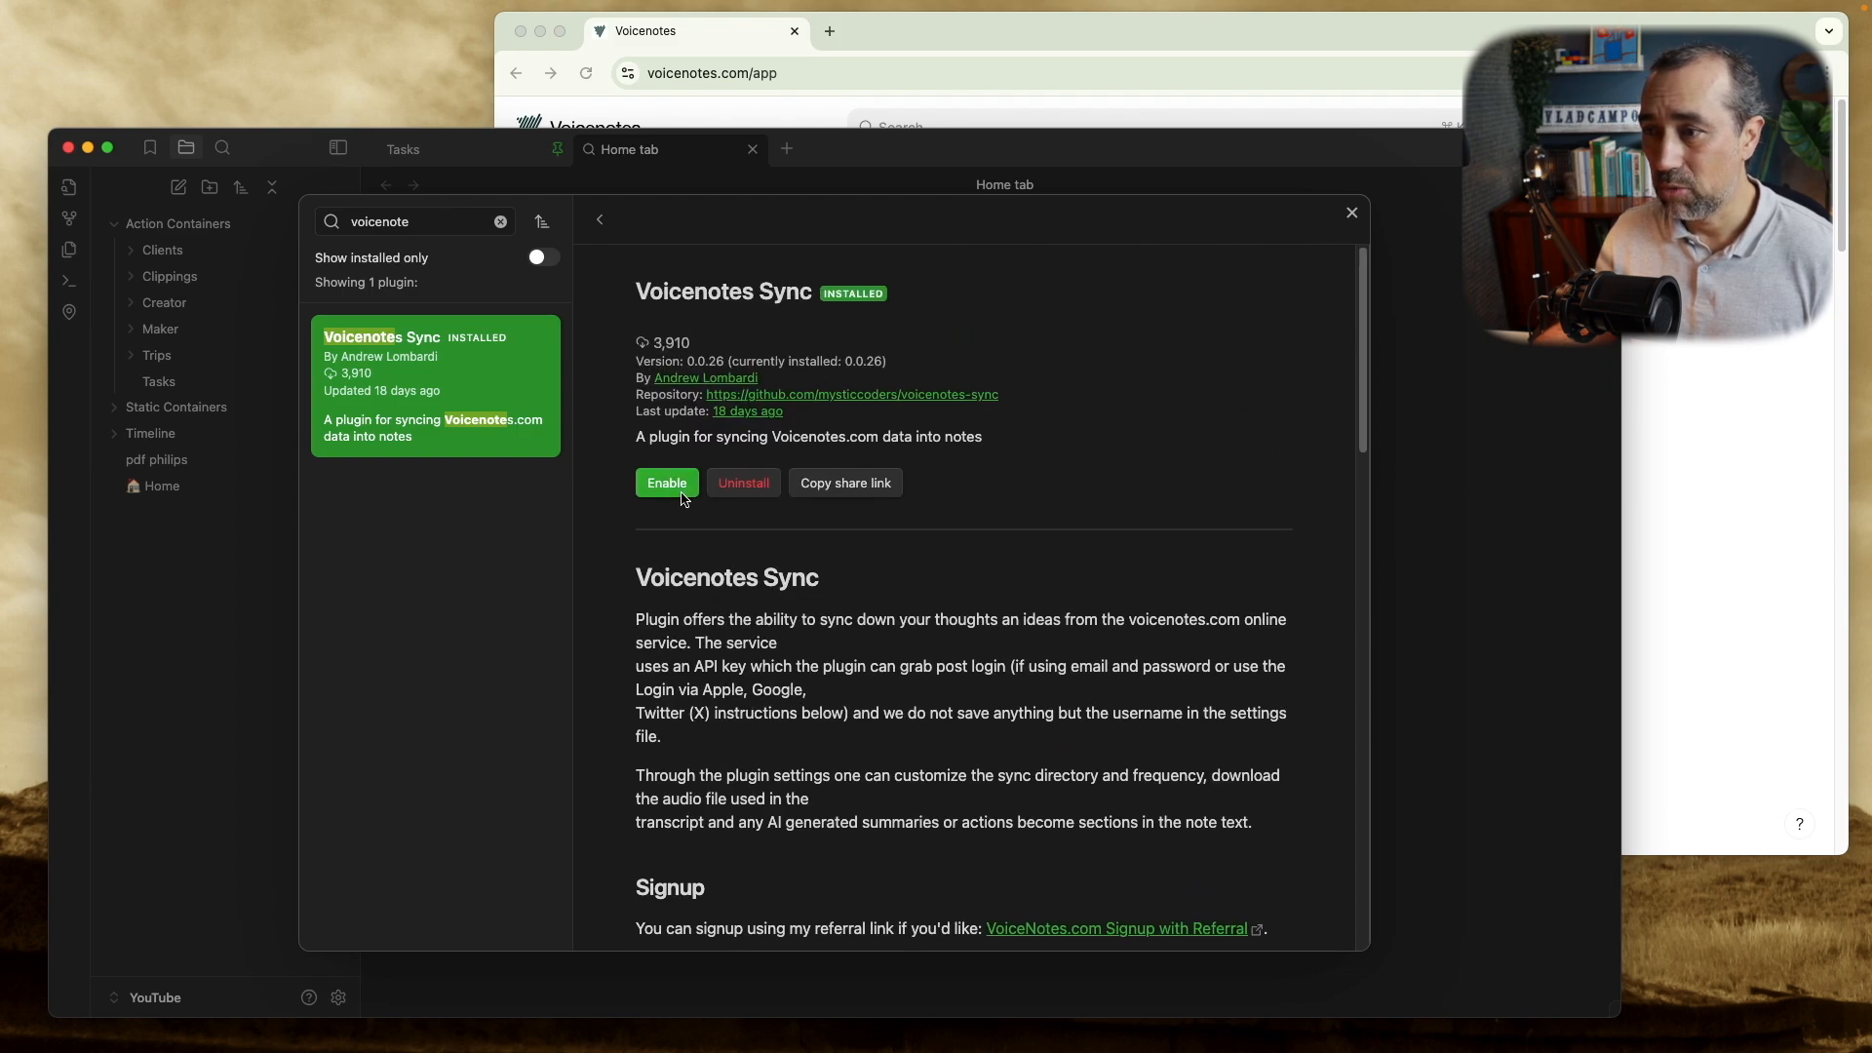
Enable Voicenotes Sync and log in to the Voicenotes account from its options.
left_click(665, 483)
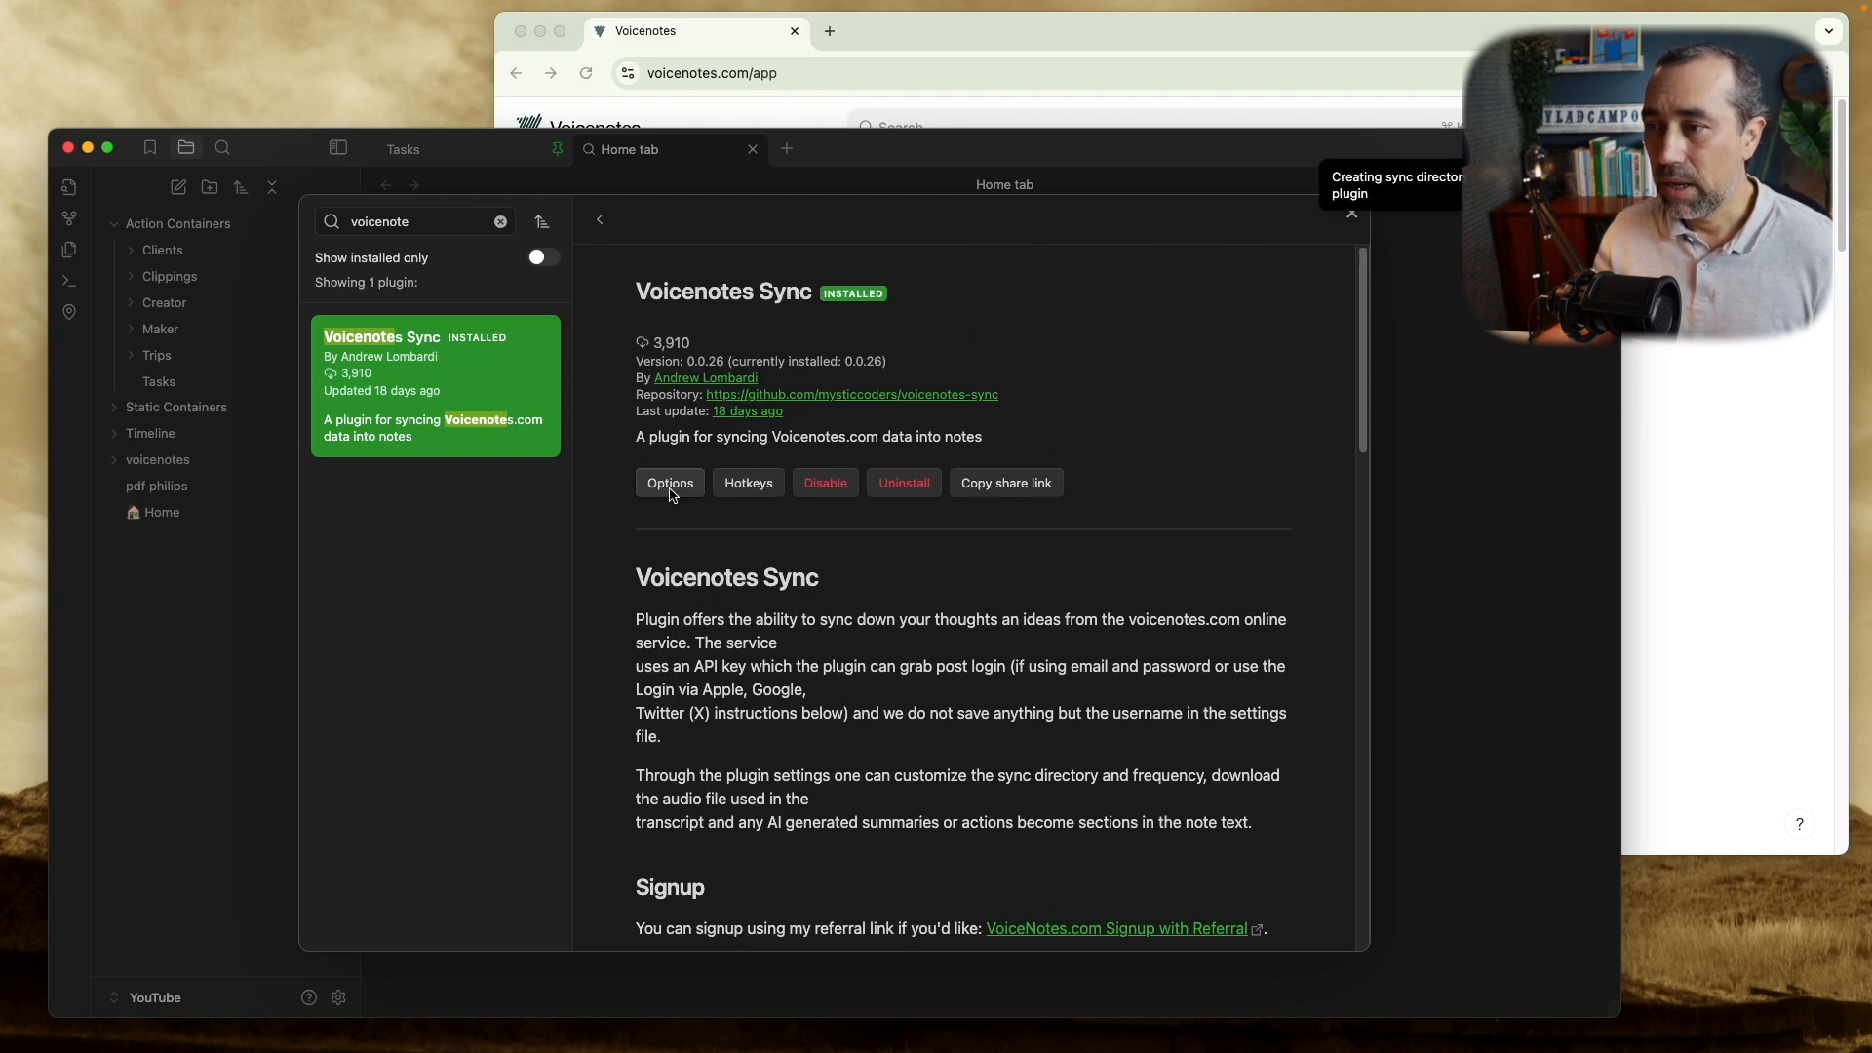
left_click(668, 482)
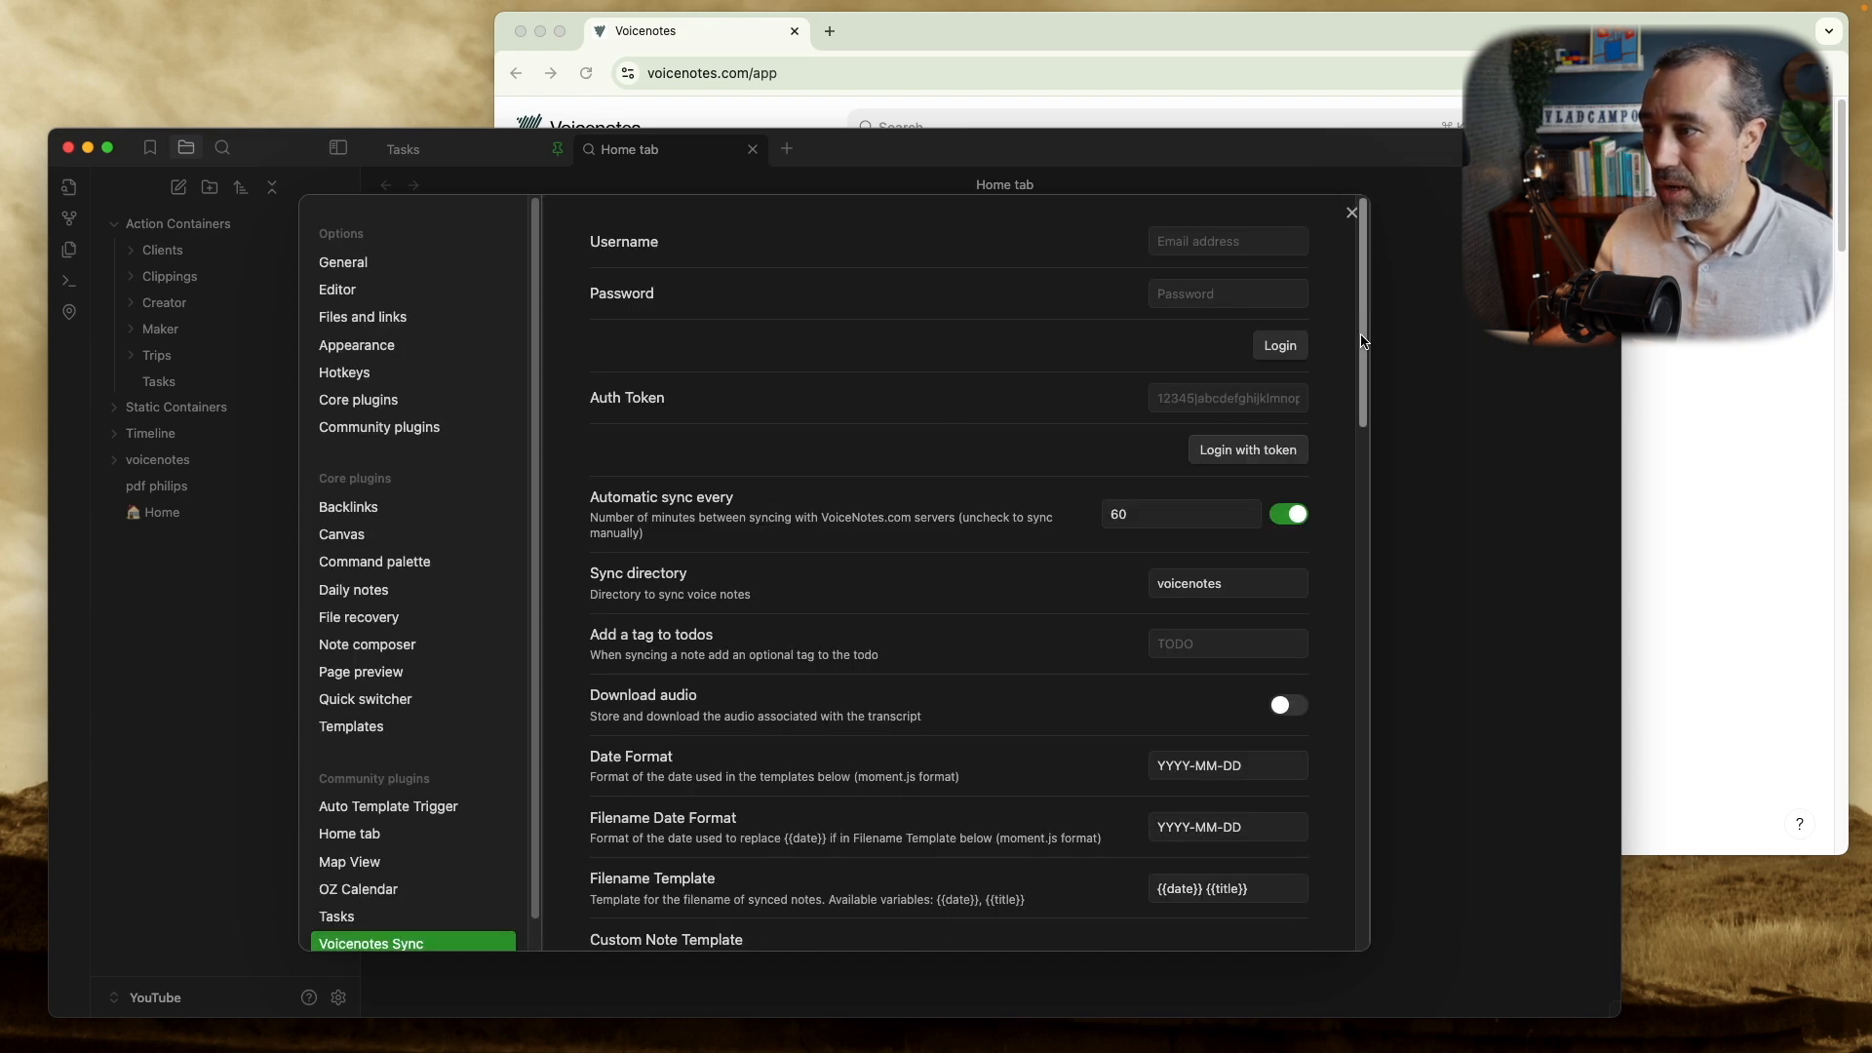
left_click(1226, 241)
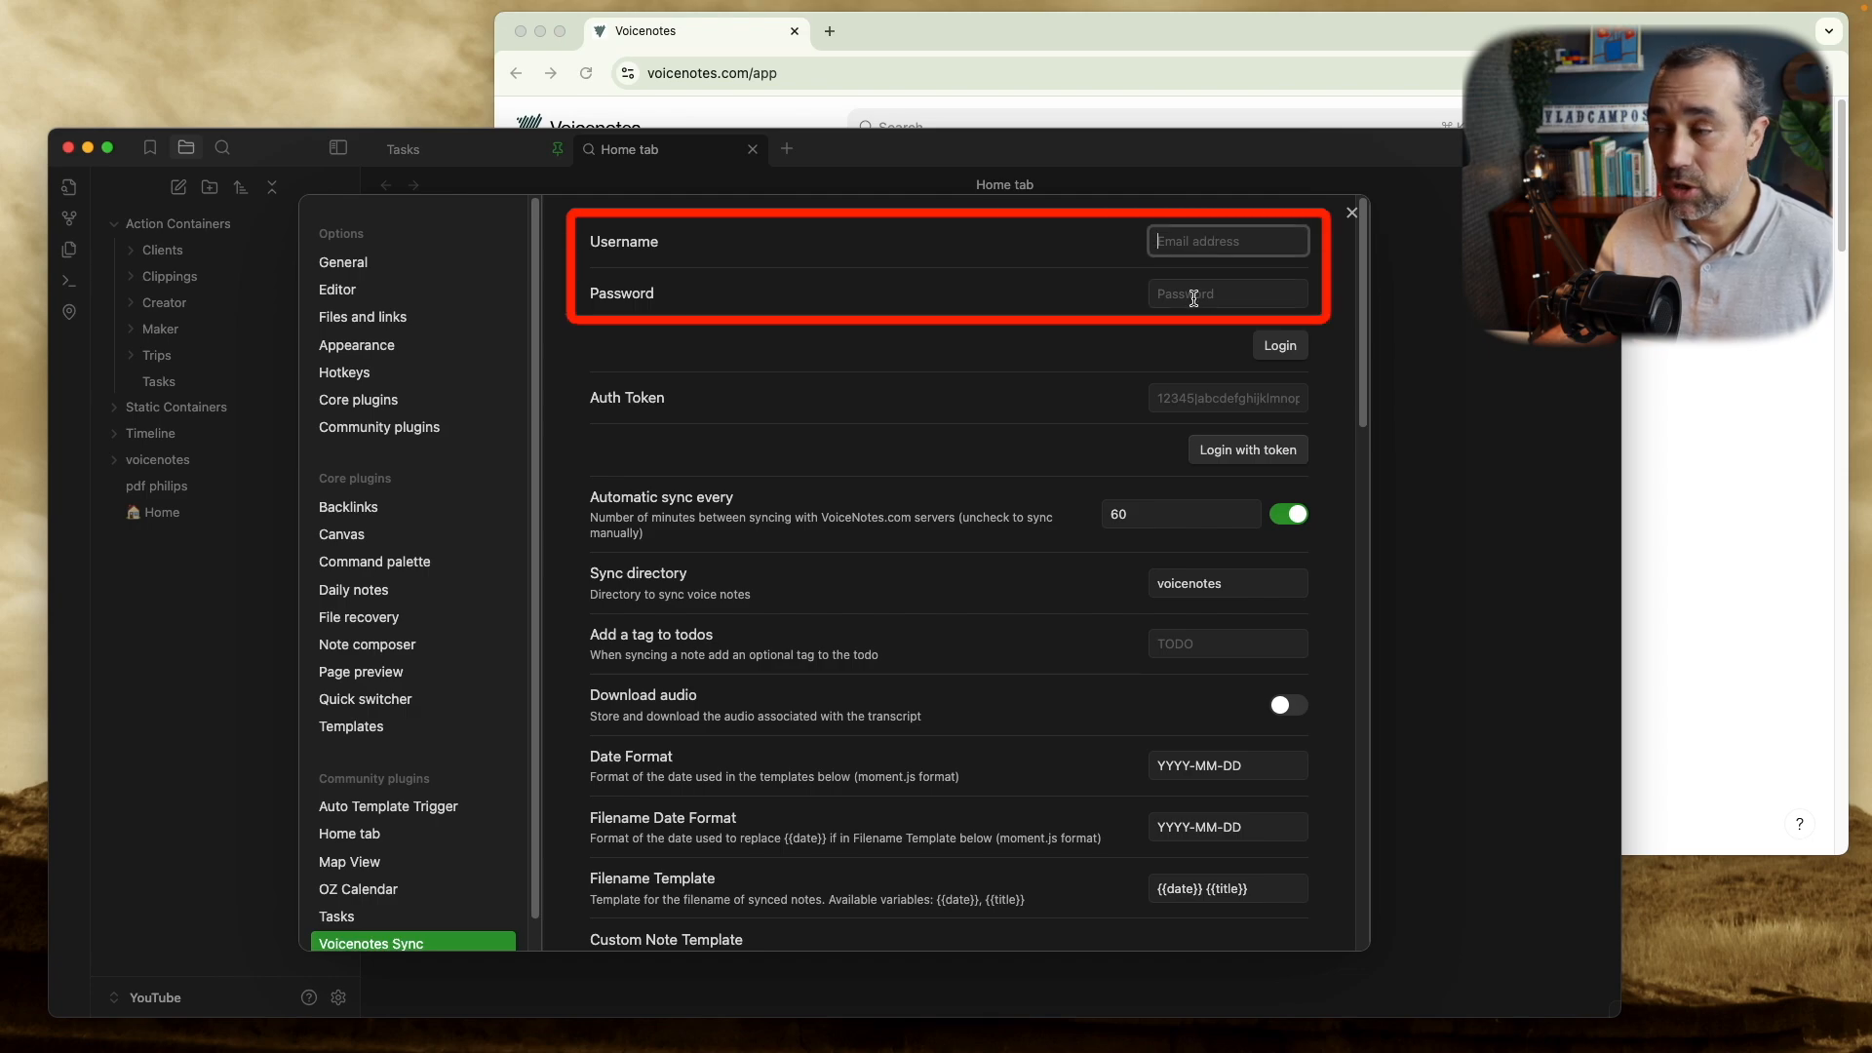
mouse_move(1174, 240)
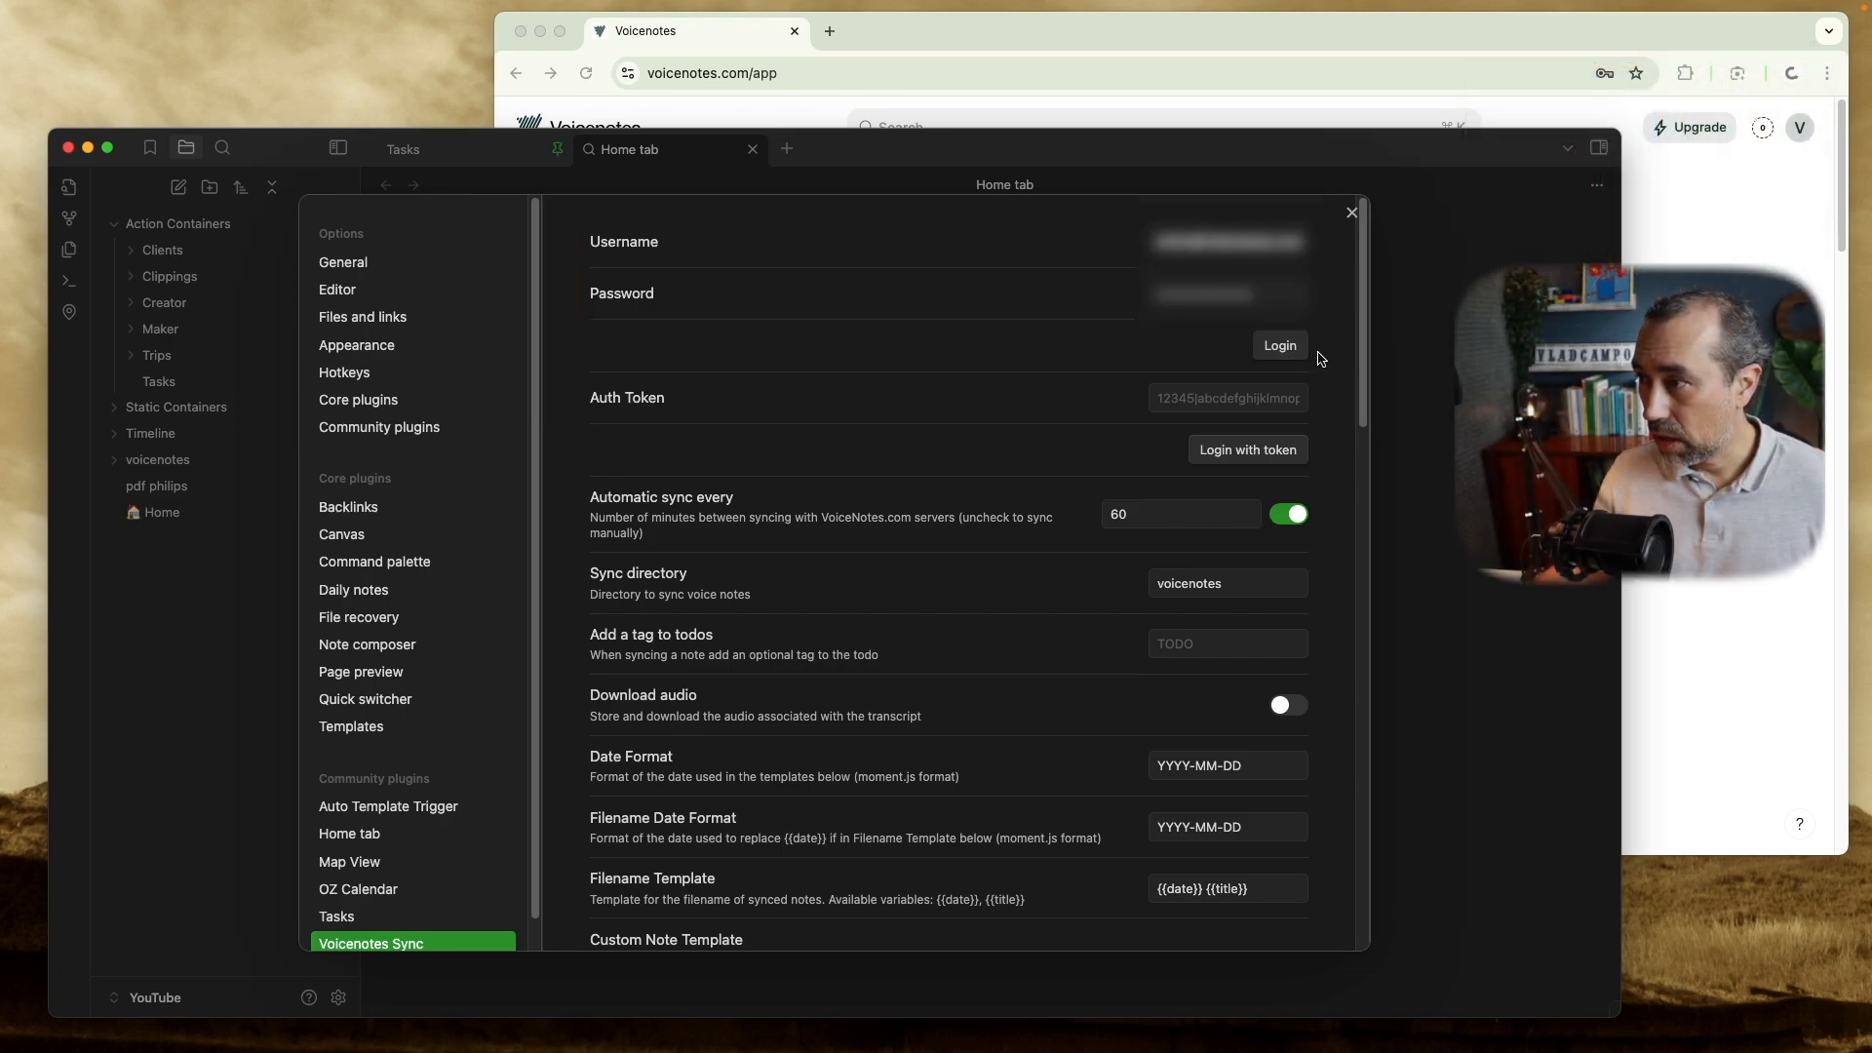
left_click(1277, 345)
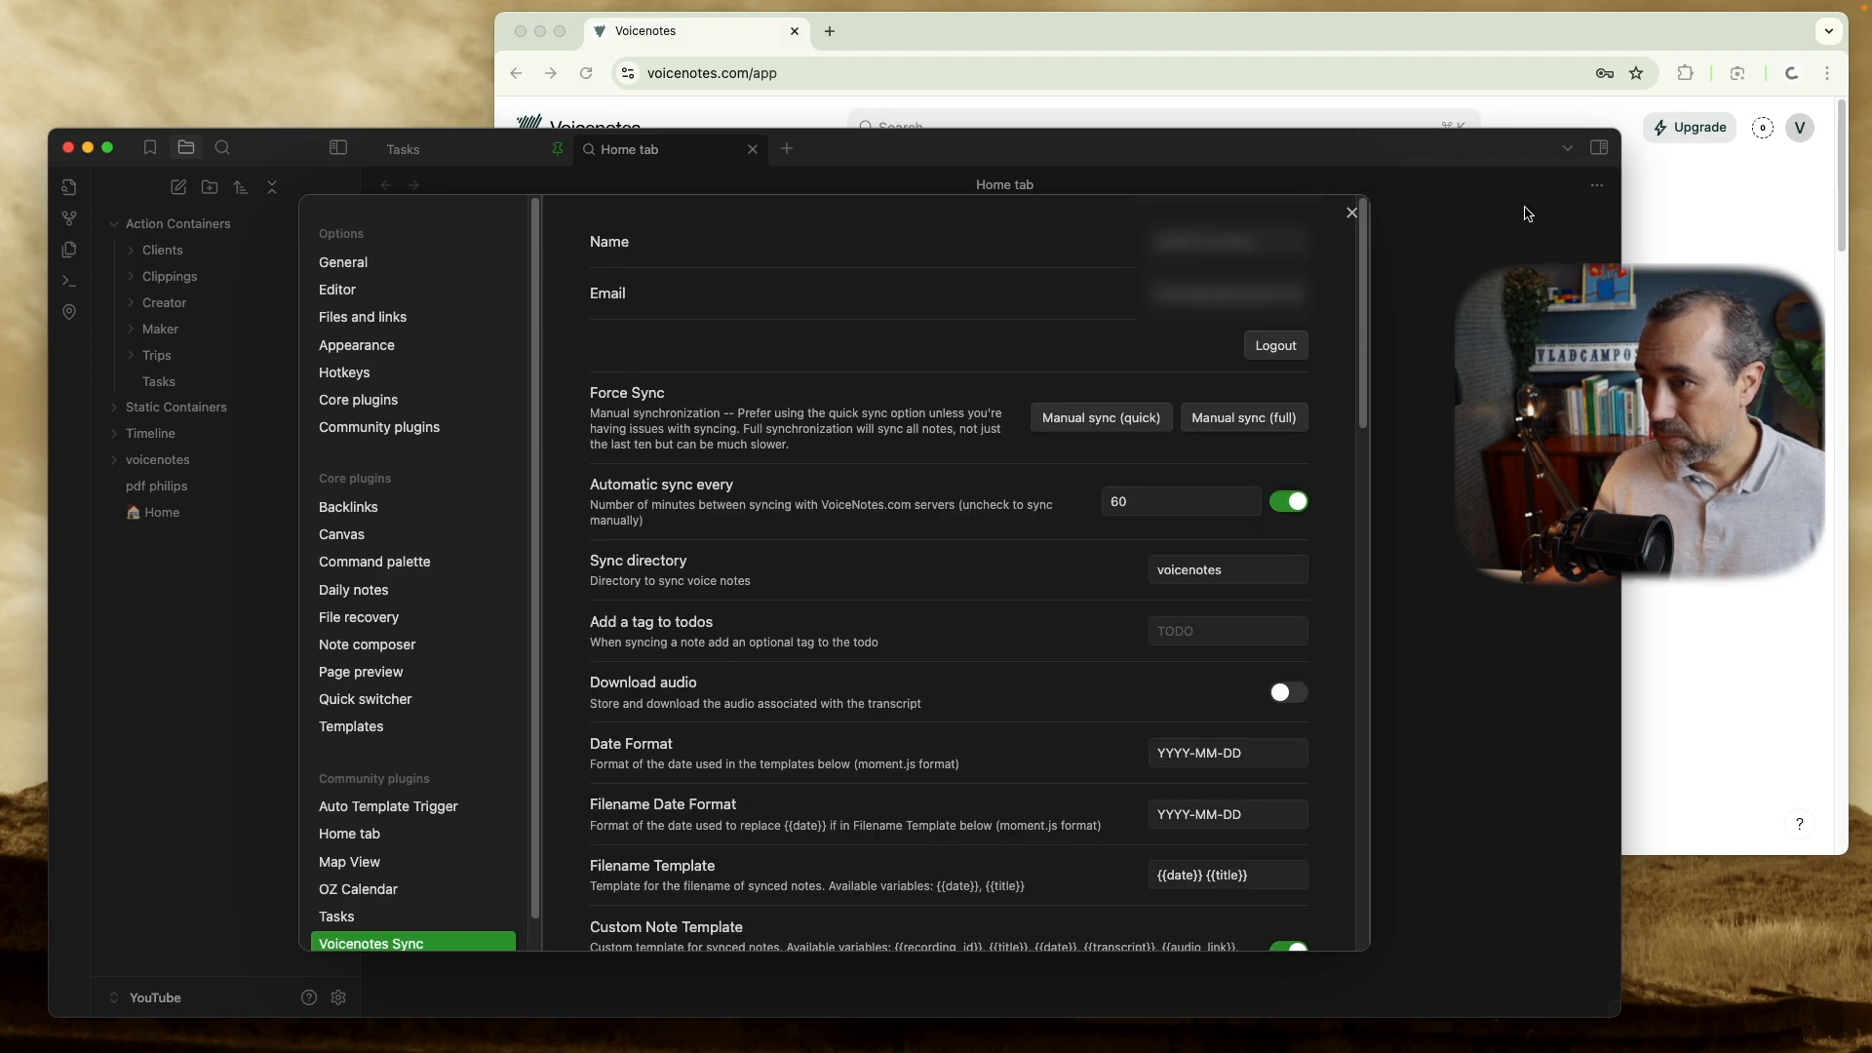
mouse_move(1411, 244)
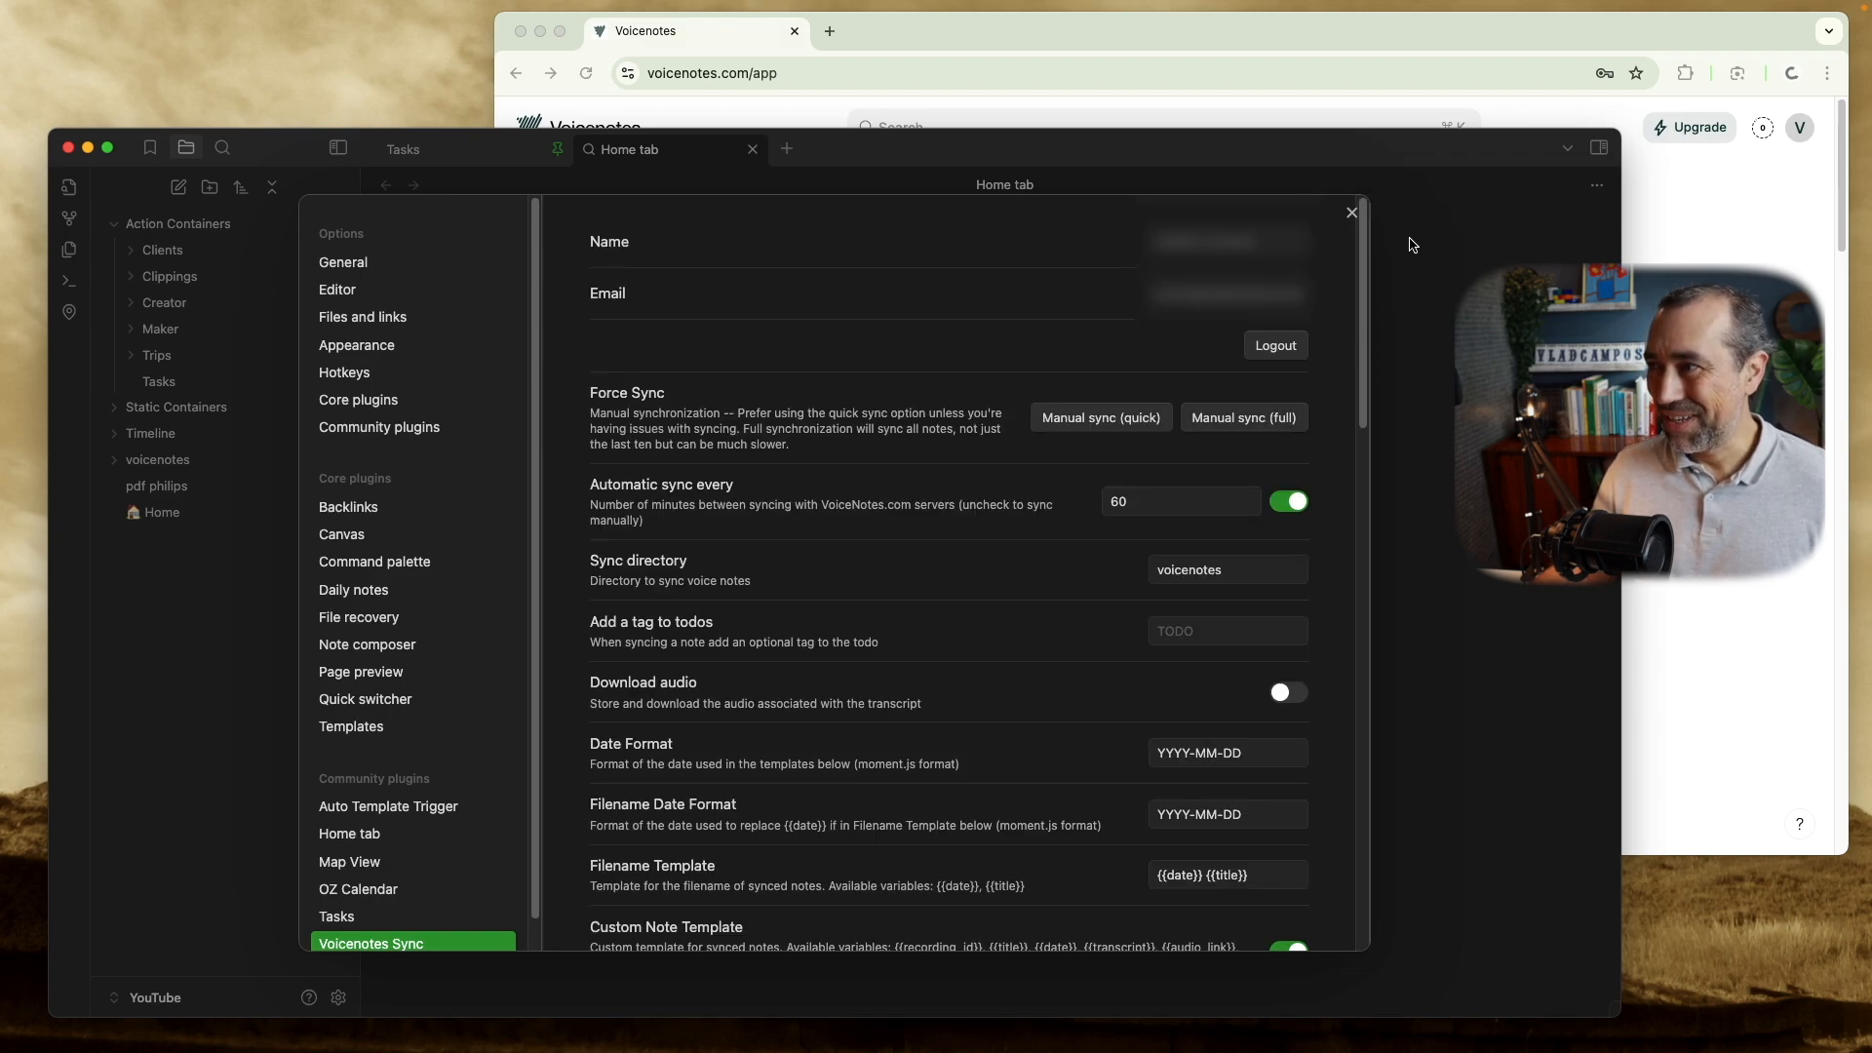
scroll("down", 3)
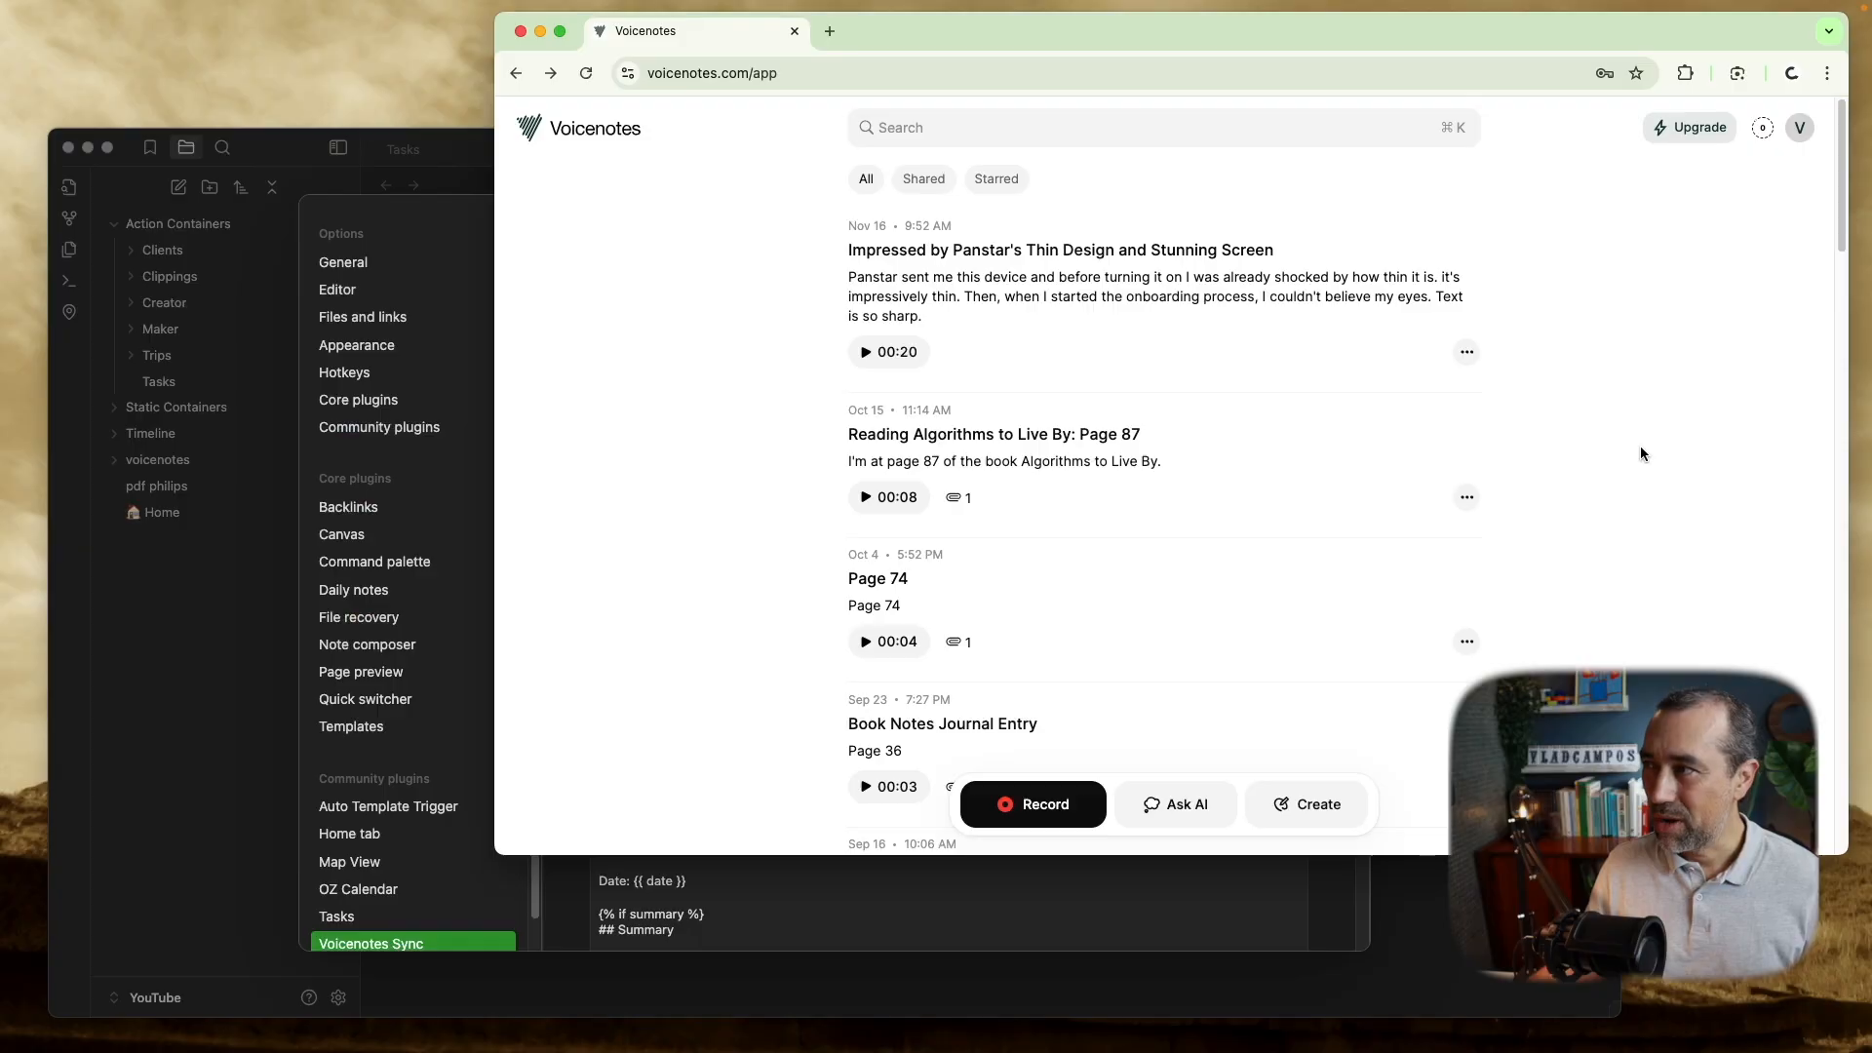
mouse_move(1686, 126)
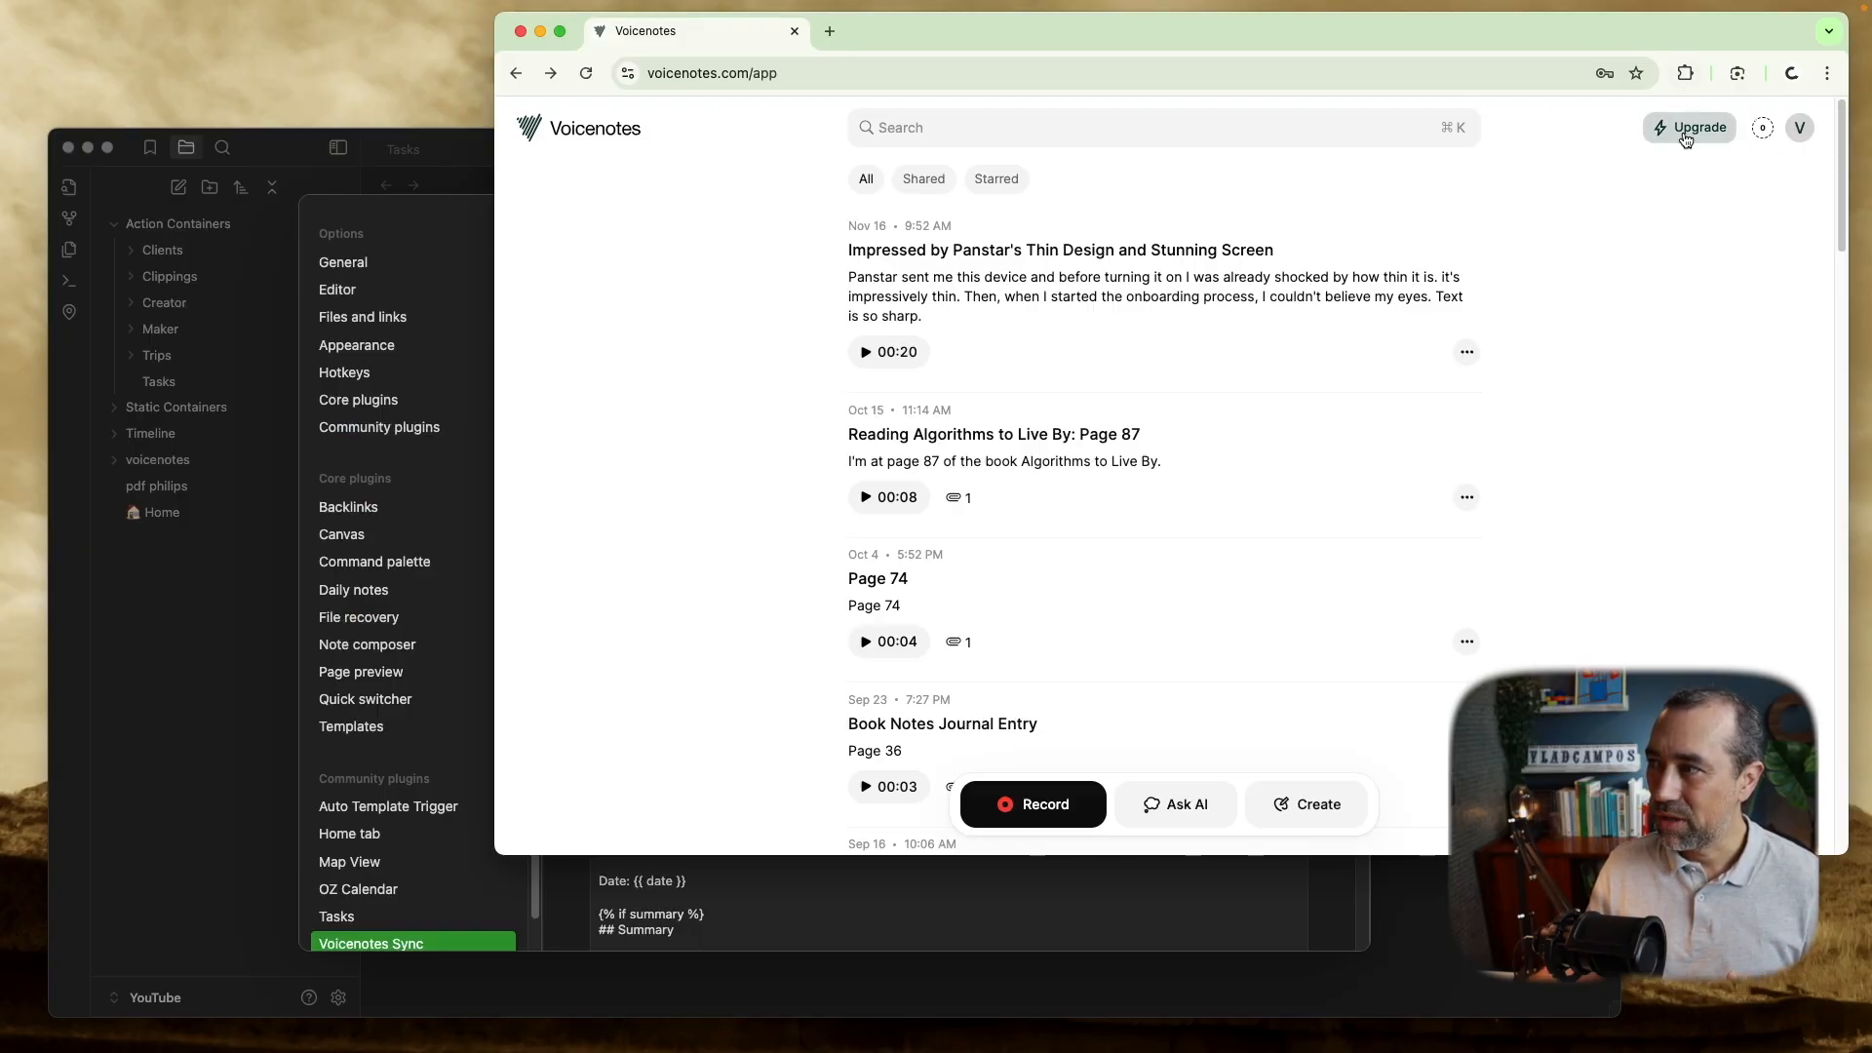
View the Voicenotes upgrade plans: yearly $49.99 and monthly $9.99.
left_click(1697, 128)
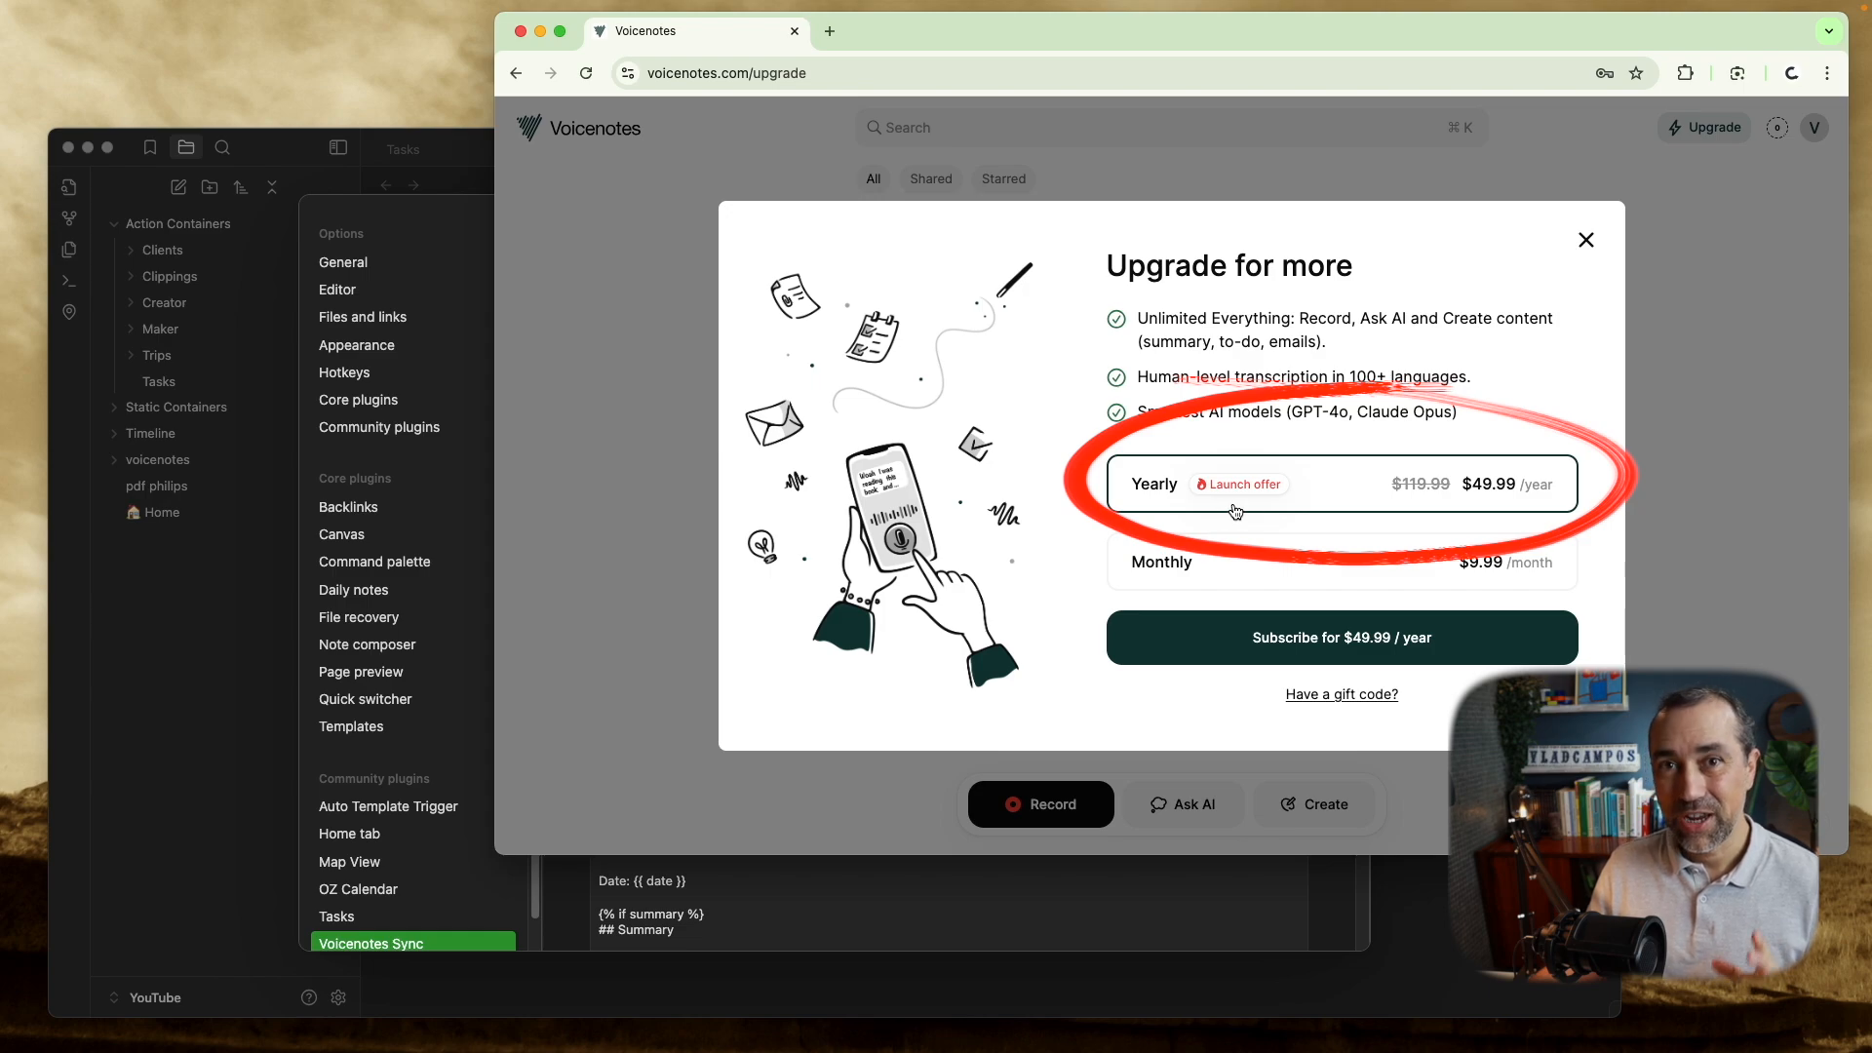
mouse_move(1492, 499)
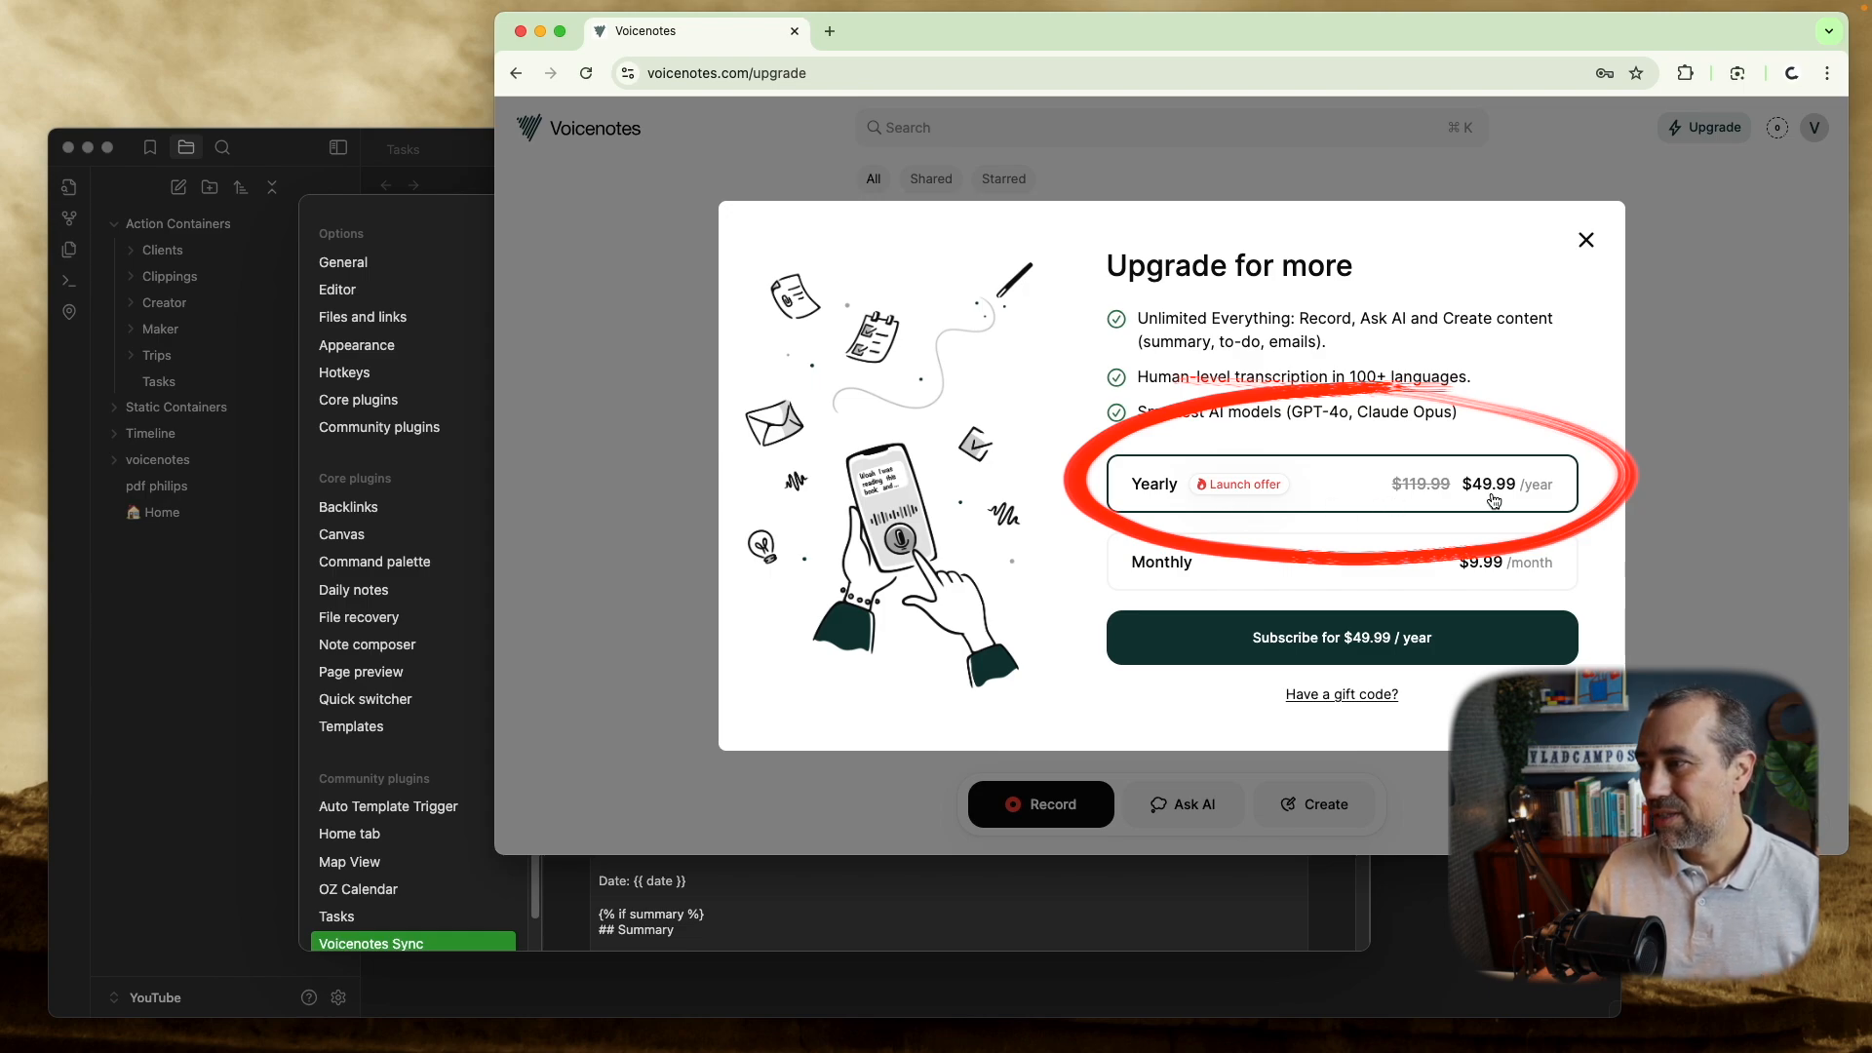
mouse_move(1419, 501)
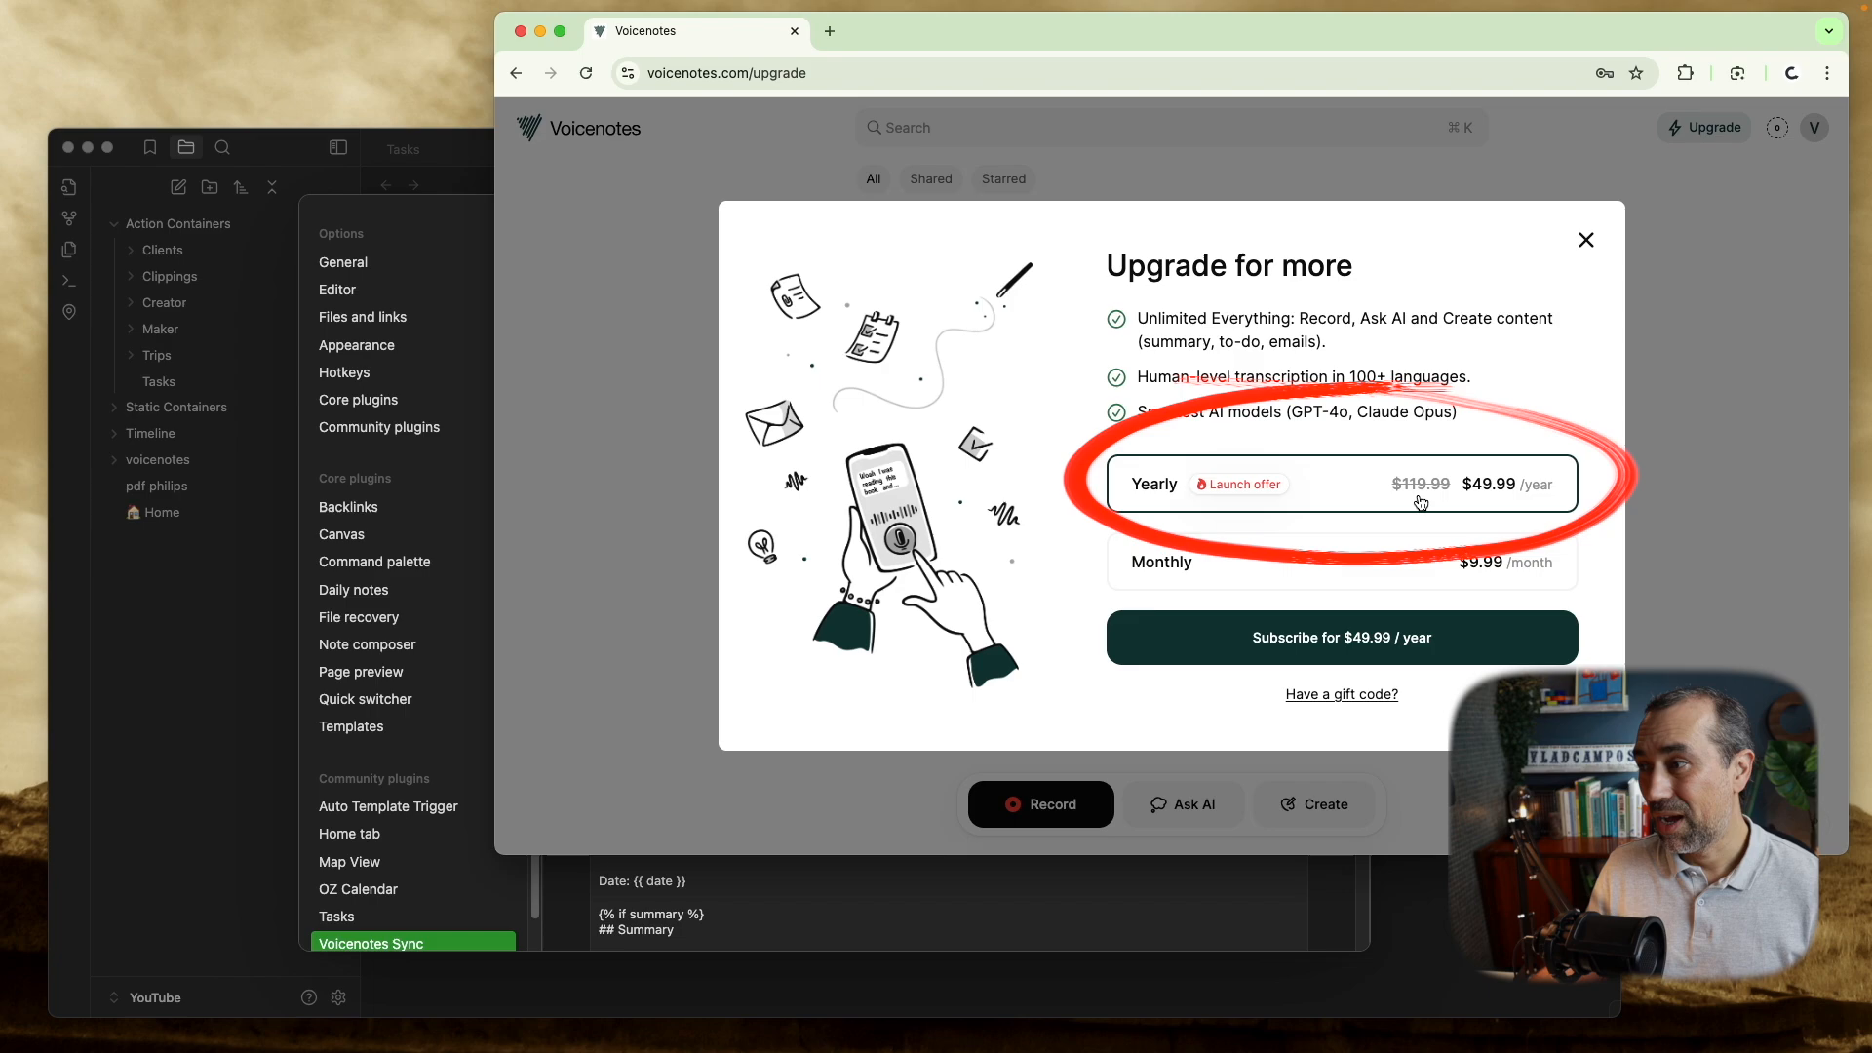
mouse_move(1490, 505)
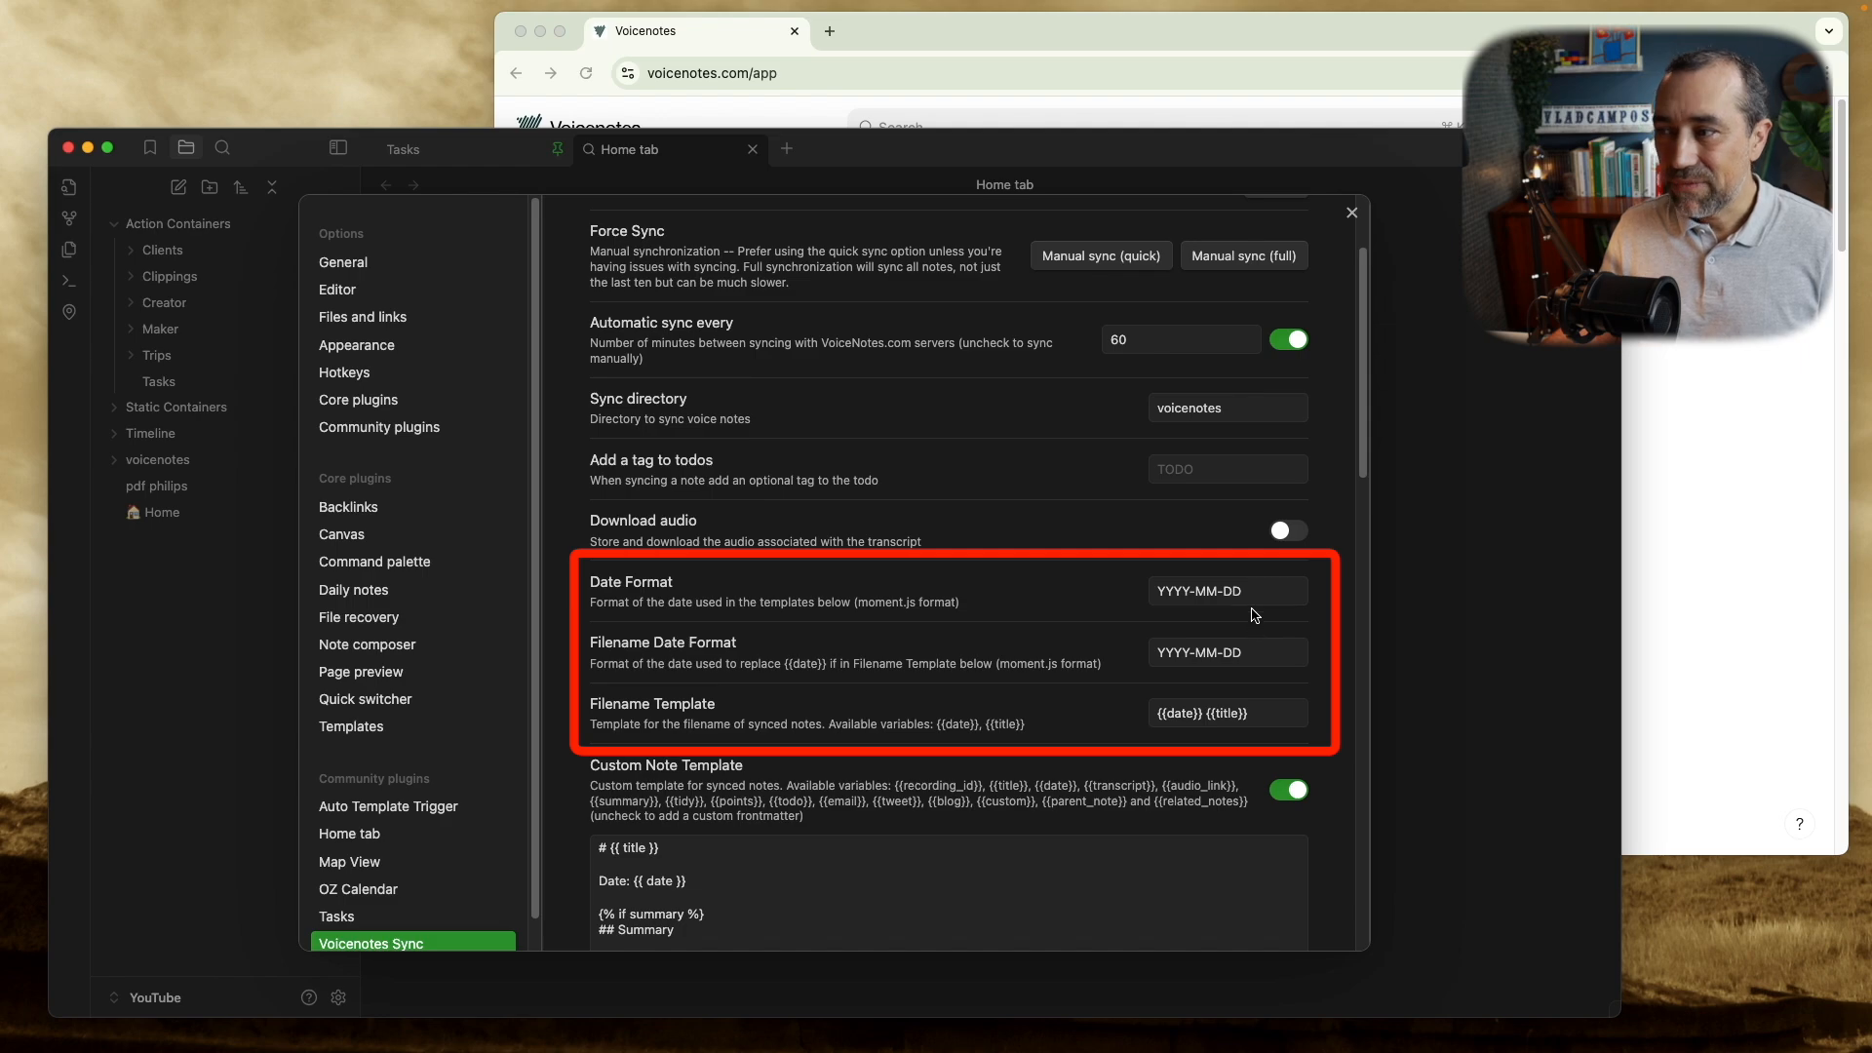
mouse_move(1206, 594)
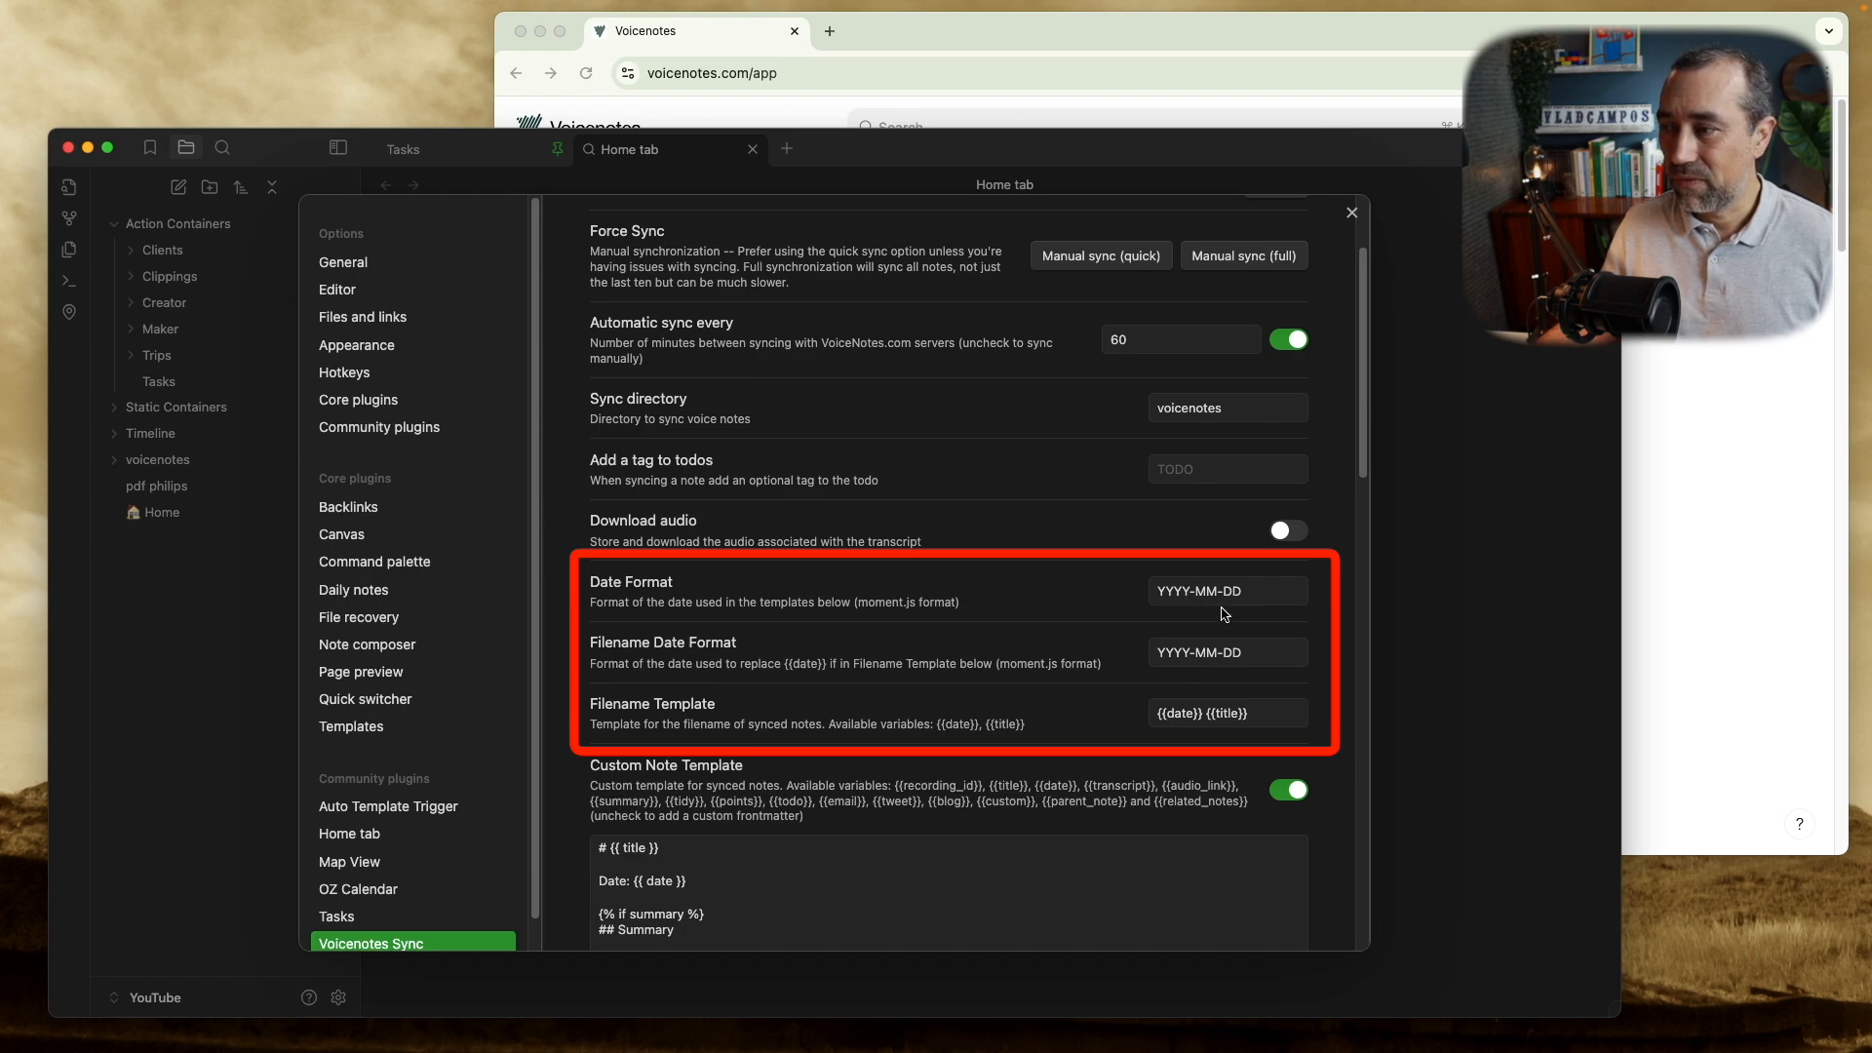
mouse_move(752, 706)
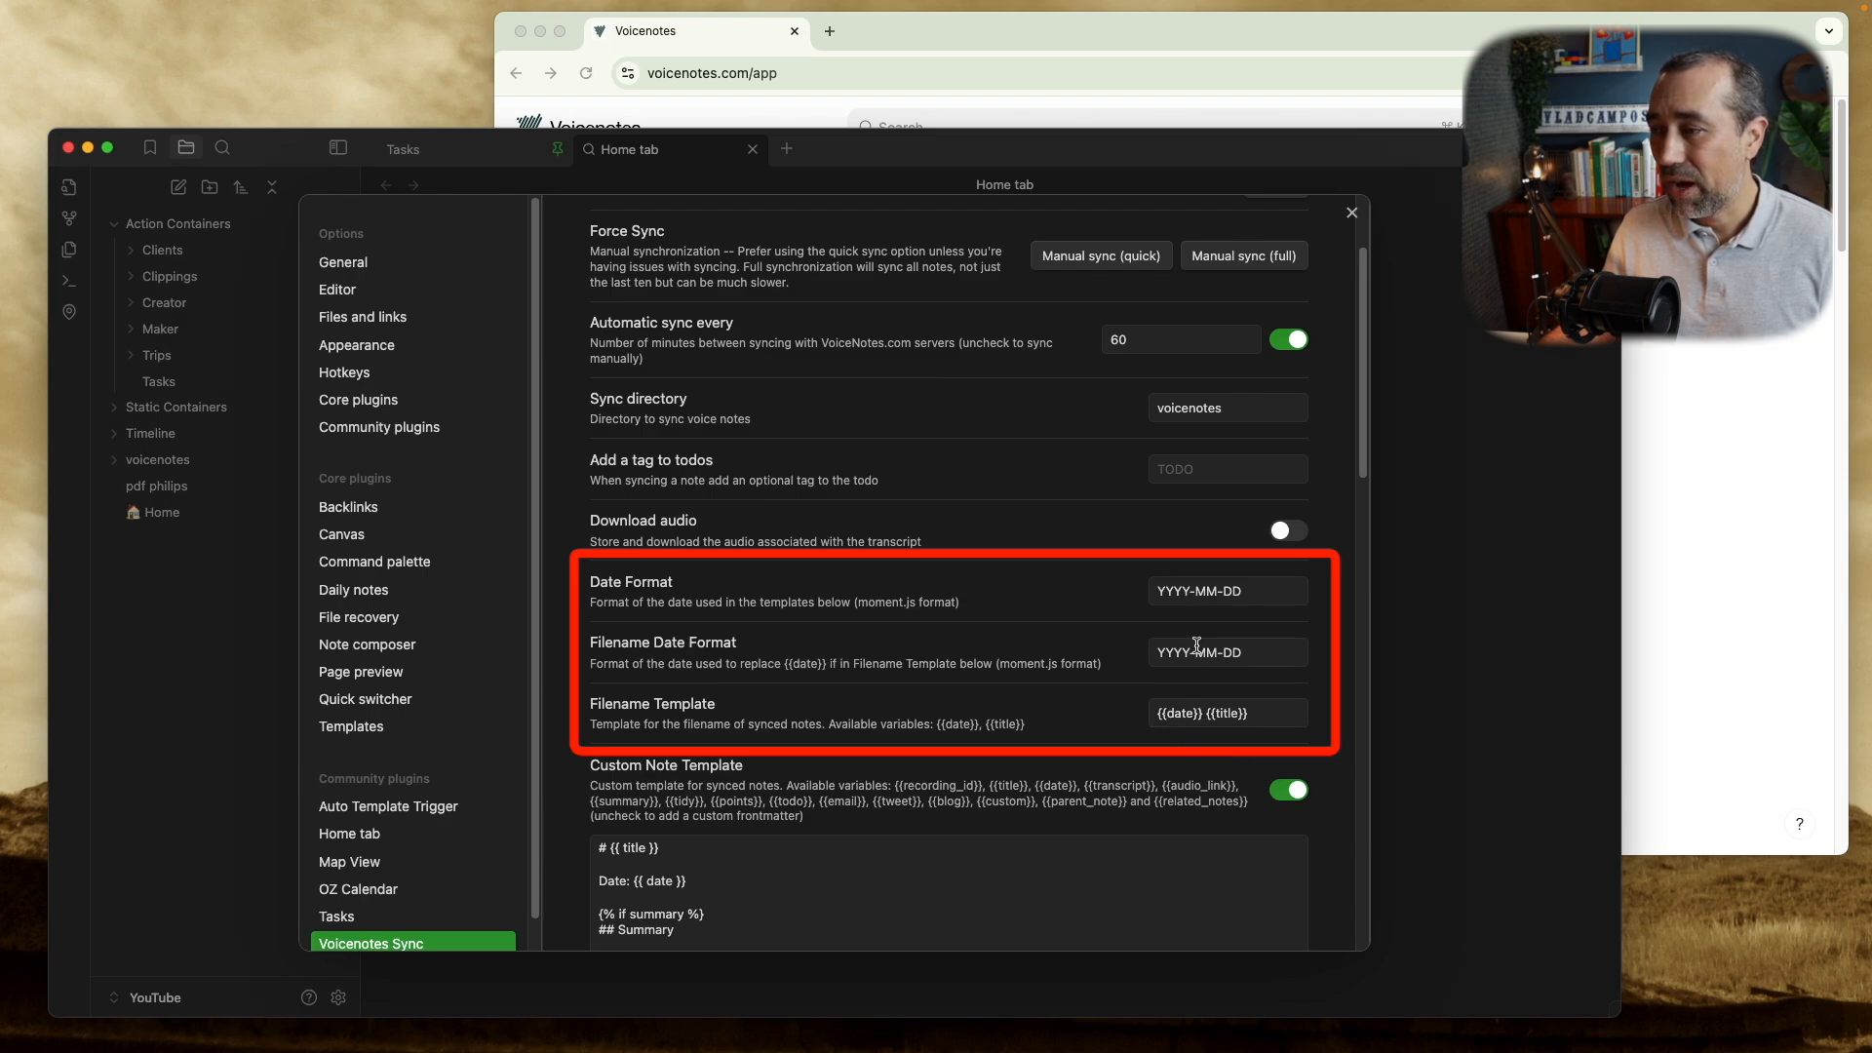
mouse_move(1228, 721)
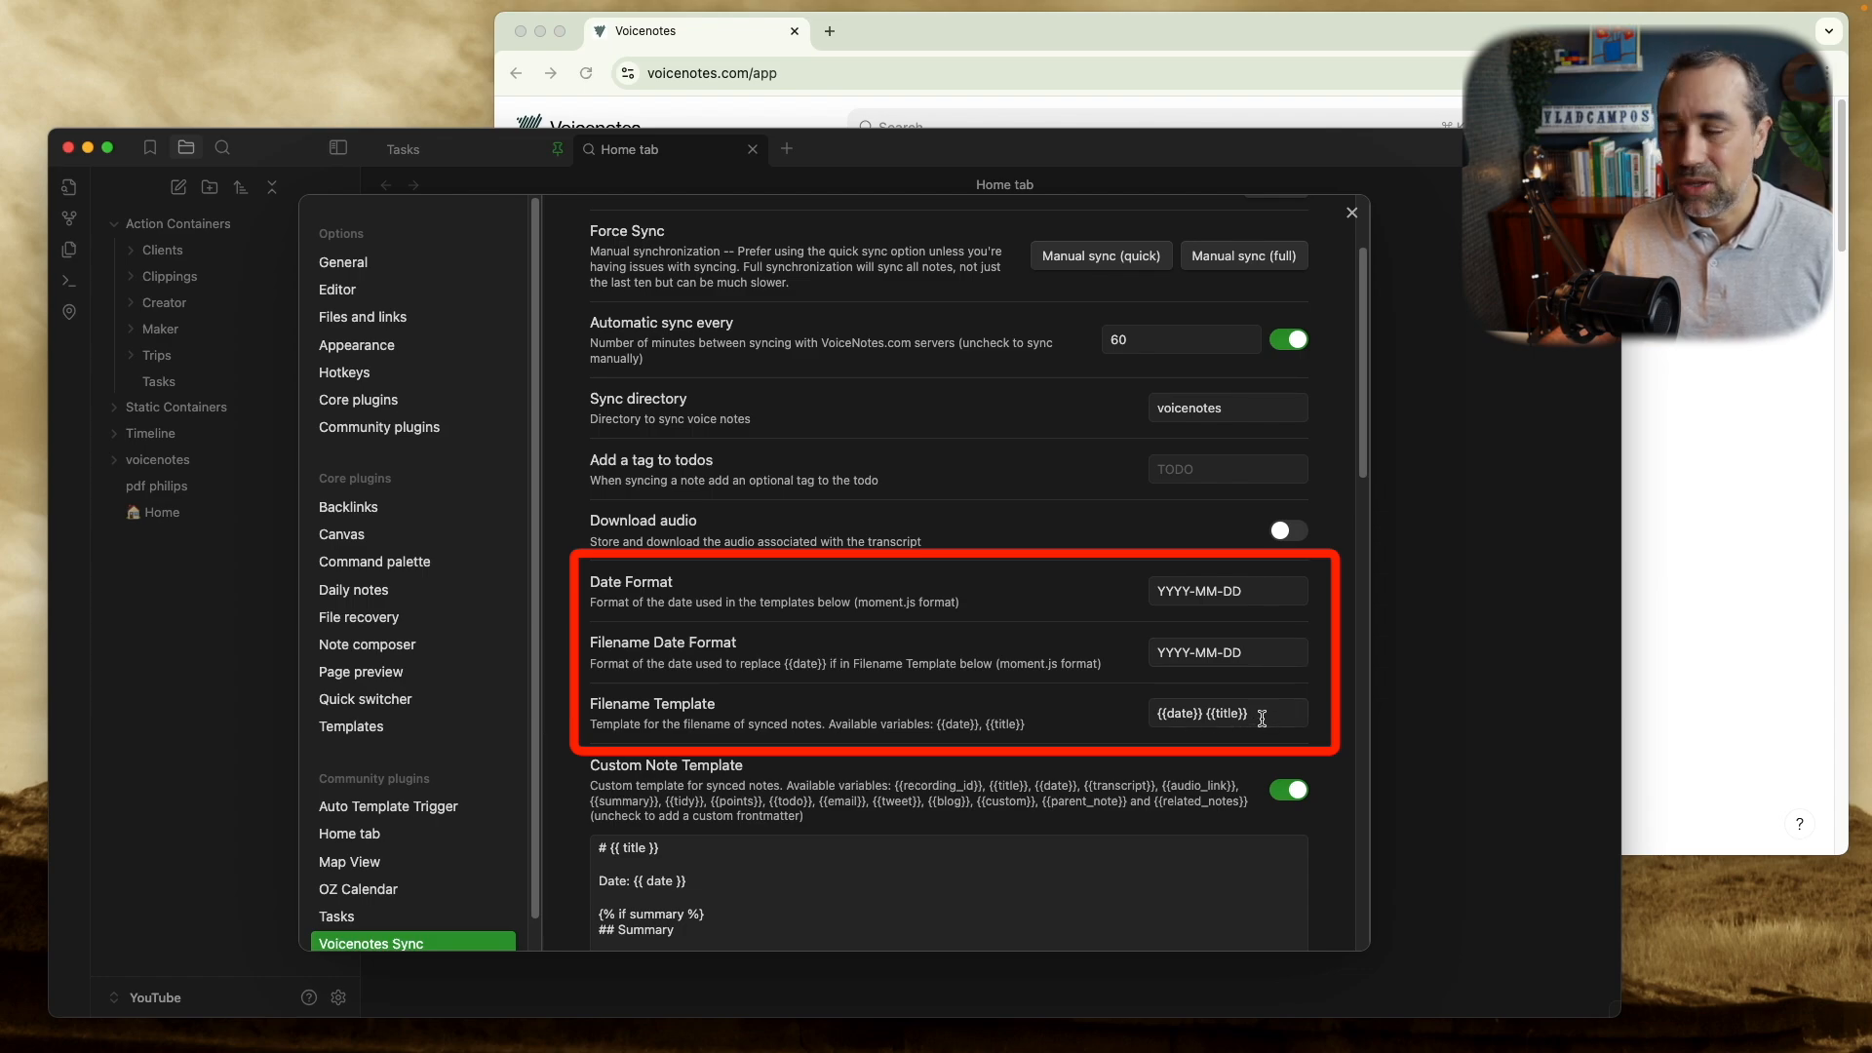
mouse_move(1313, 549)
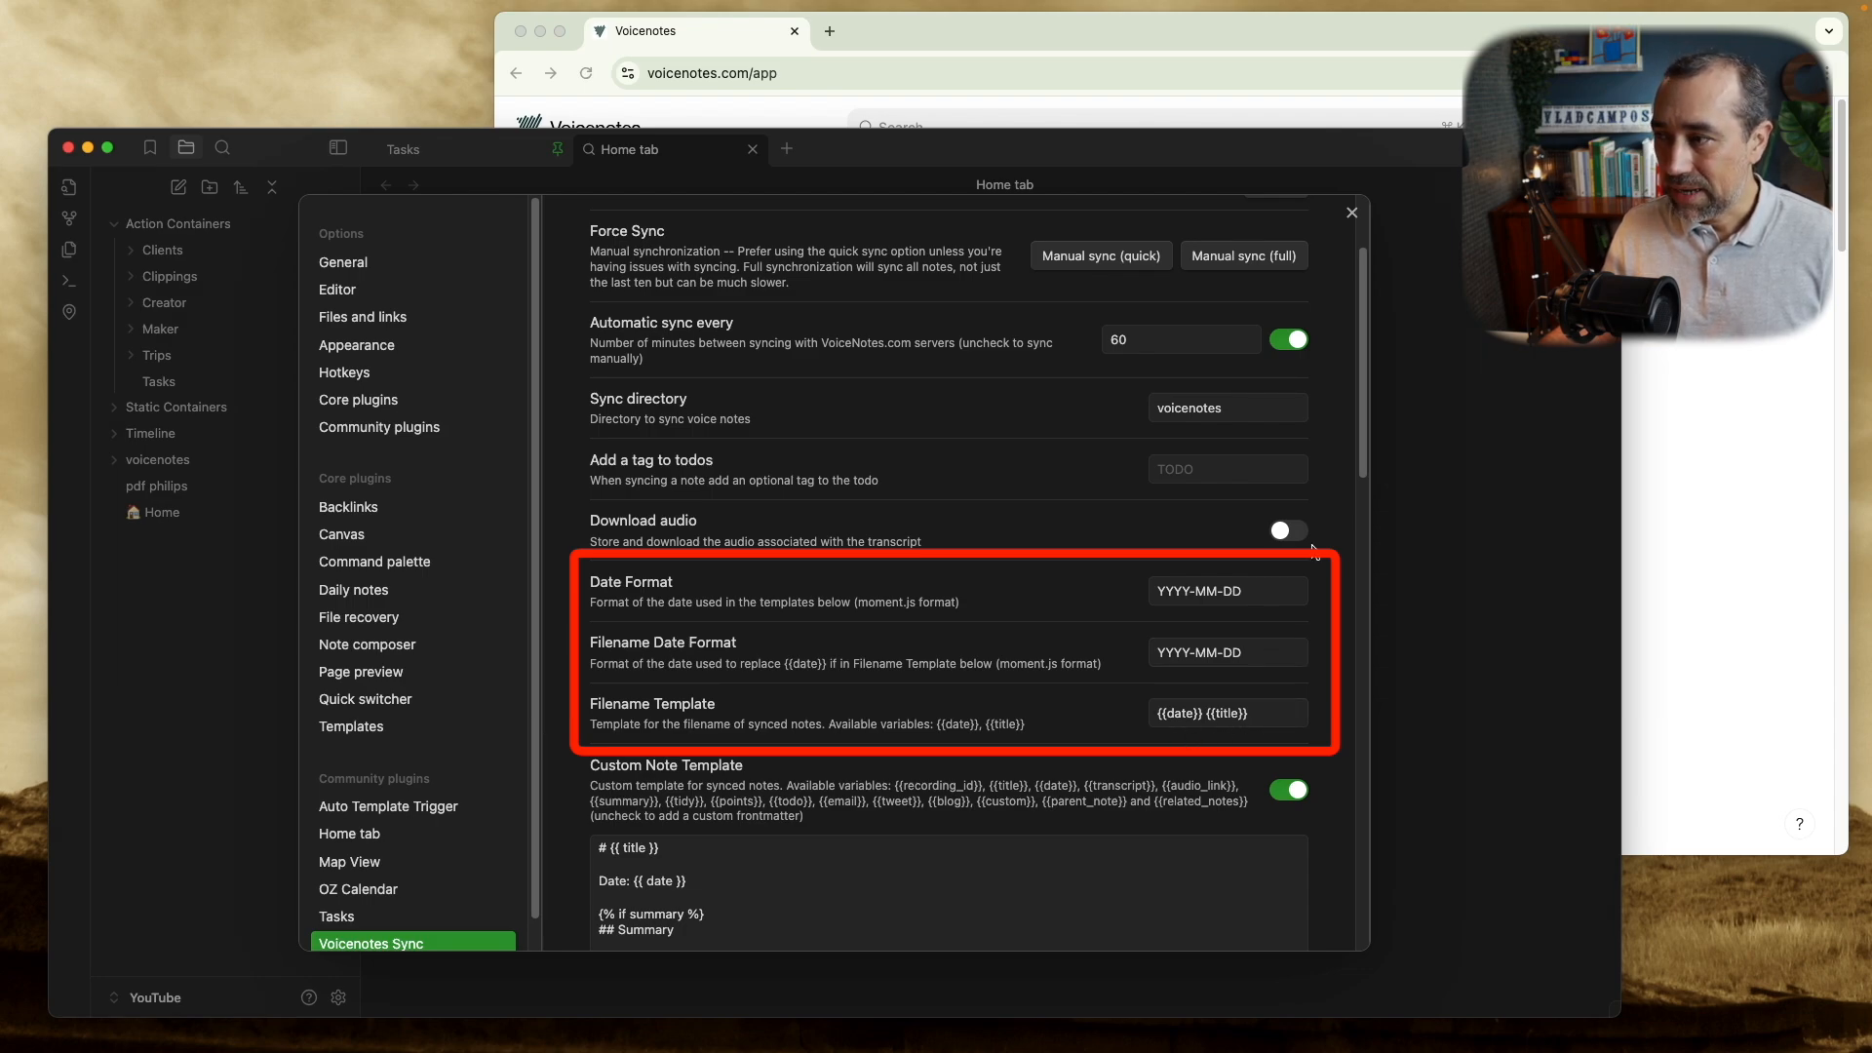
Review the YYYY-MM-DD date formats and the {{date}} {{title}} filename template.
scroll("down", 3)
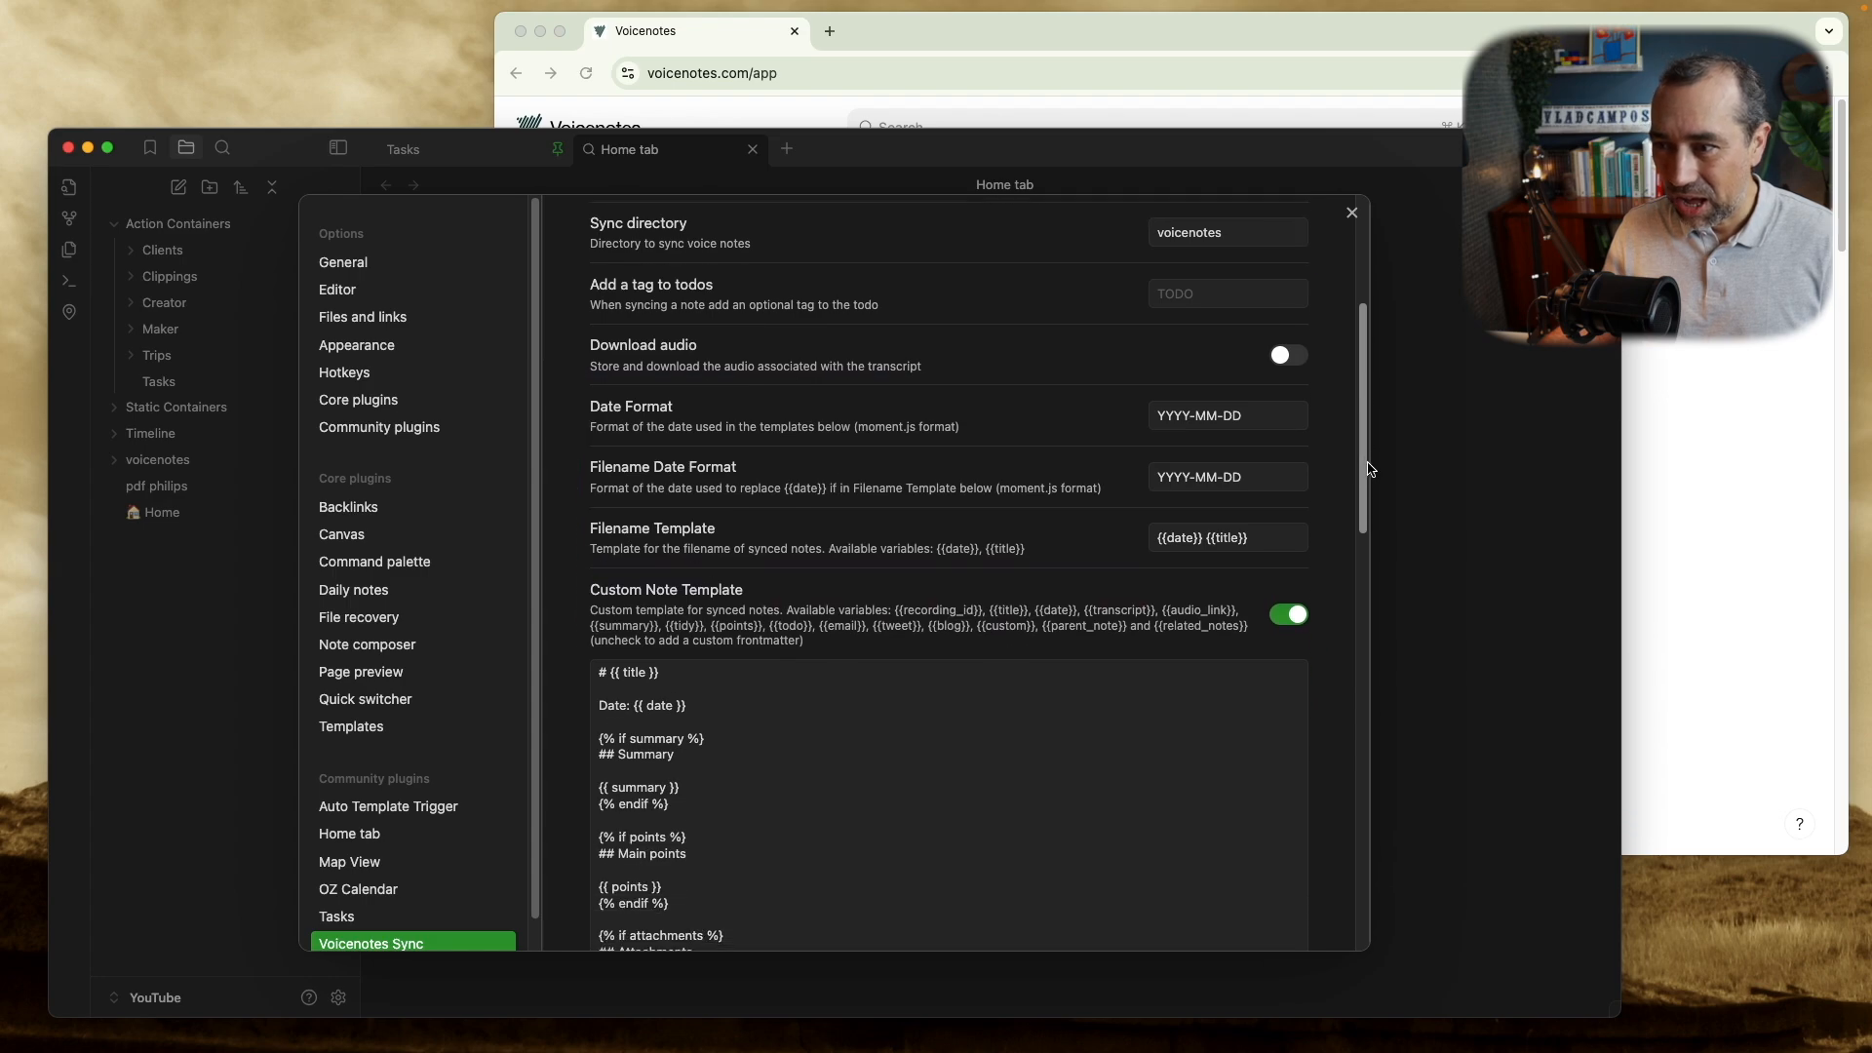
scroll("down", 3)
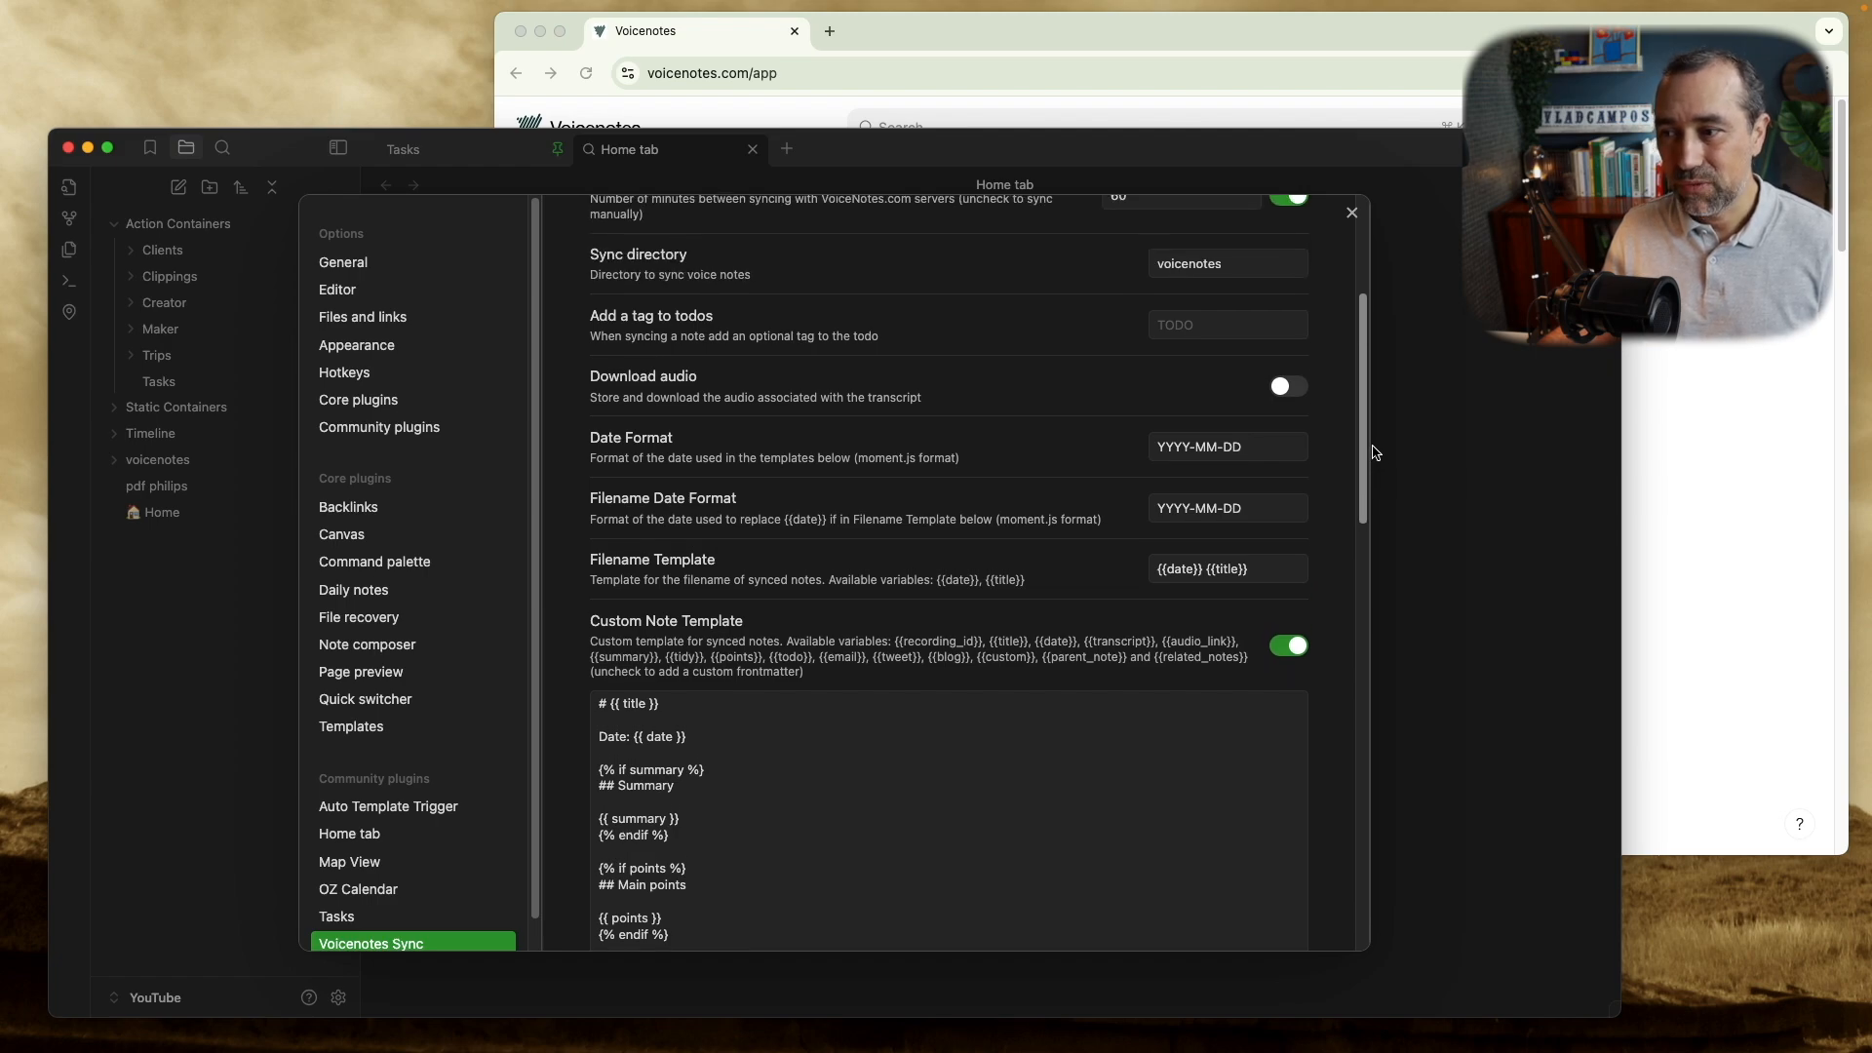
scroll("down", 3)
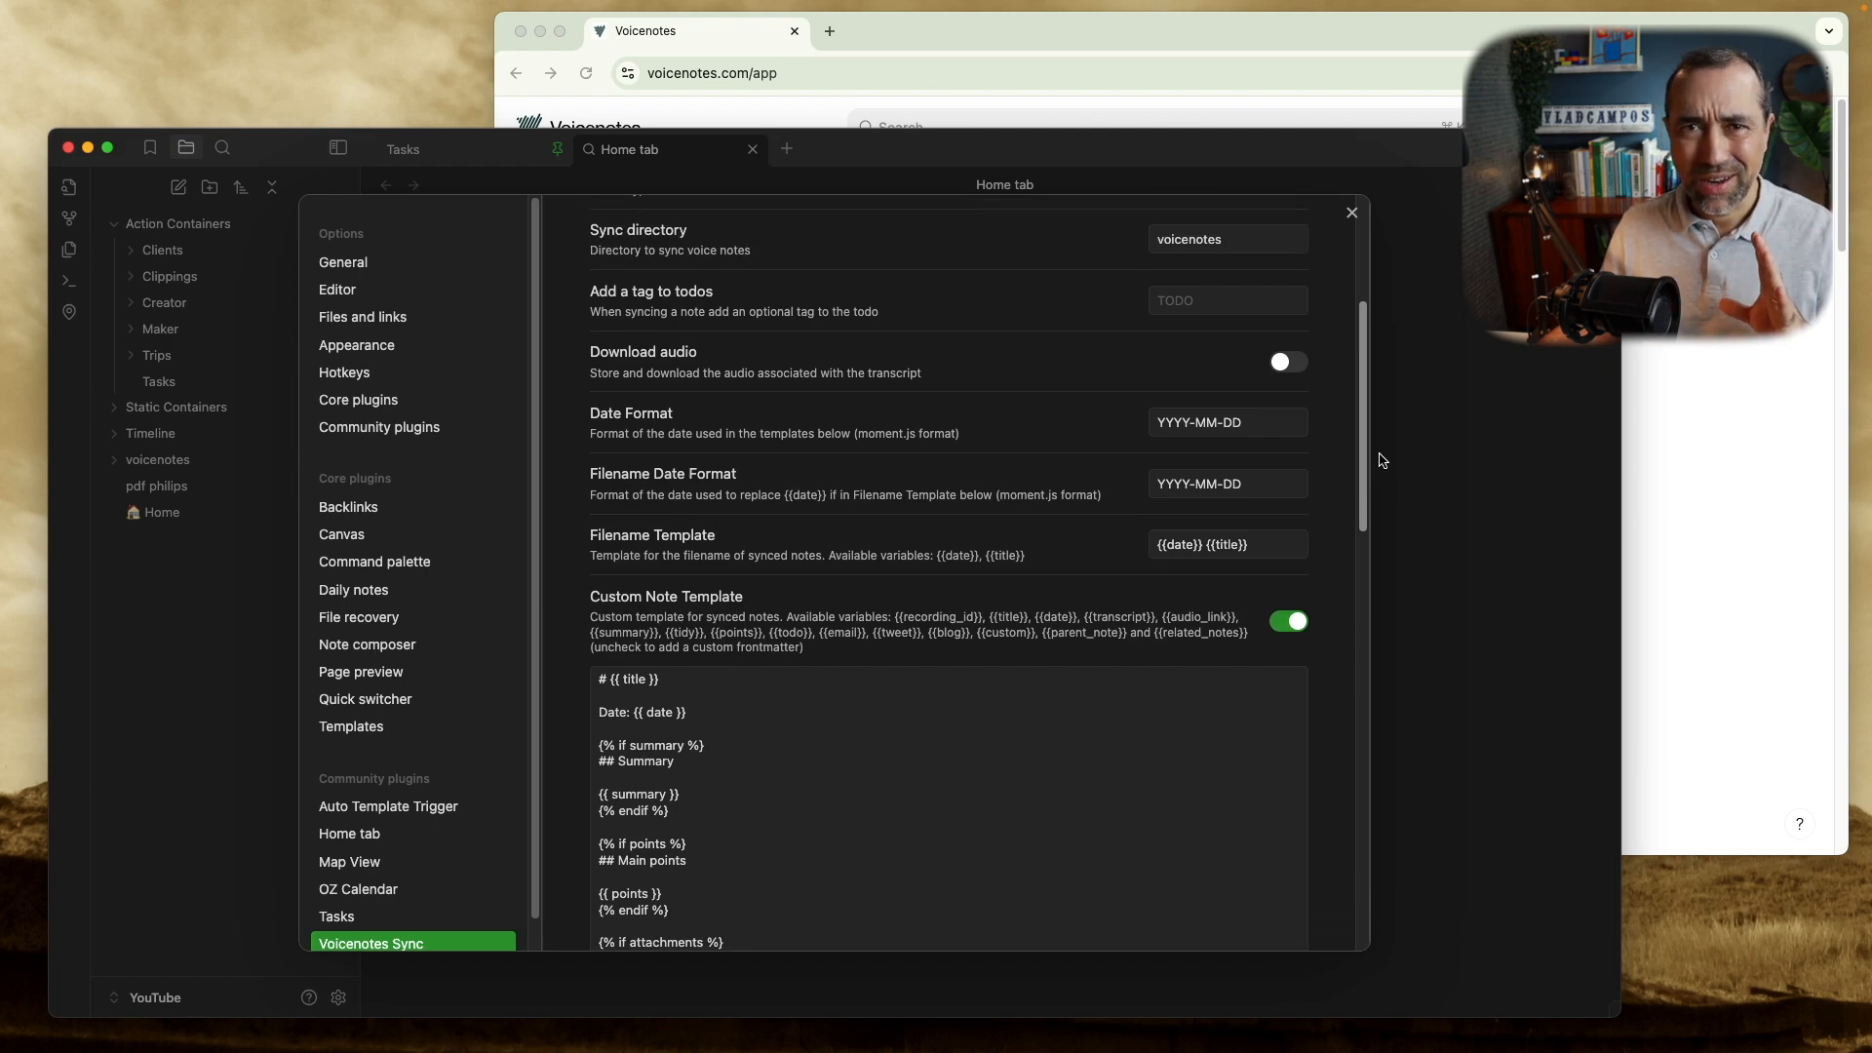
scroll("down", 3)
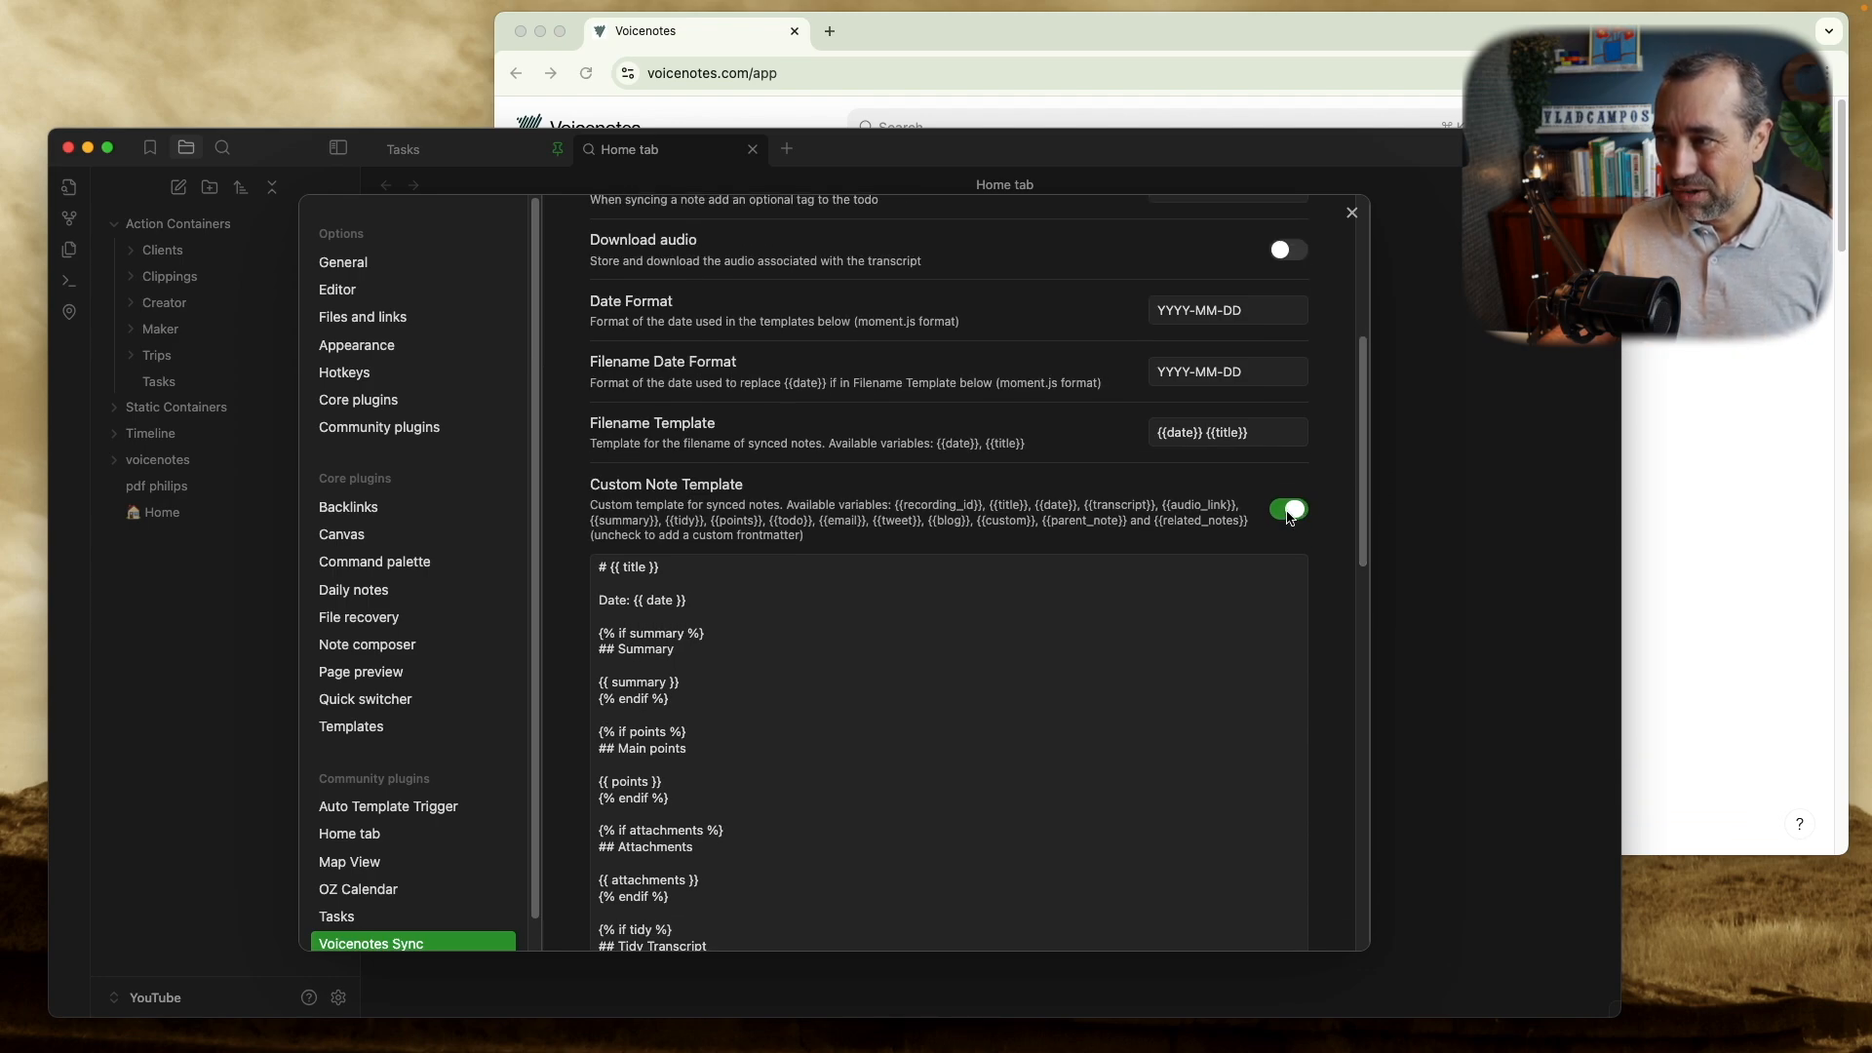
Disable the custom note template, run a quick manual sync, and close settings.
left_click(1287, 509)
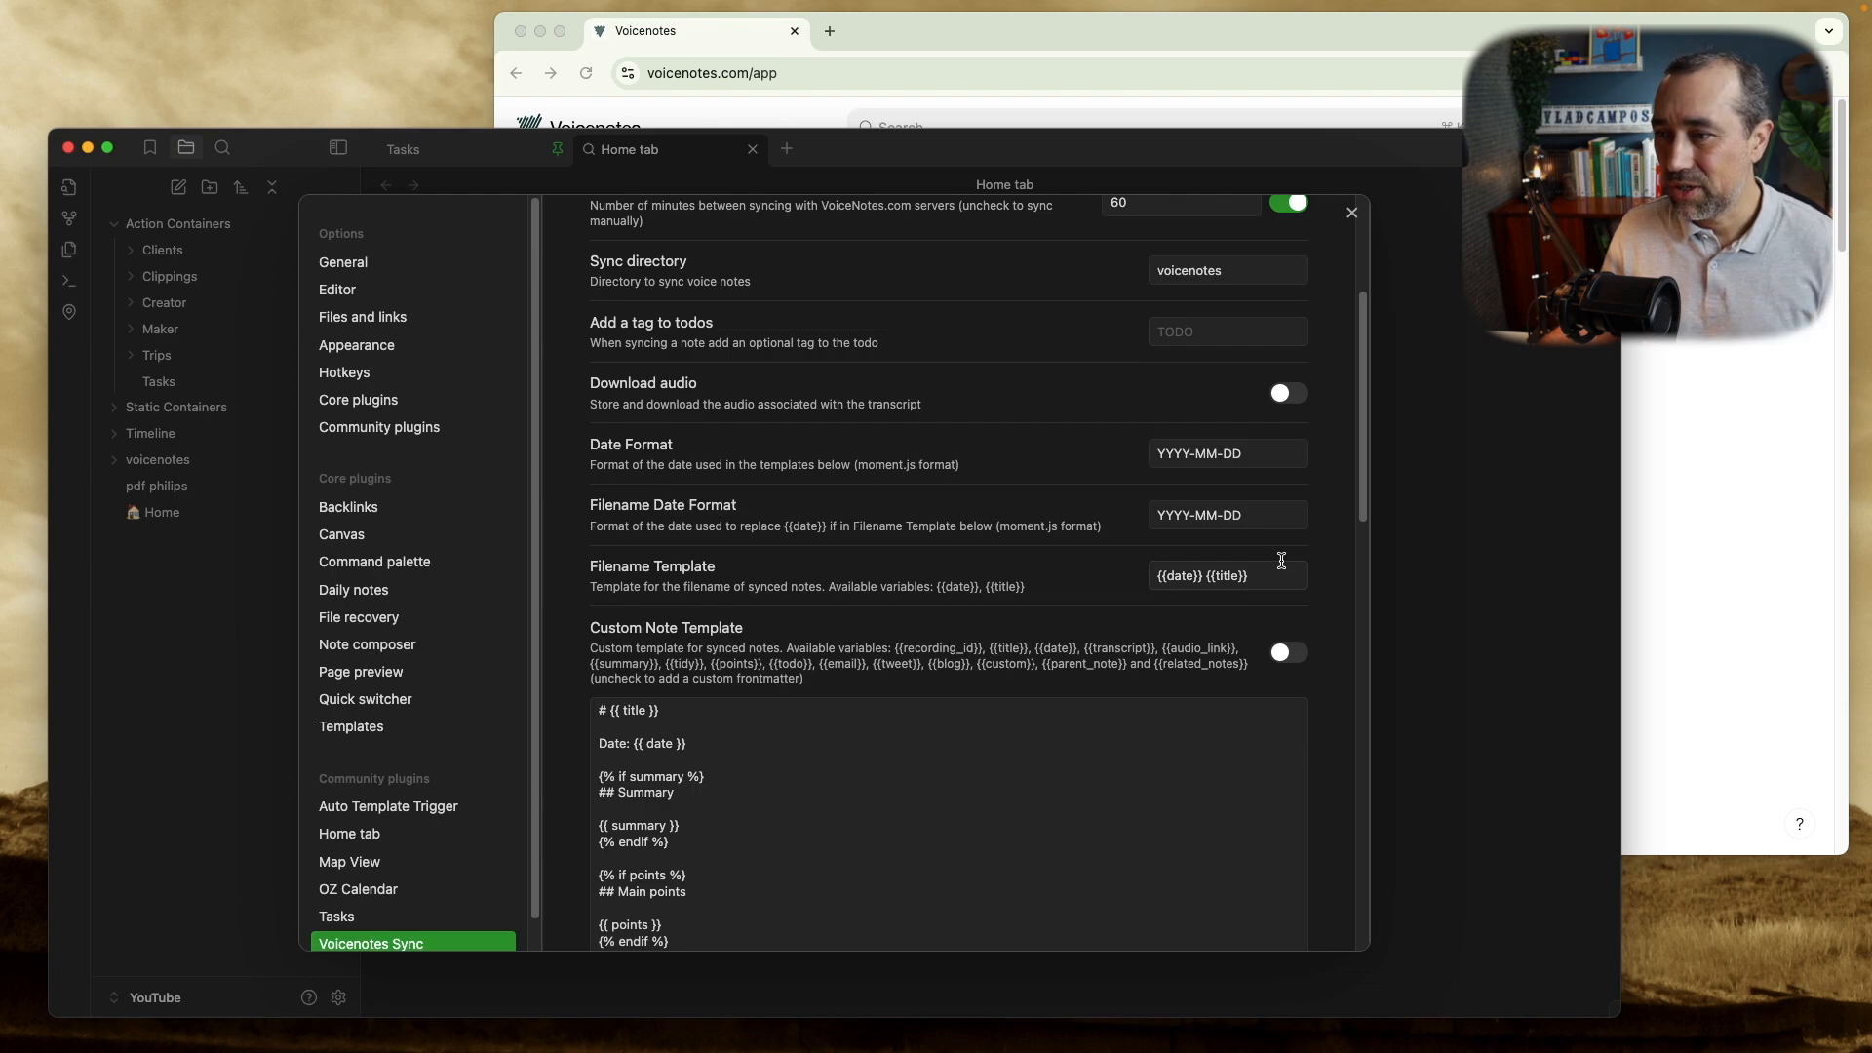
scroll("down", 3)
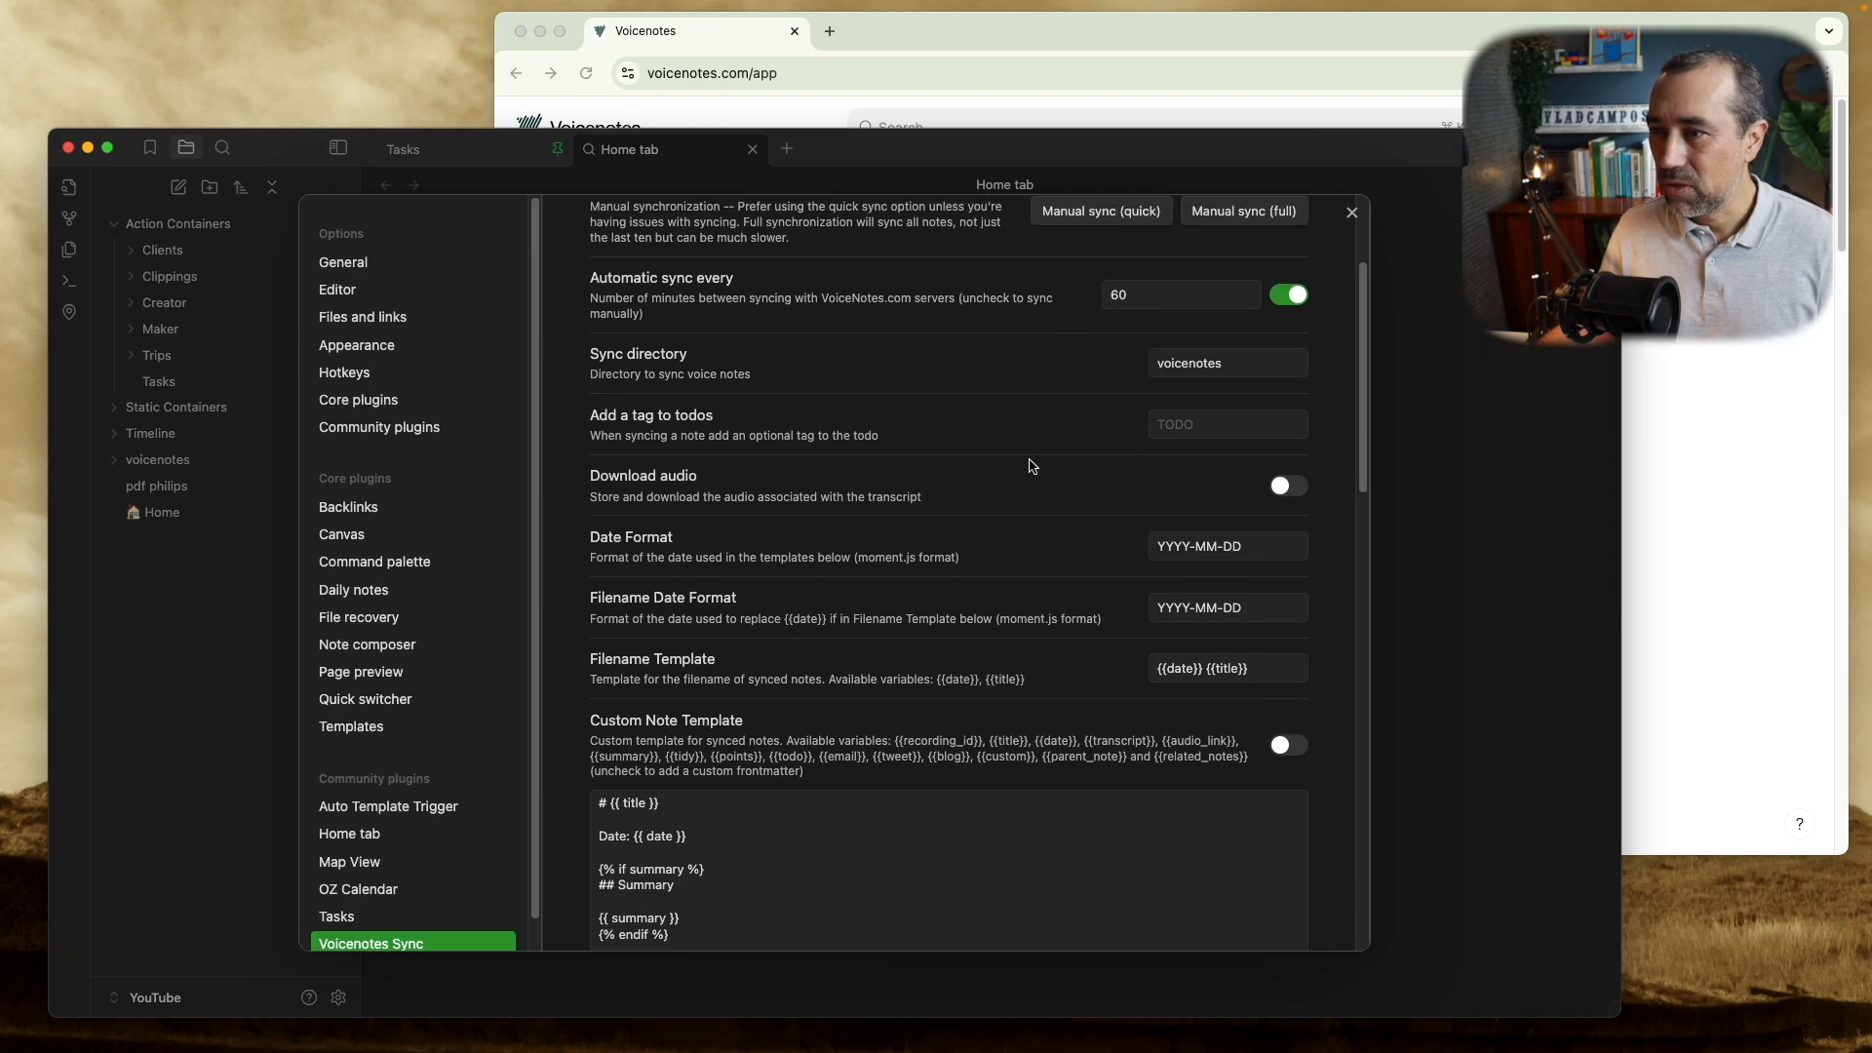
mouse_move(783, 505)
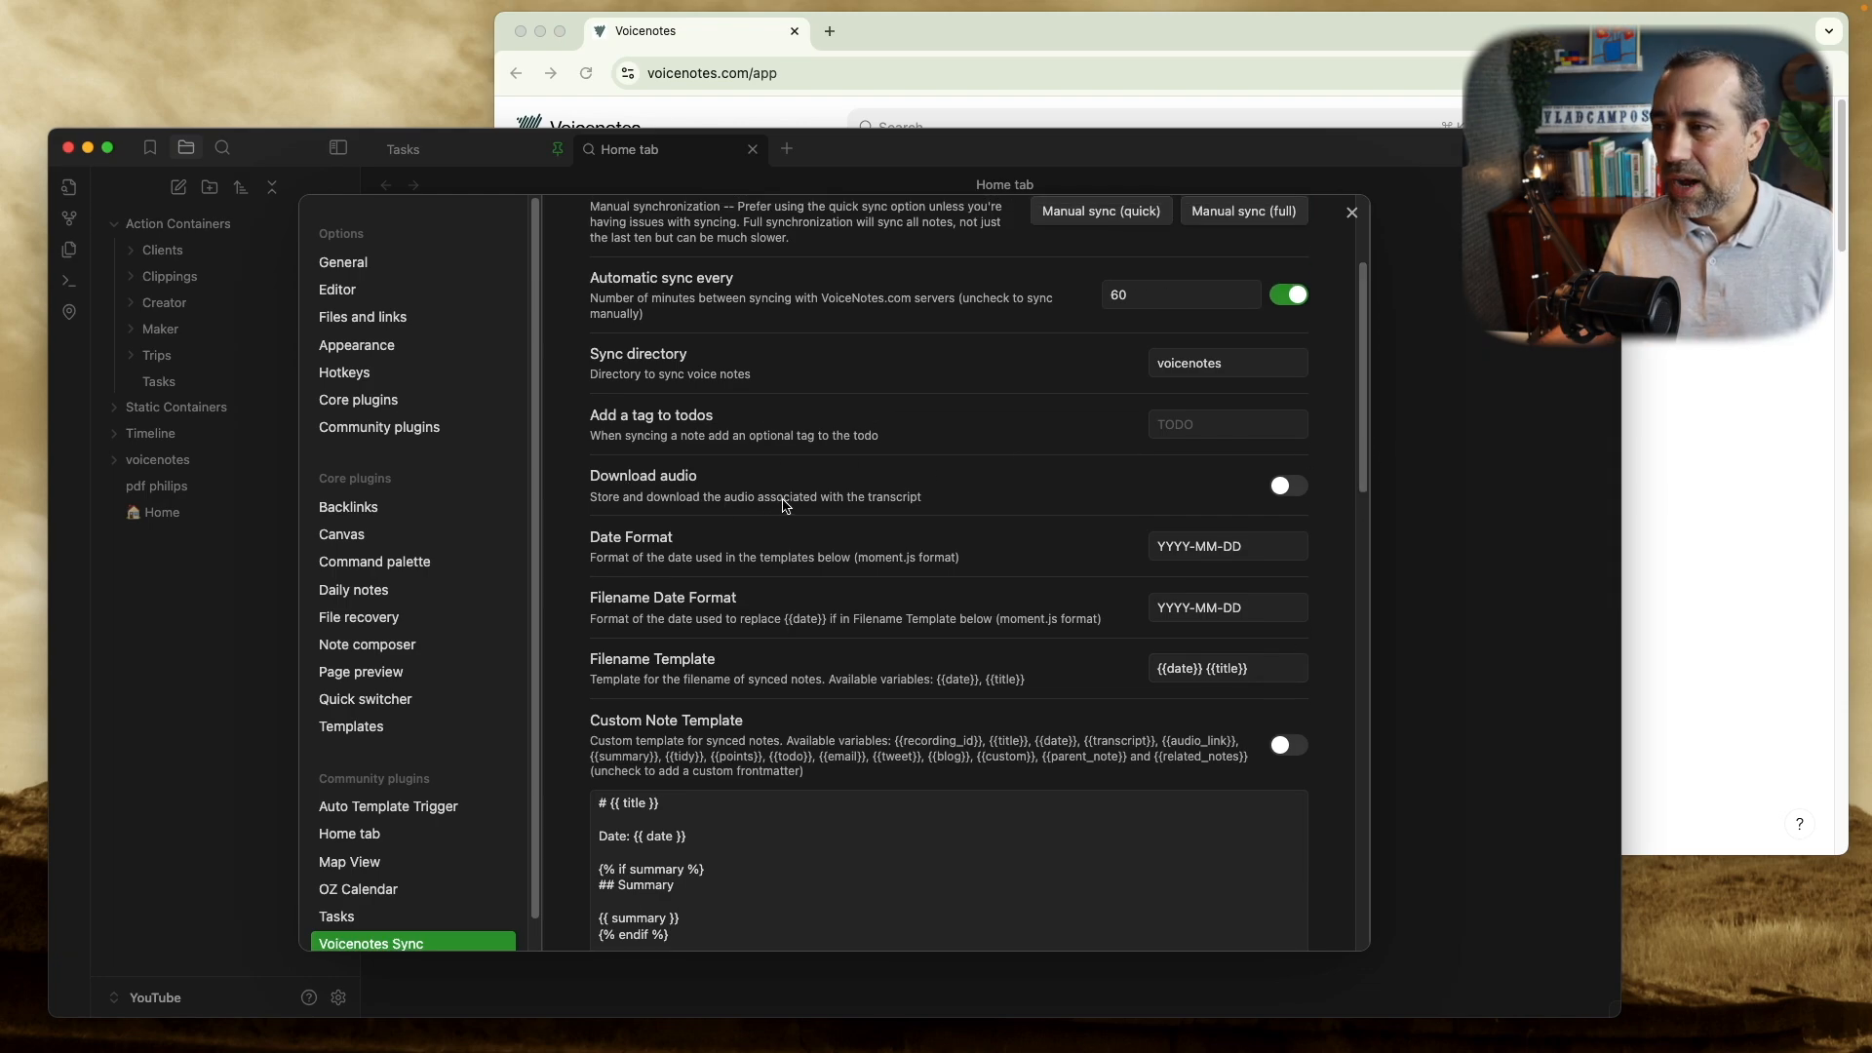
mouse_move(1230, 503)
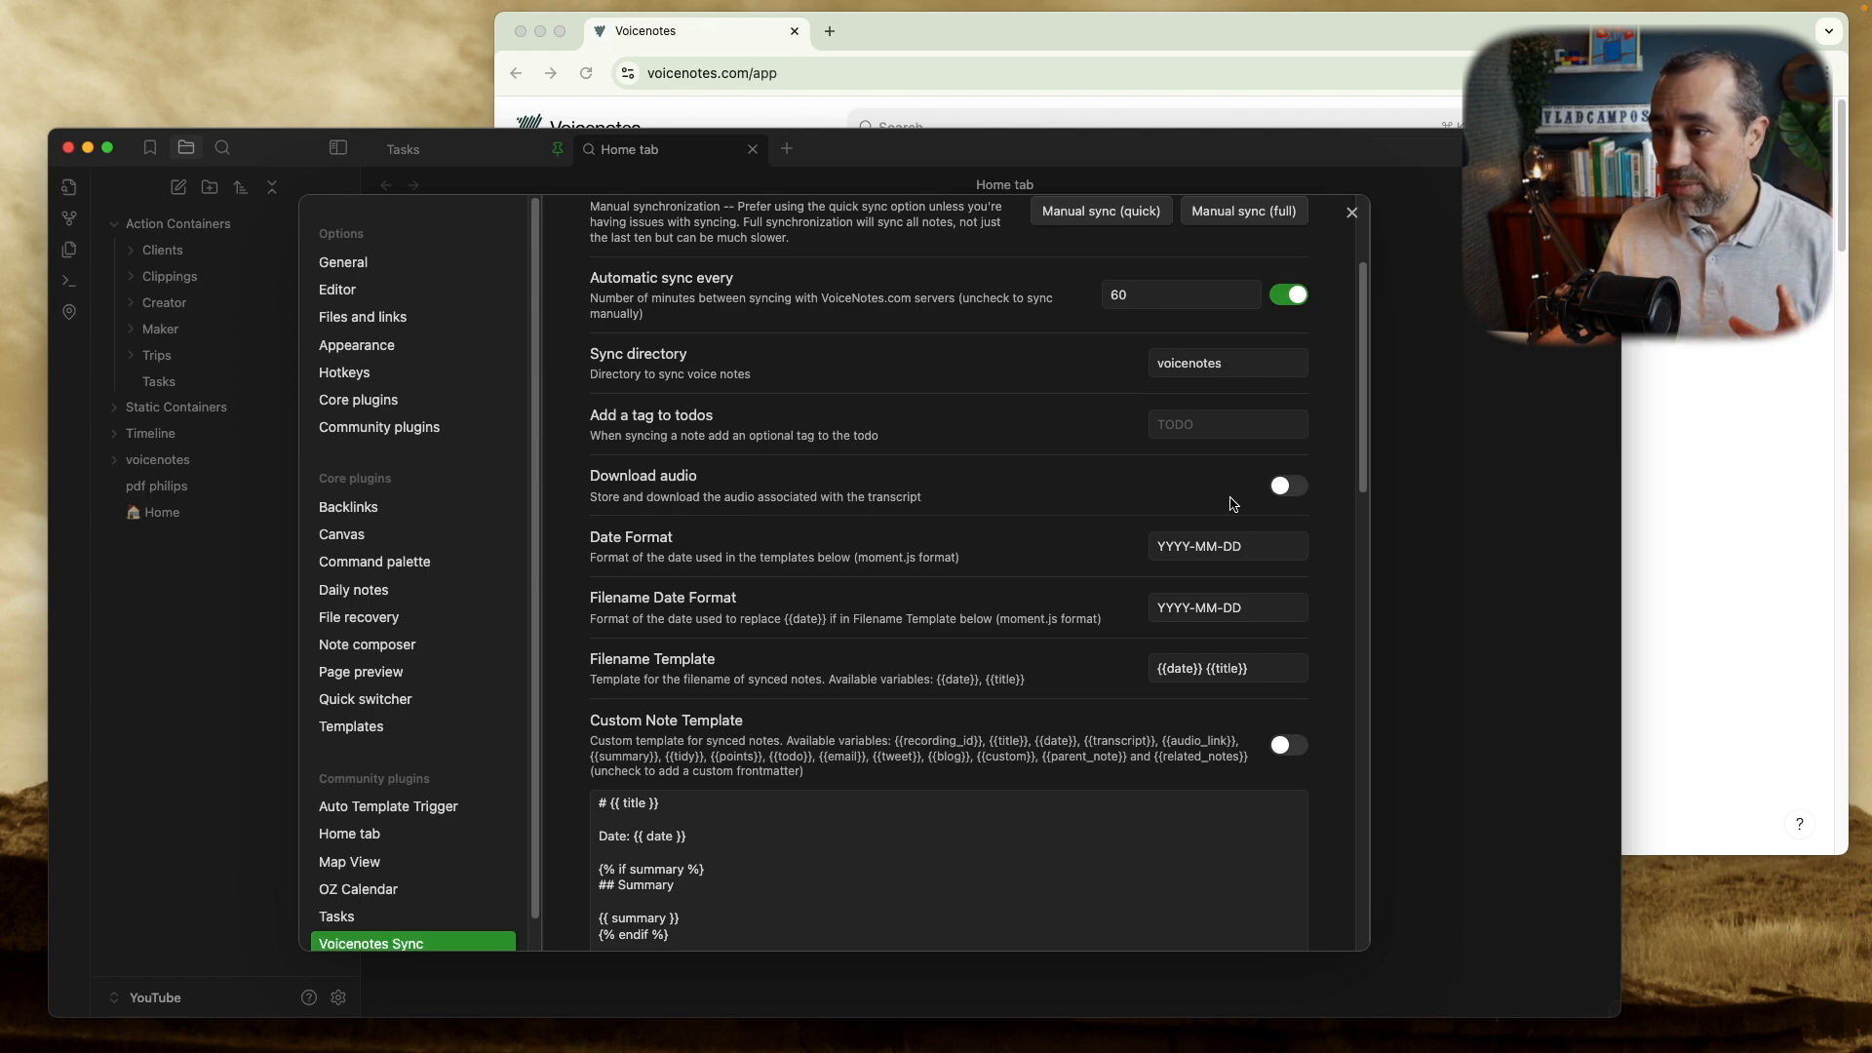
mouse_move(1219, 501)
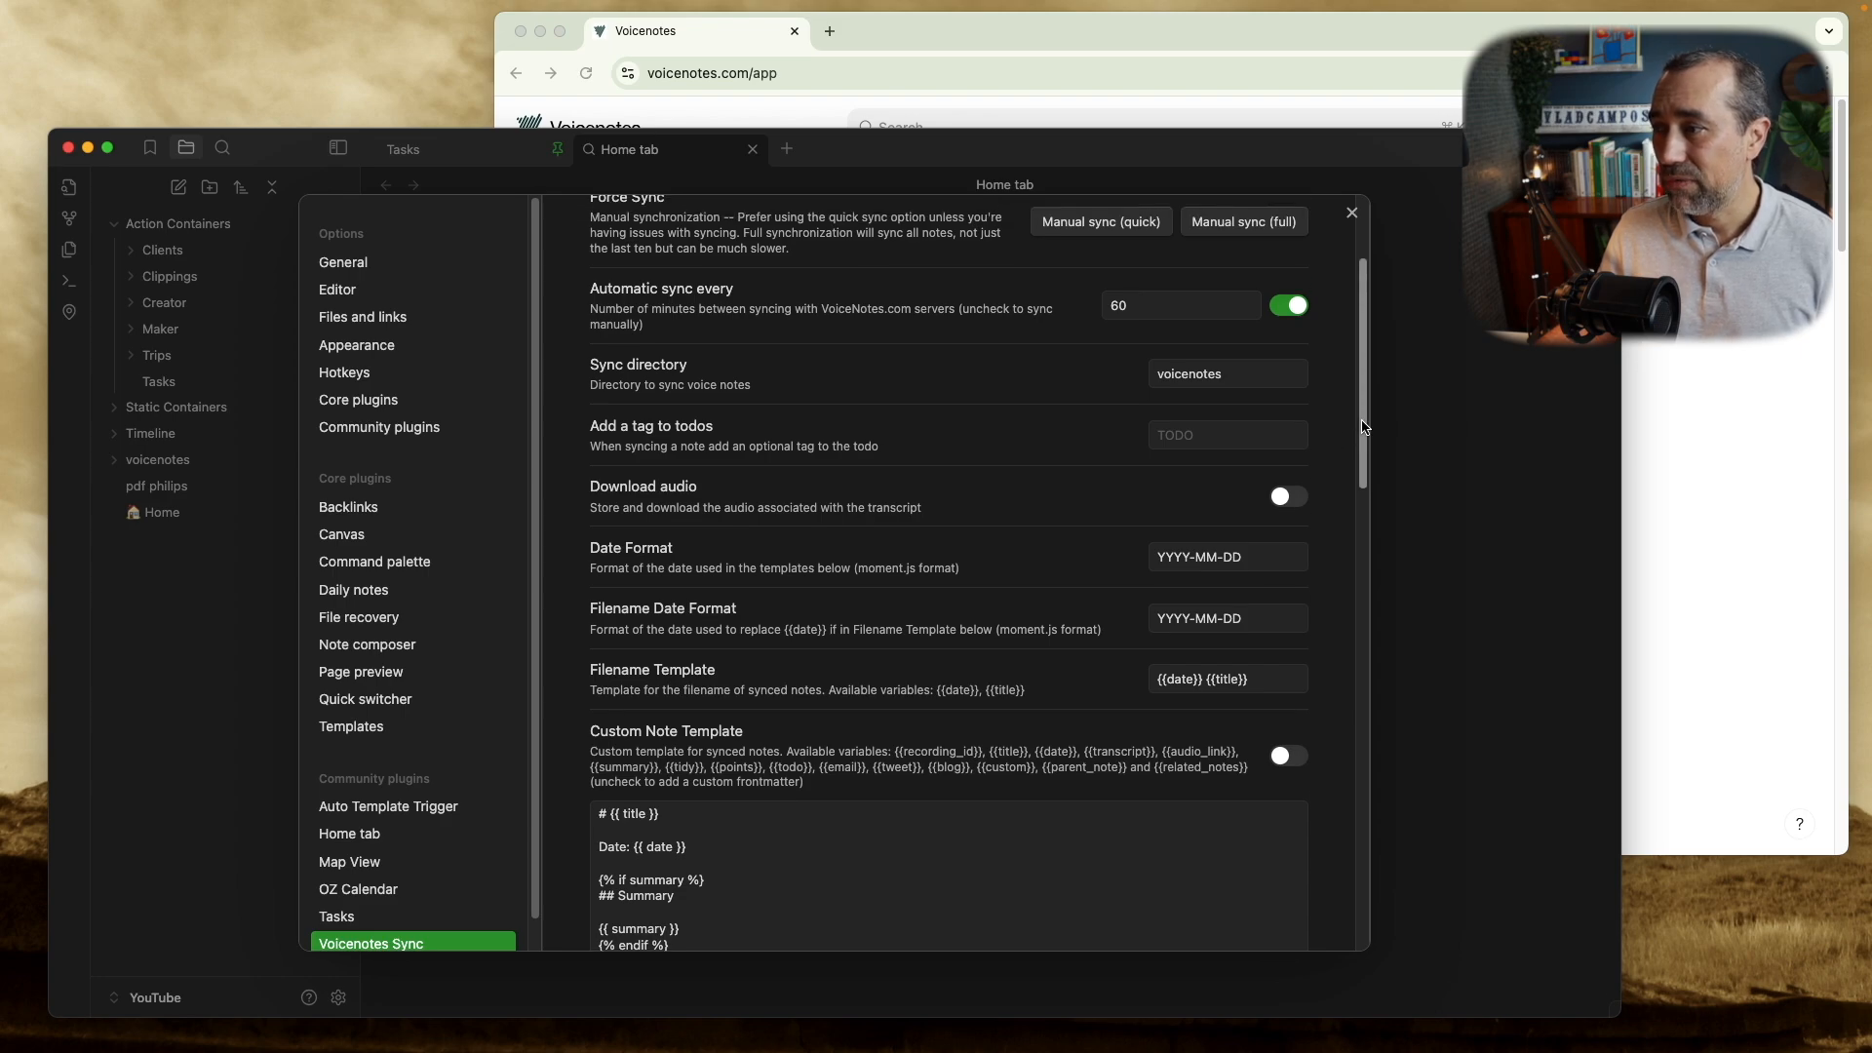
mouse_move(1333, 422)
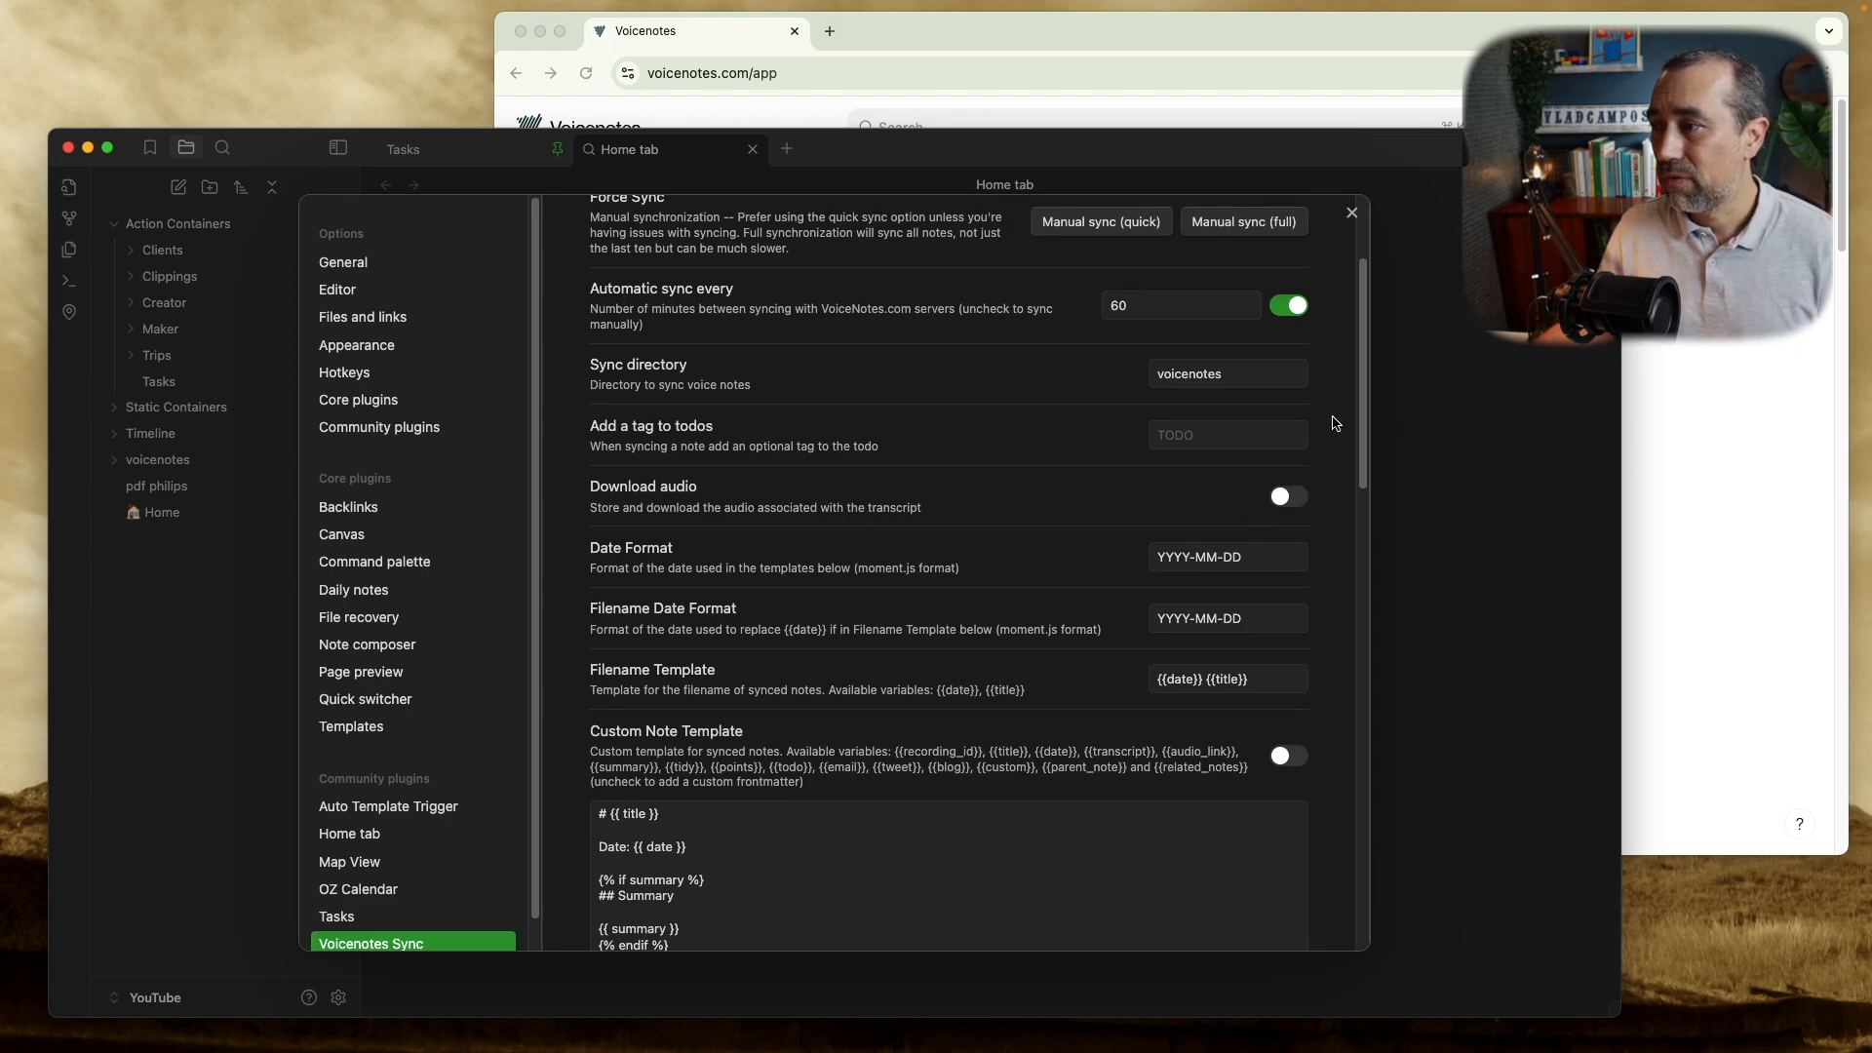
mouse_move(1356, 409)
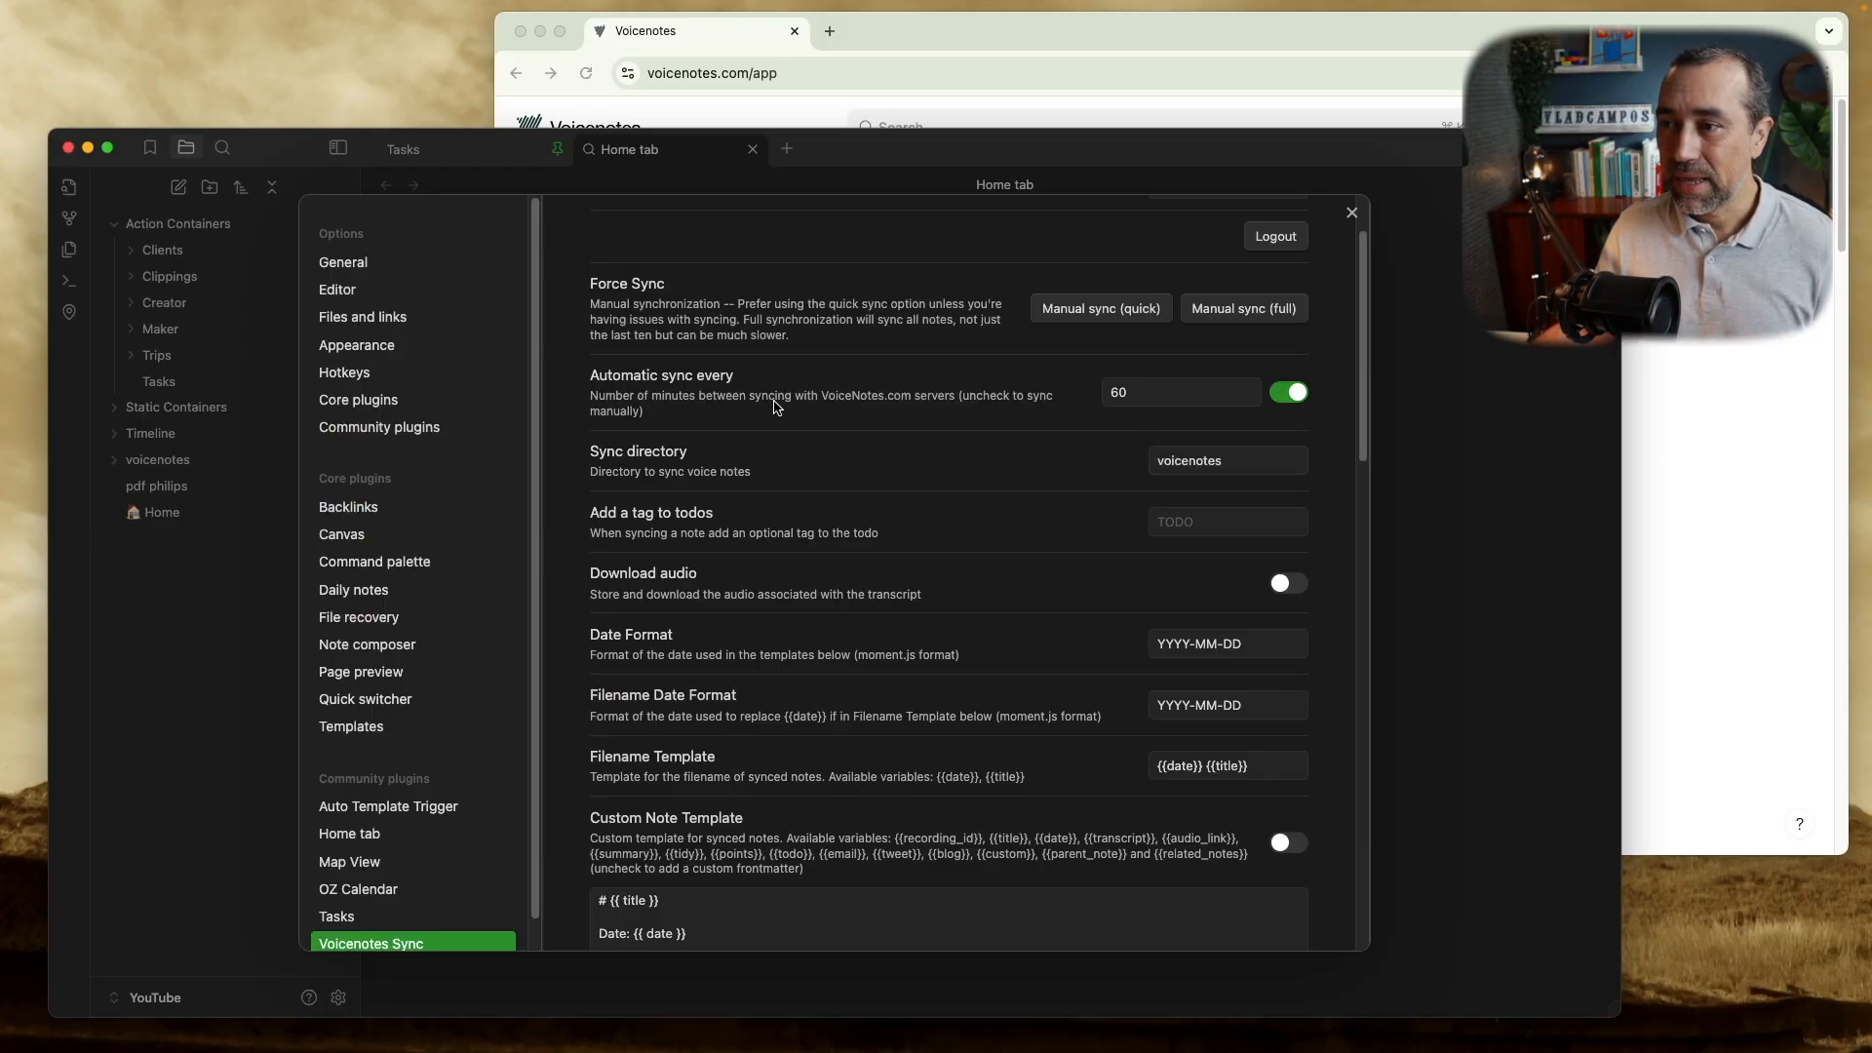
mouse_move(730, 398)
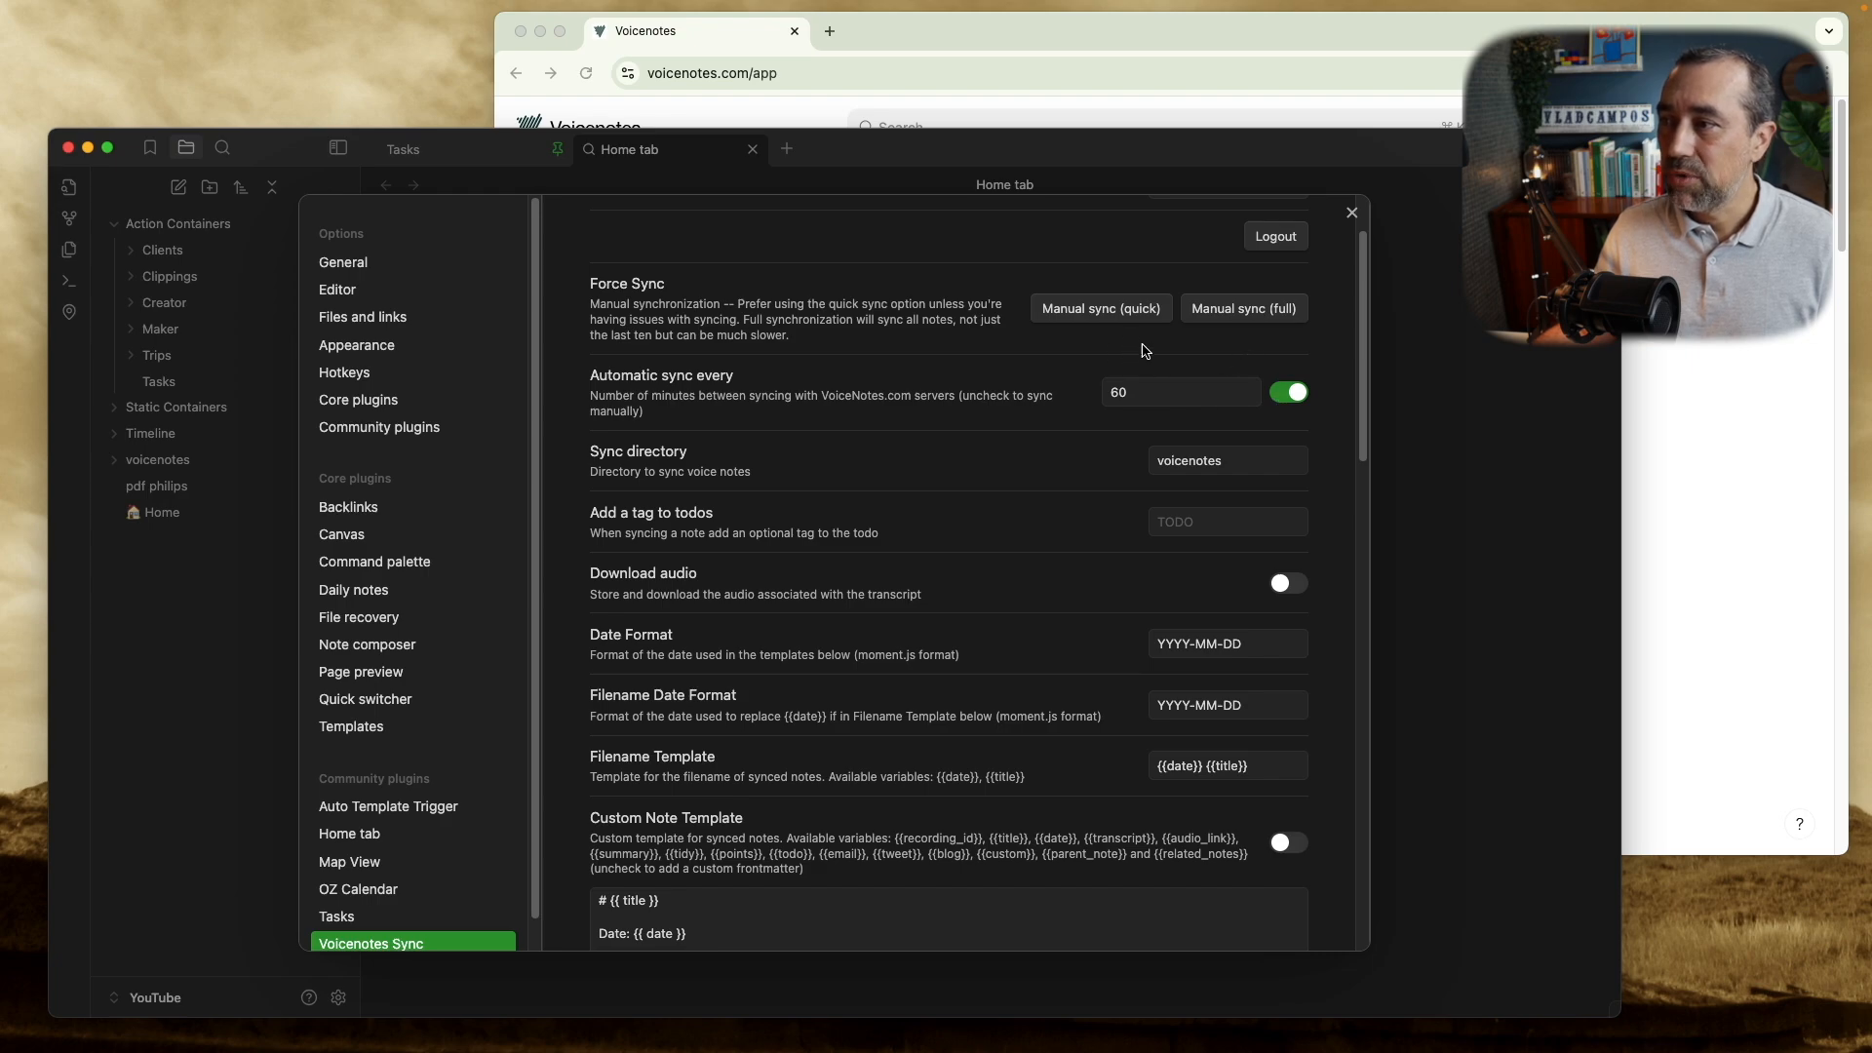
mouse_move(883, 353)
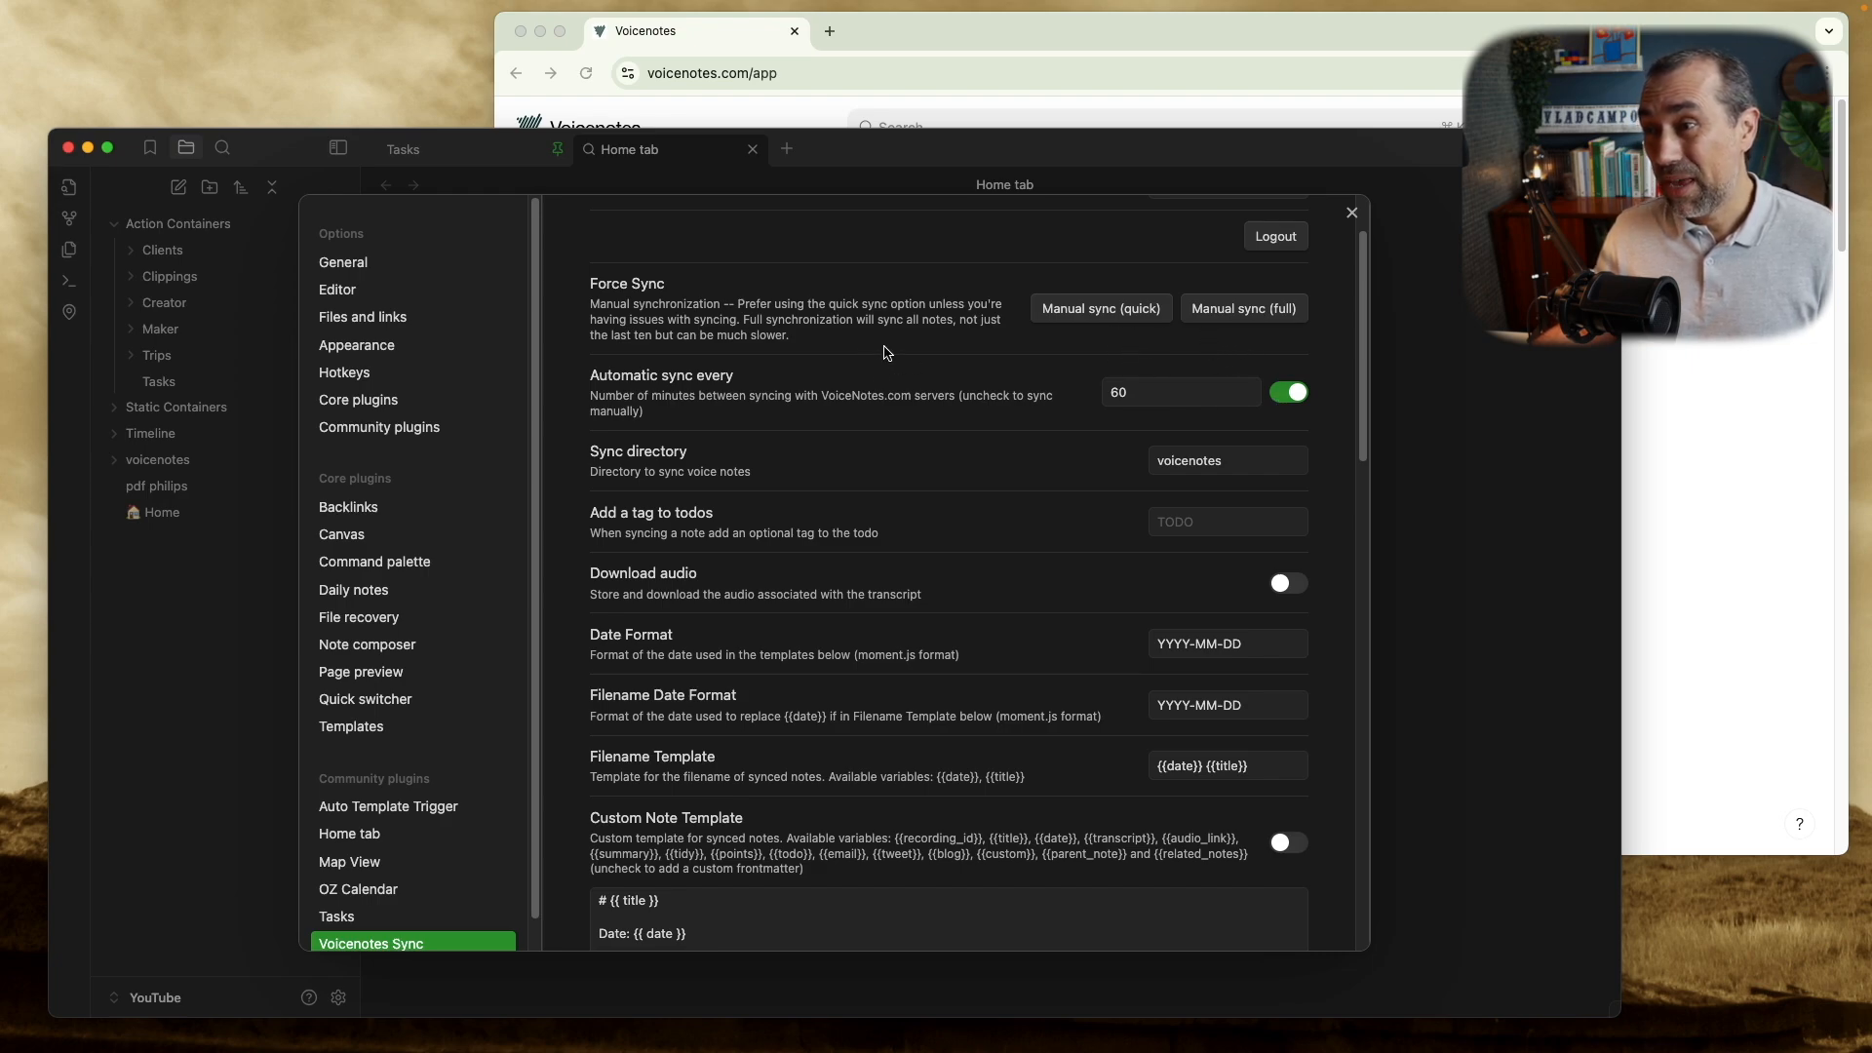
mouse_move(787, 339)
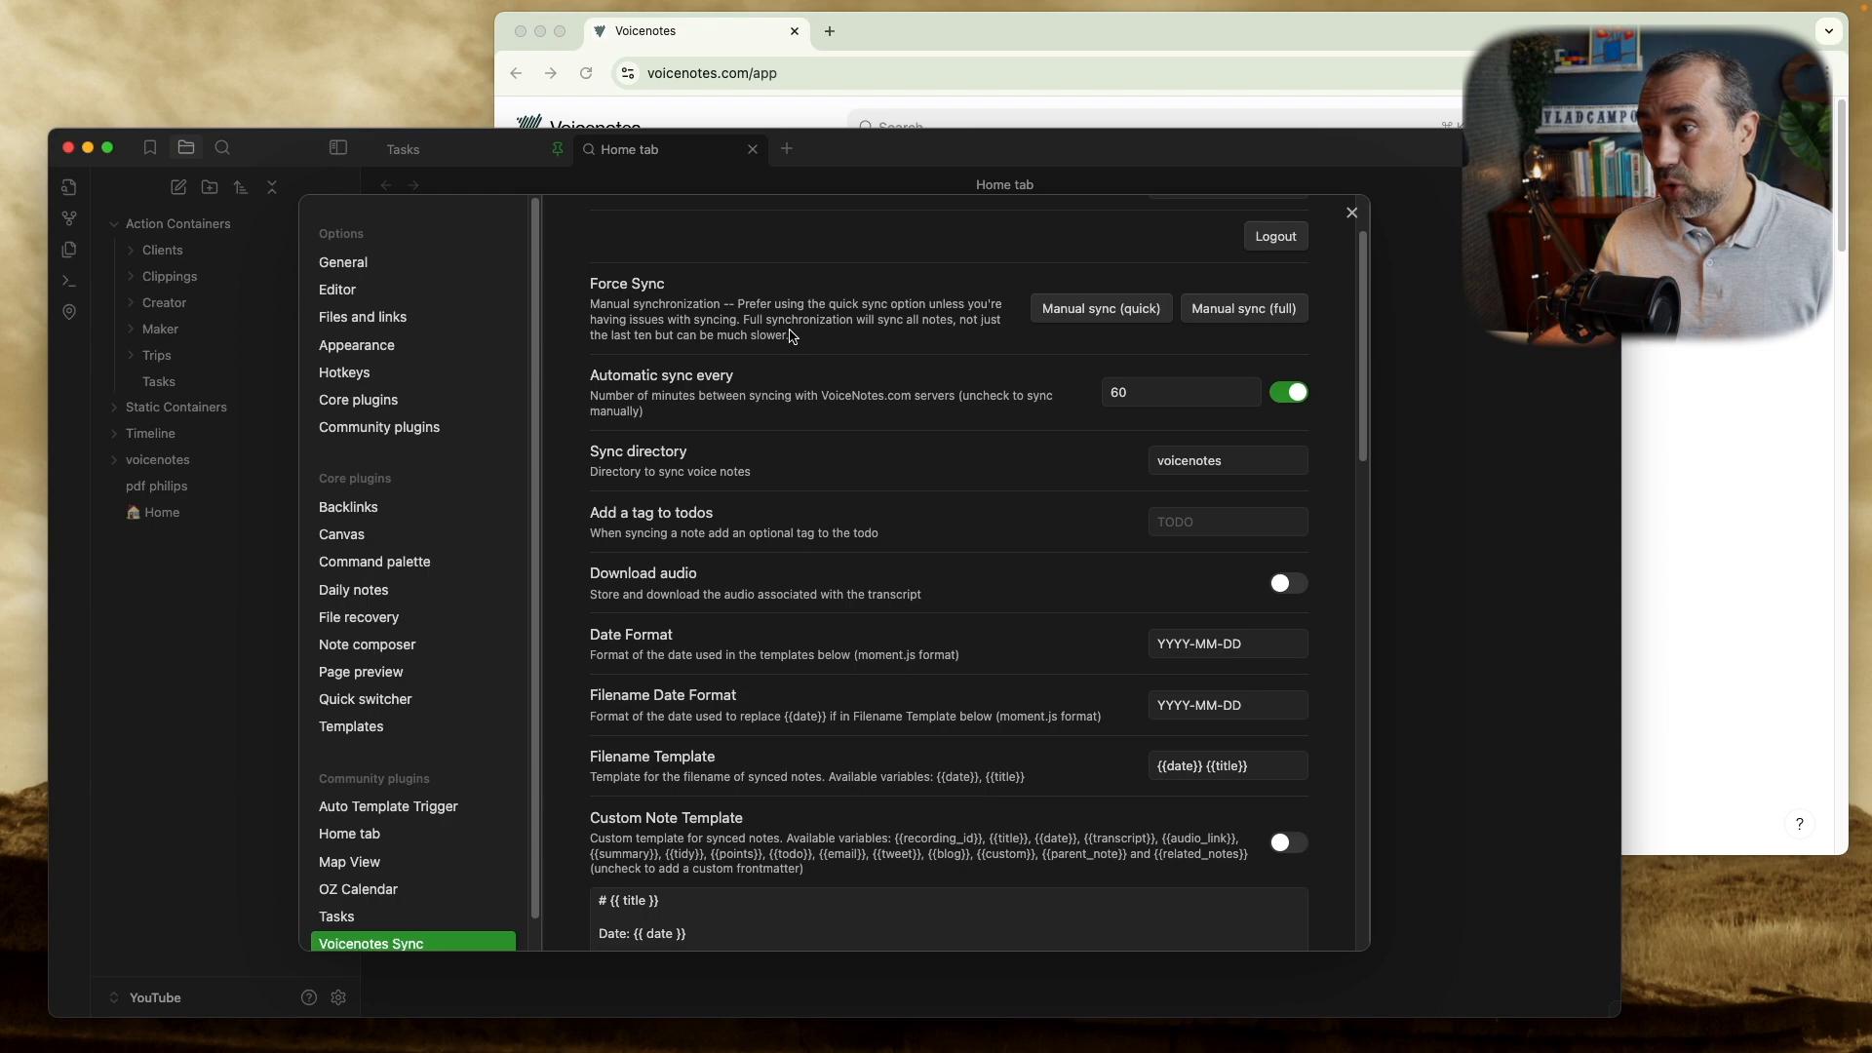
mouse_move(967, 346)
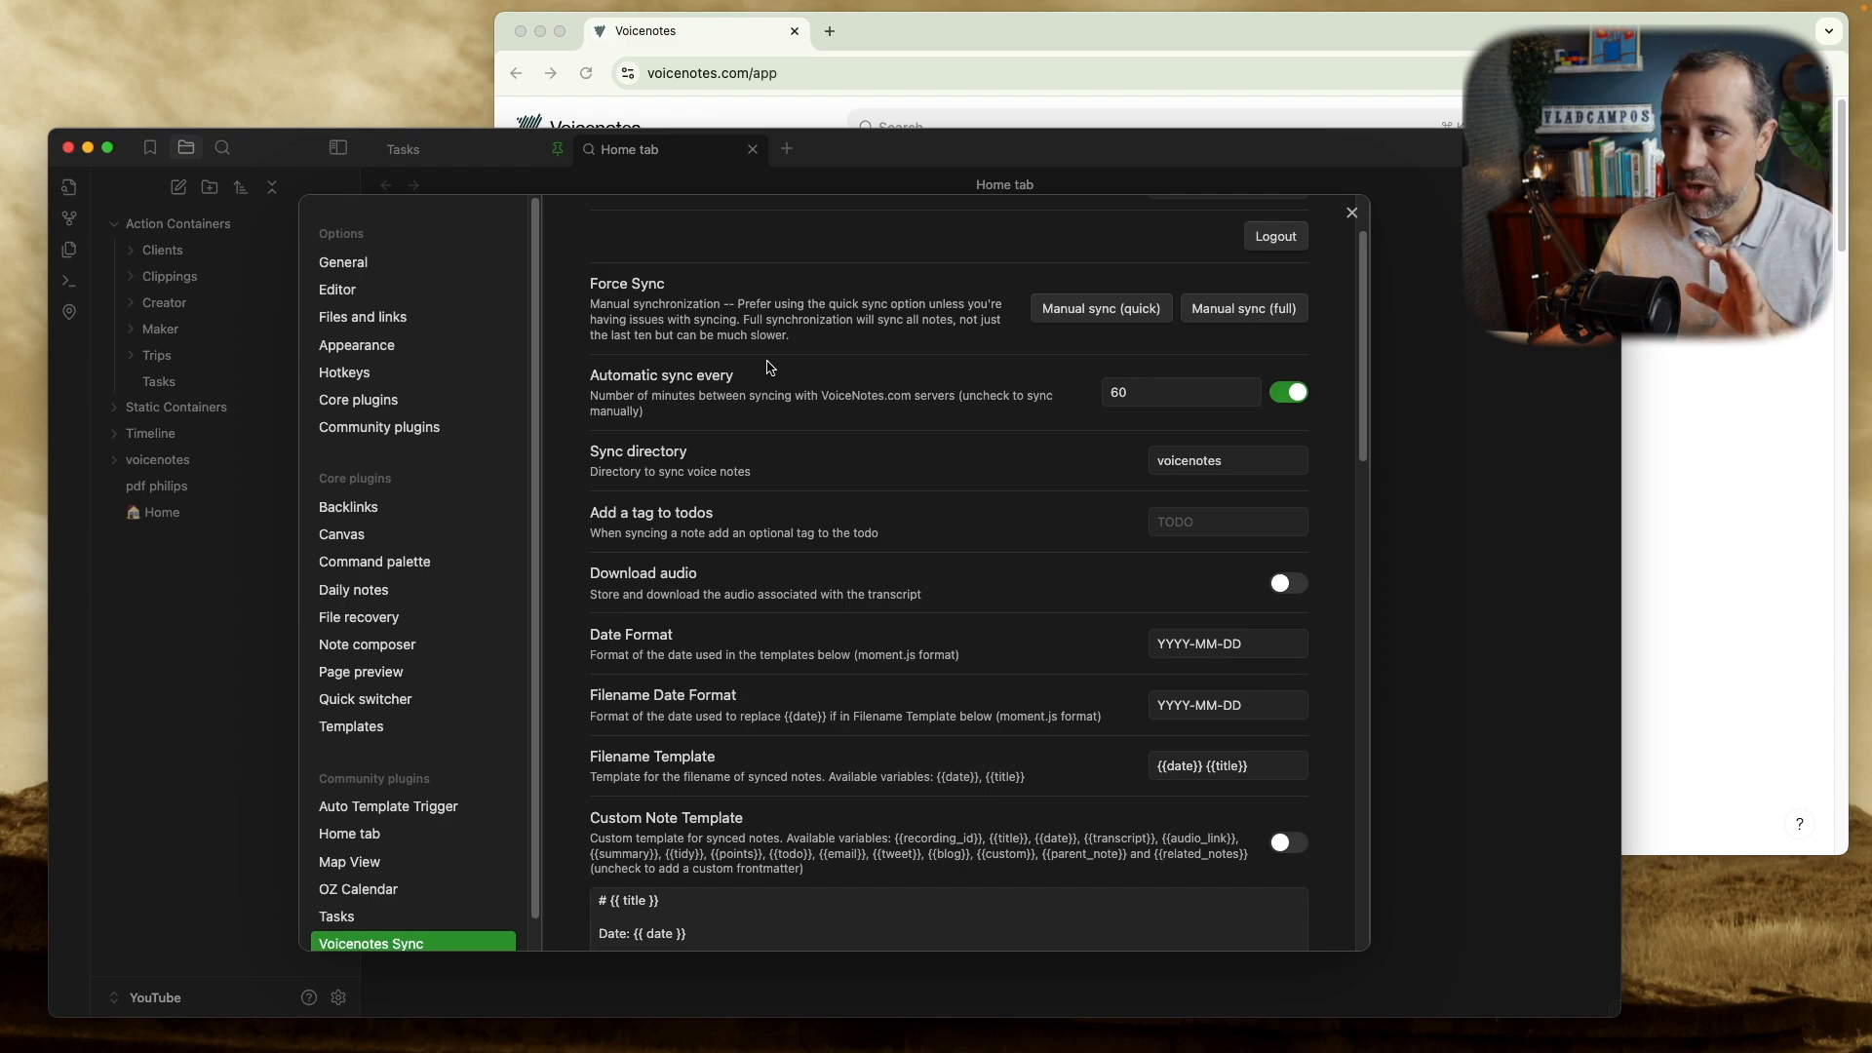
mouse_move(1023, 332)
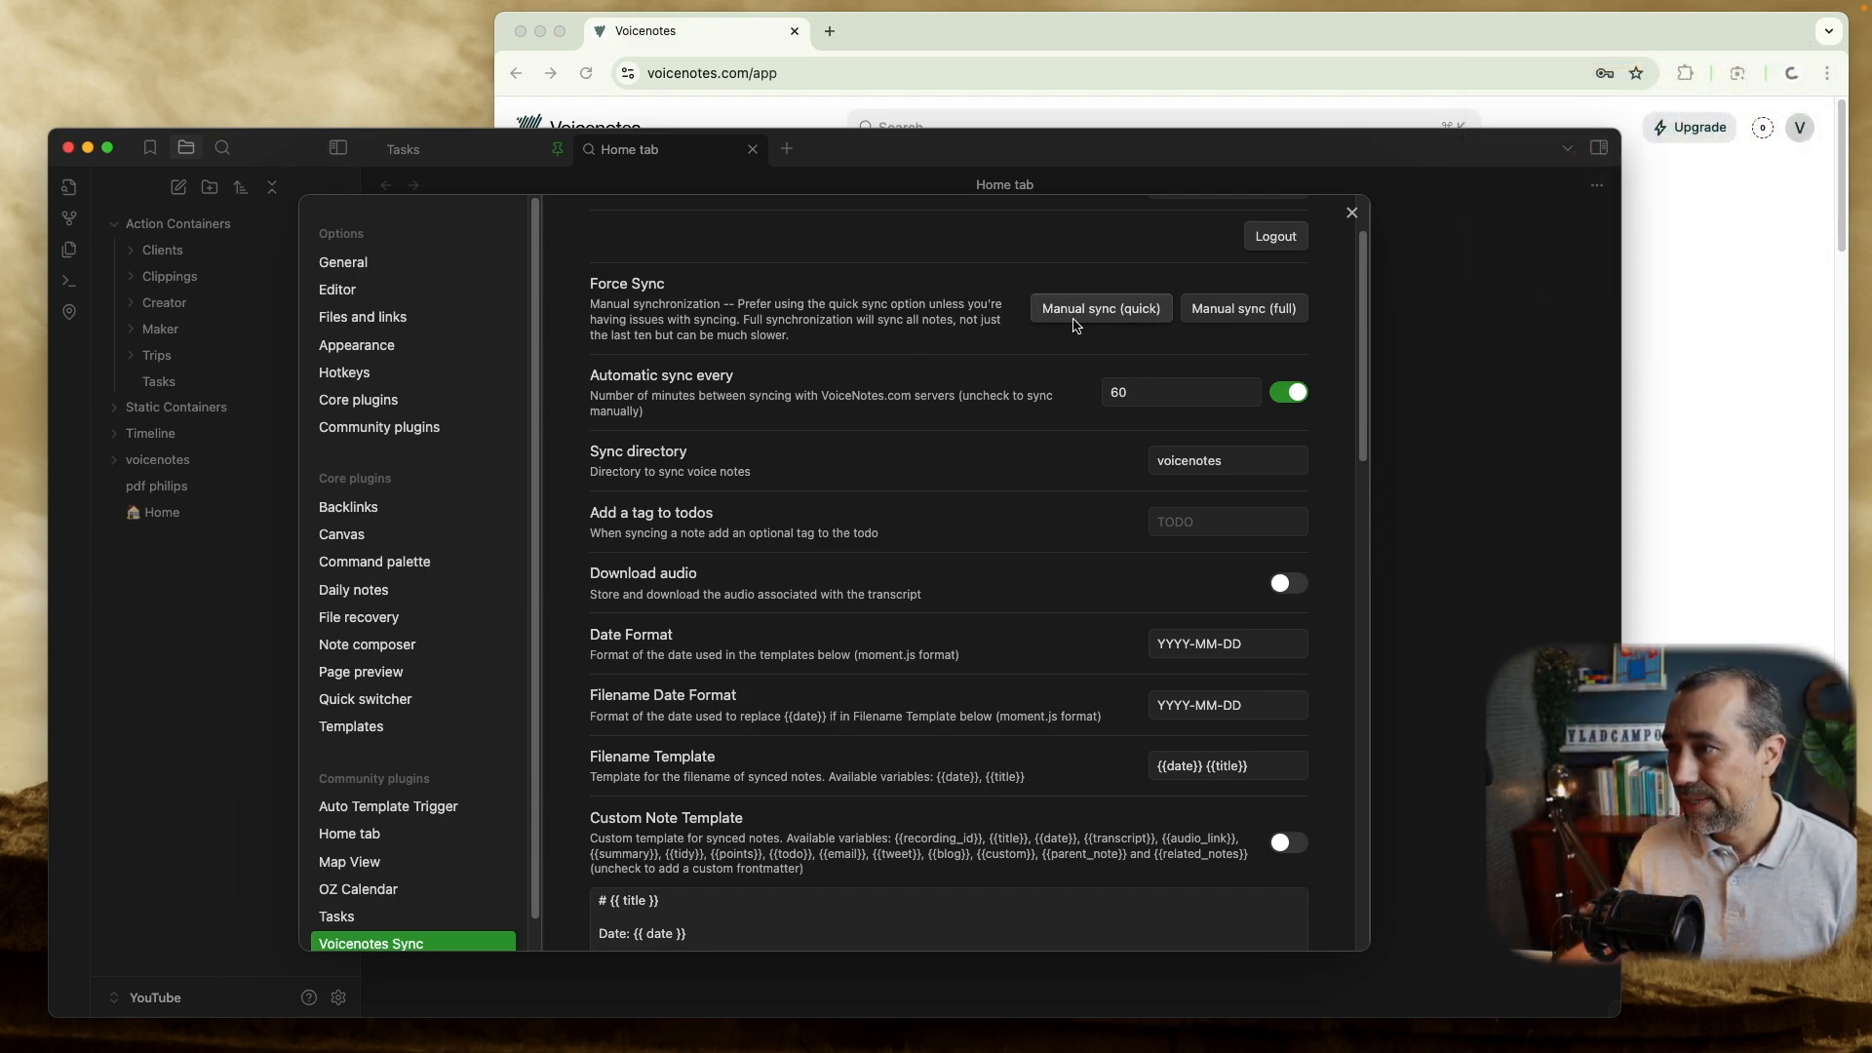
left_click(1099, 308)
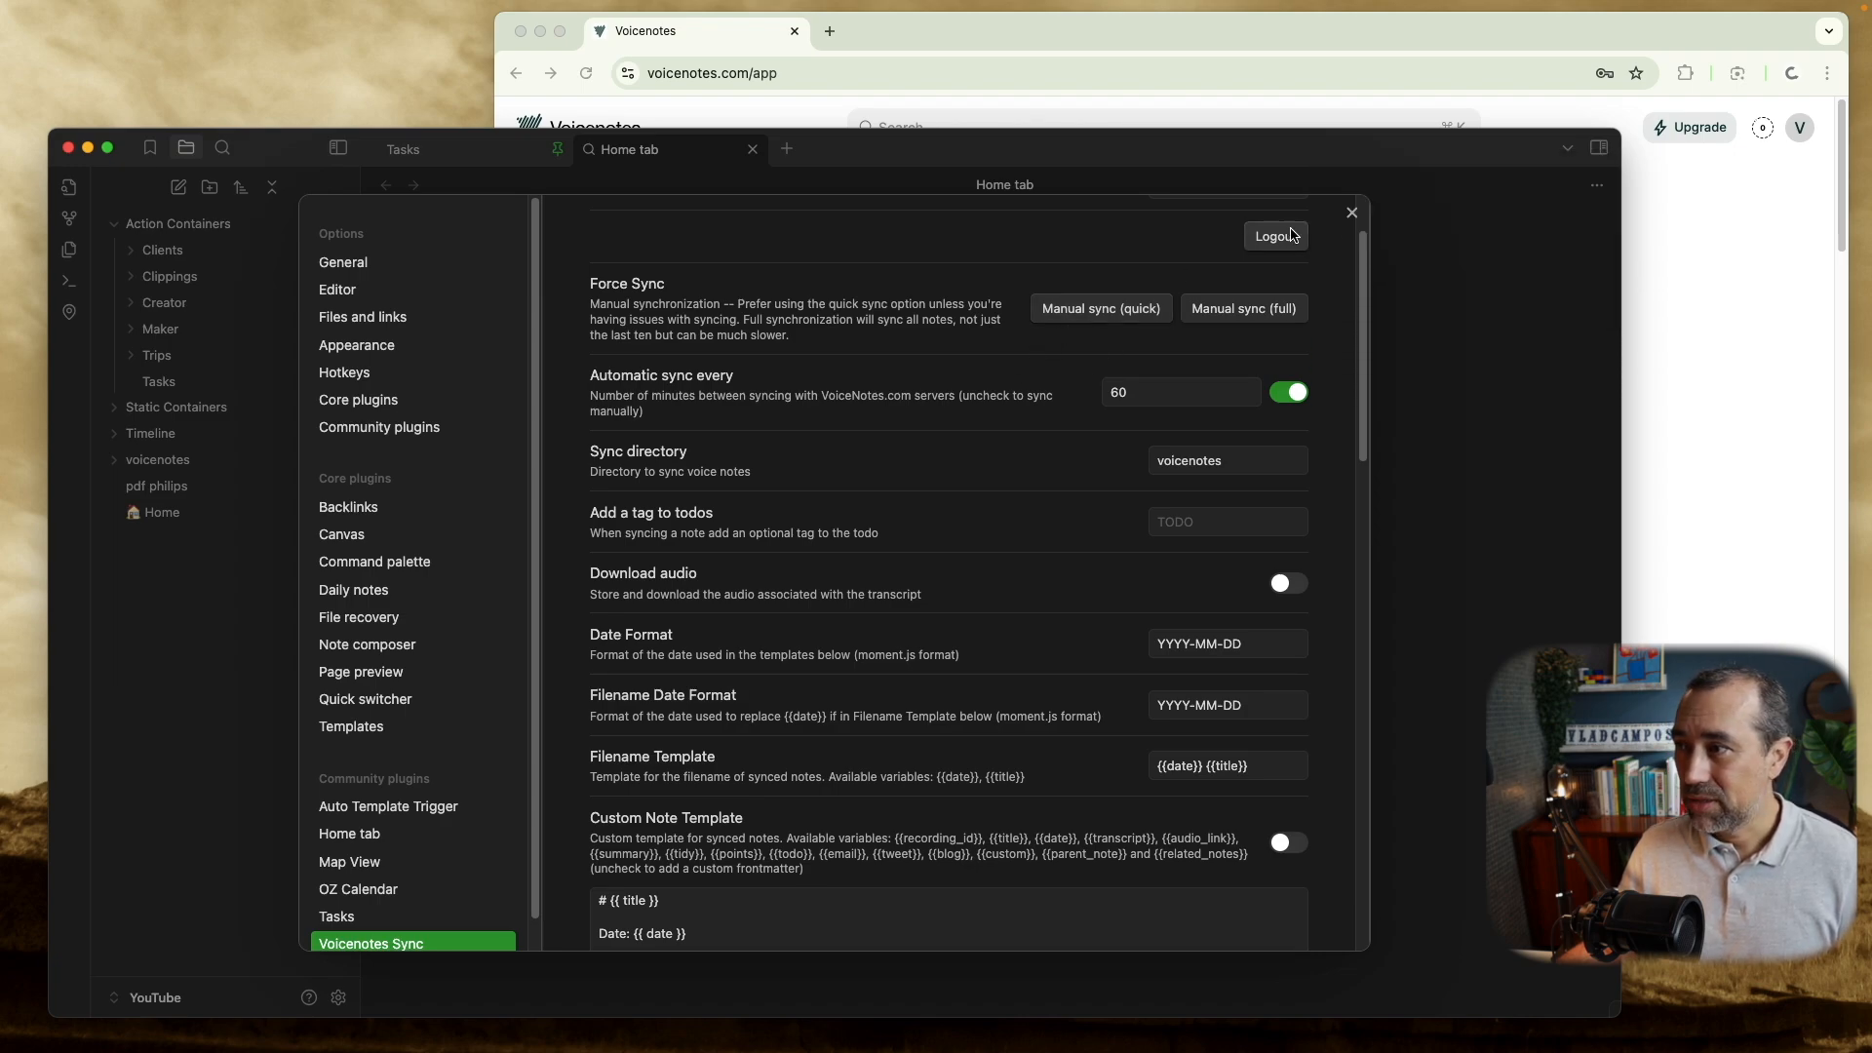
left_click(1350, 213)
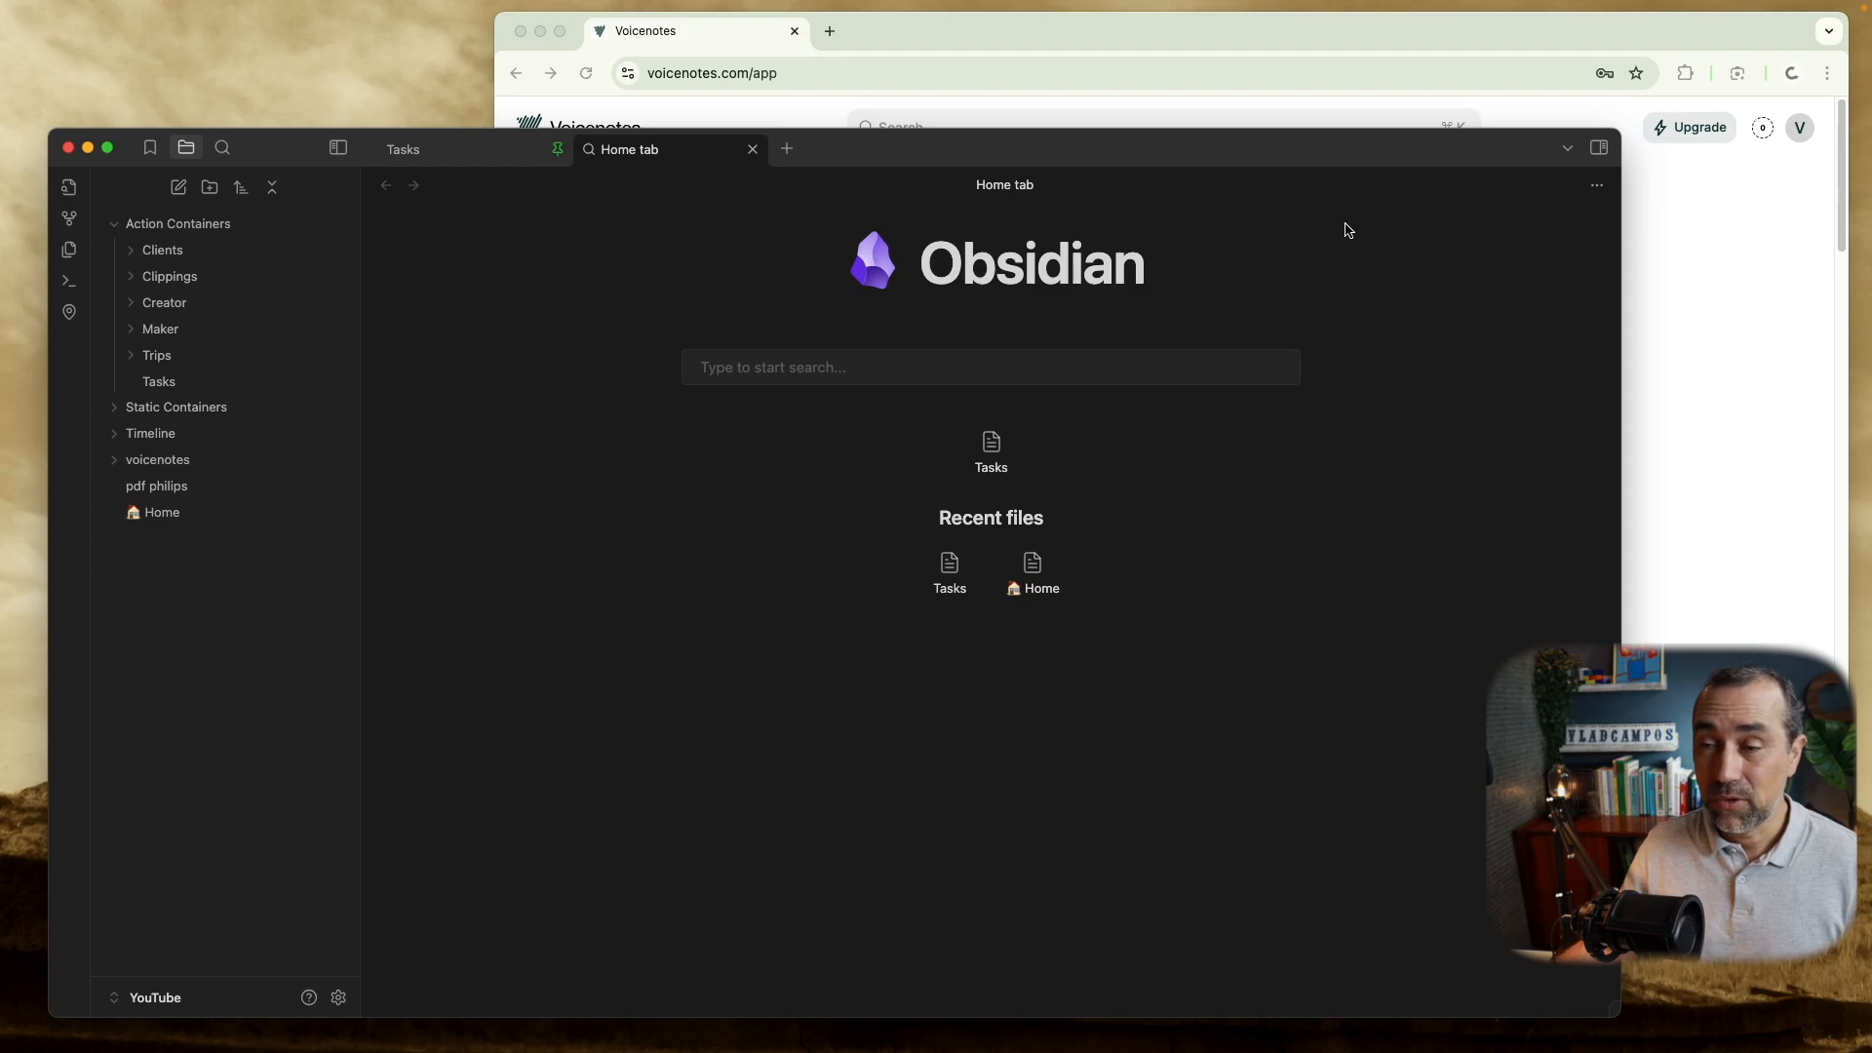
left_click(156, 459)
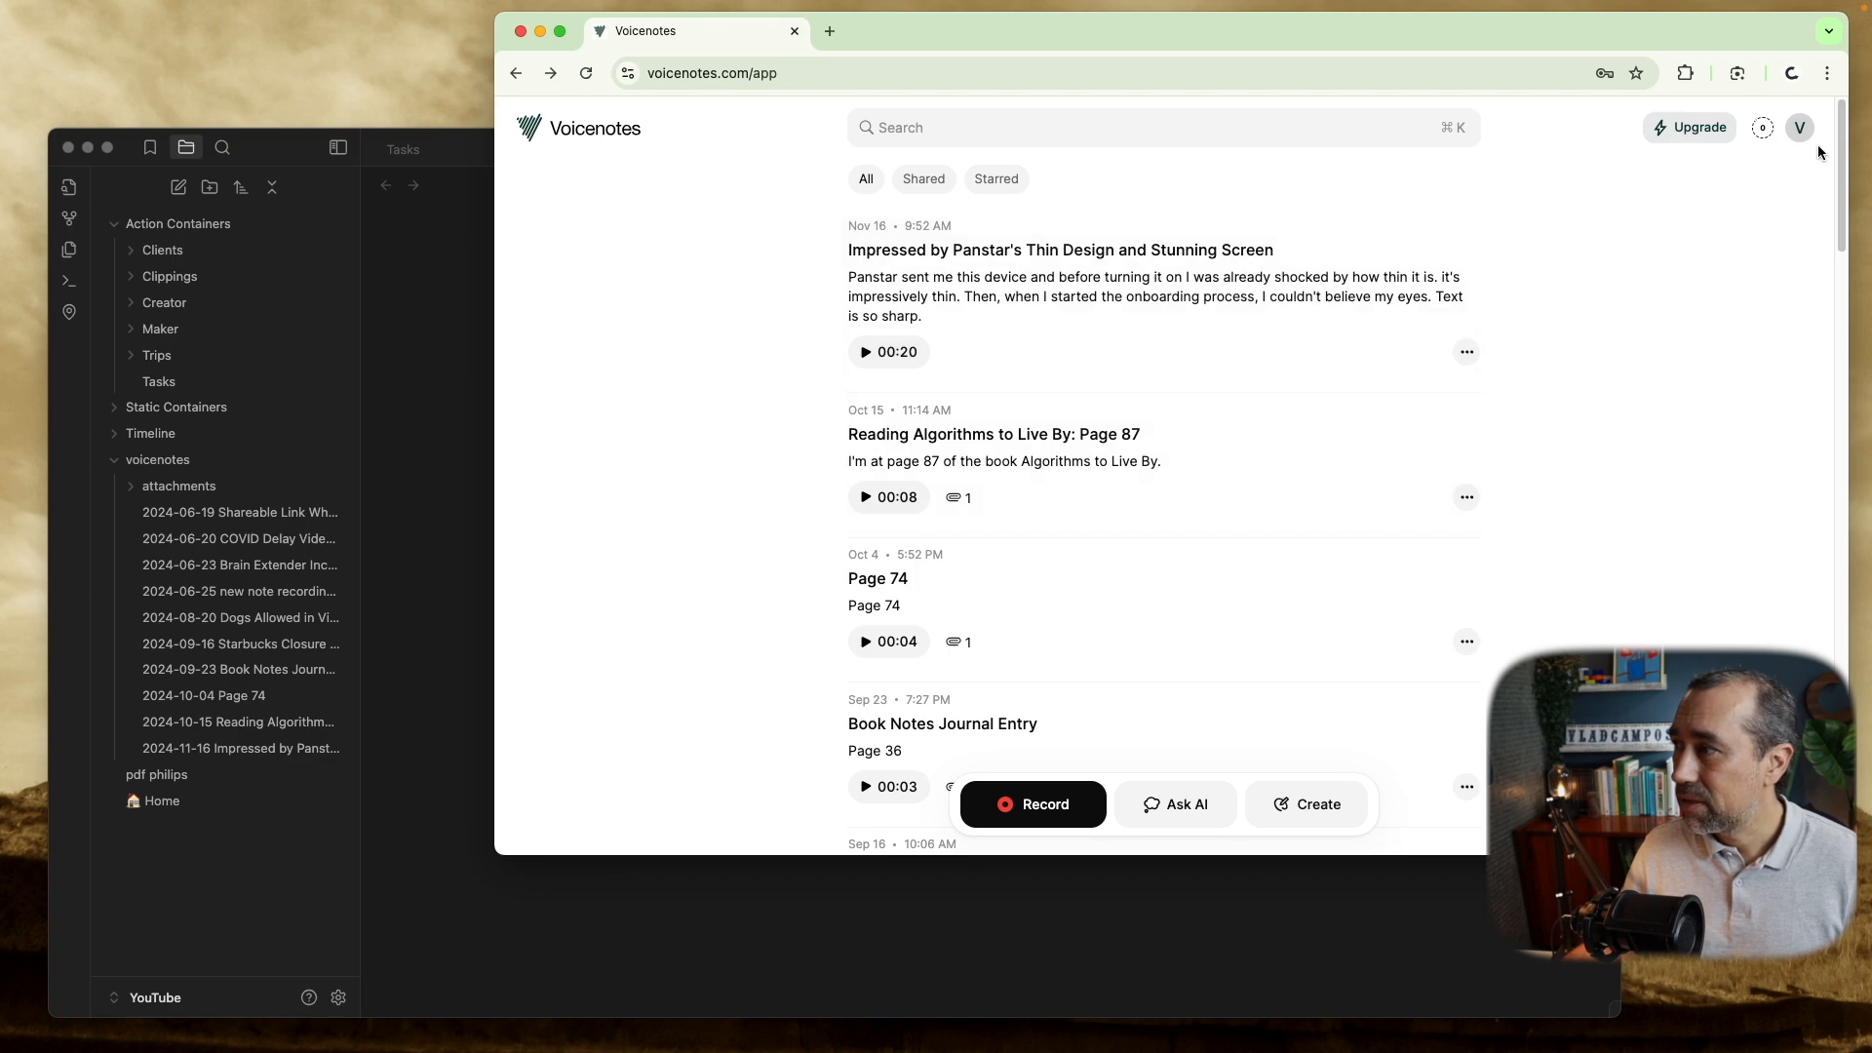
Scroll the Voicenotes notes list down to the oldest note, 'Hello Test: A Quick Journal Entry'.
scroll("down", 3)
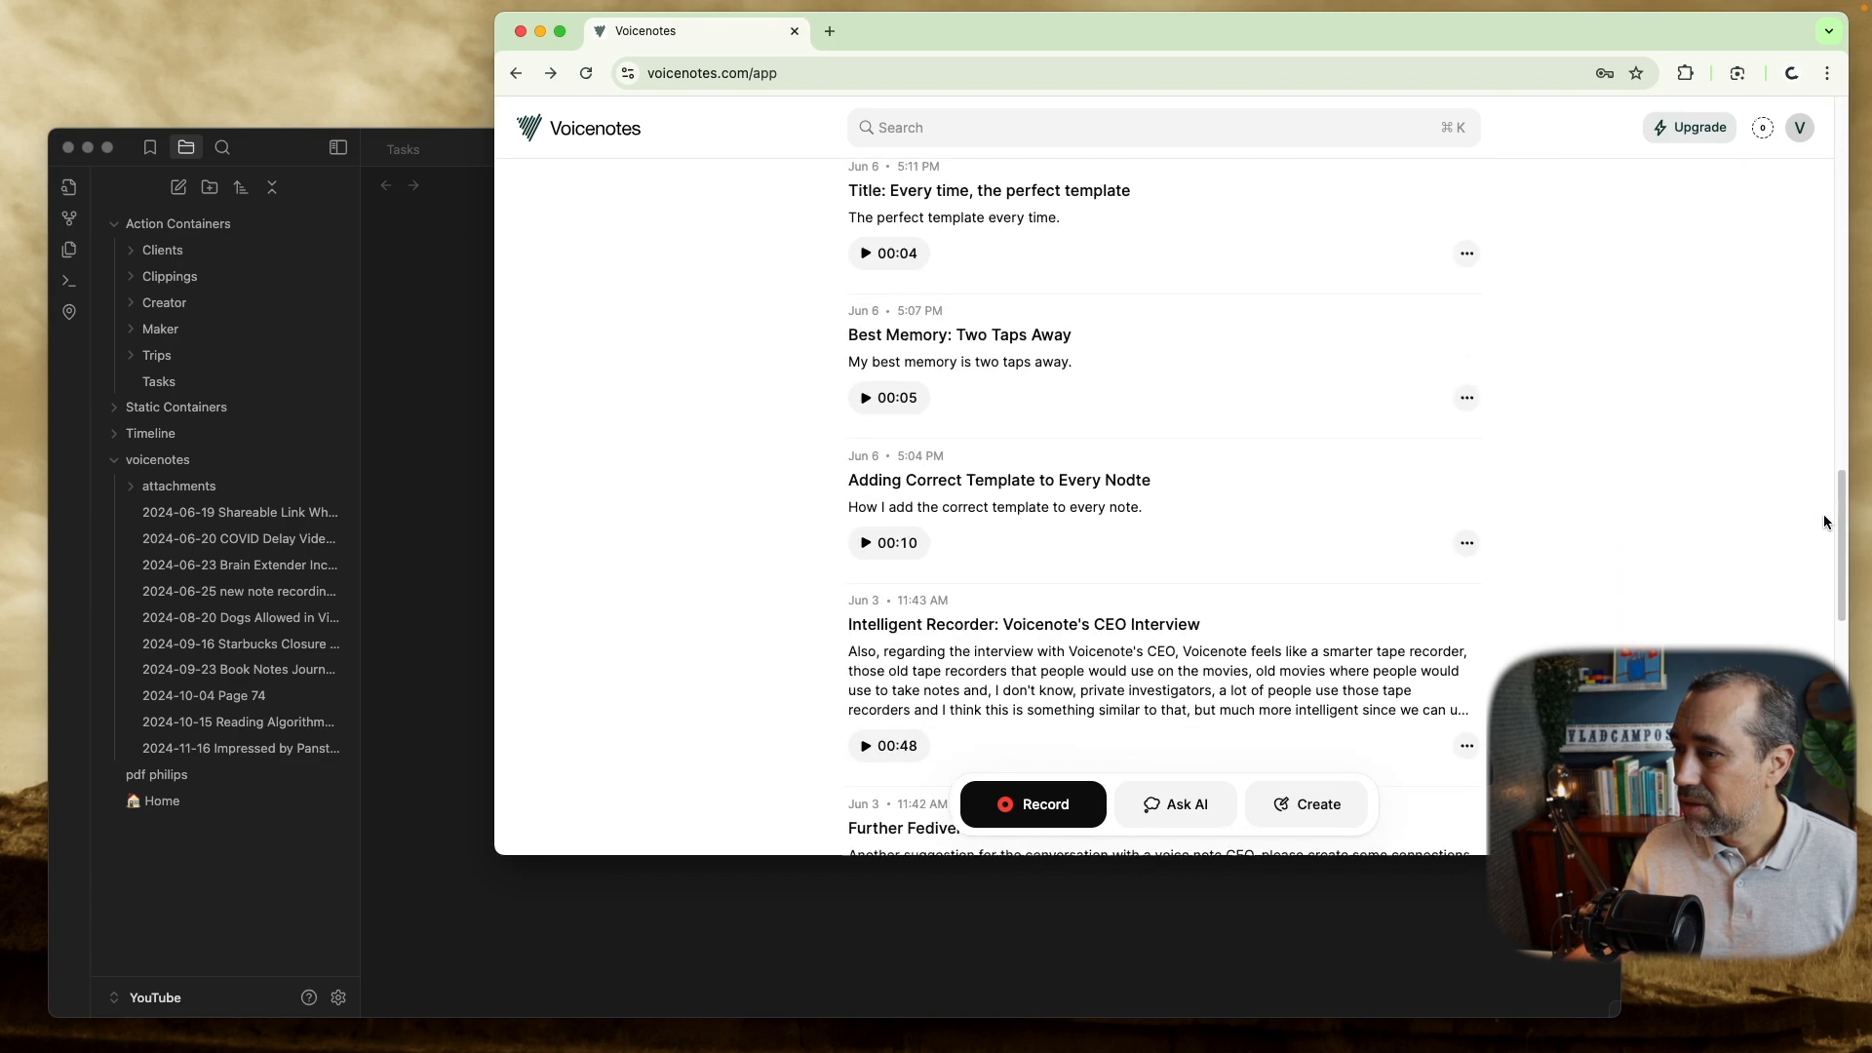
scroll("down", 3)
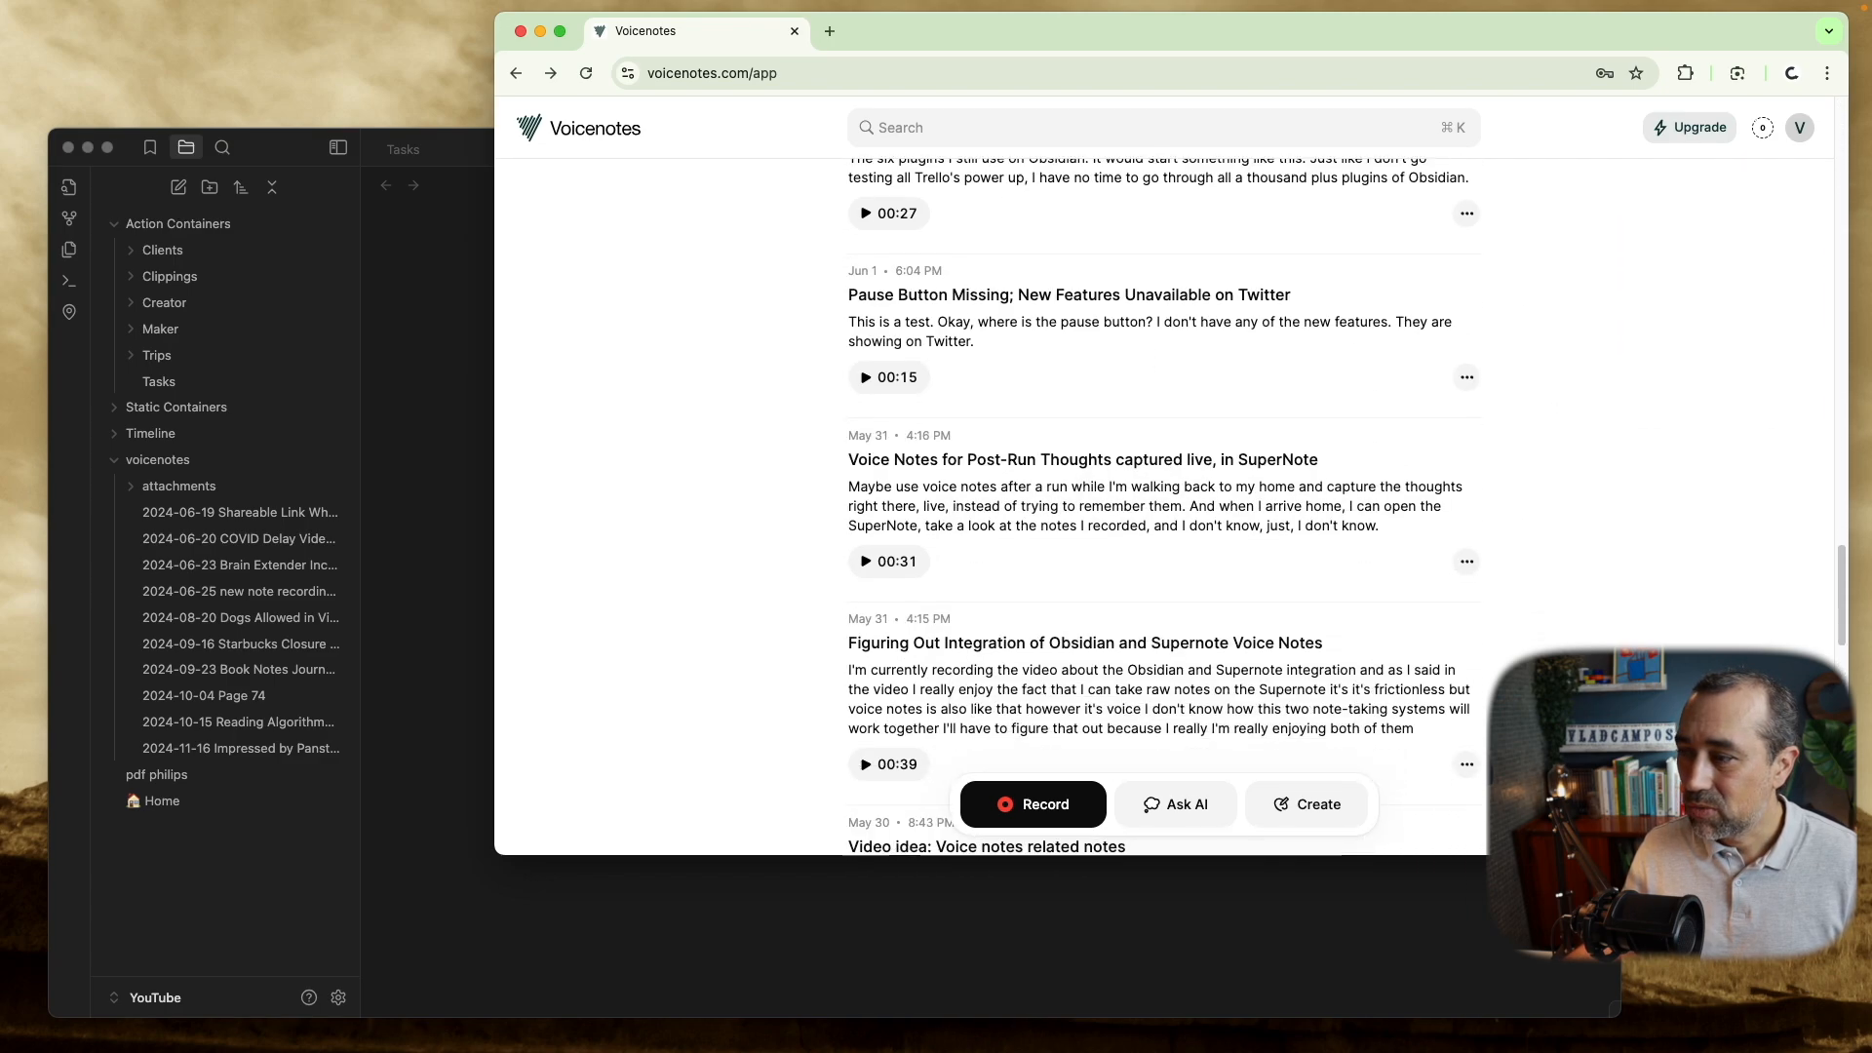
scroll("down", 3)
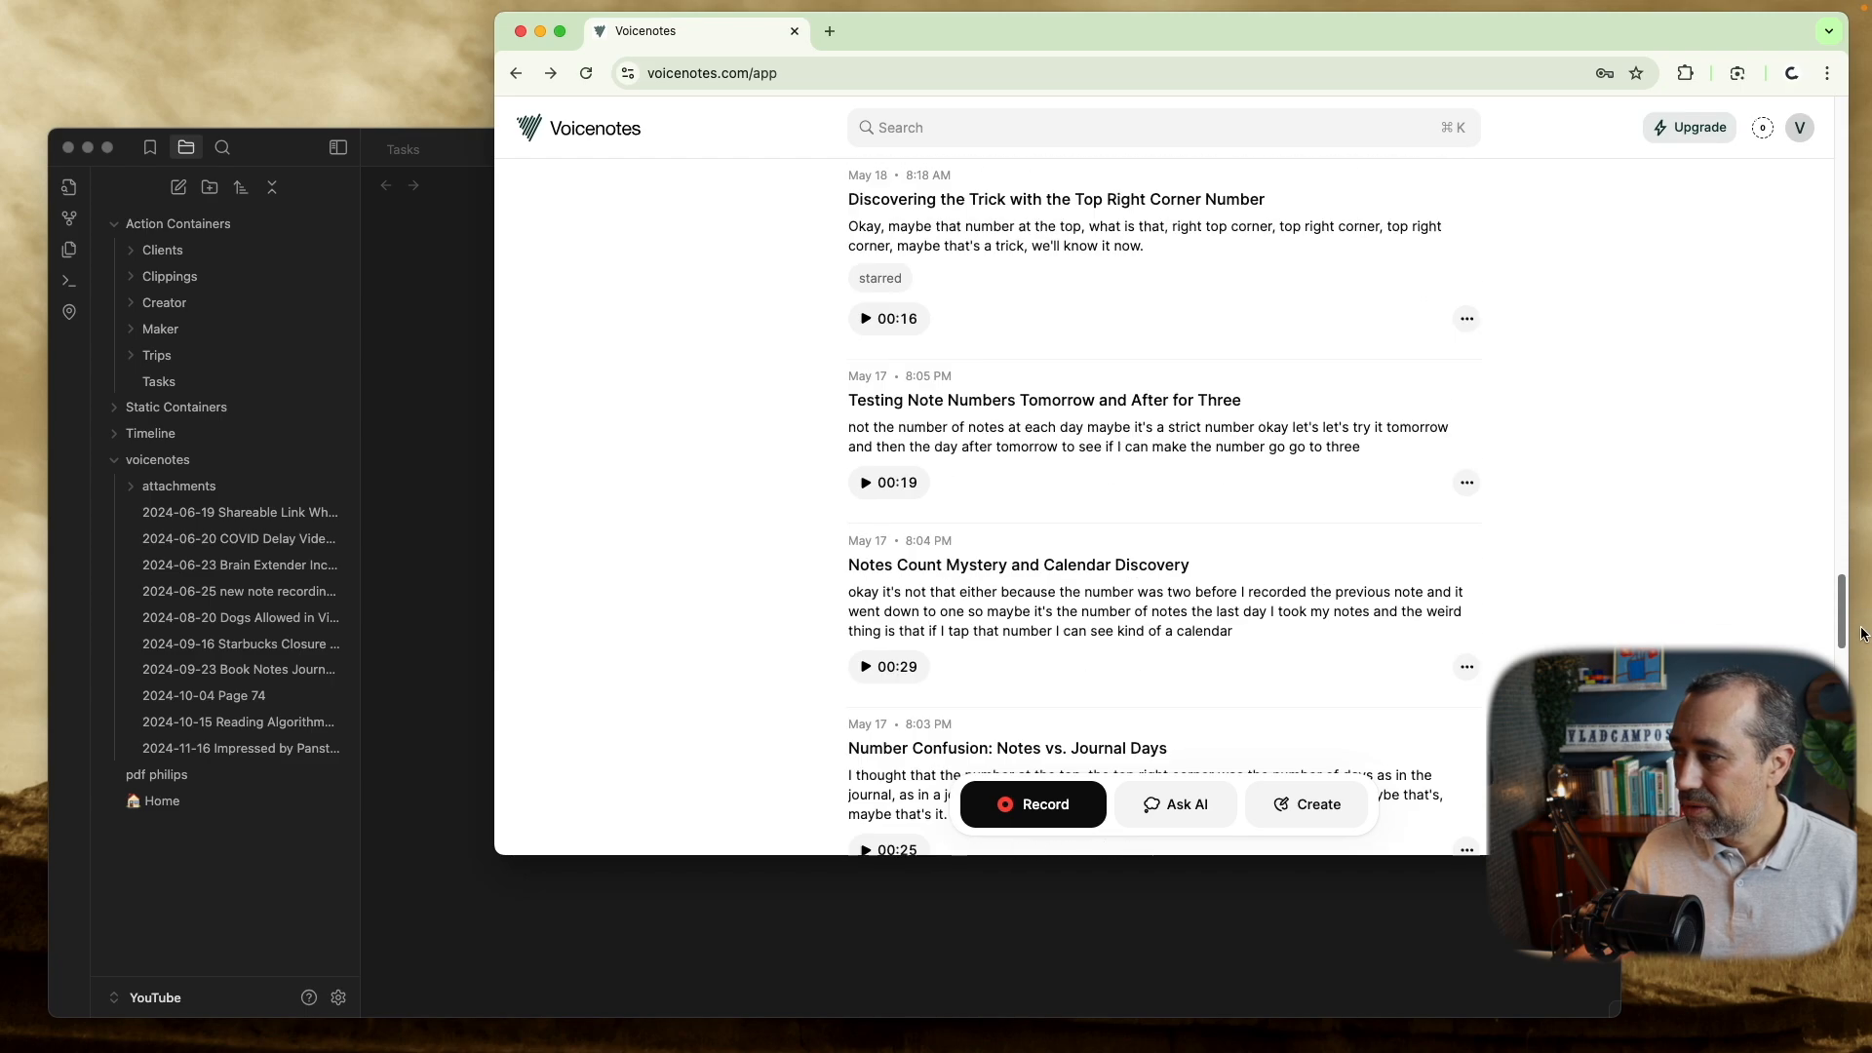
scroll("down", 3)
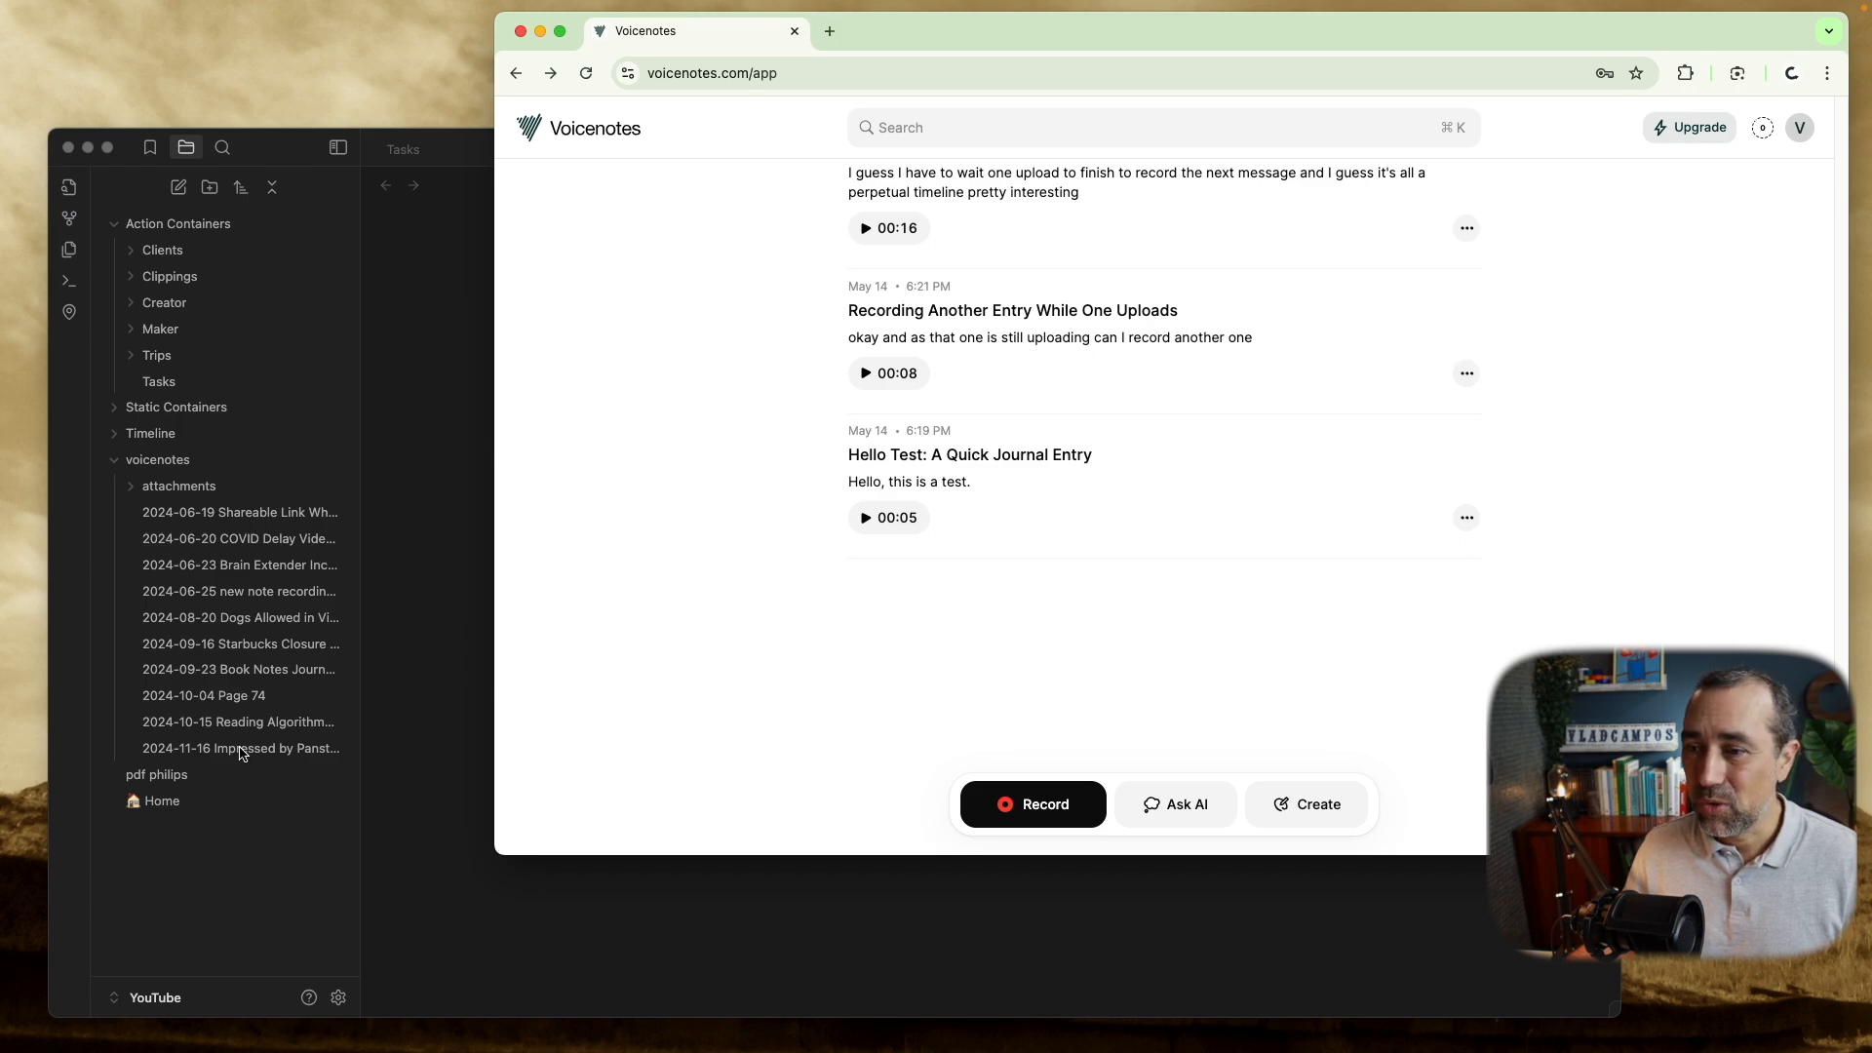
left_click(239, 748)
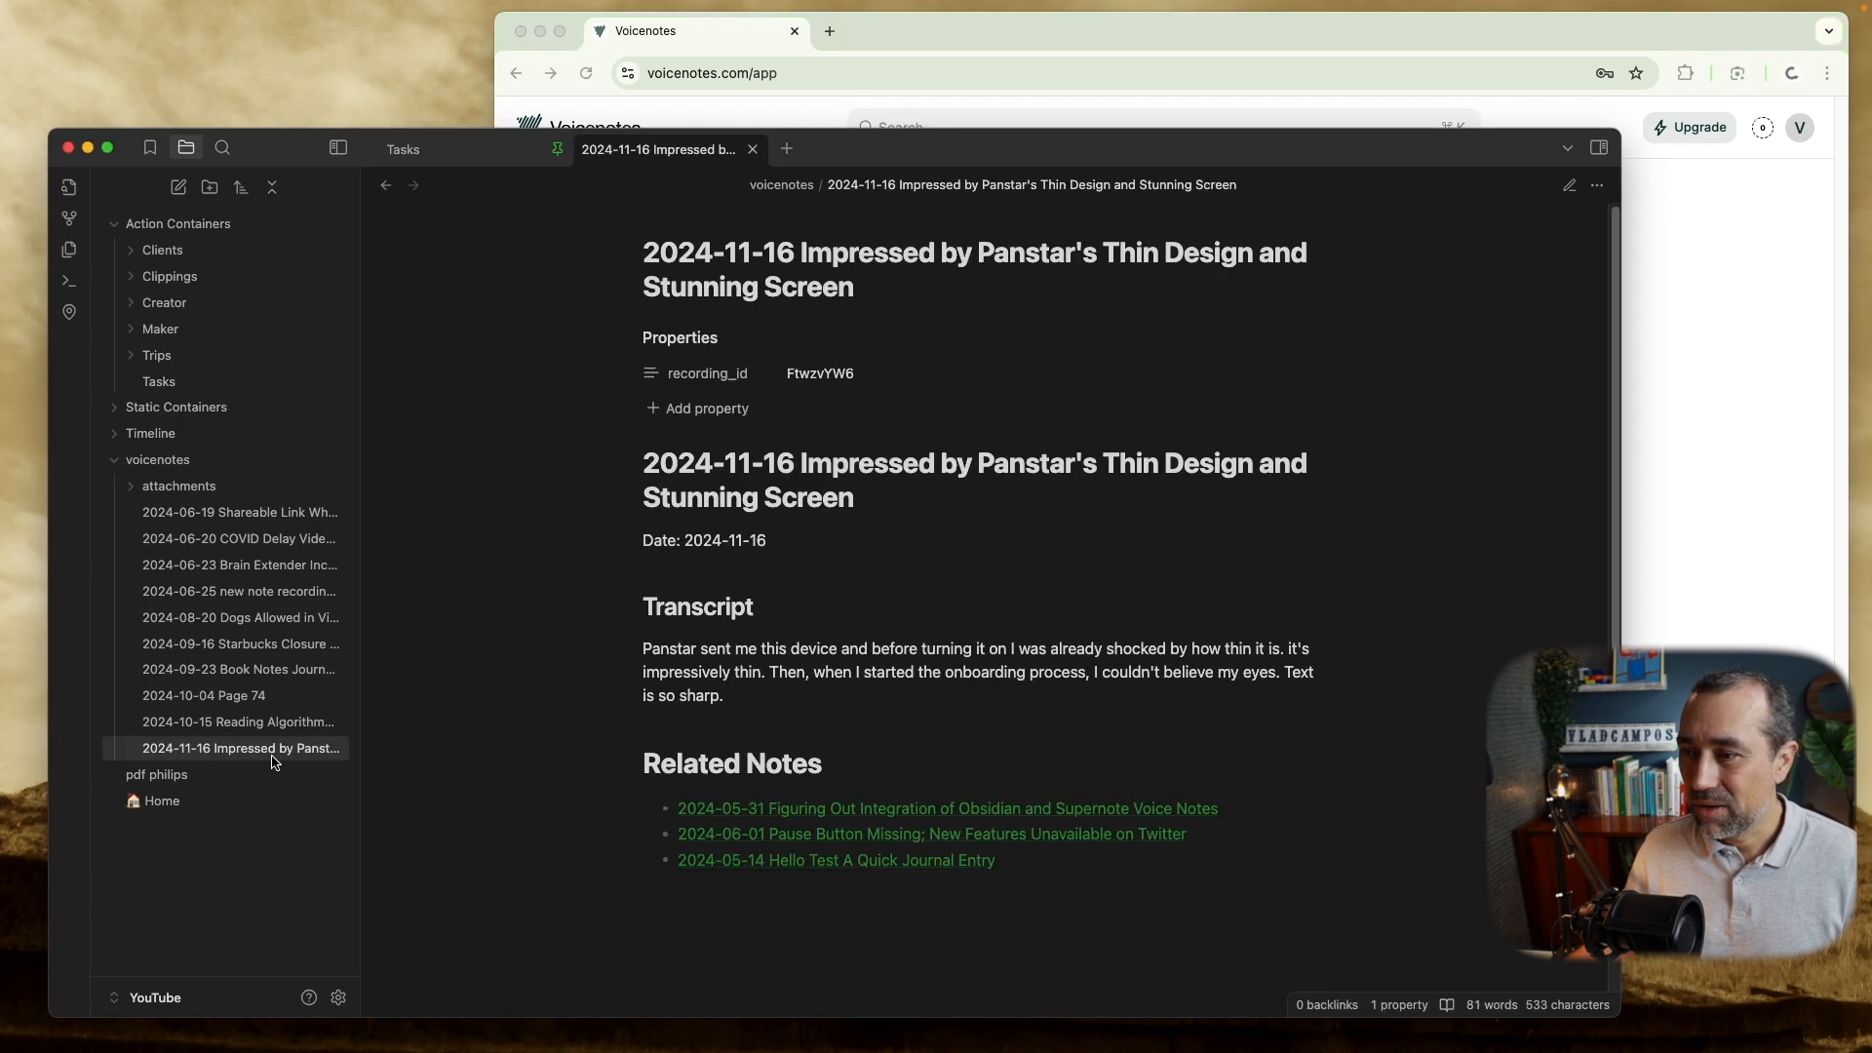
left_click(238, 721)
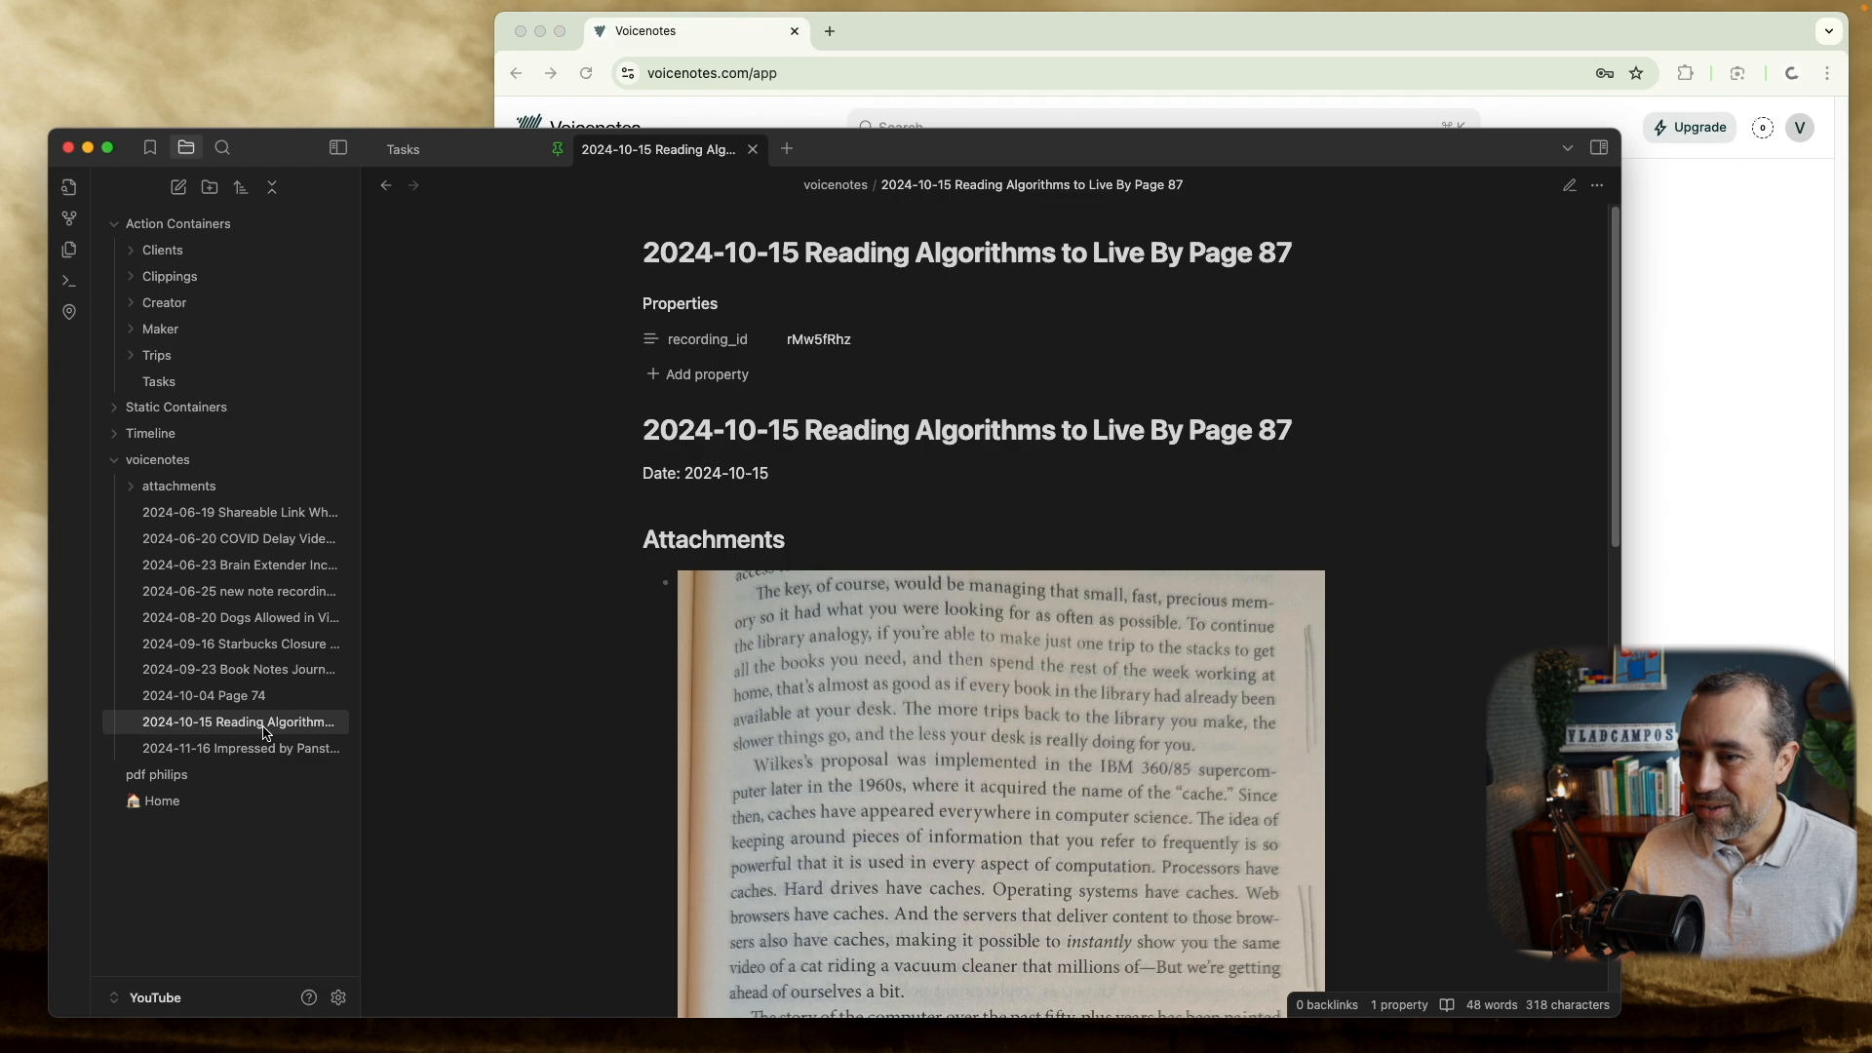
mouse_move(845, 735)
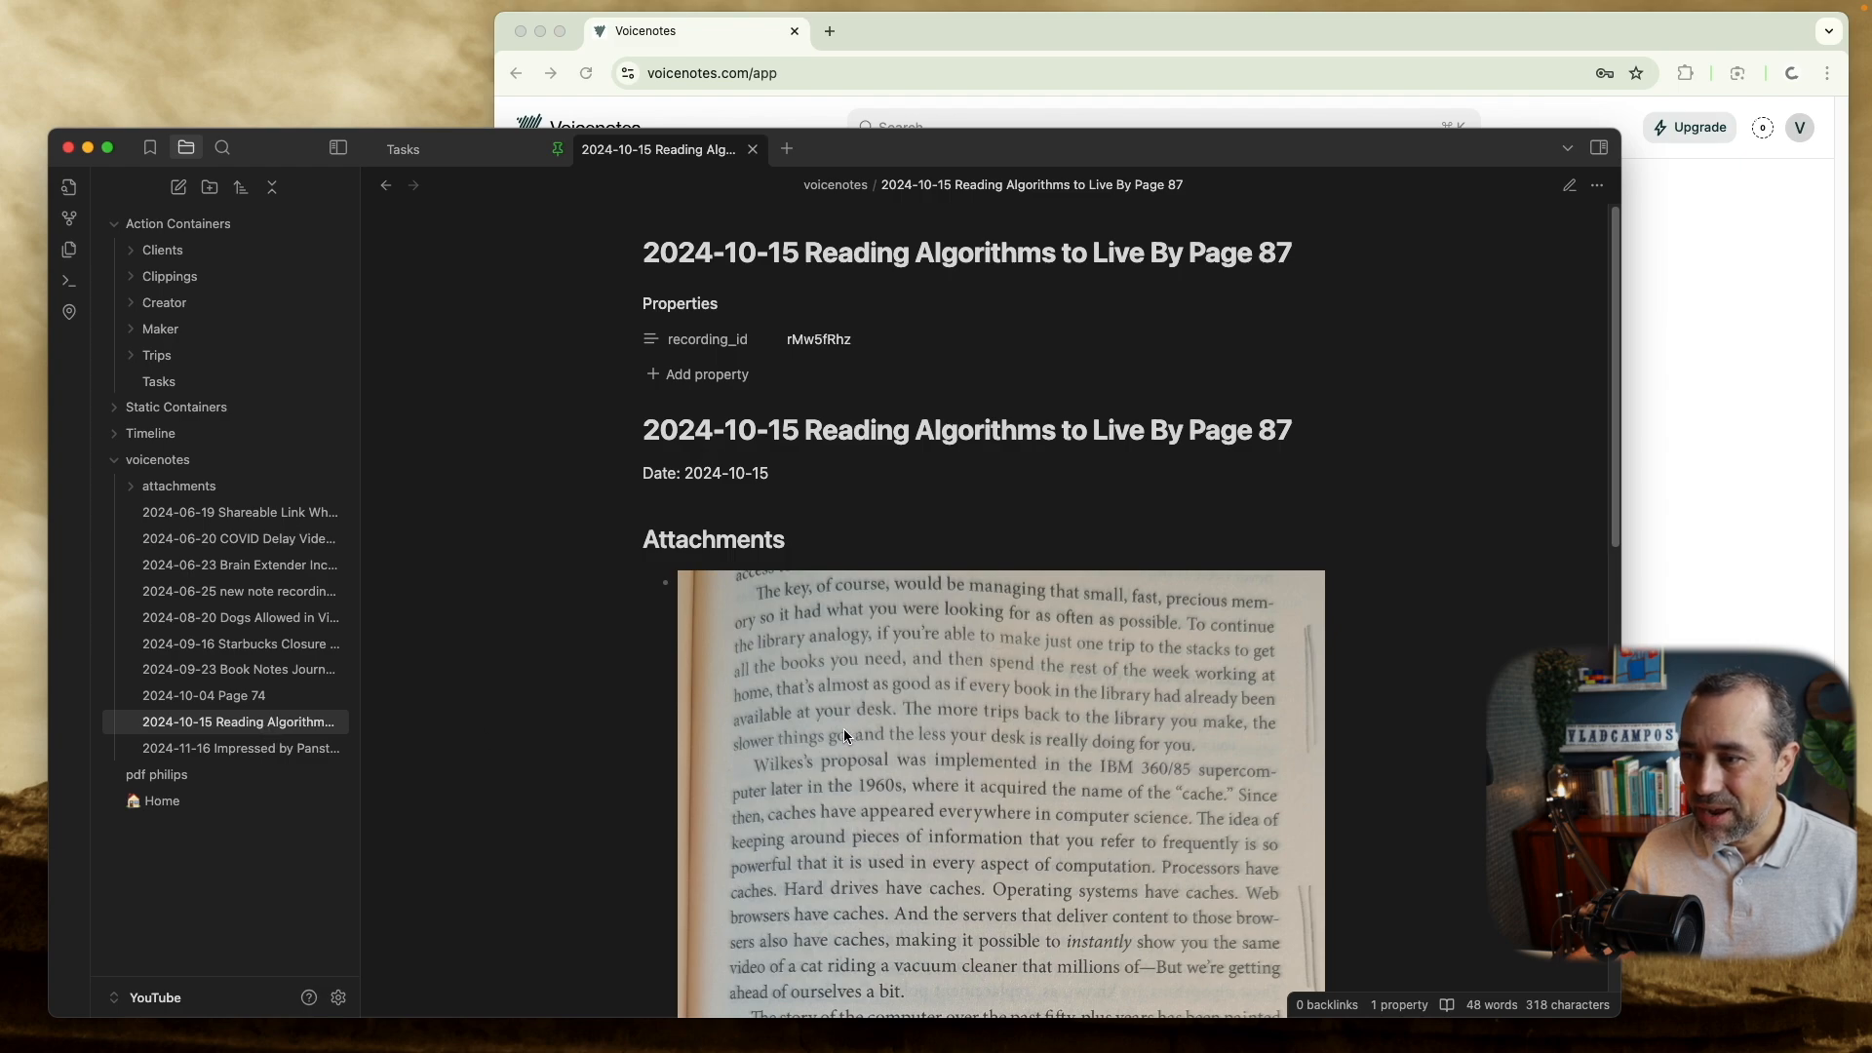
mouse_move(1457, 309)
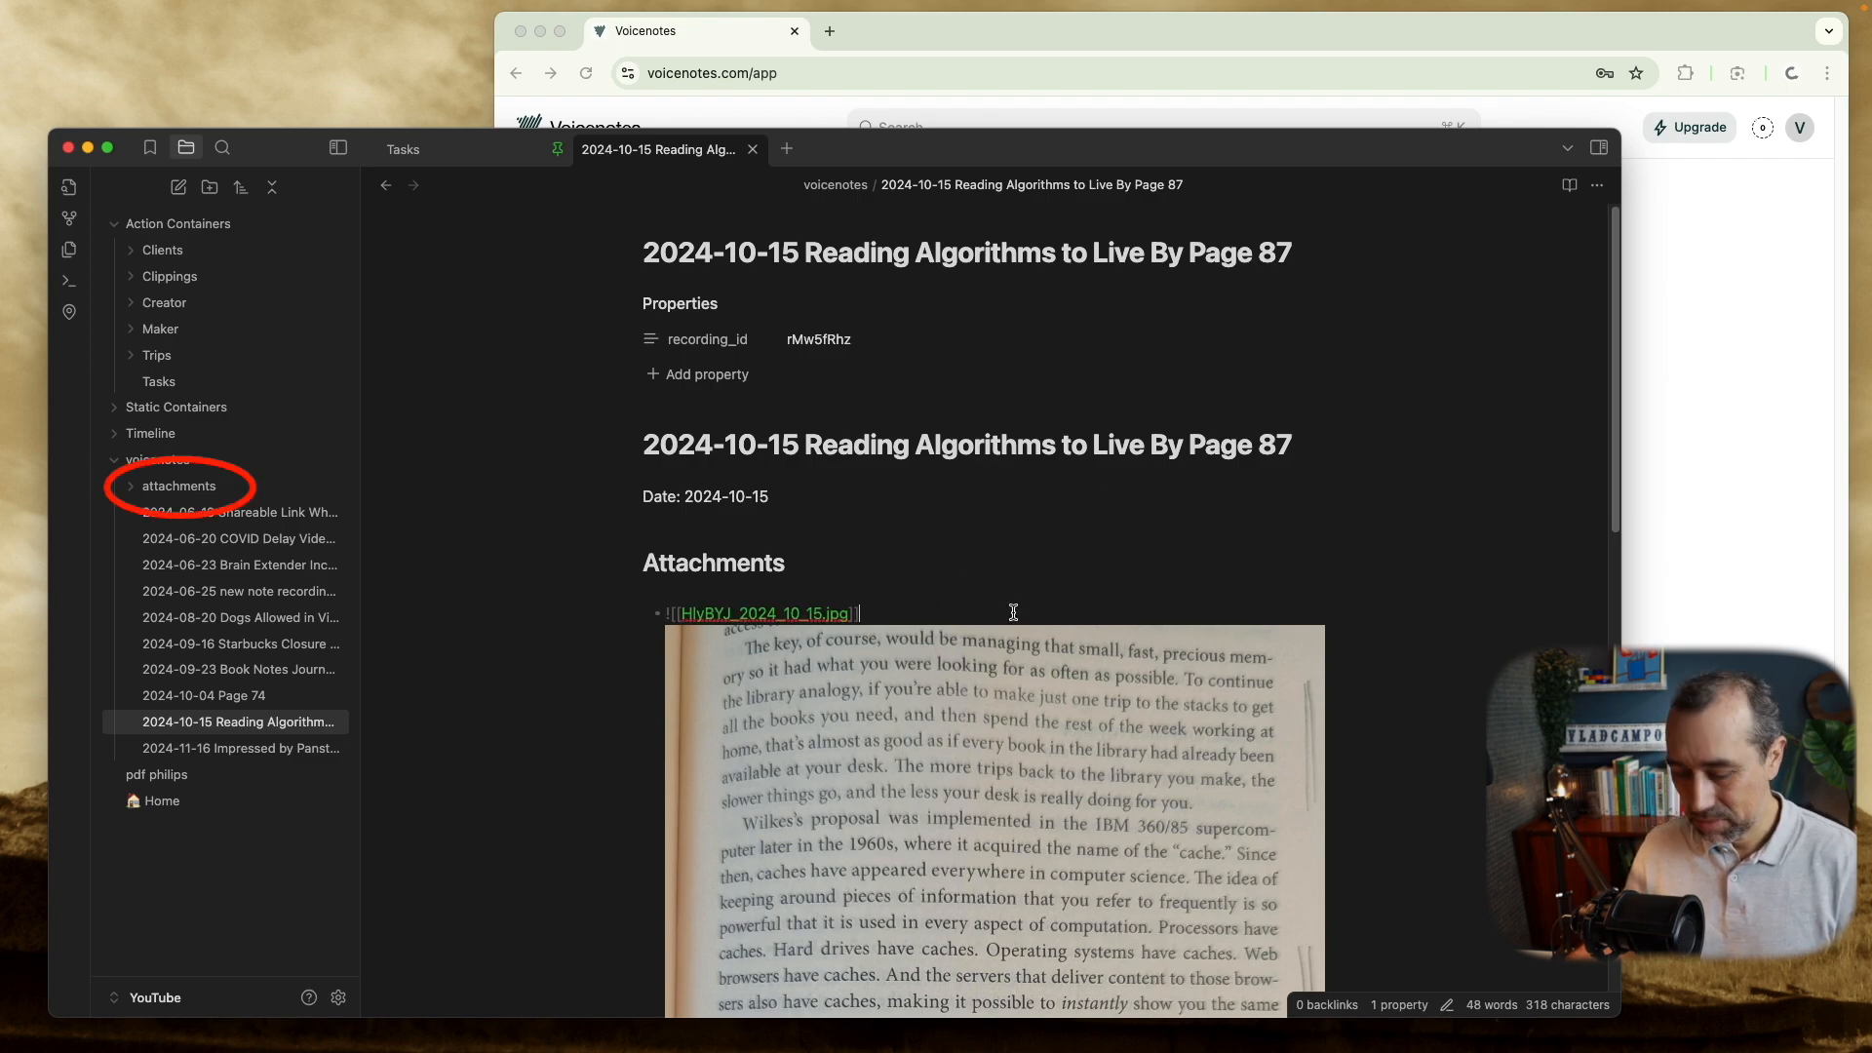
scroll("down", 3)
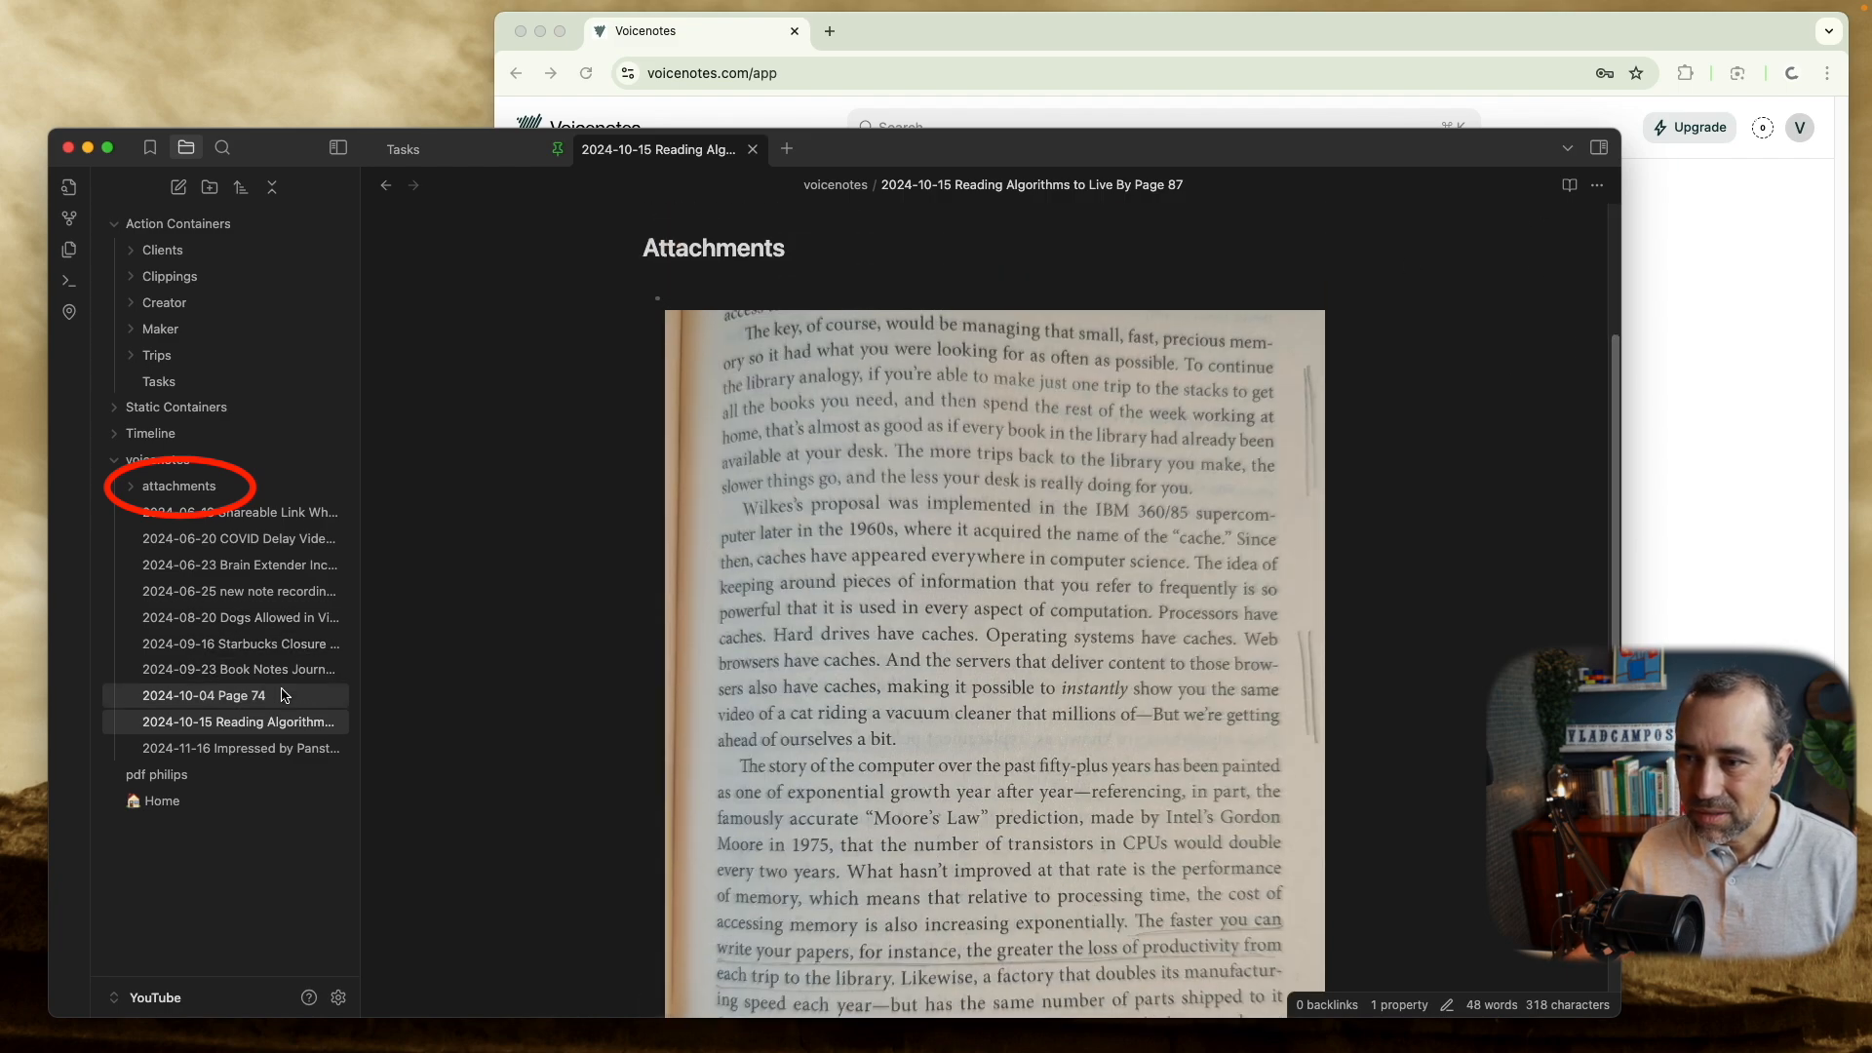
left_click(202, 695)
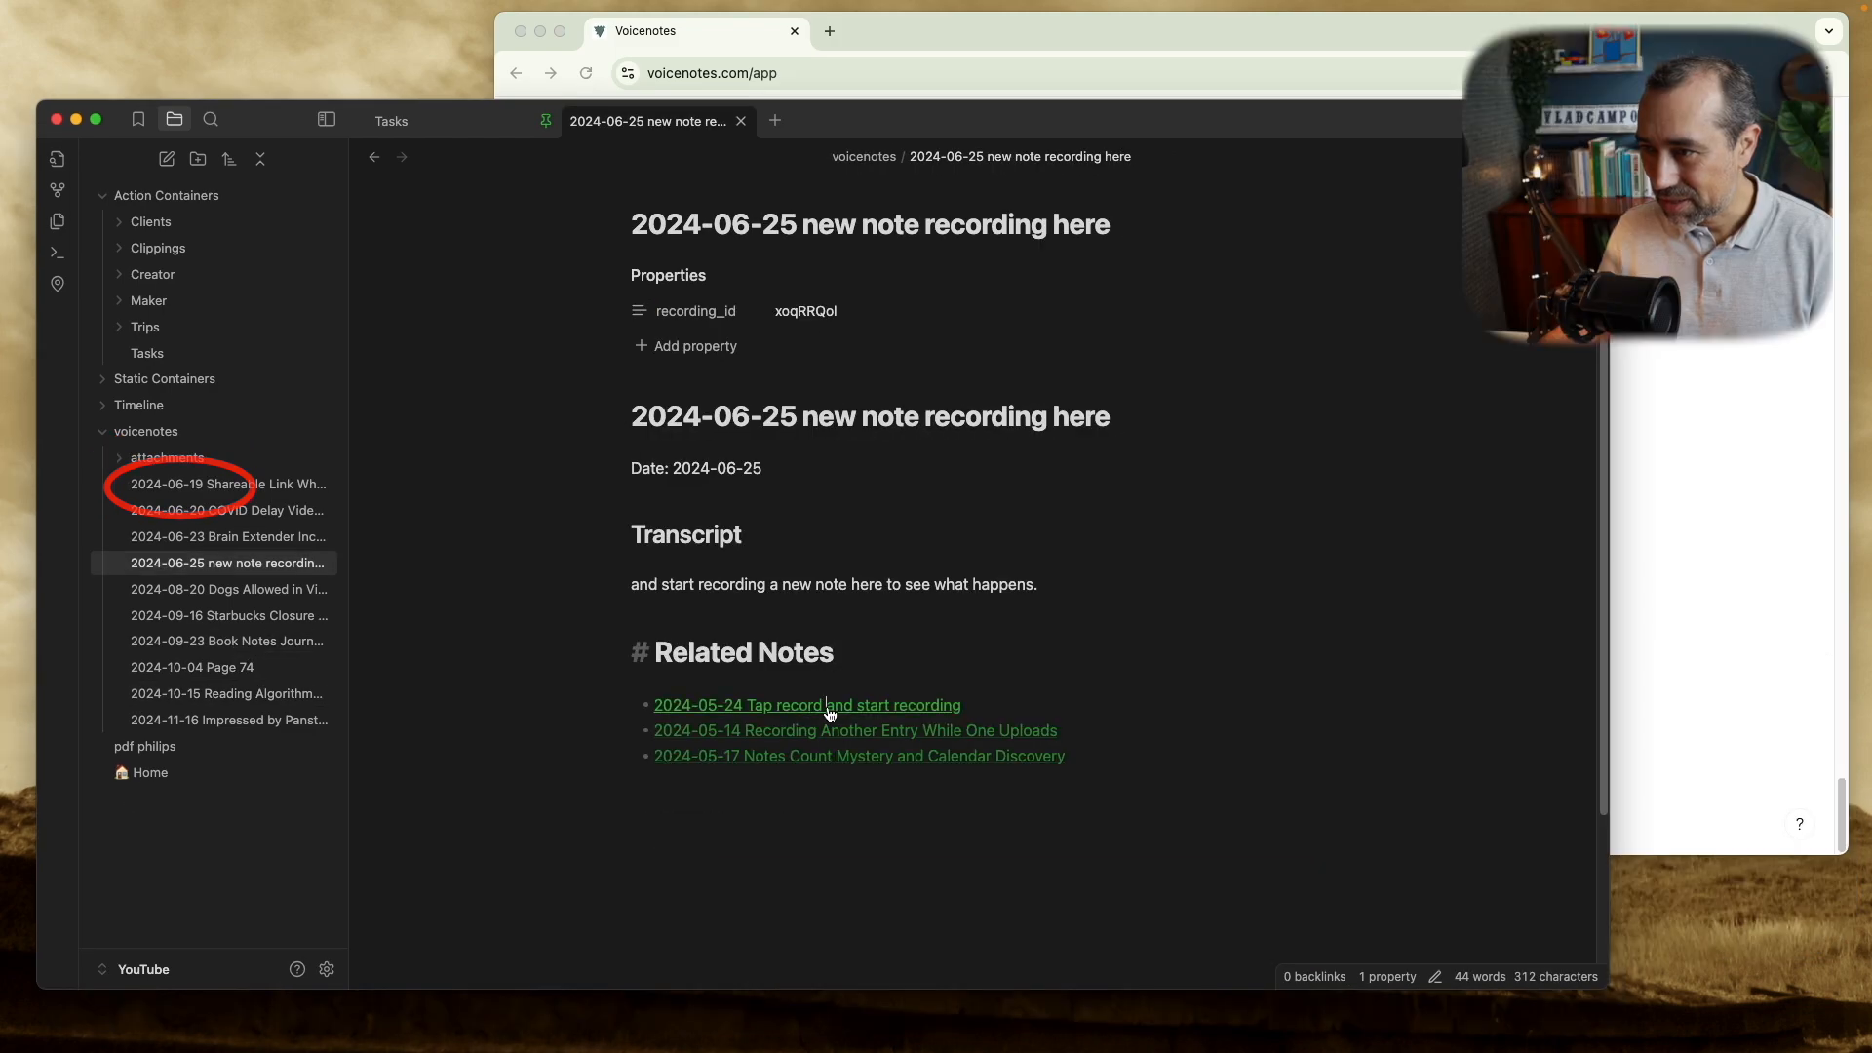
Follow the 2024-05-24 and Intelligent Recorder related links, deleting the empty notes they create.
left_click(806, 704)
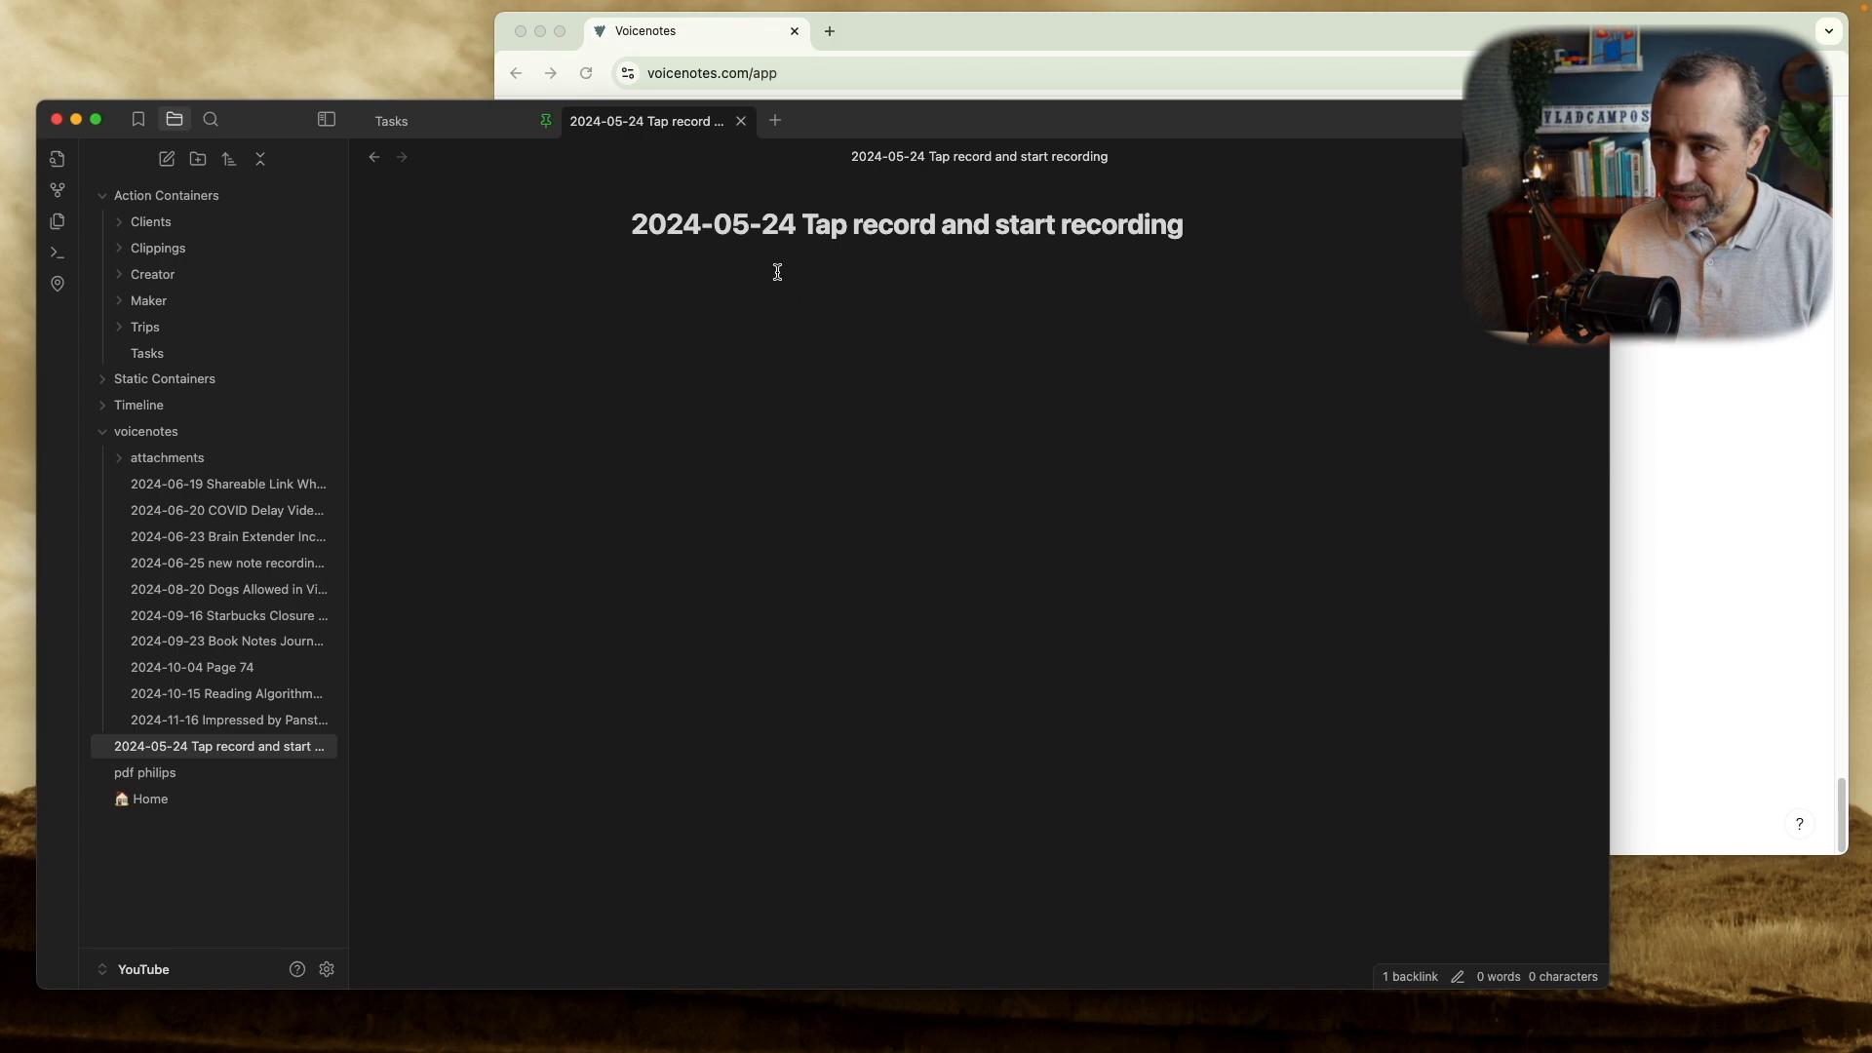
right_click(215, 745)
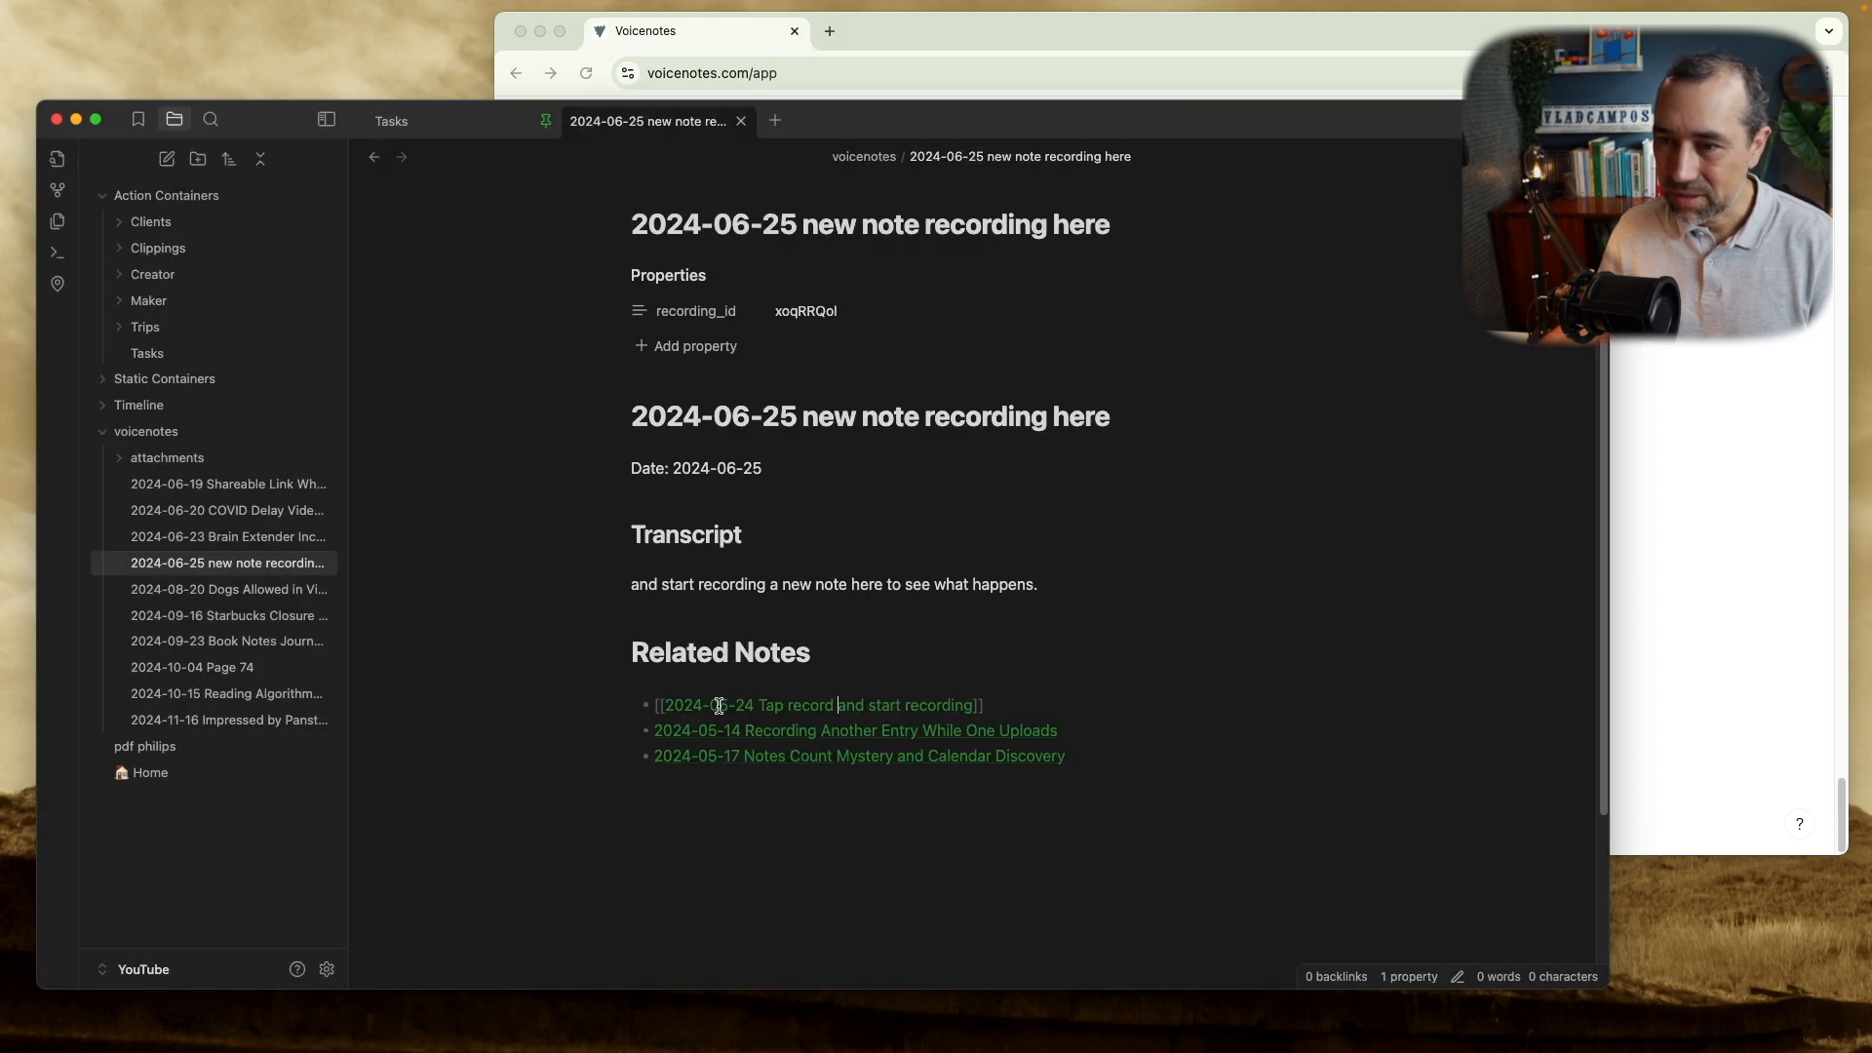
left_click(228, 536)
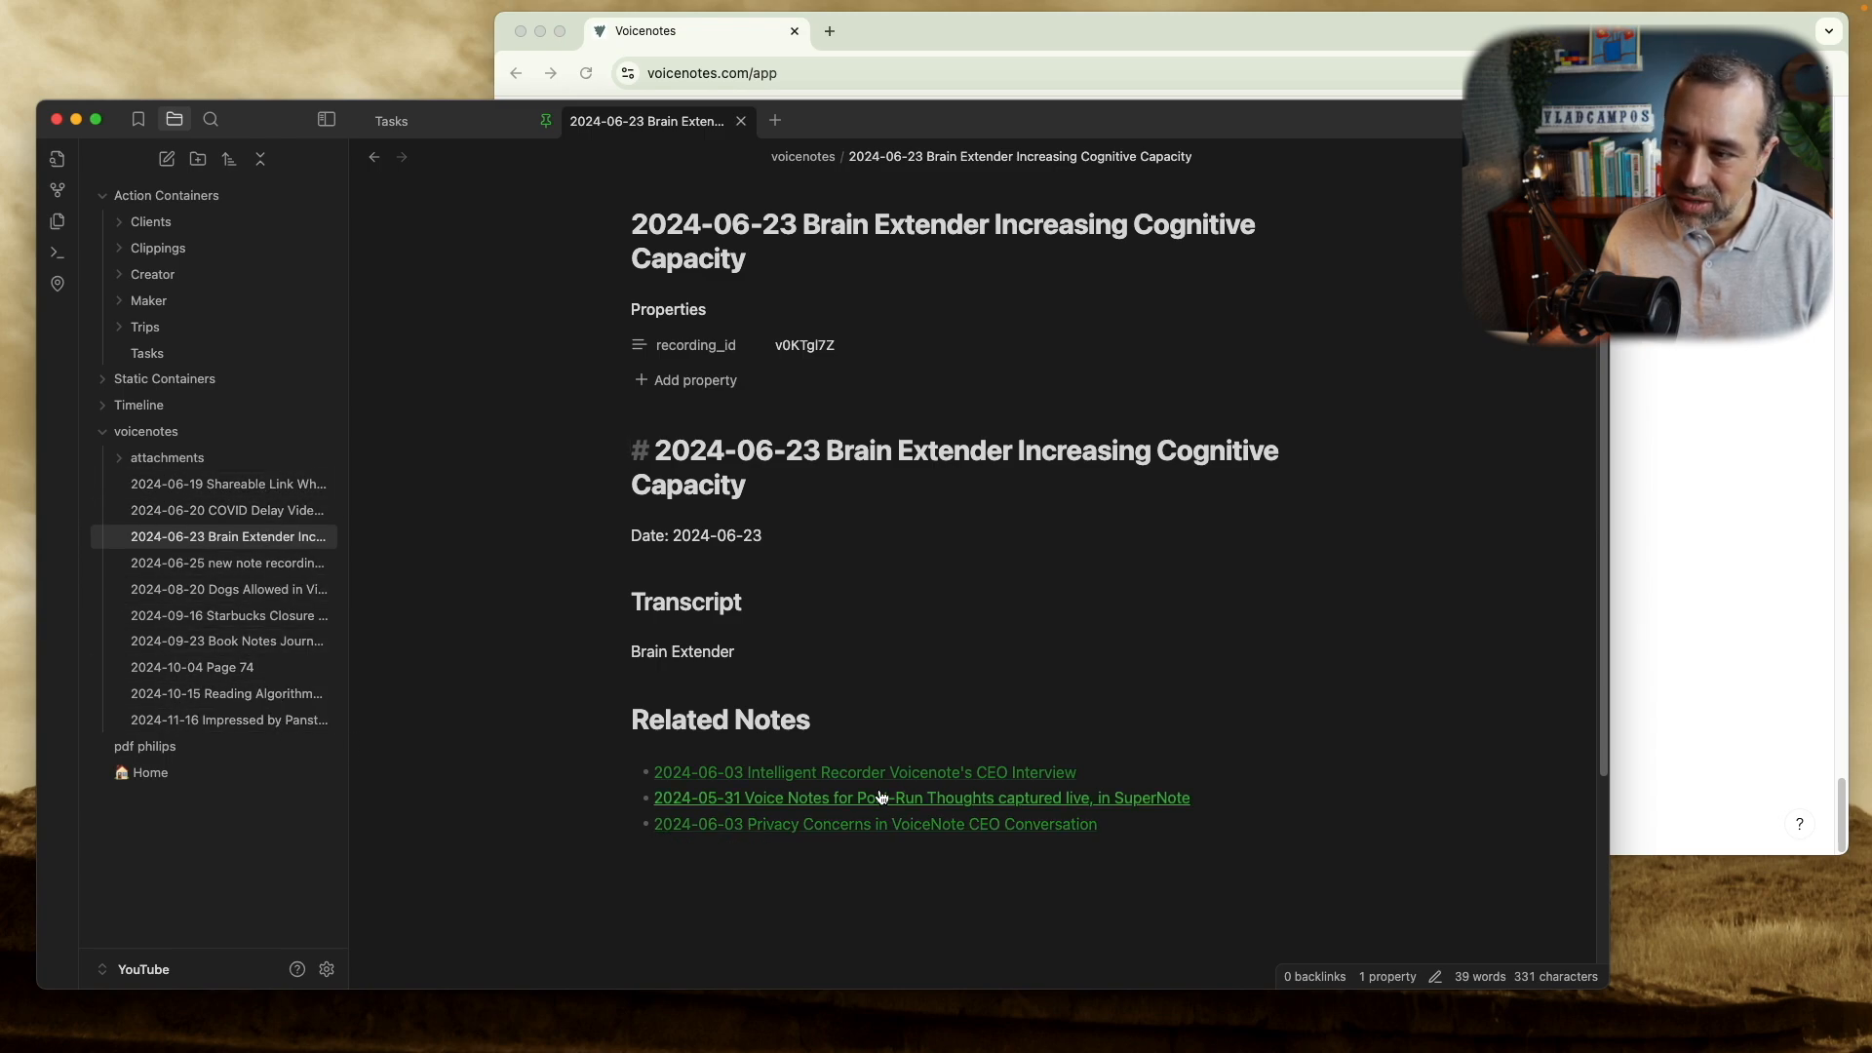
mouse_move(863, 771)
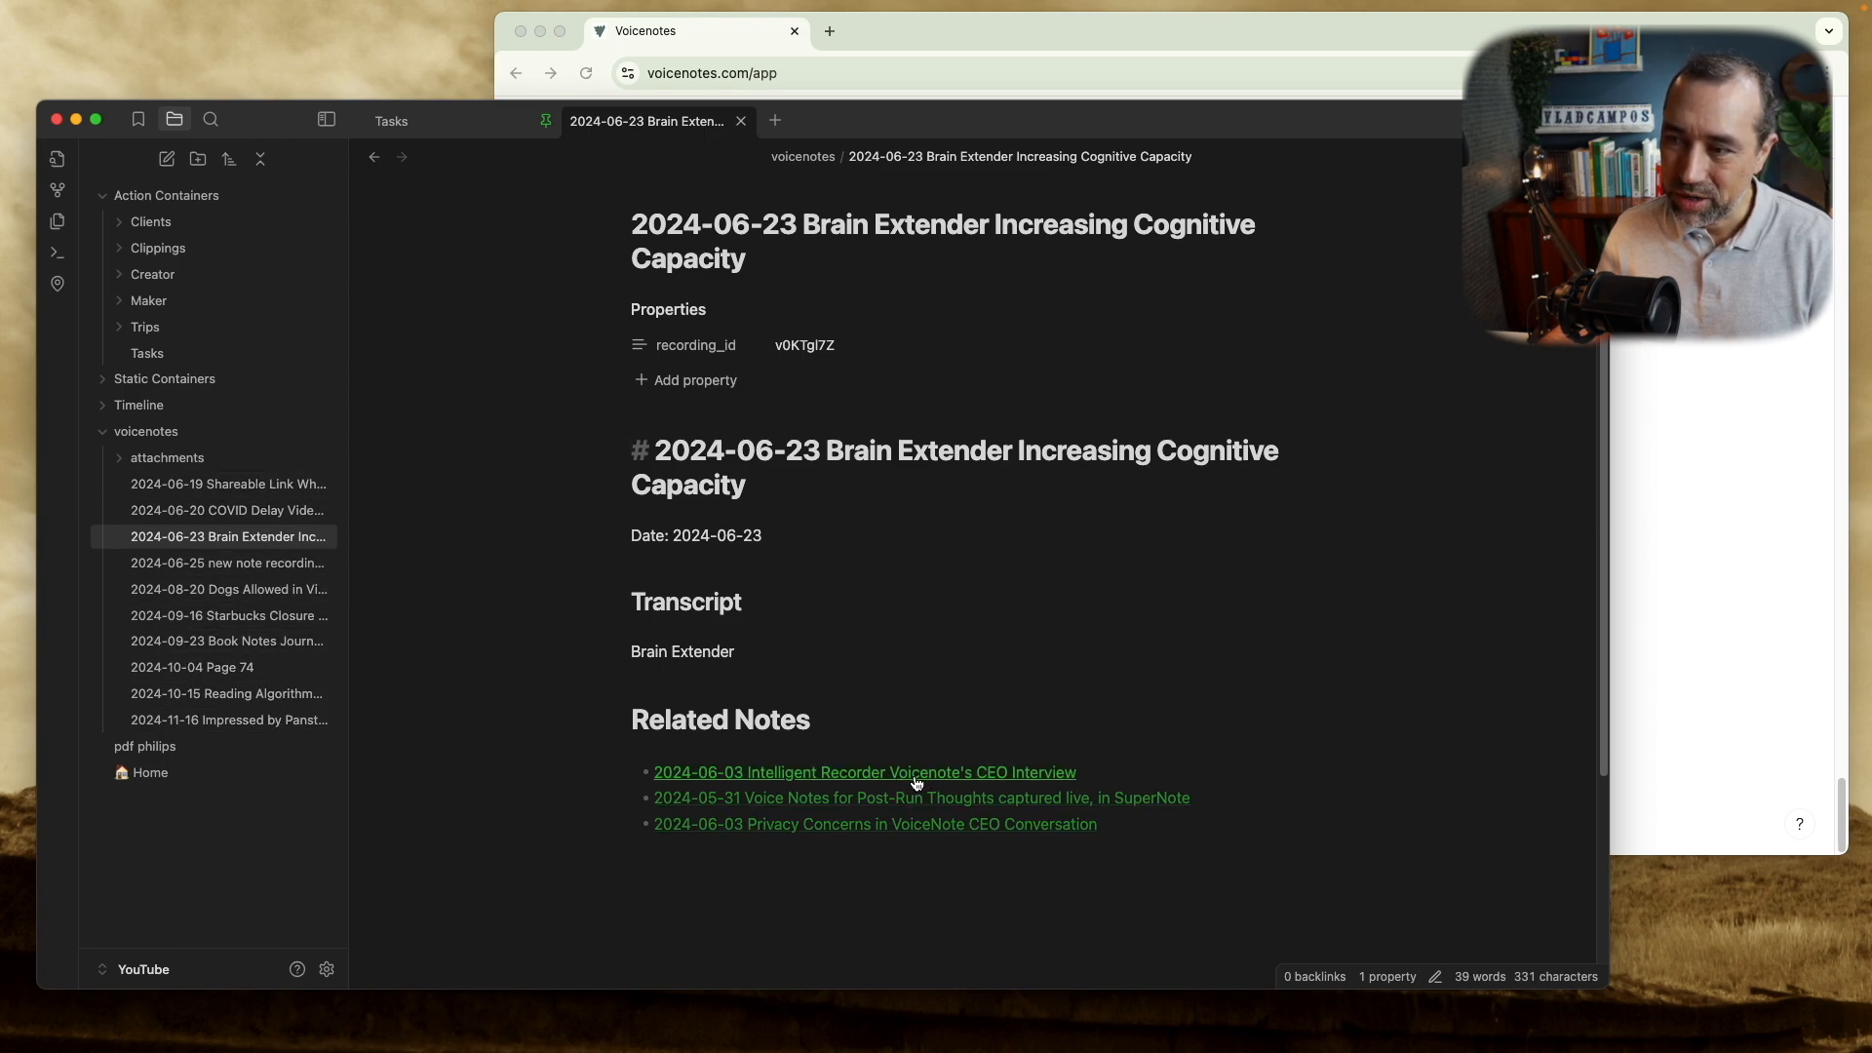
left_click(863, 771)
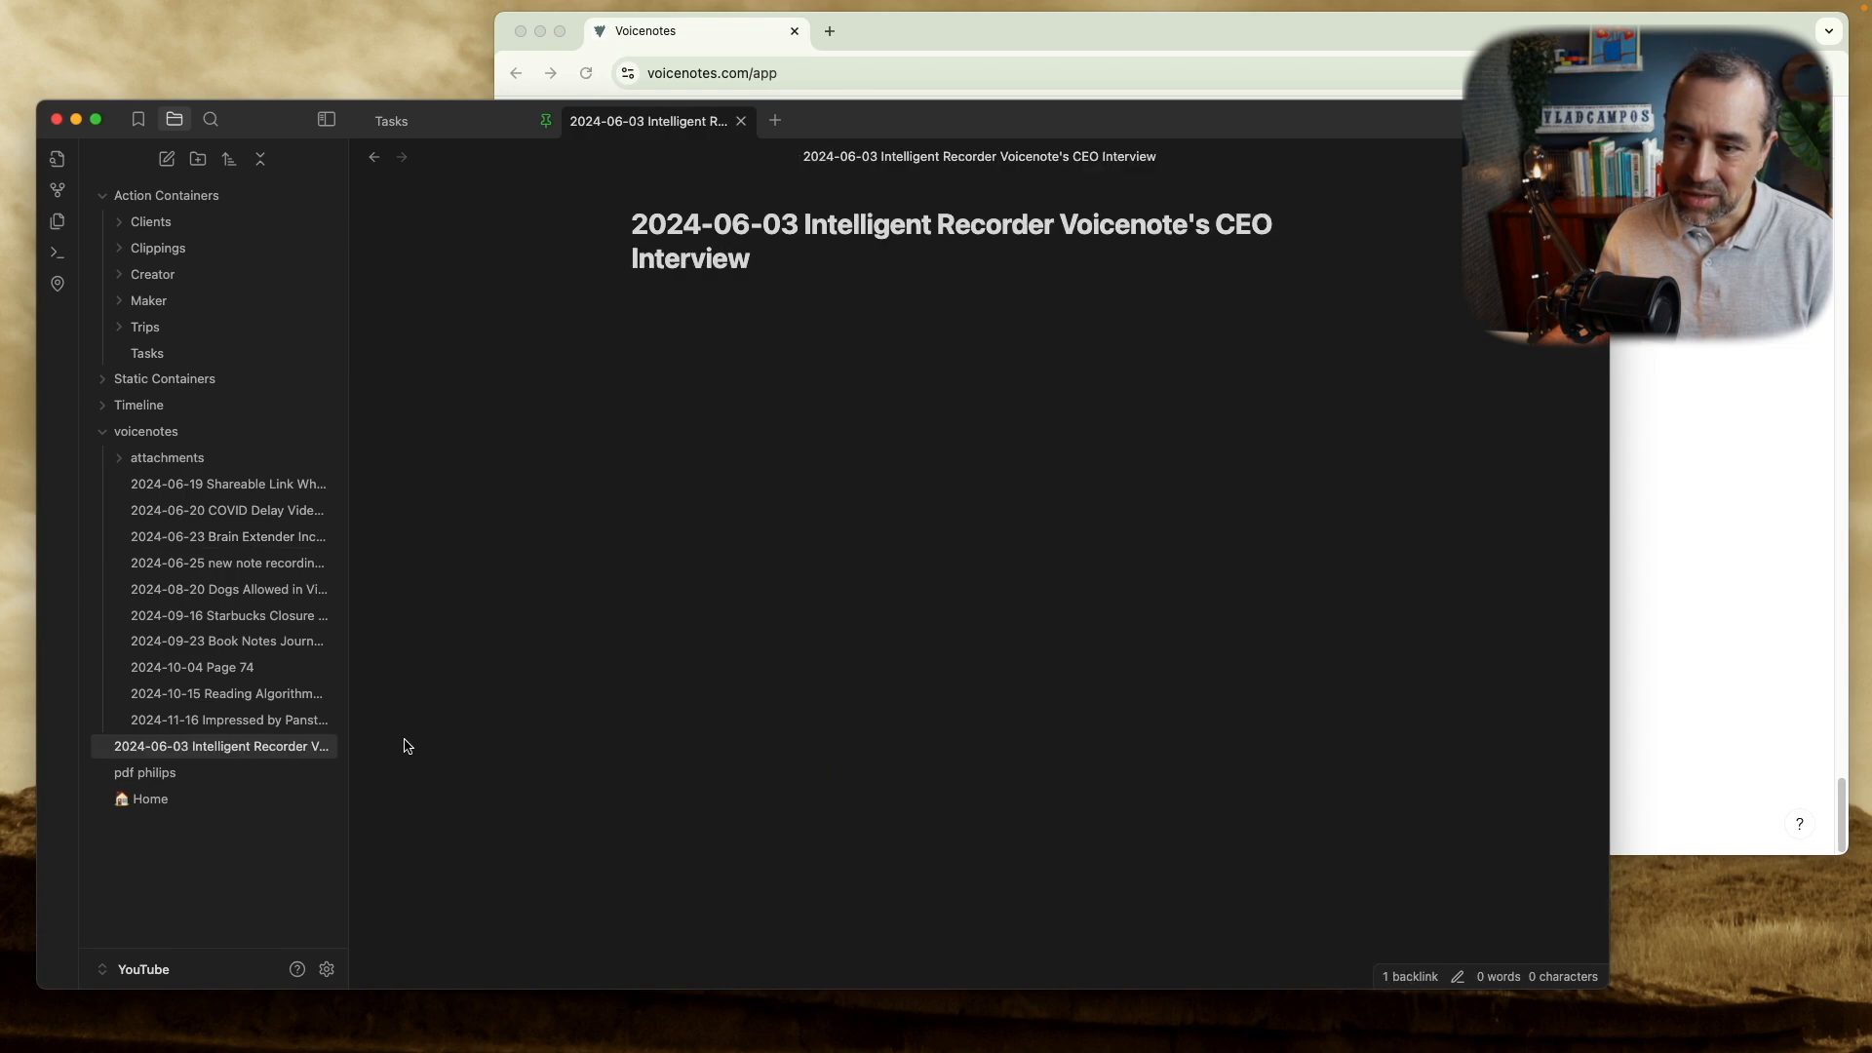
mouse_move(263, 762)
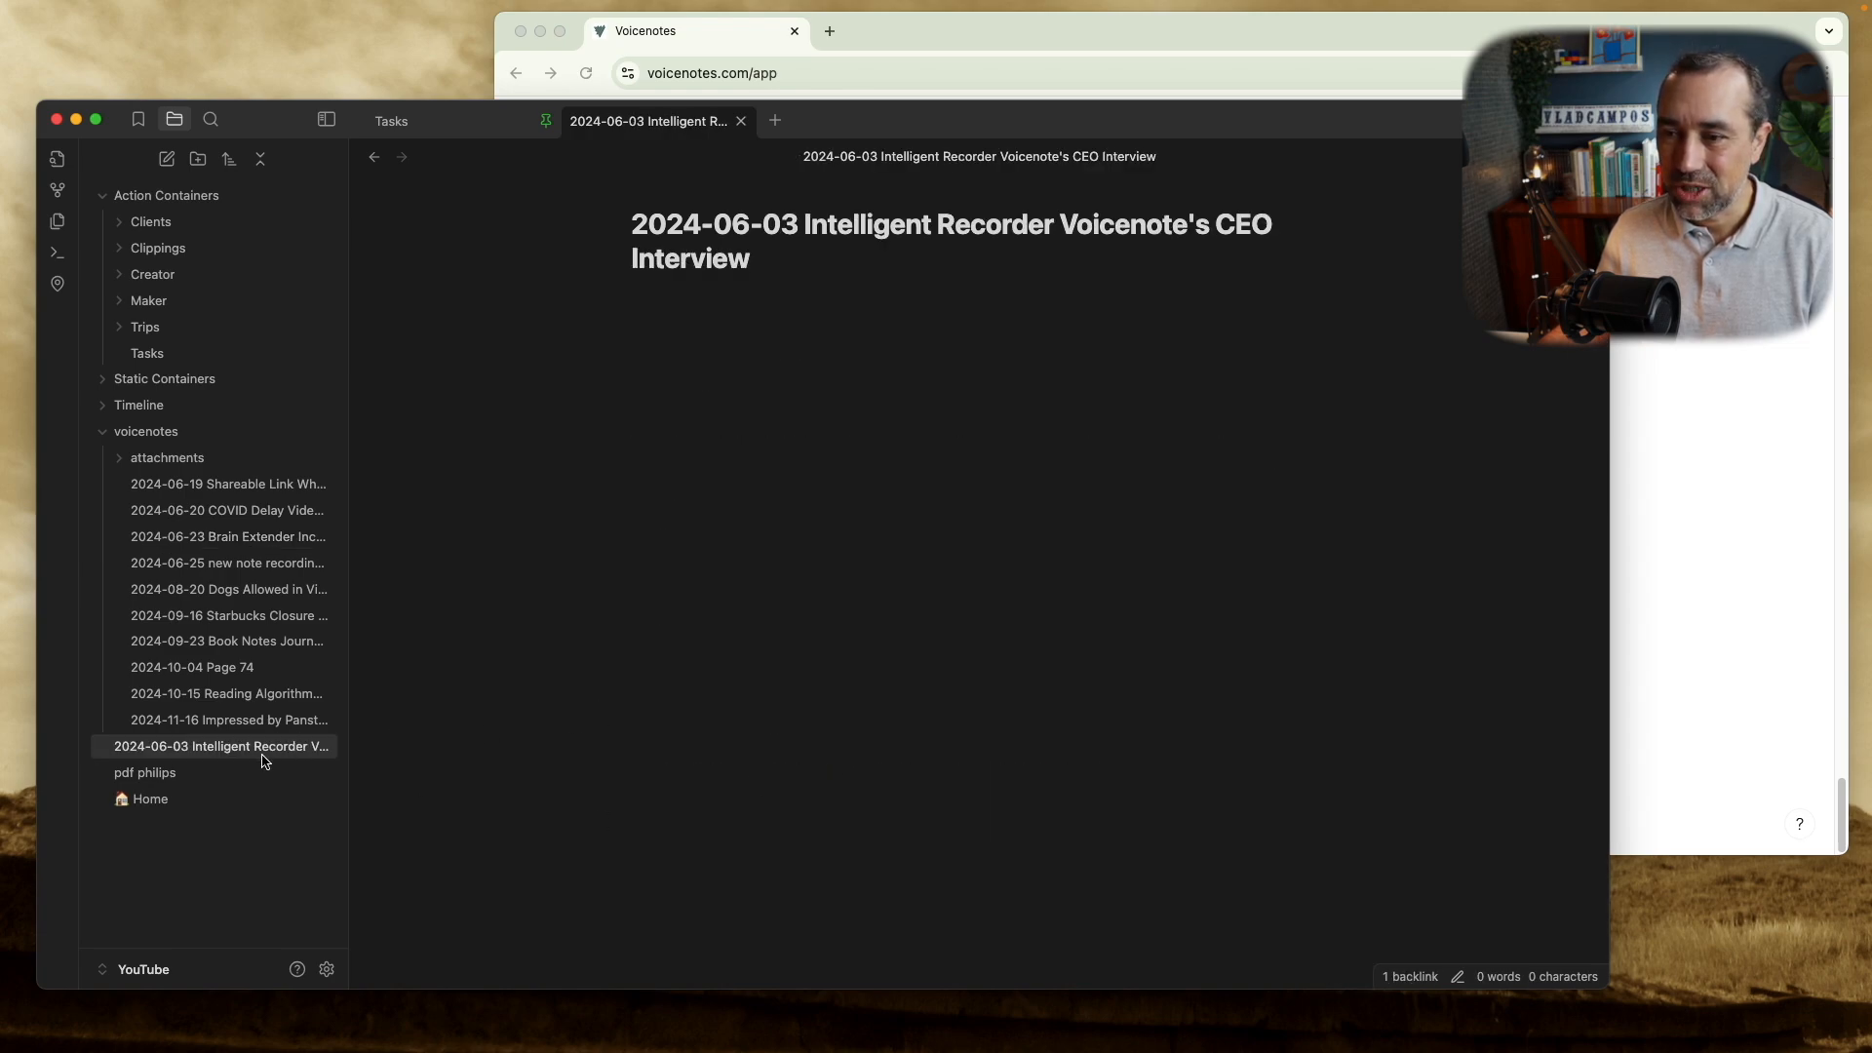
right_click(219, 745)
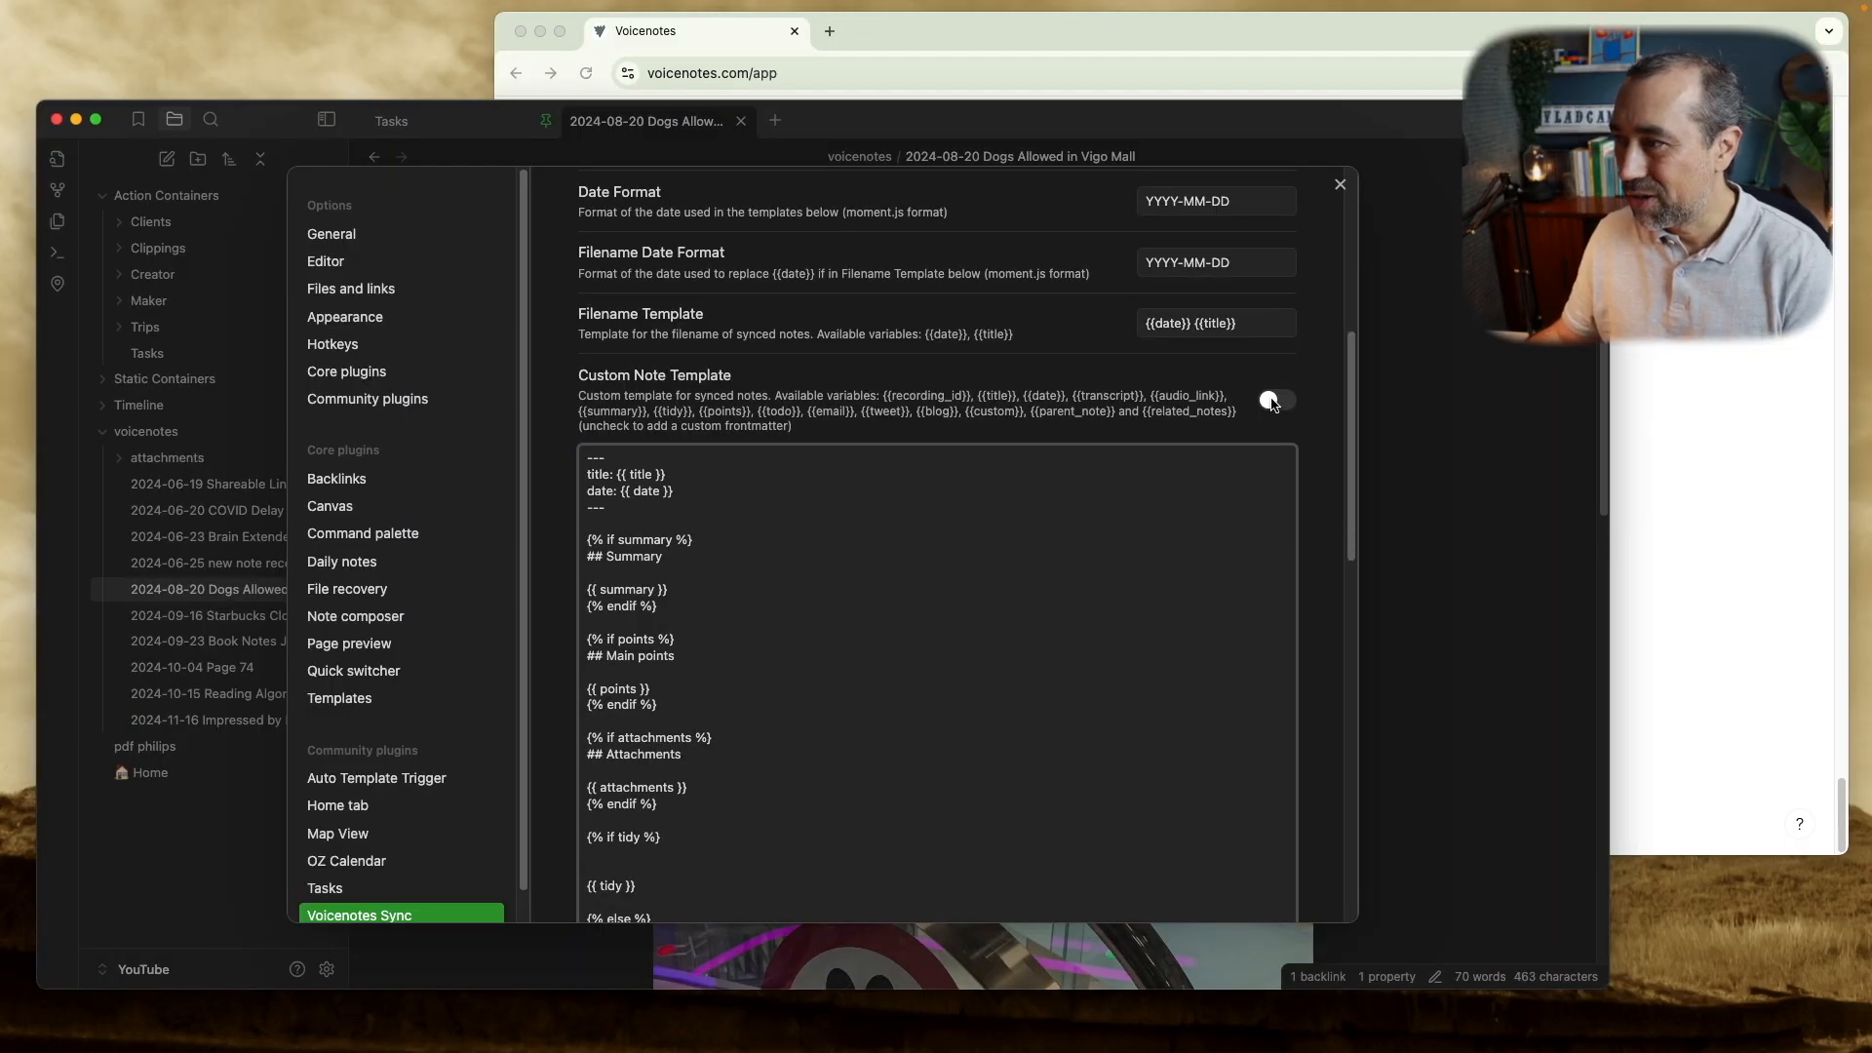
Switch the Voicenotes Sync Custom Note Template back on.
left_click(1276, 398)
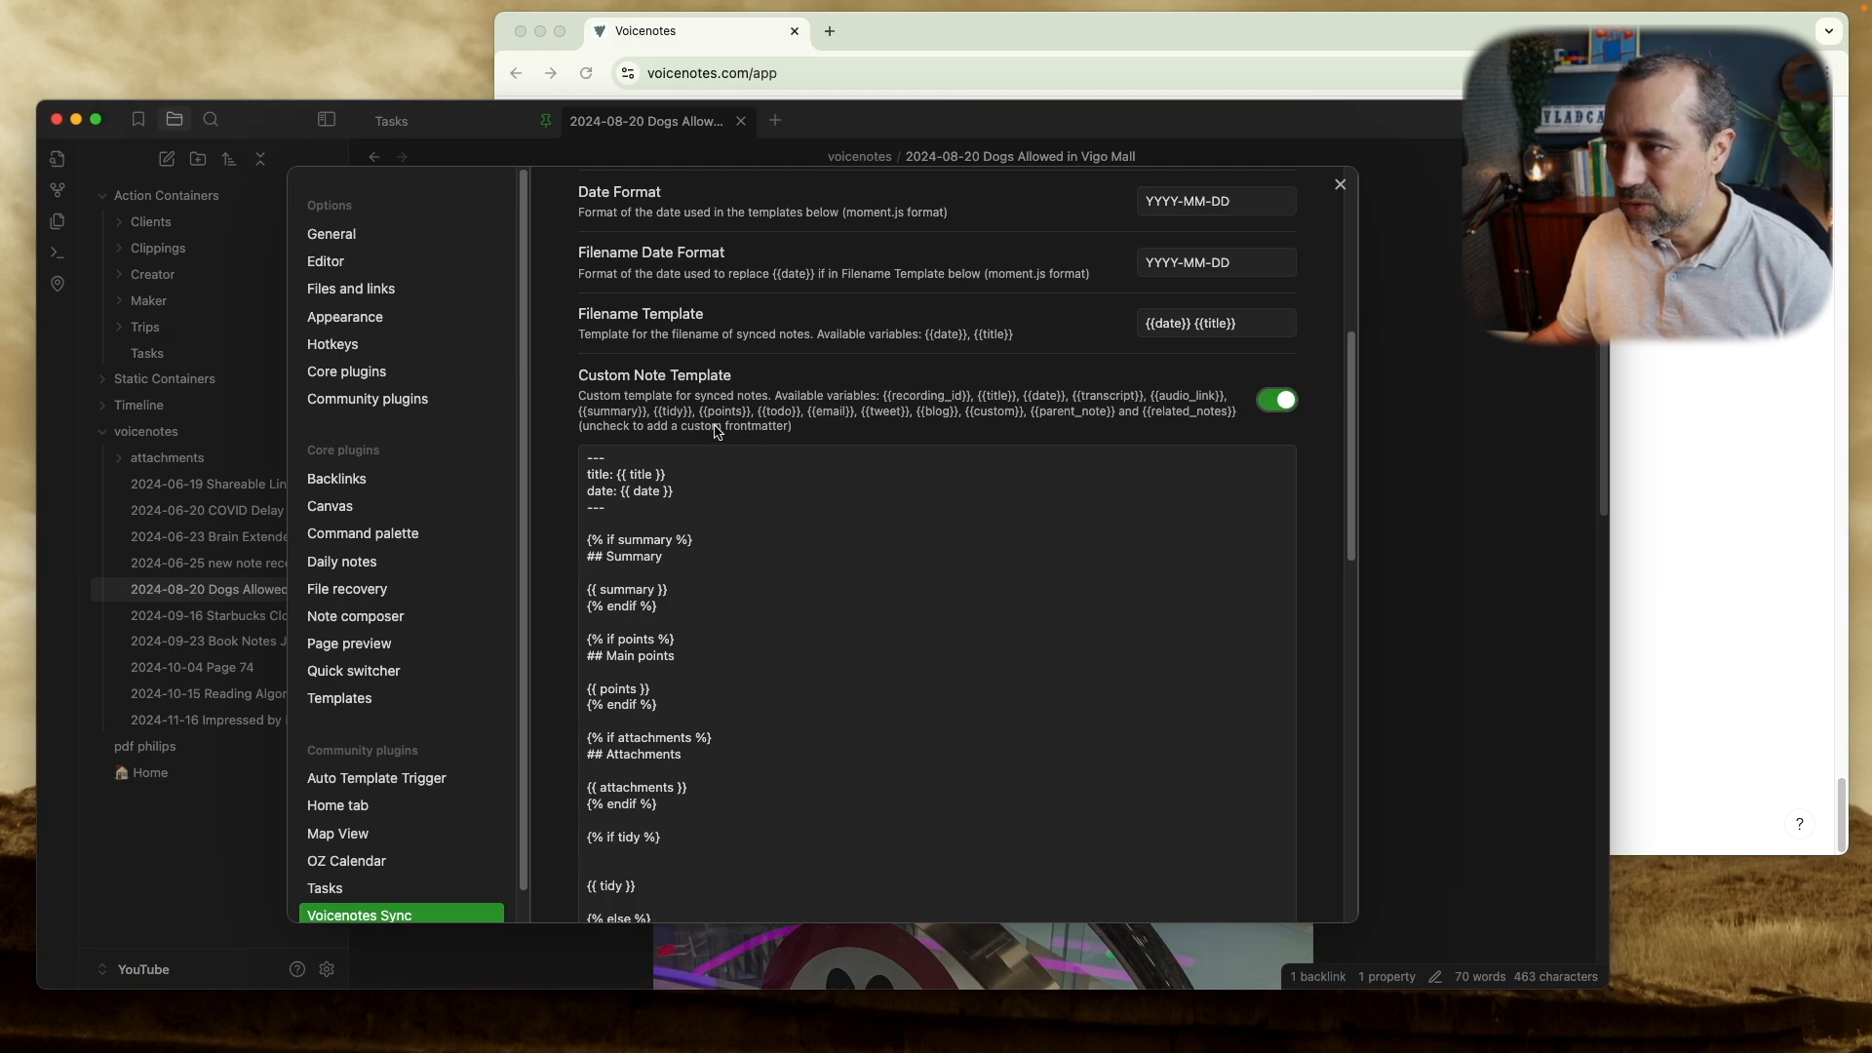
mouse_move(1033, 384)
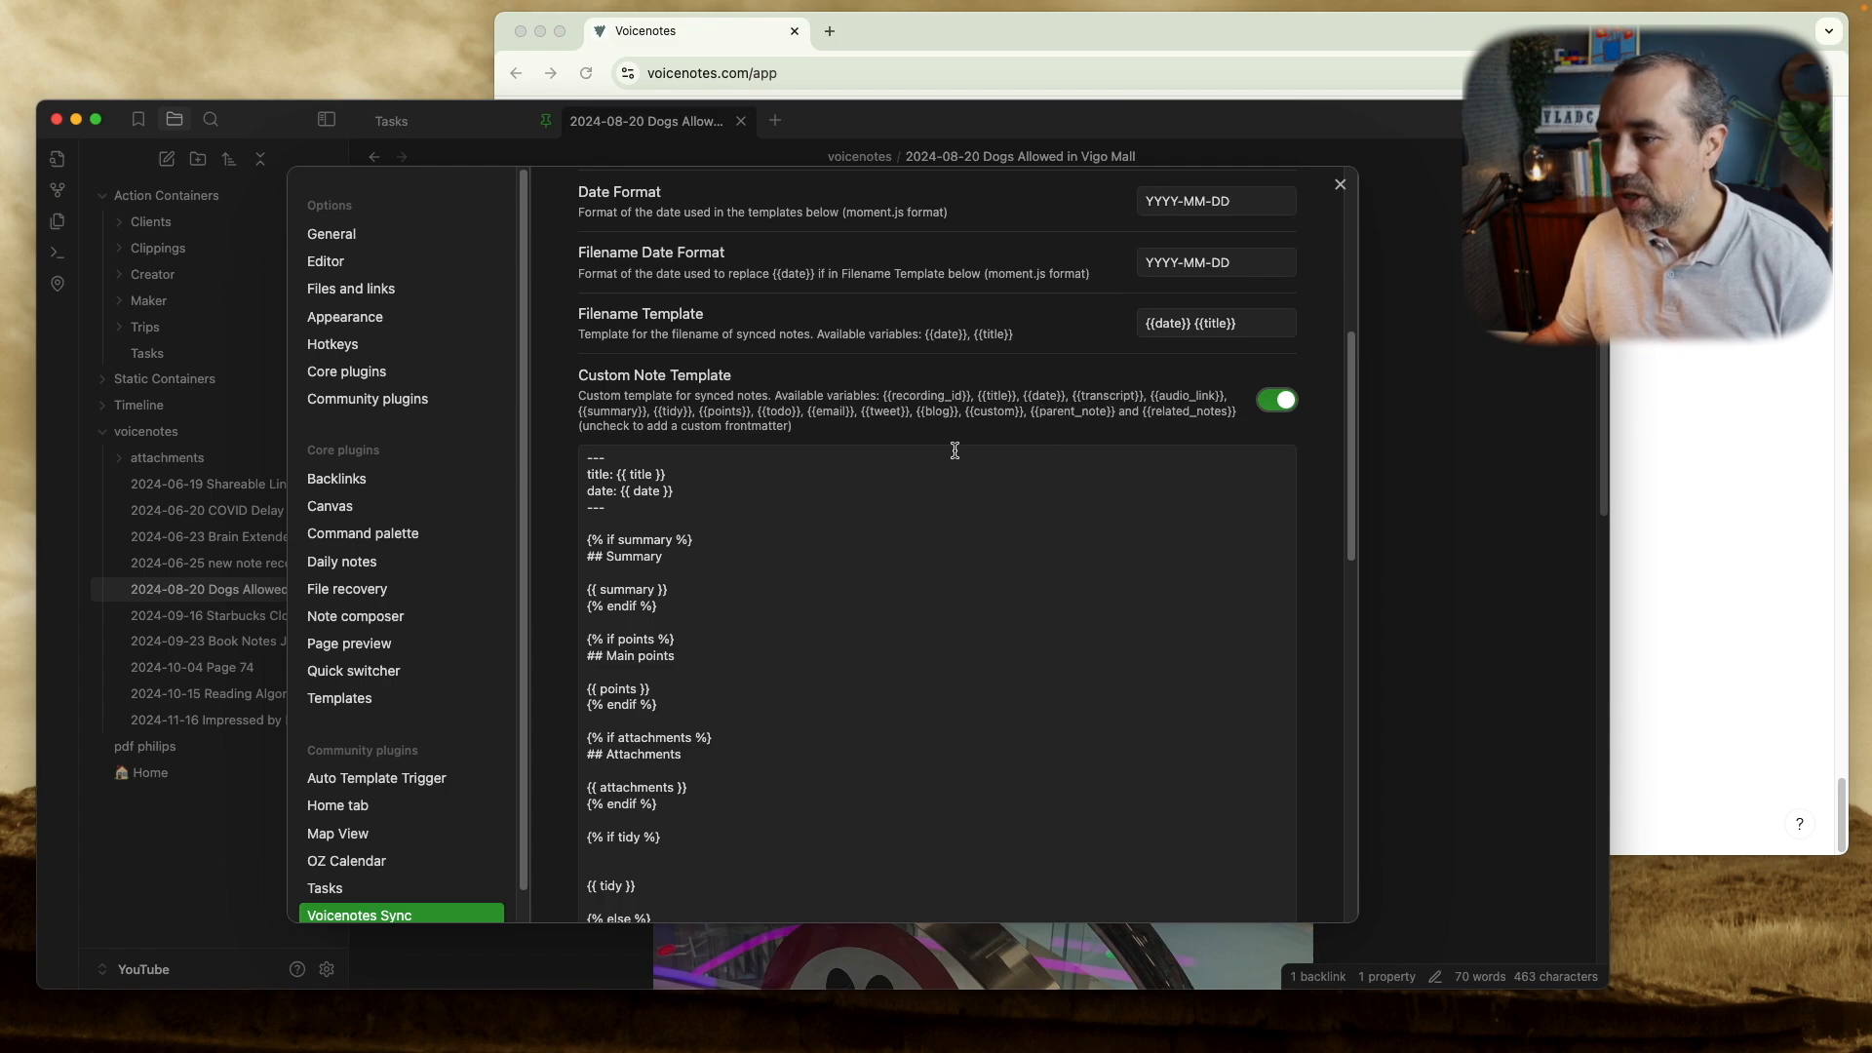
mouse_move(692, 421)
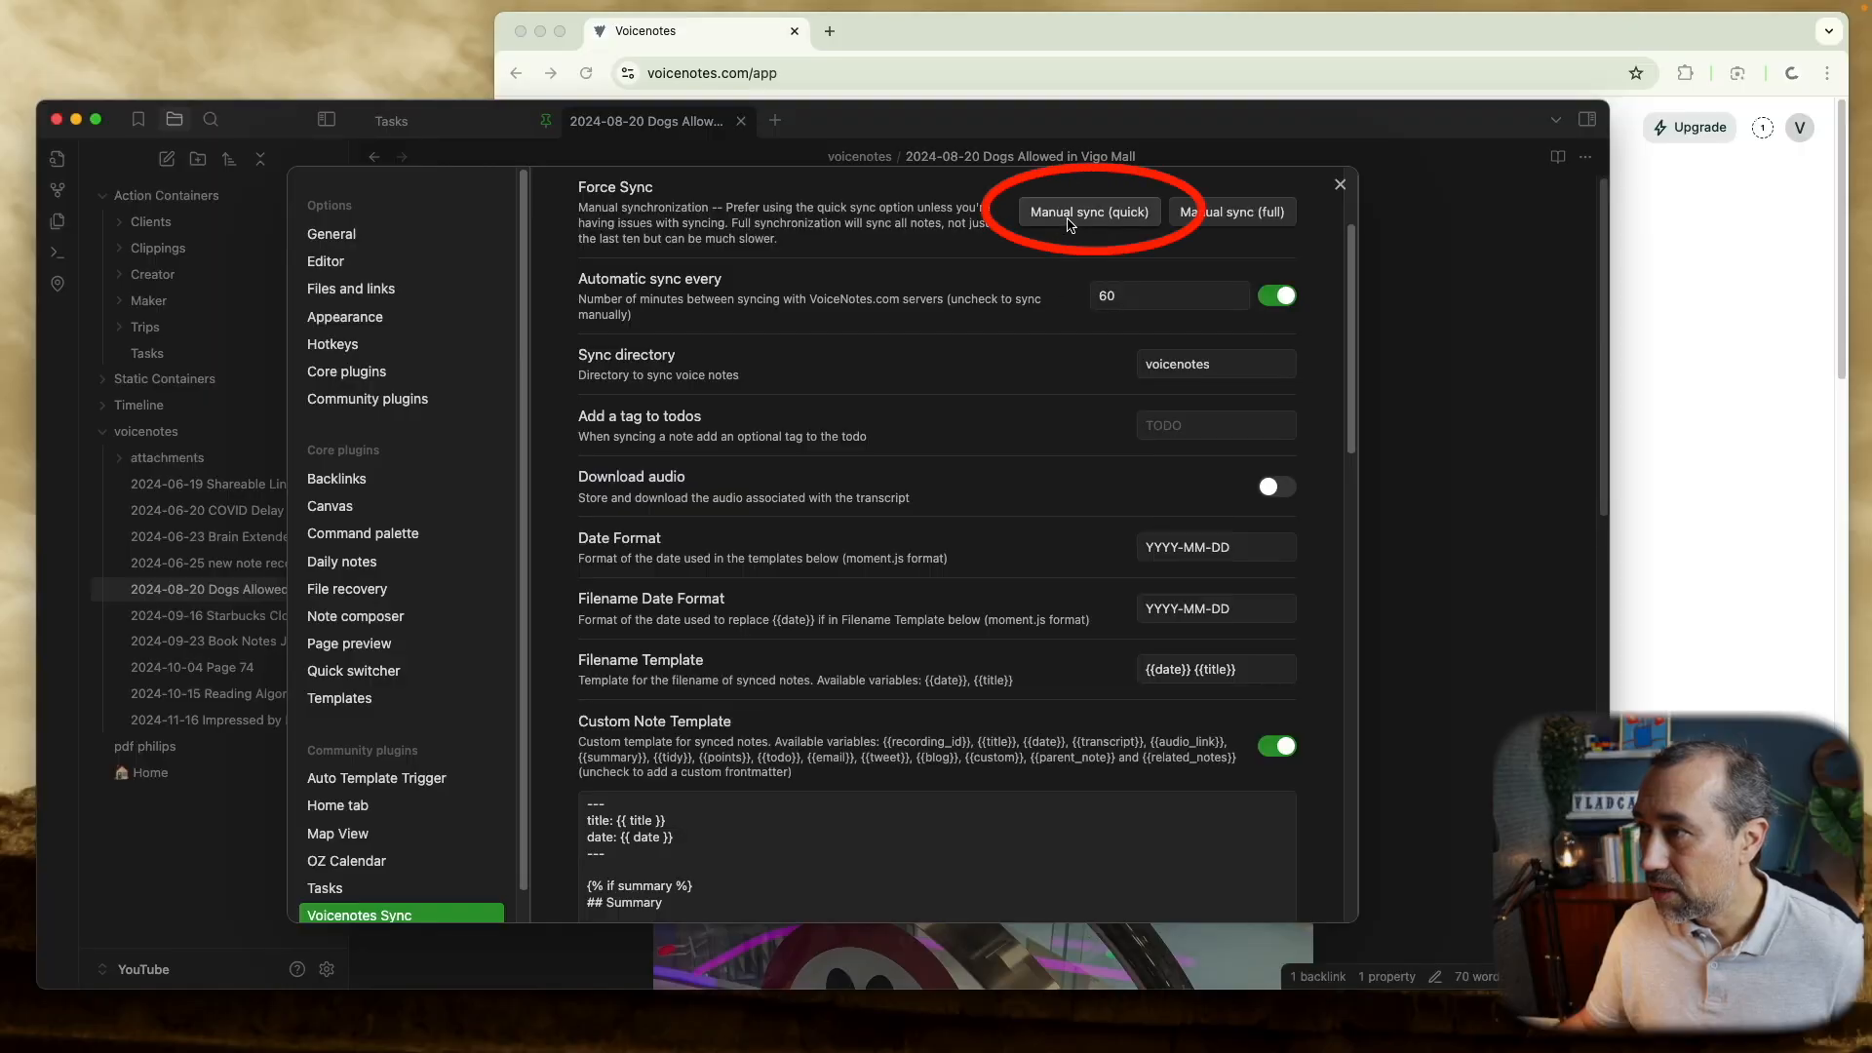
Quick-sync, open the new 2024-11-22 plugin-test note, and follow its 2024-06-25 related link.
left_click(1088, 211)
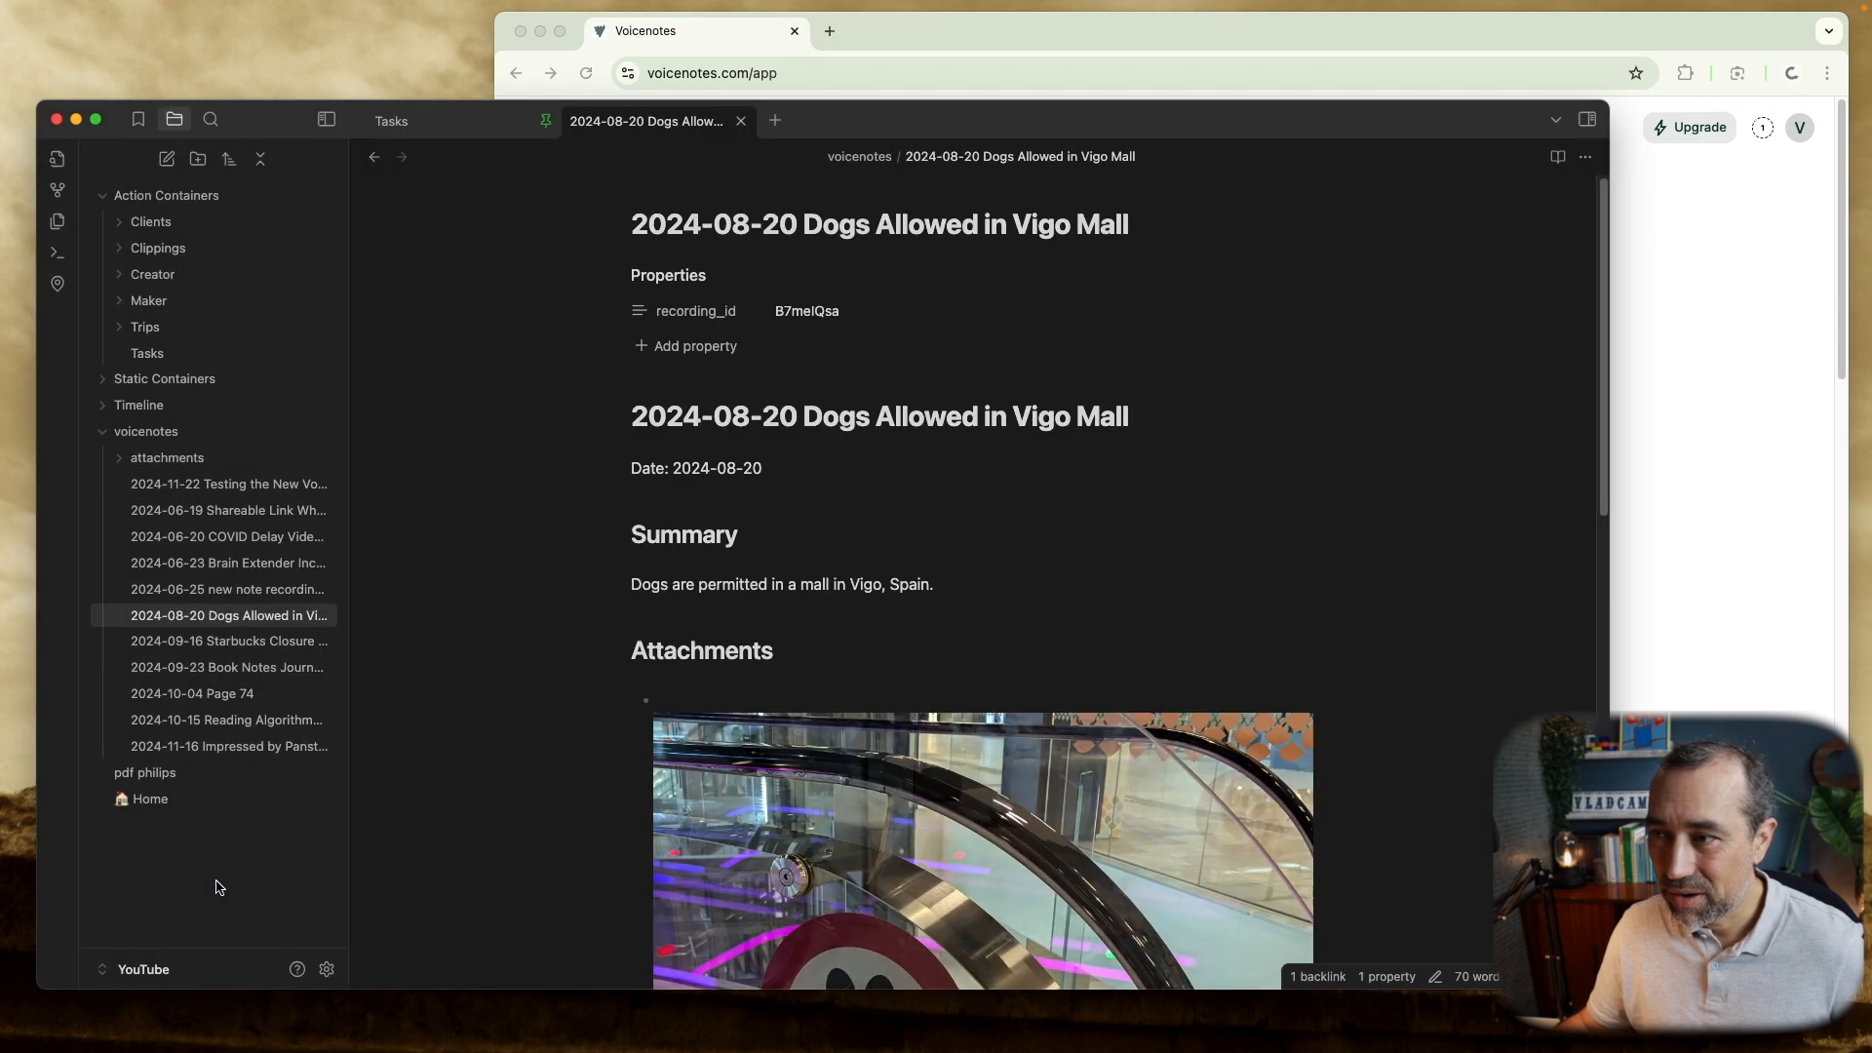
left_click(228, 483)
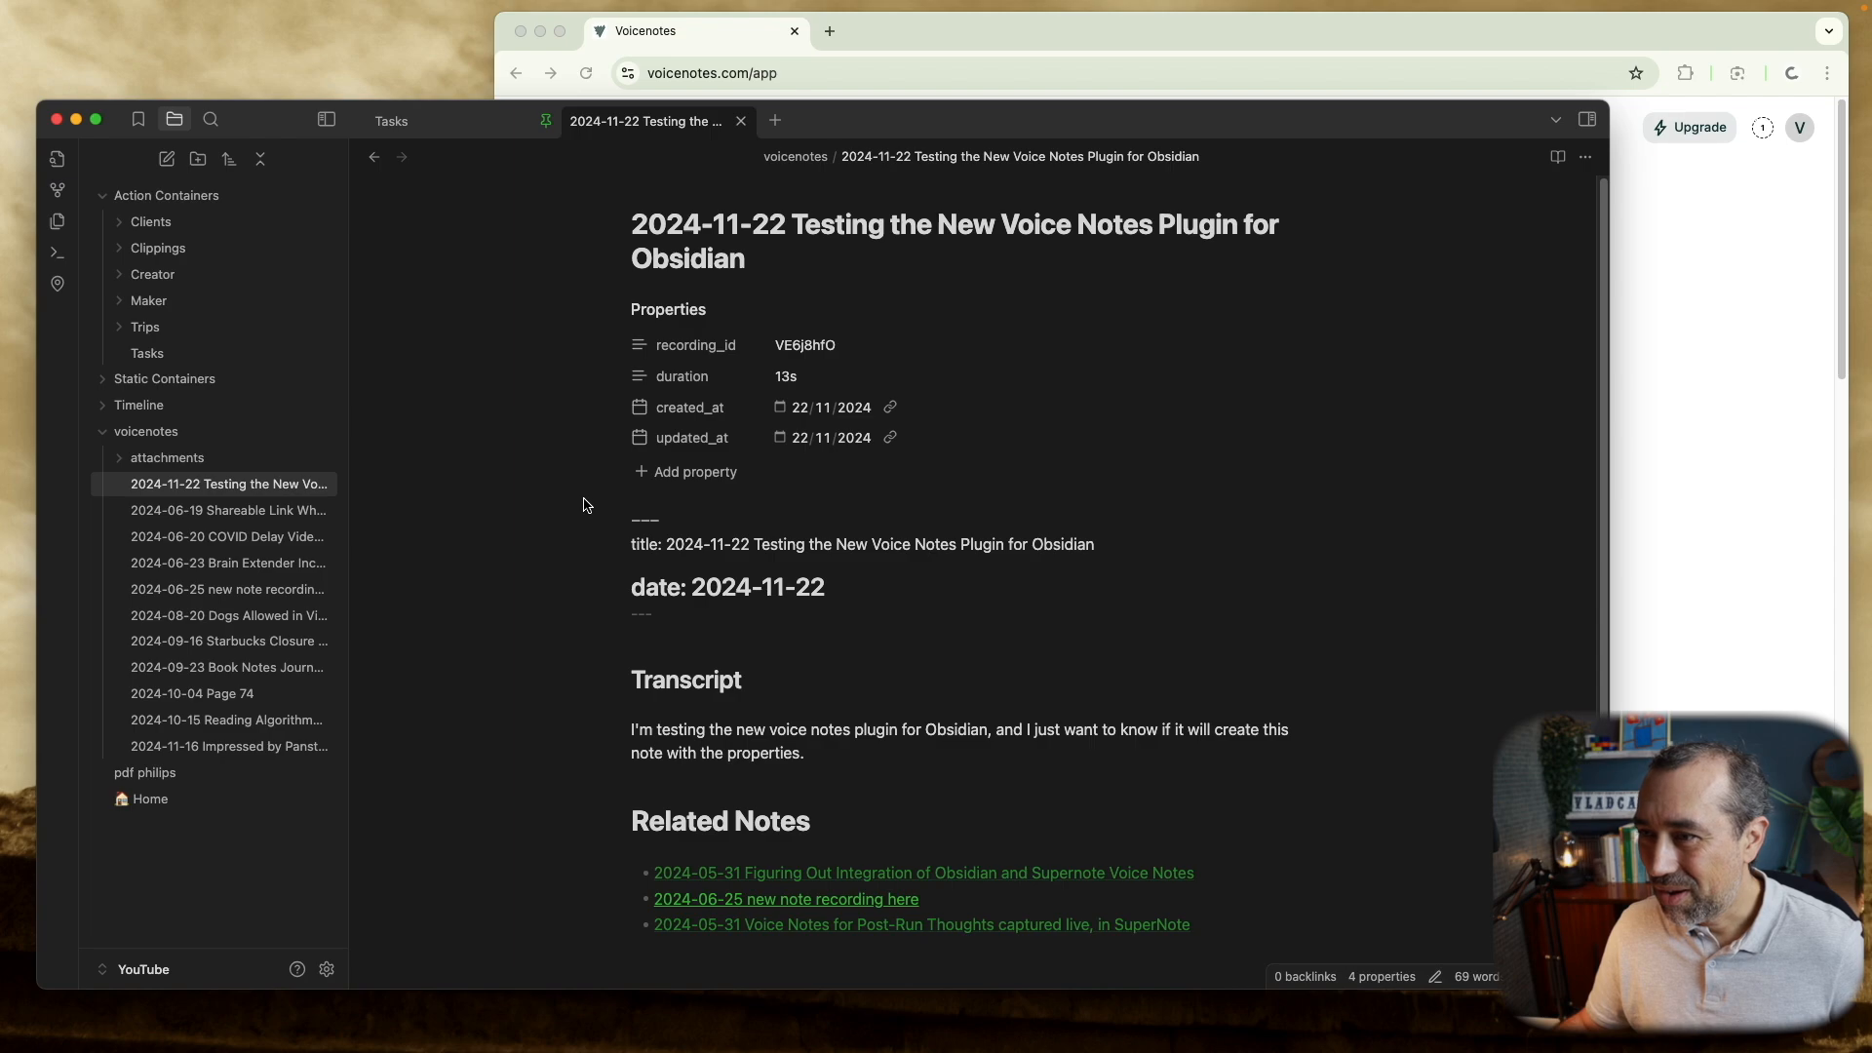
mouse_move(567, 506)
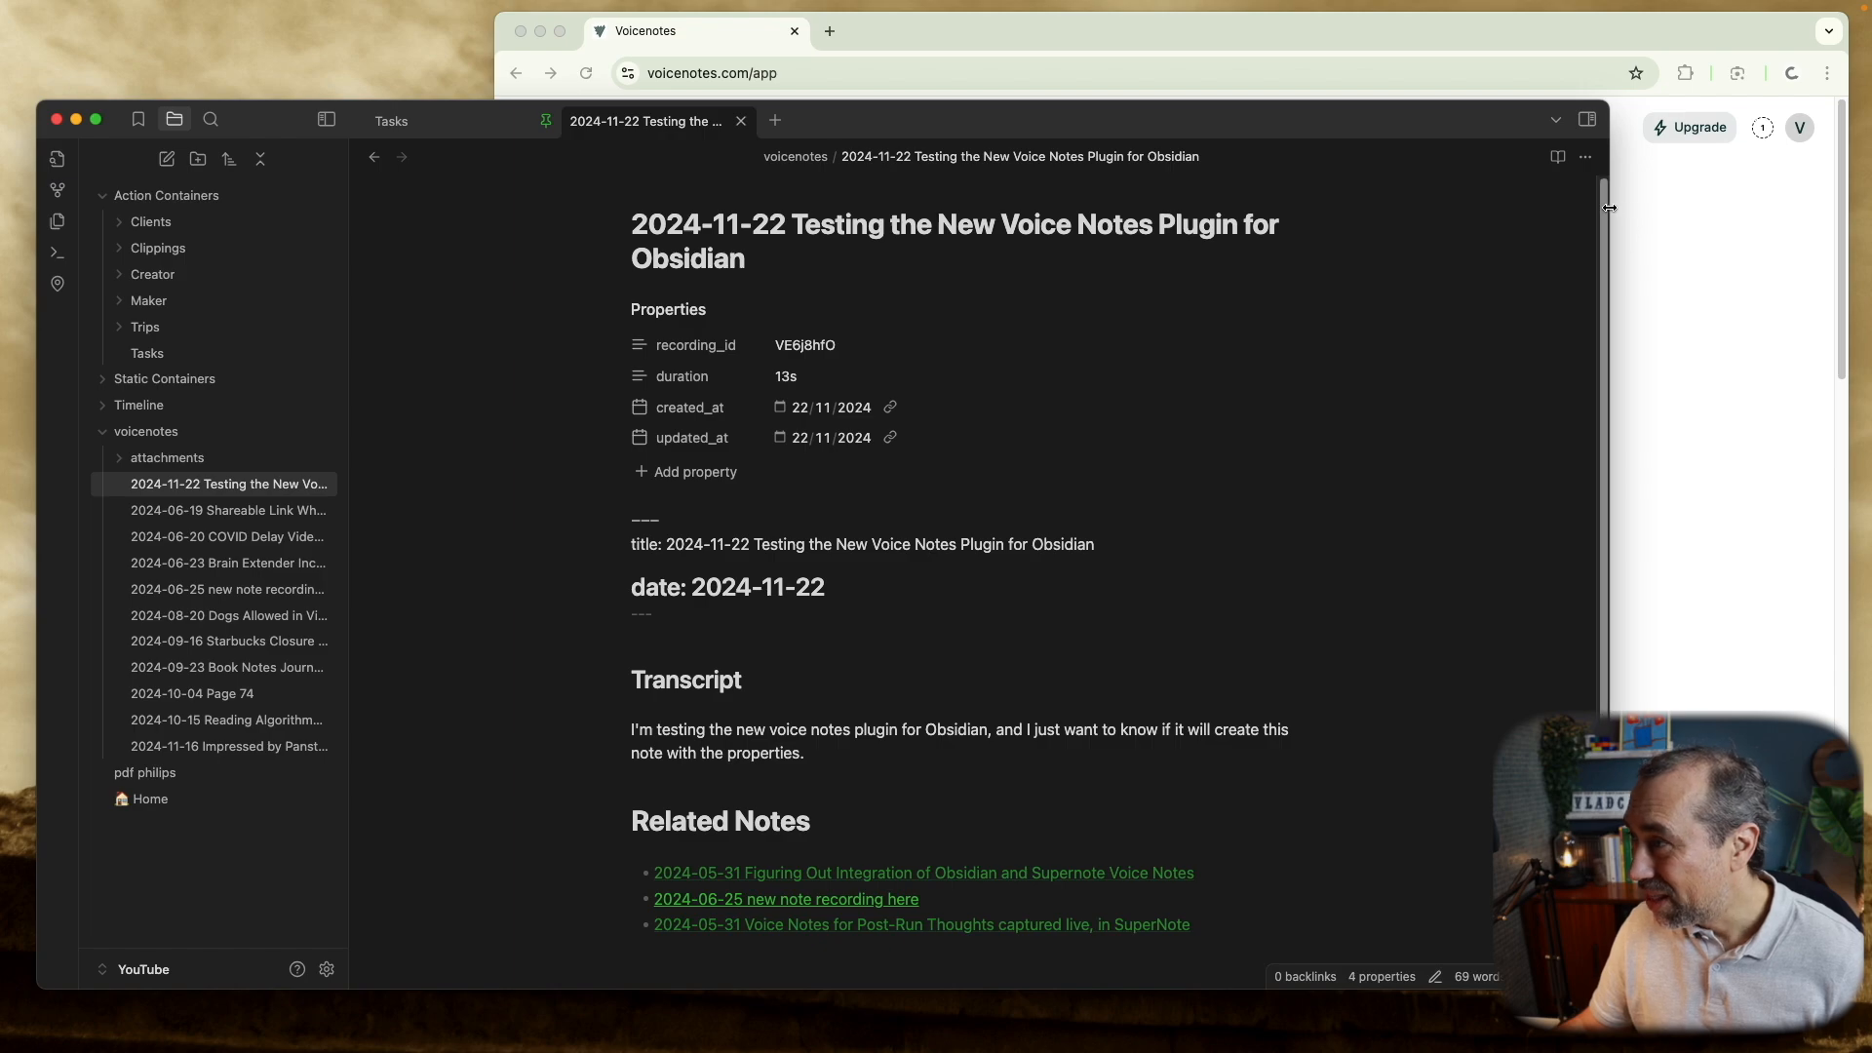
scroll("down", 3)
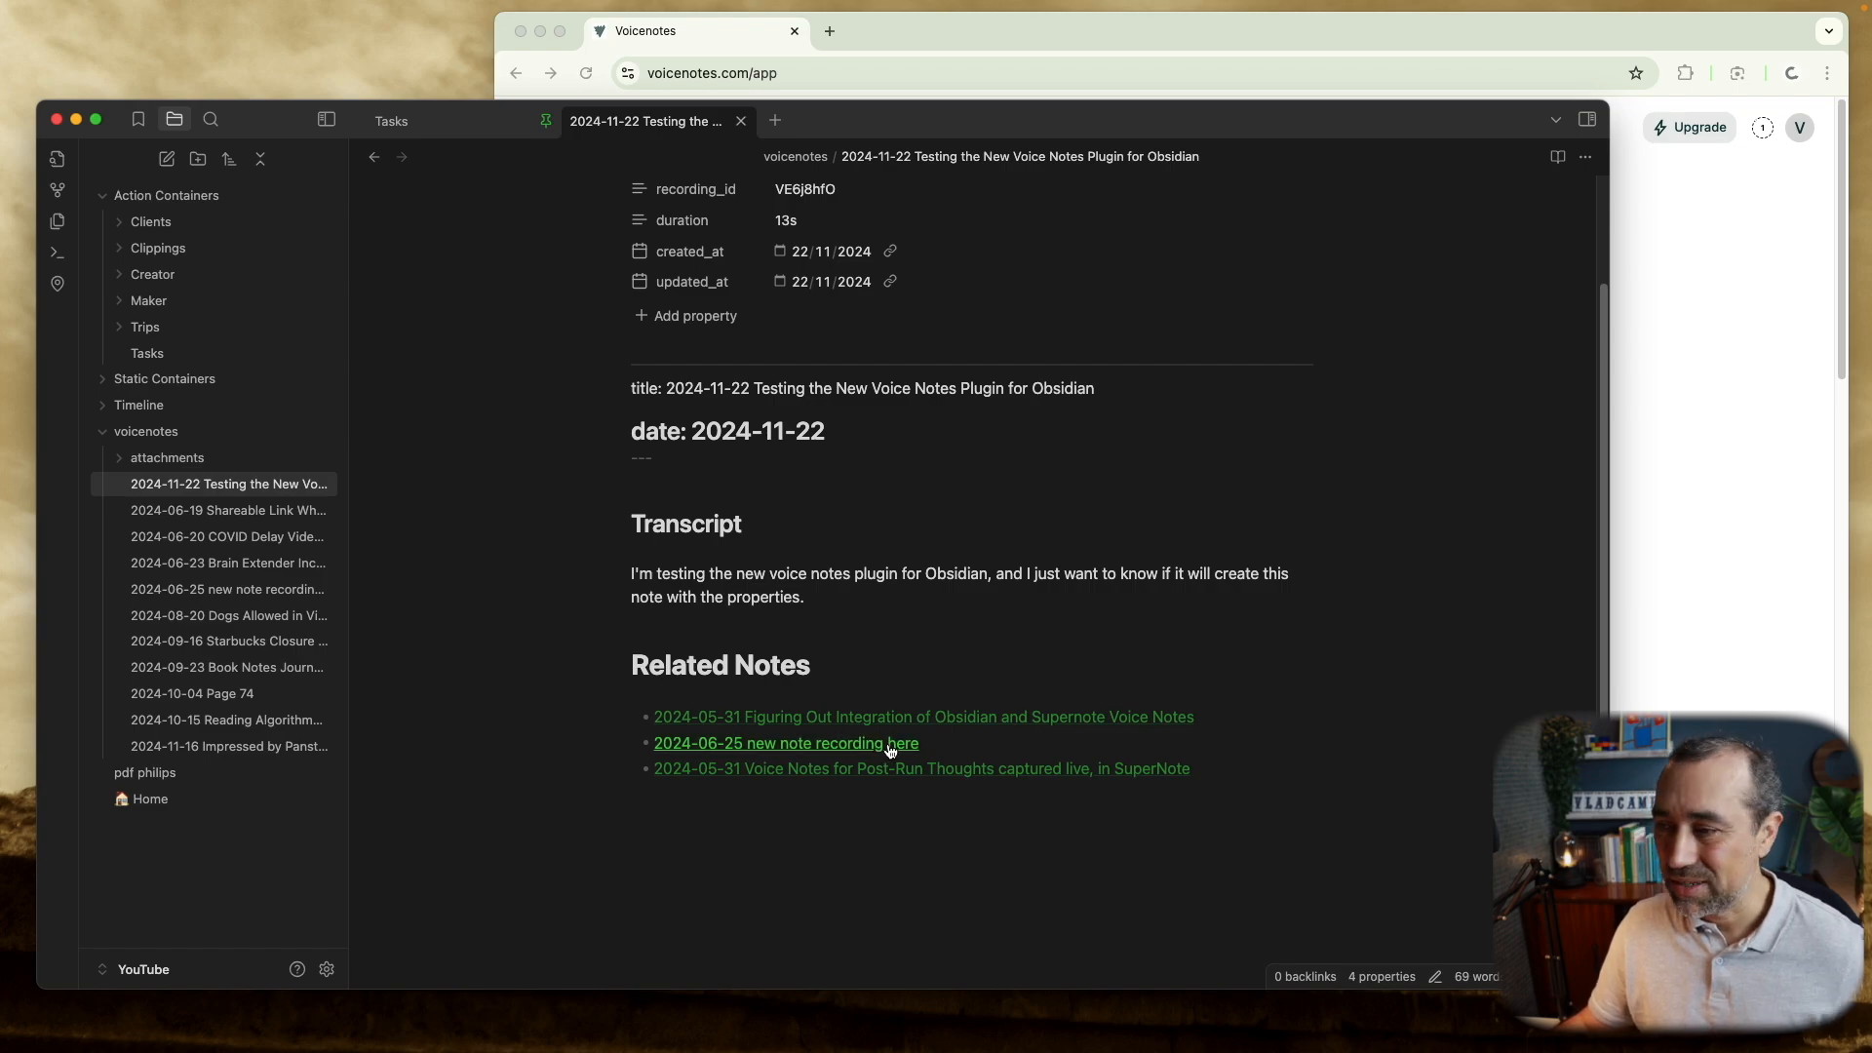
left_click(786, 743)
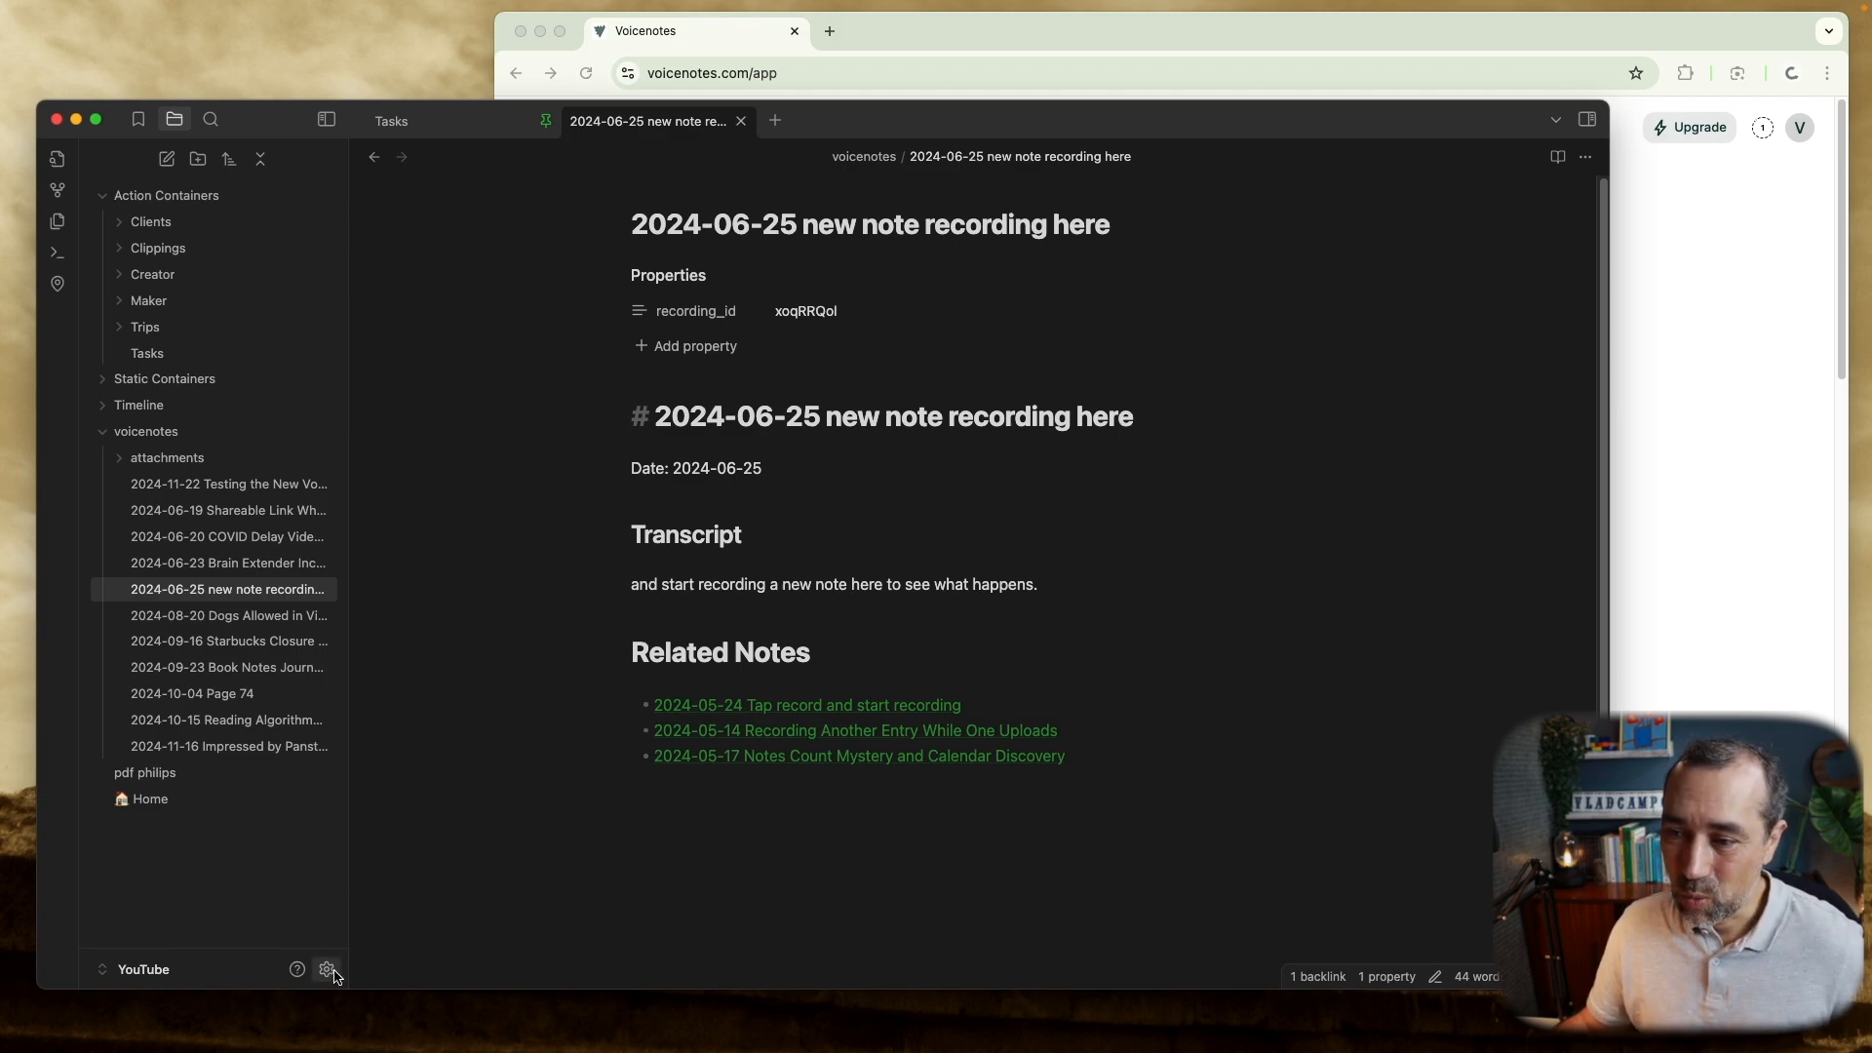
Run a full manual sync from the Voicenotes Sync settings, then close settings.
left_click(327, 969)
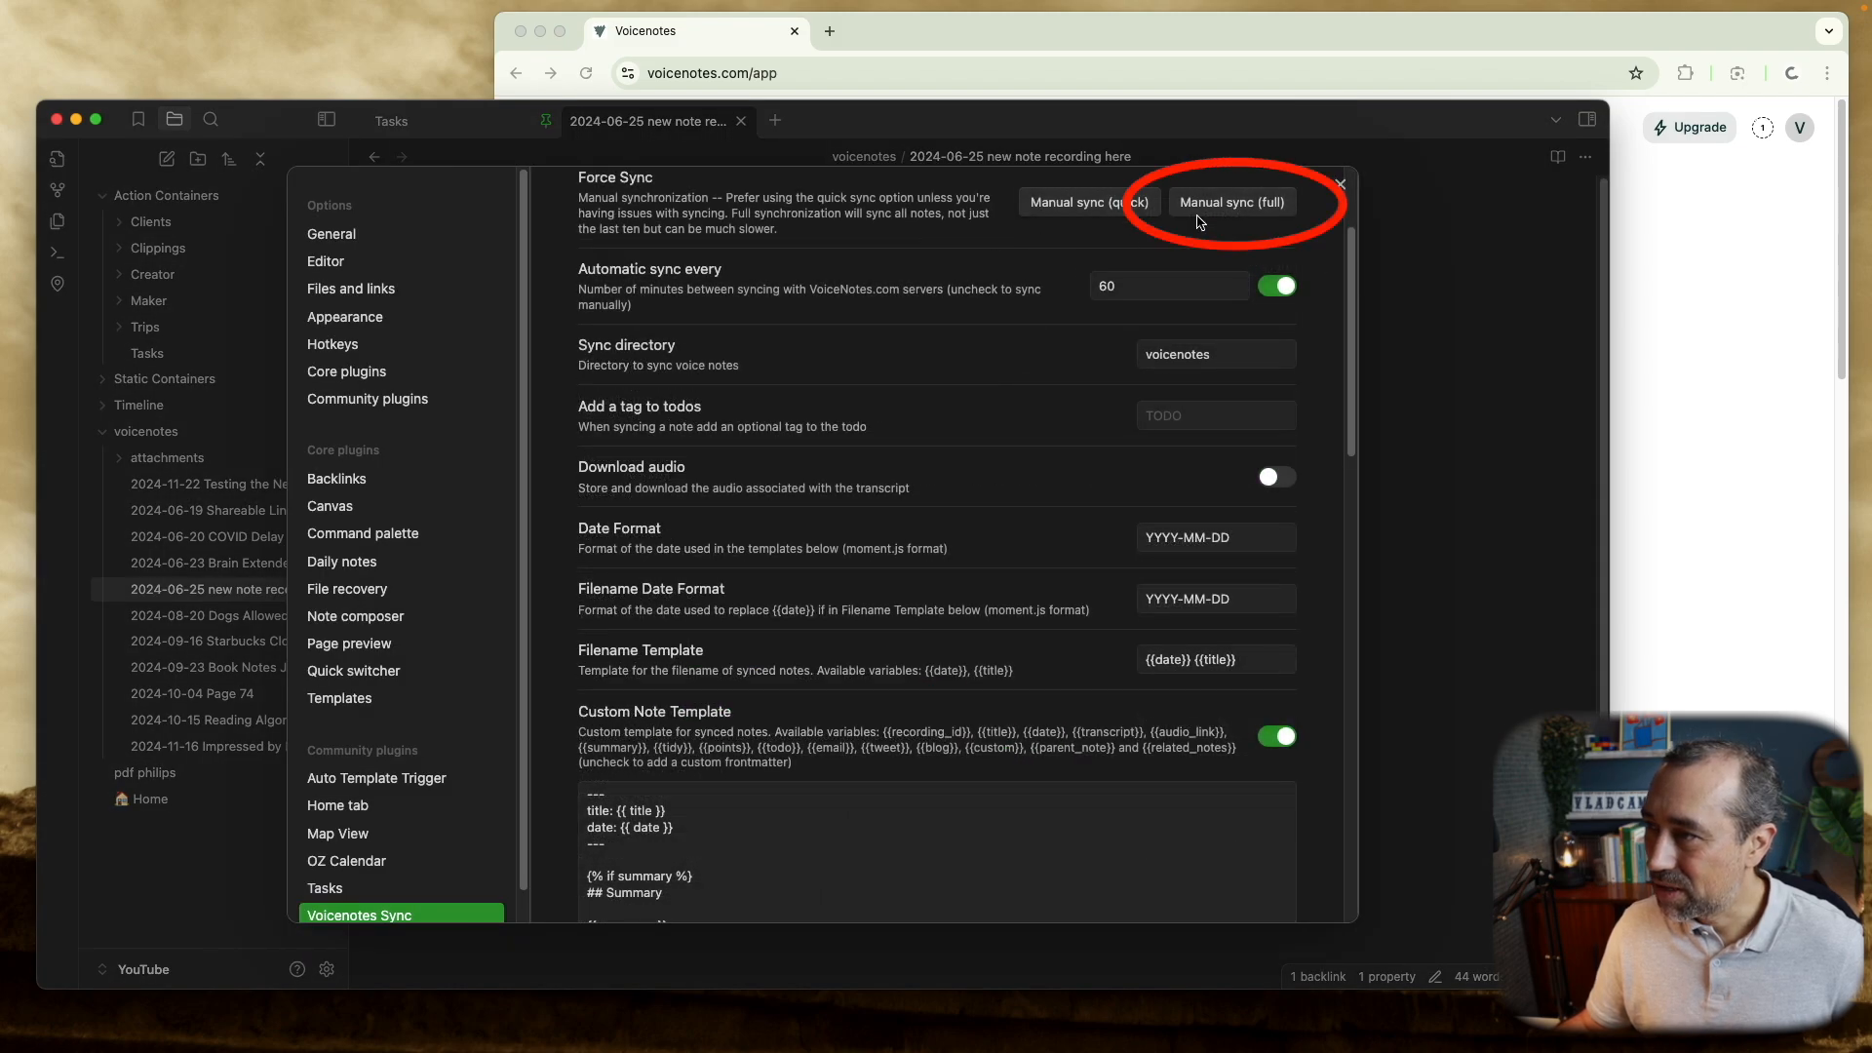
left_click(1230, 201)
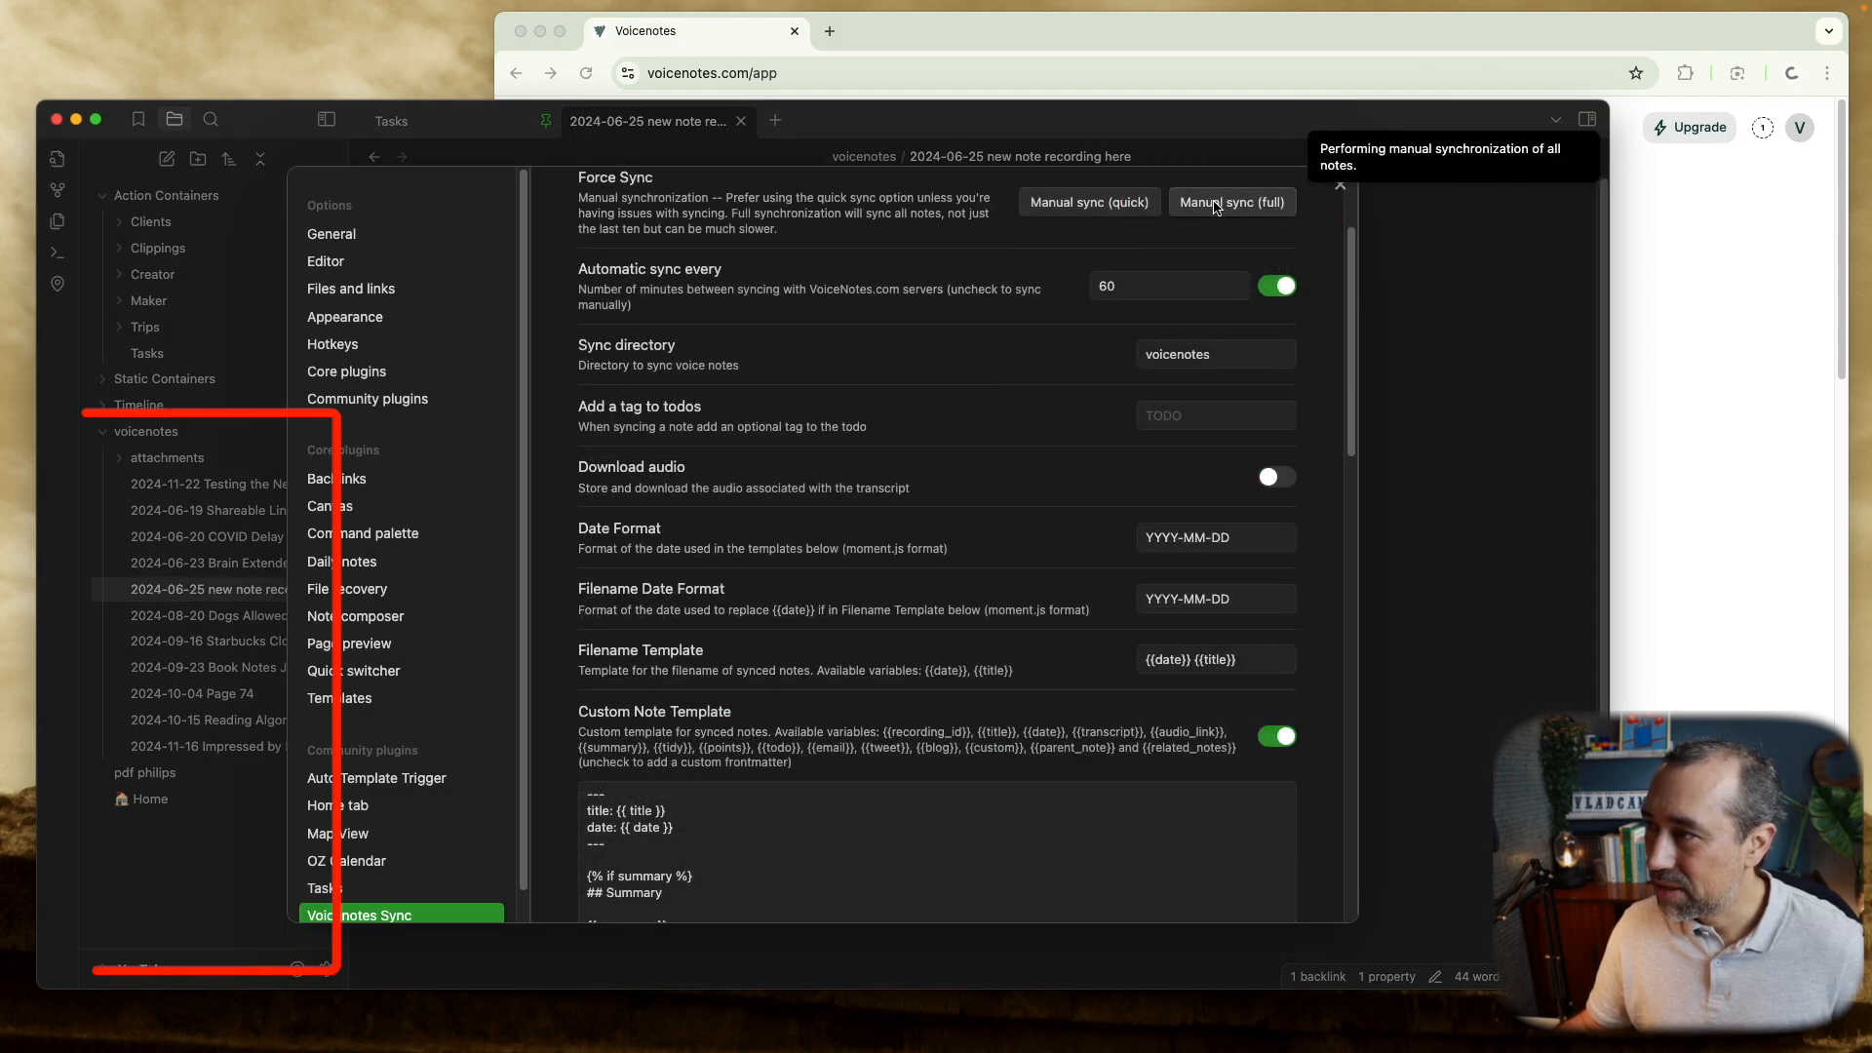
left_click(1230, 201)
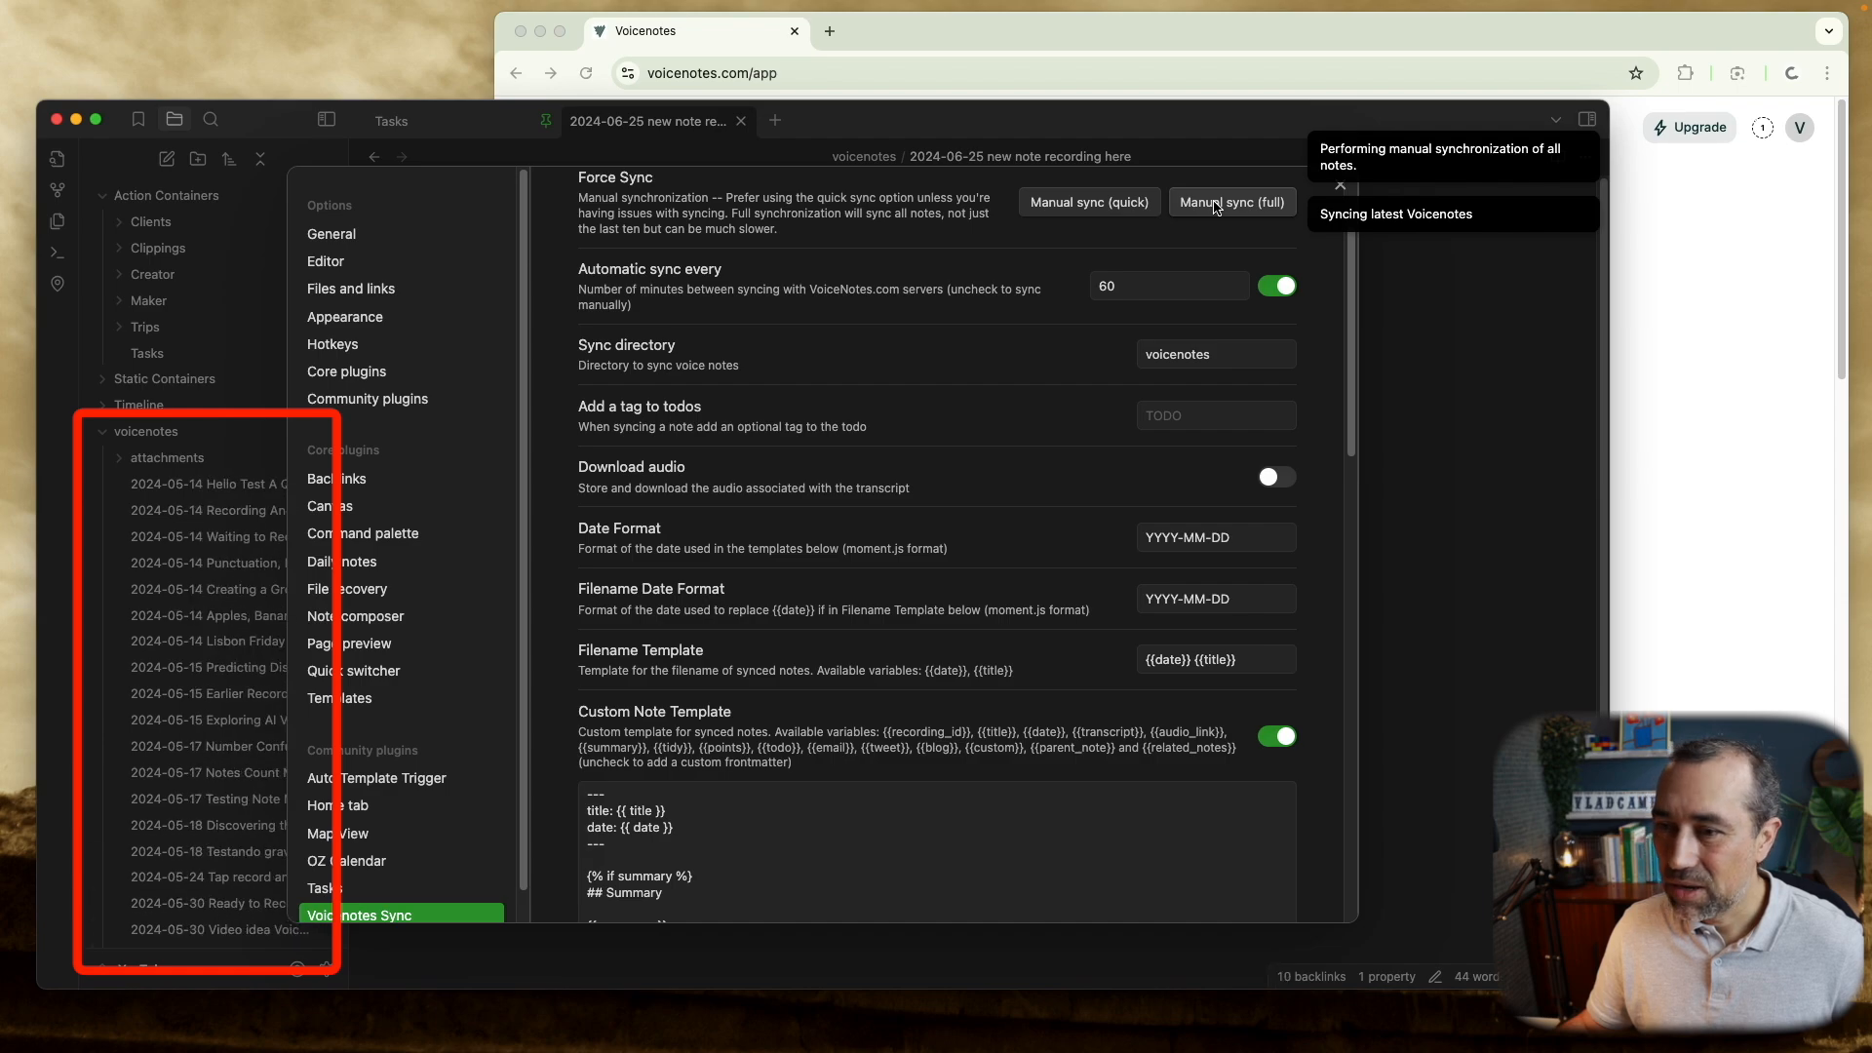
left_click(1230, 200)
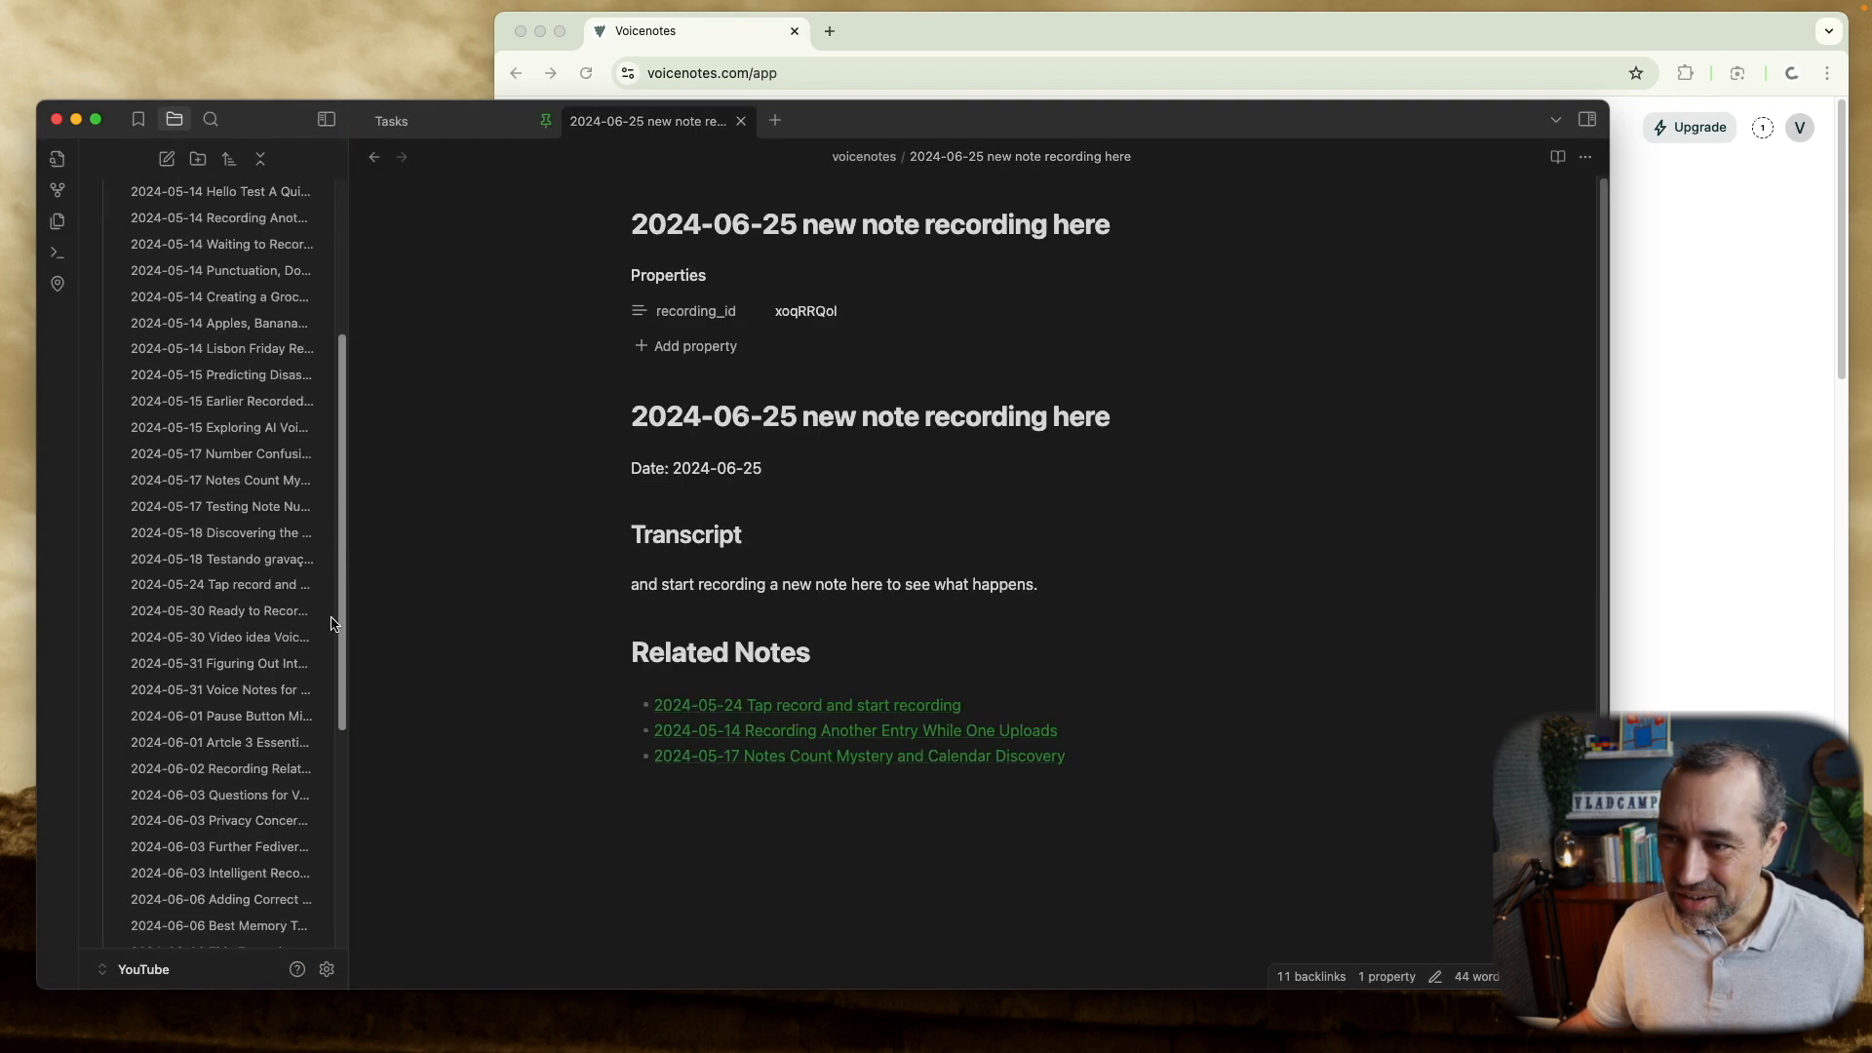
Open the Portuguese 2024-05-18 and Pause Button Missing notes, then follow the CEO questions link.
left_click(221, 581)
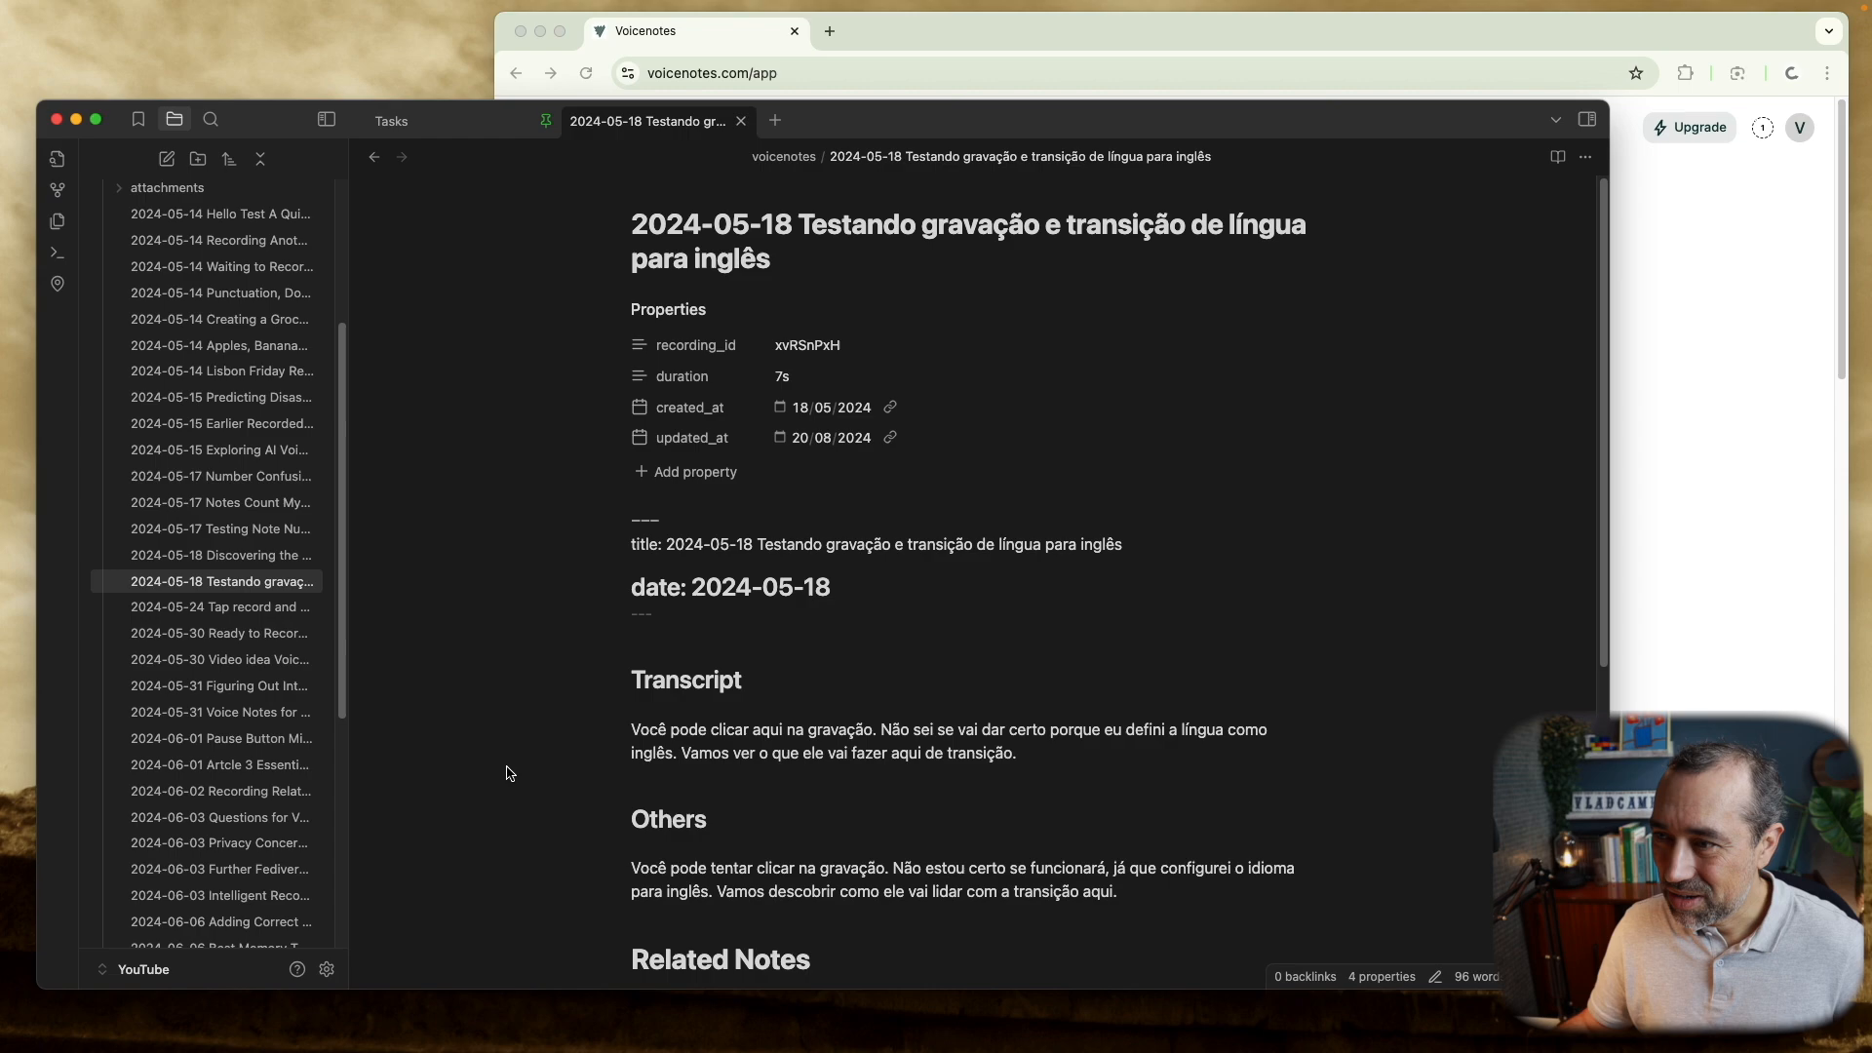
left_click(219, 738)
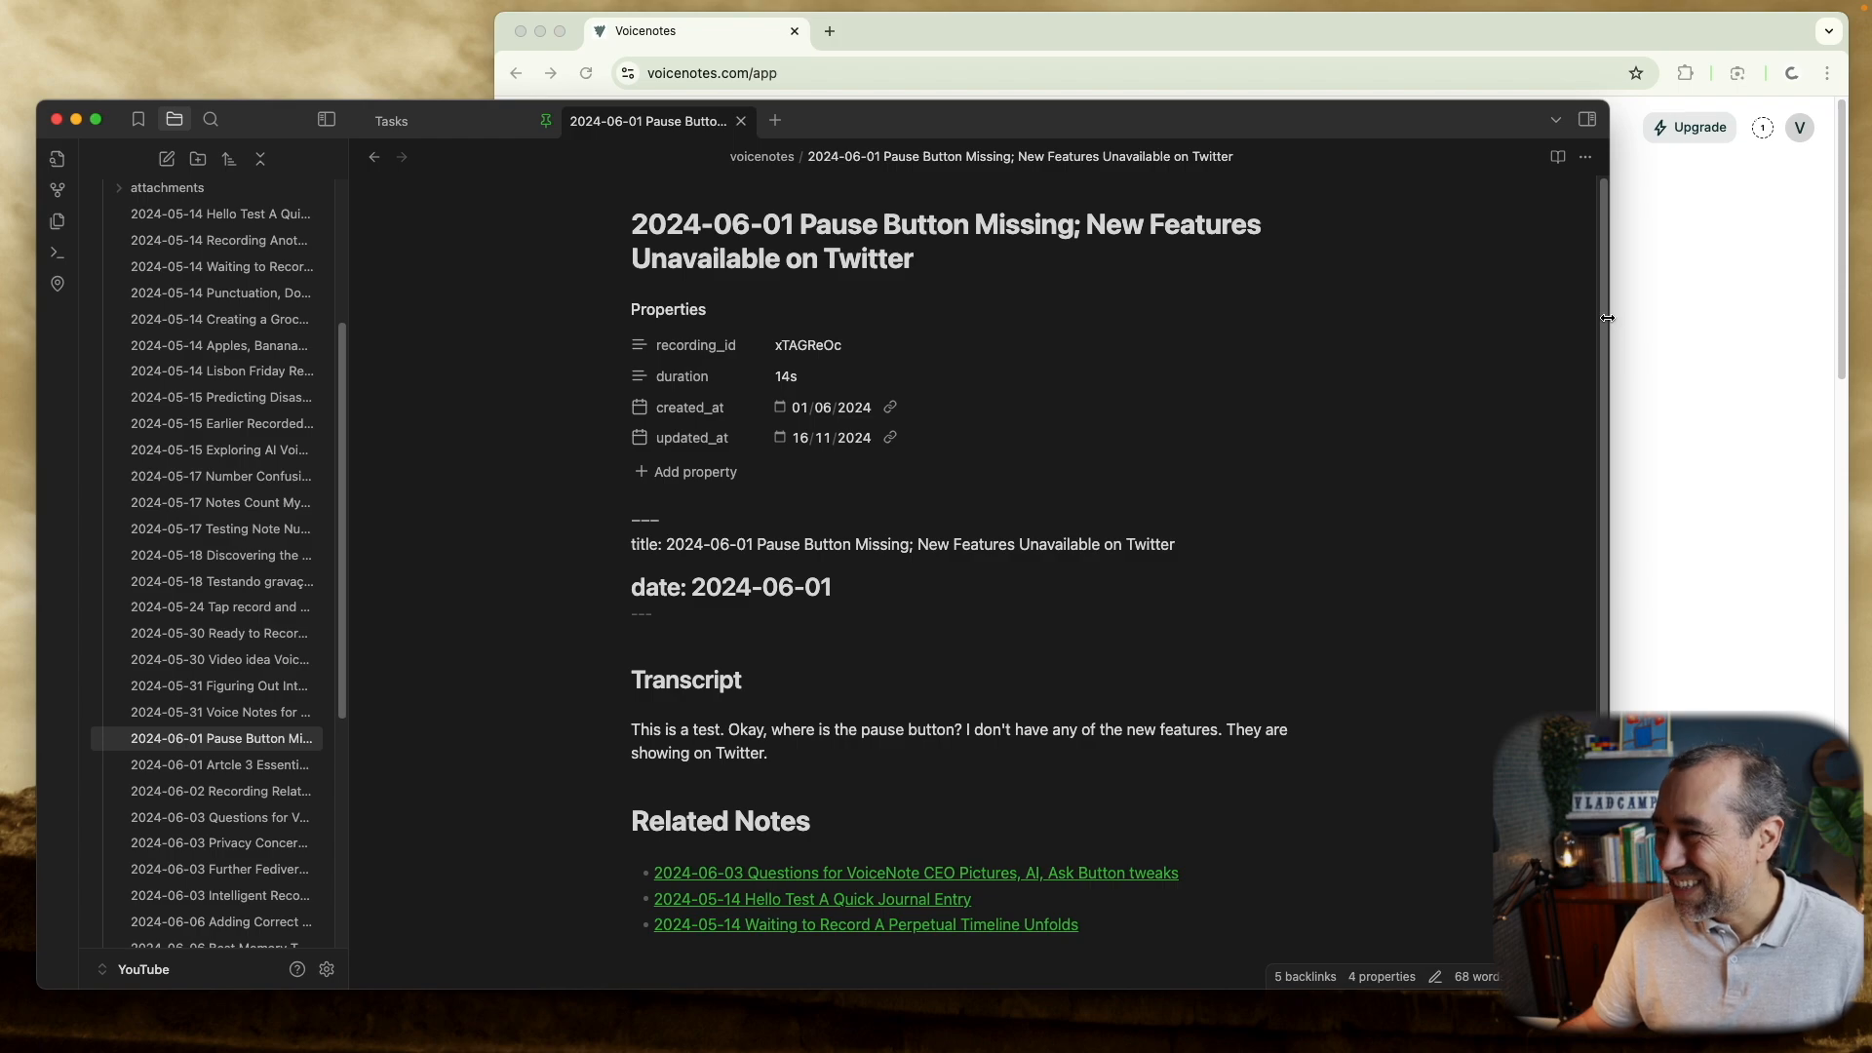
scroll("down", 3)
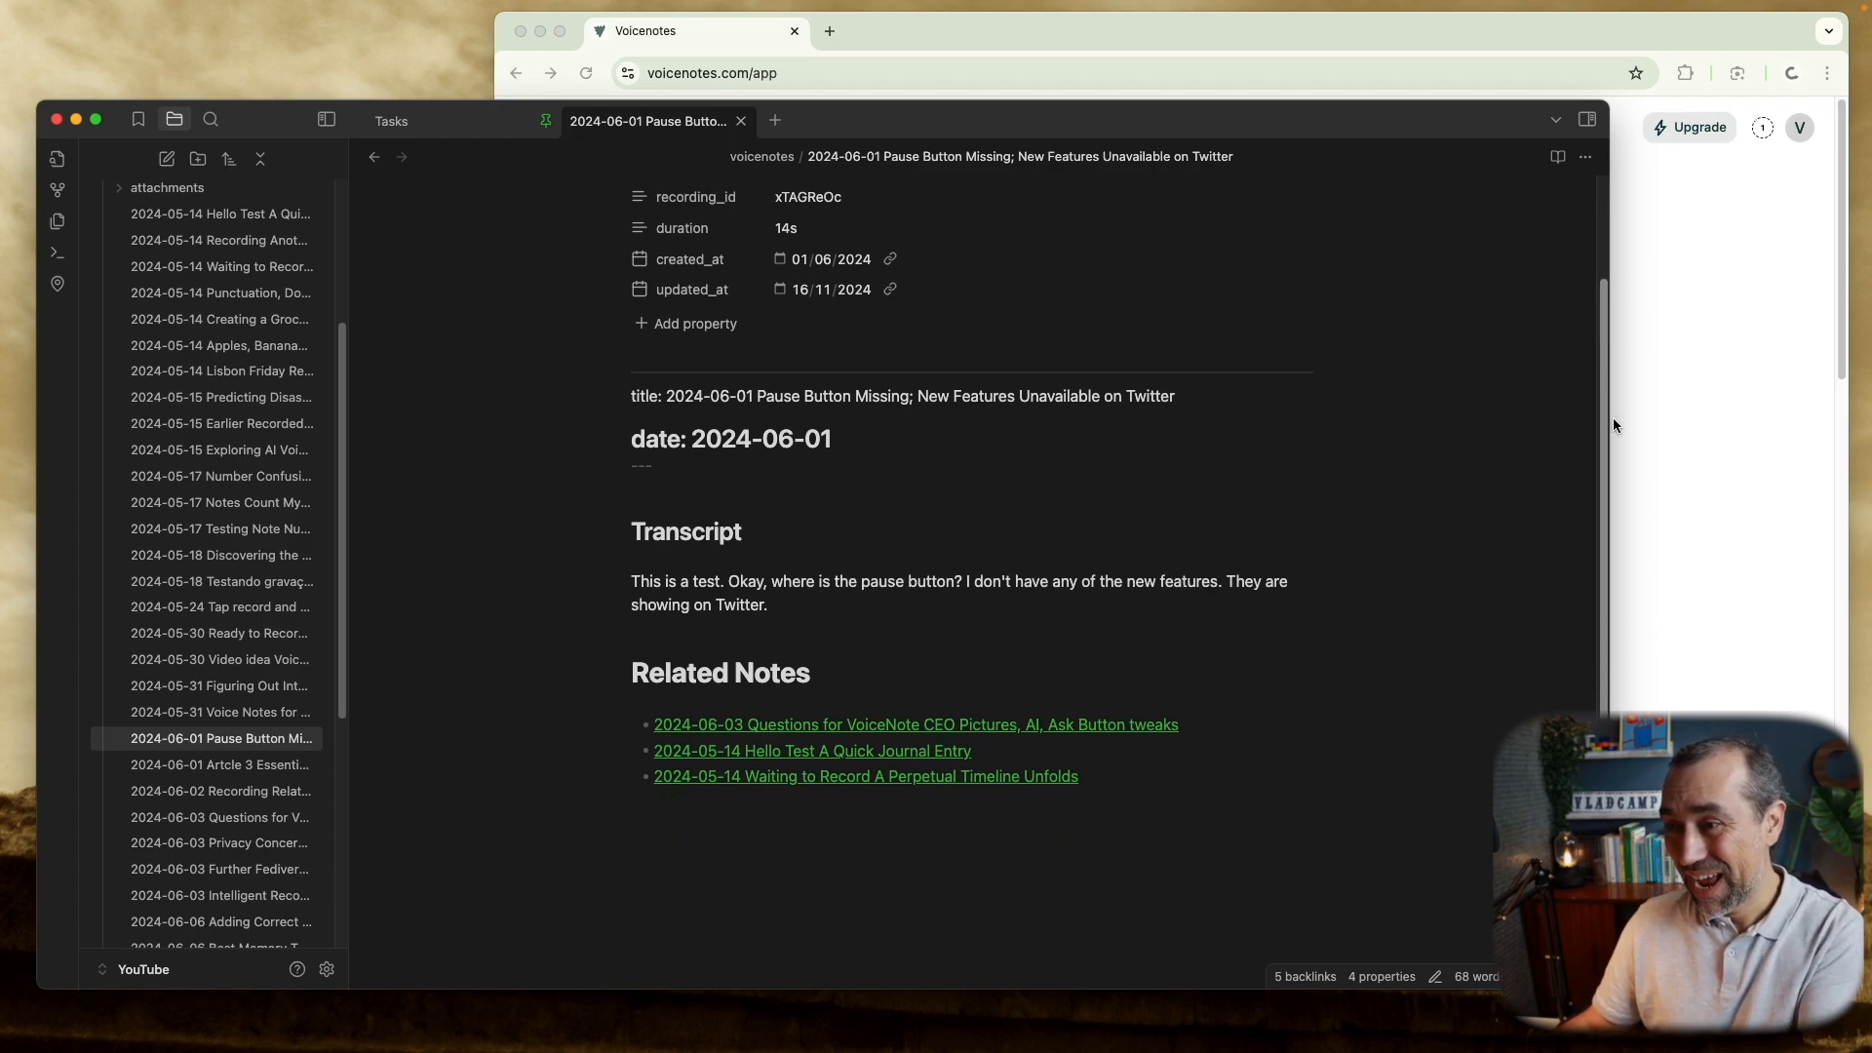
scroll("down", 3)
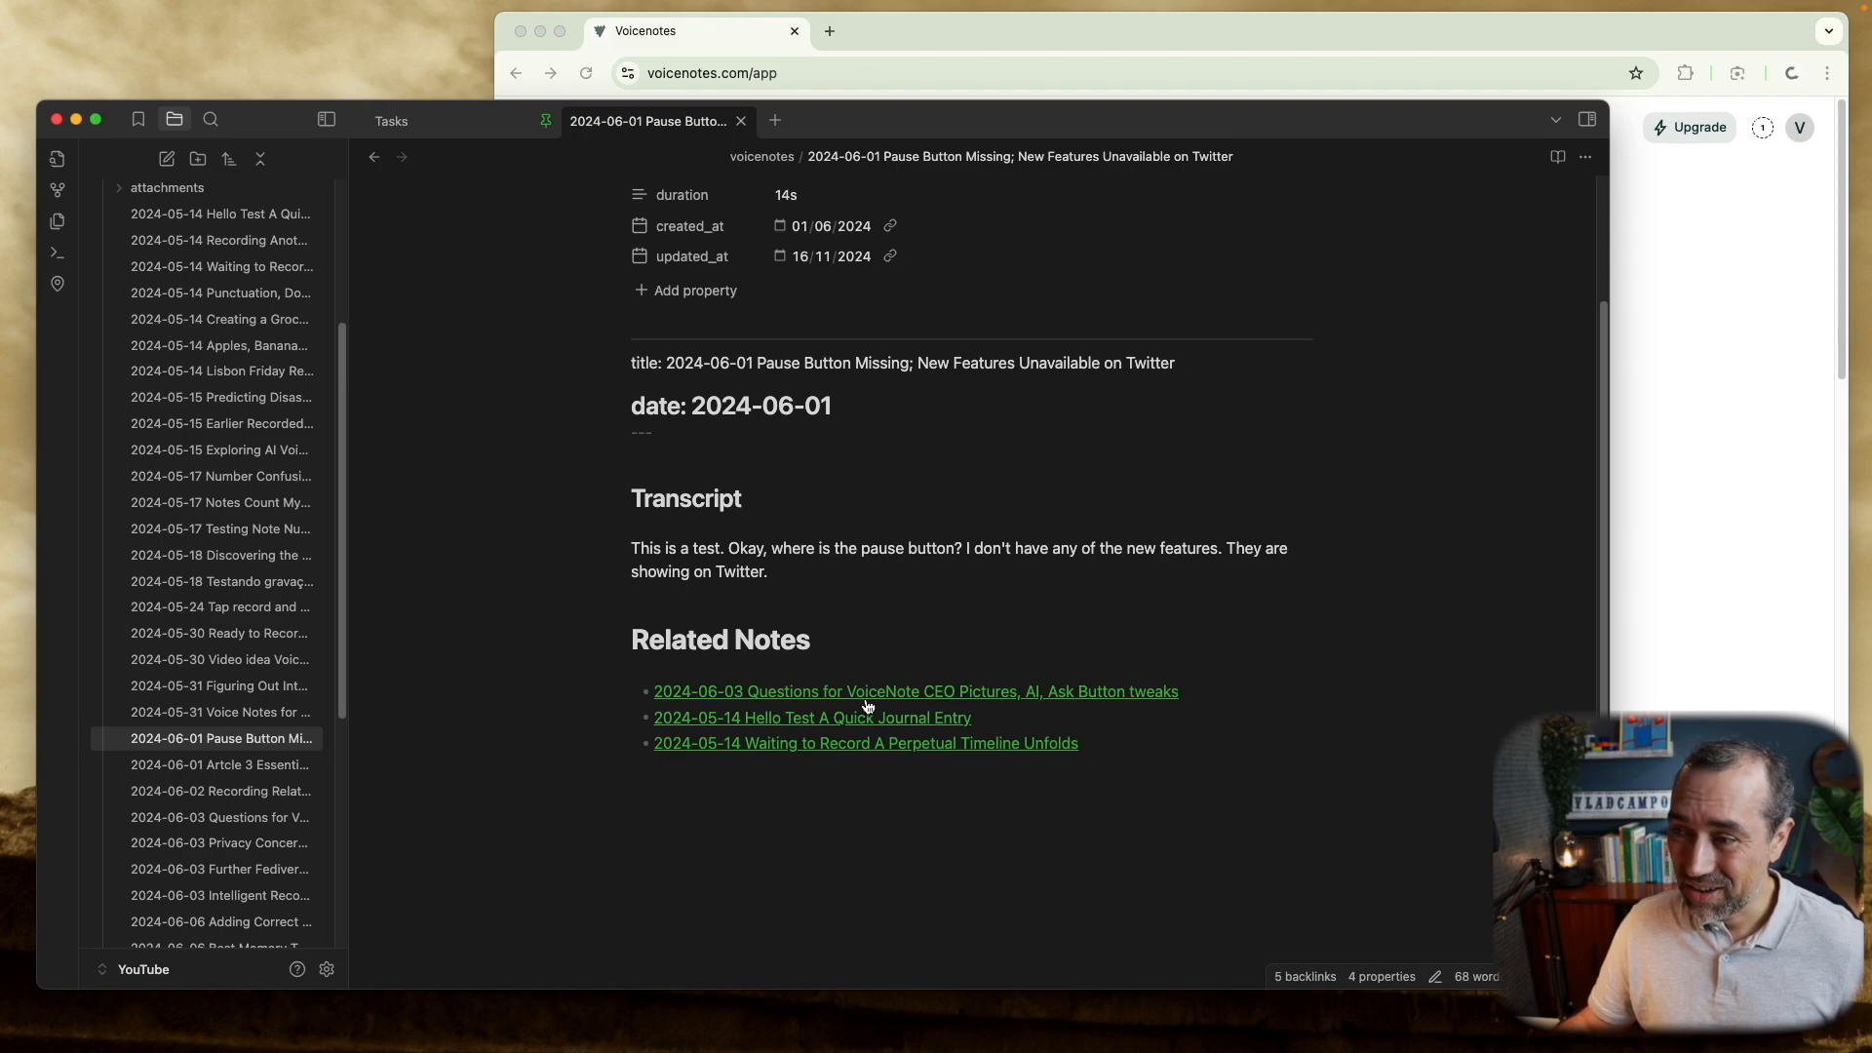
left_click(914, 691)
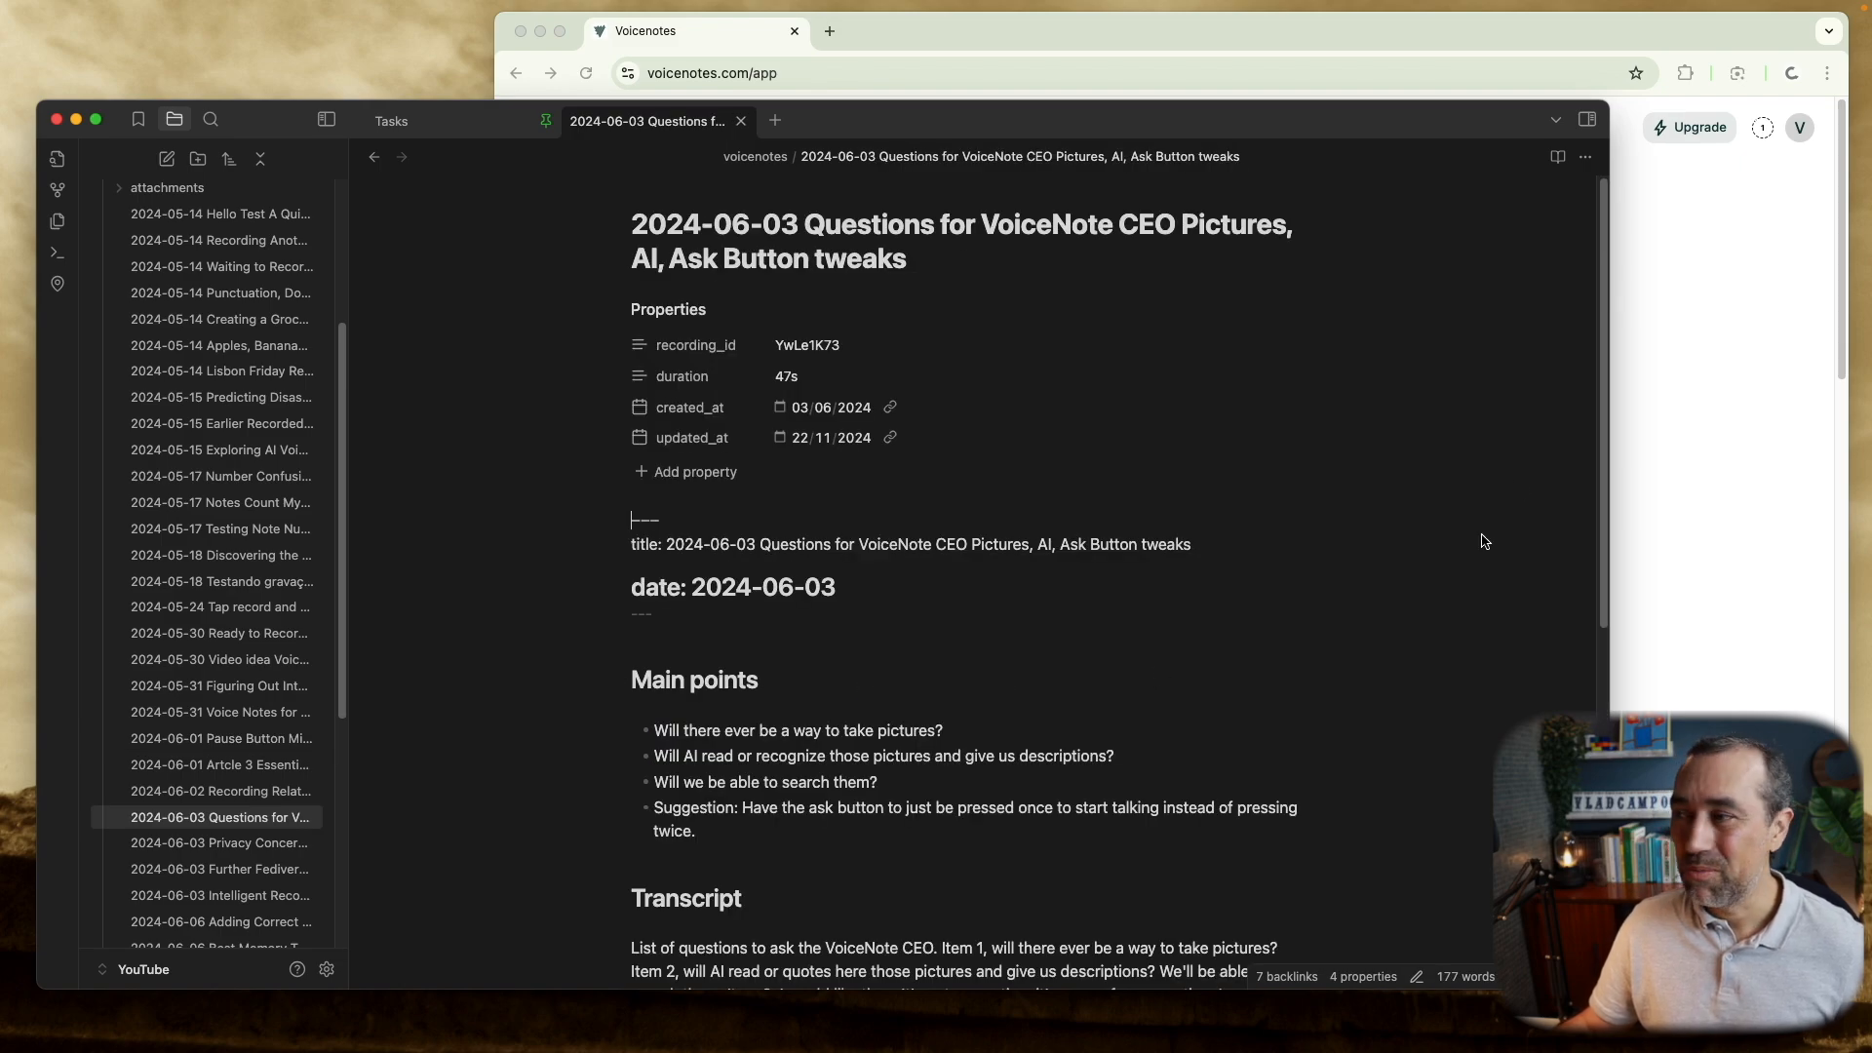